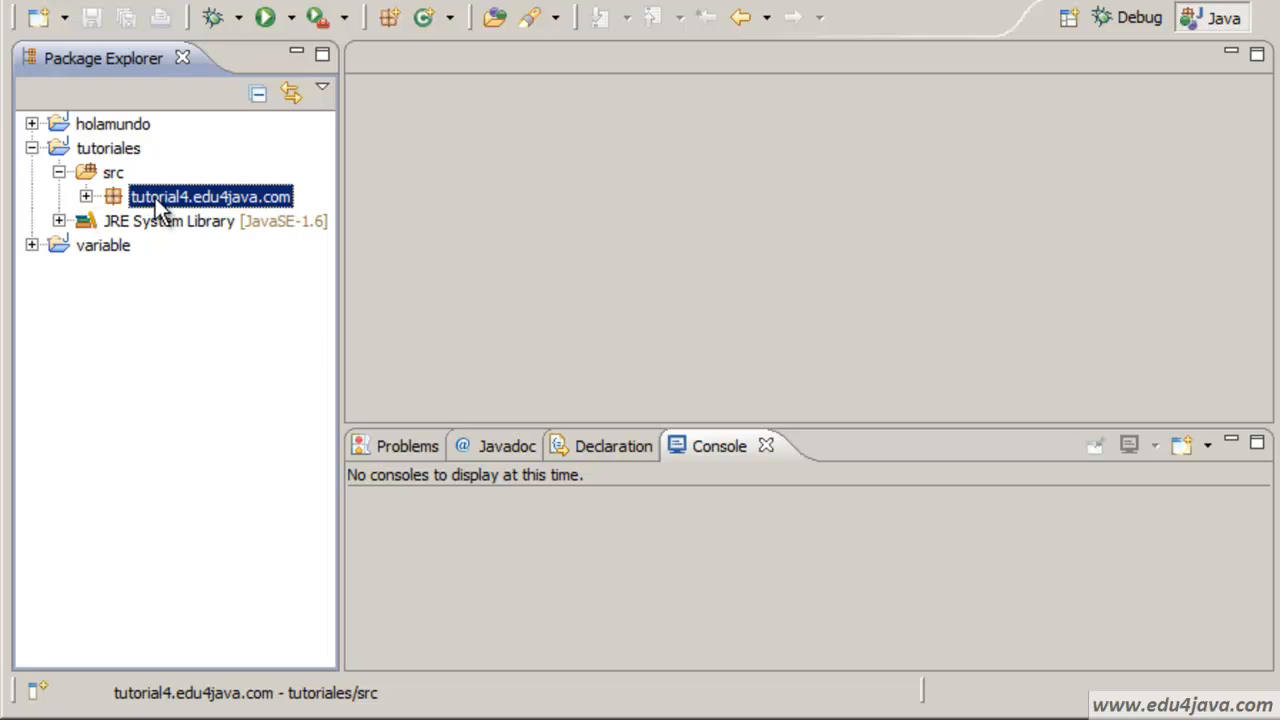
# Expand the tutorial4.edu4java.com package in Package Explorer to list Tutorial4.java and bring up its actions.
pyautogui.rightClick(210, 196)
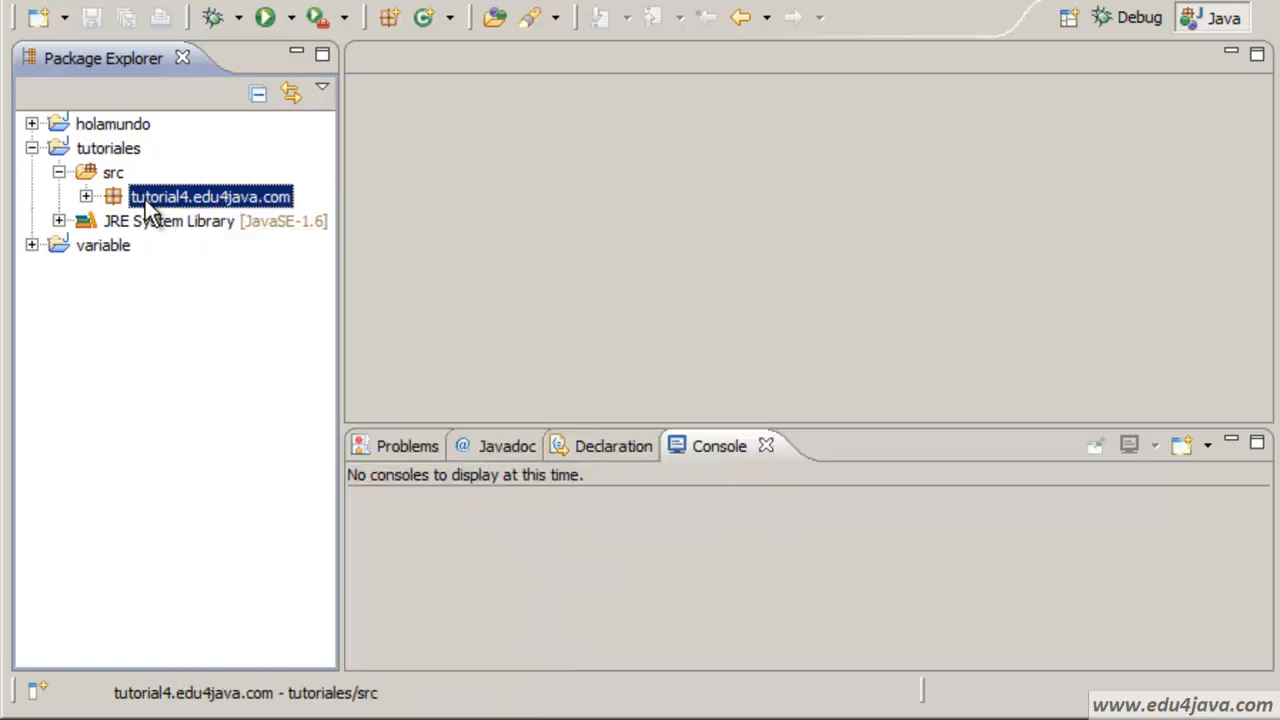
pyautogui.moveTo(178, 222)
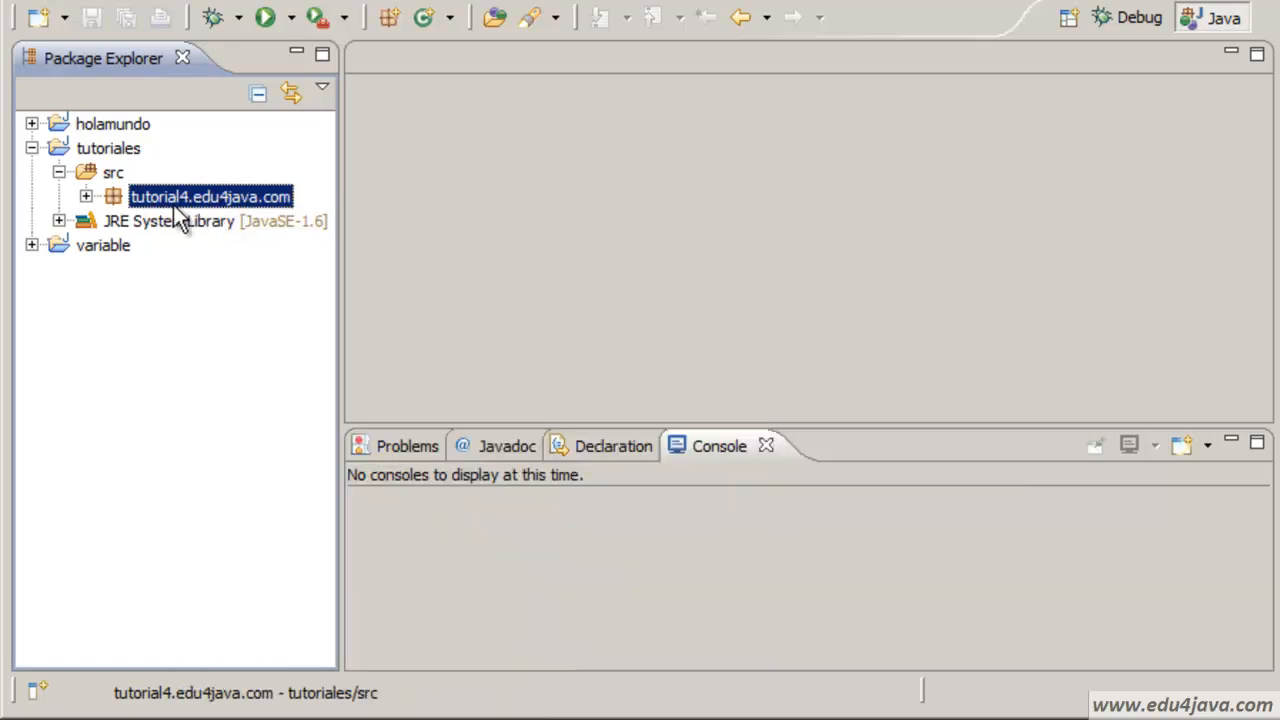
pyautogui.moveTo(156, 216)
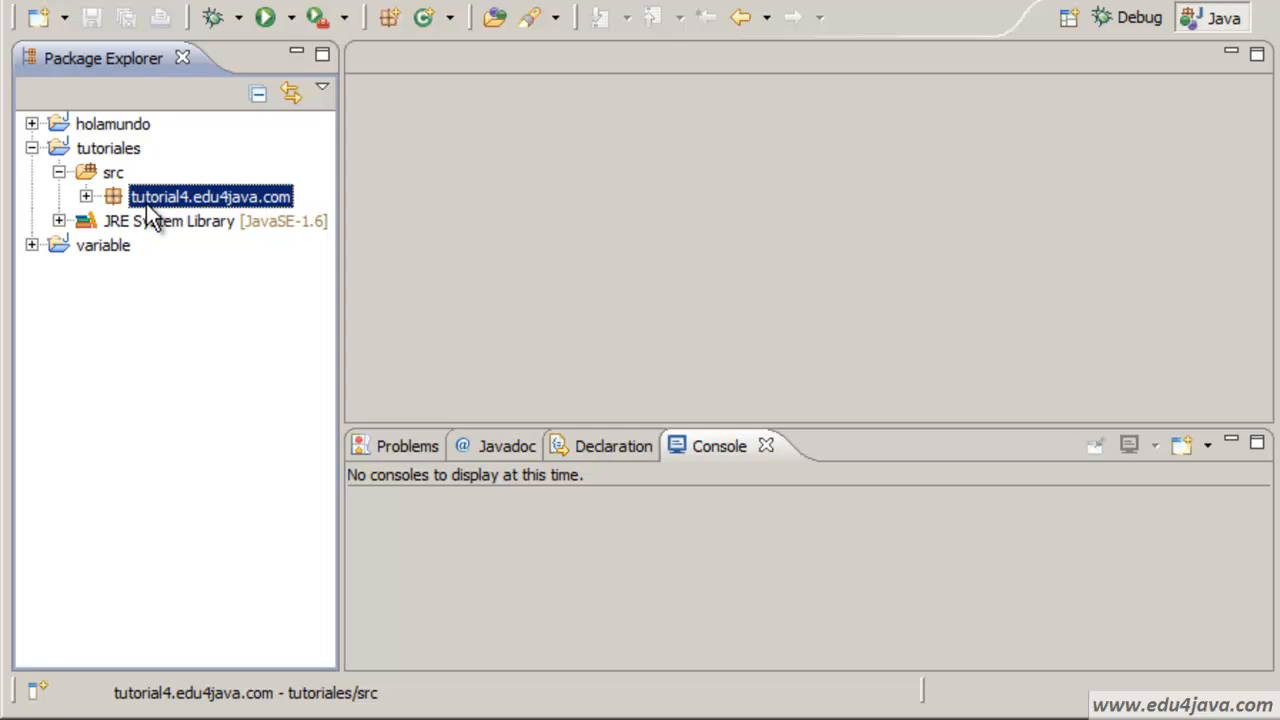
pyautogui.moveTo(220, 212)
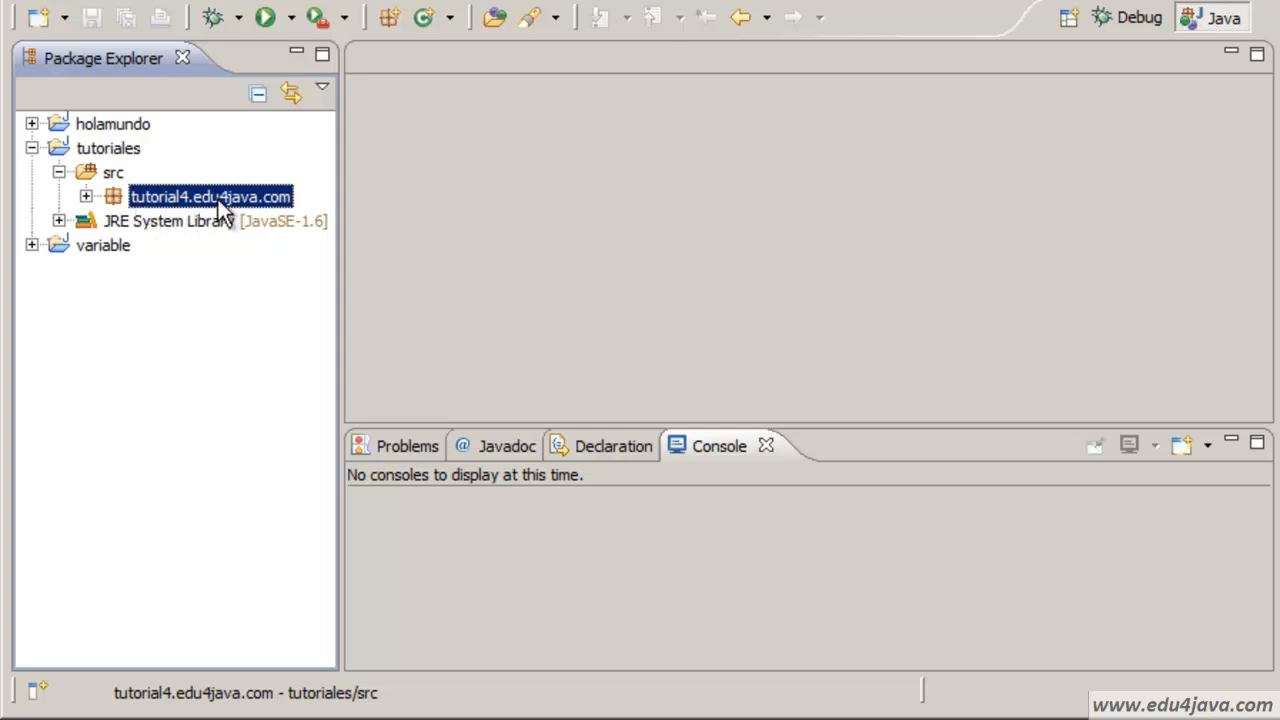
pyautogui.click(86, 196)
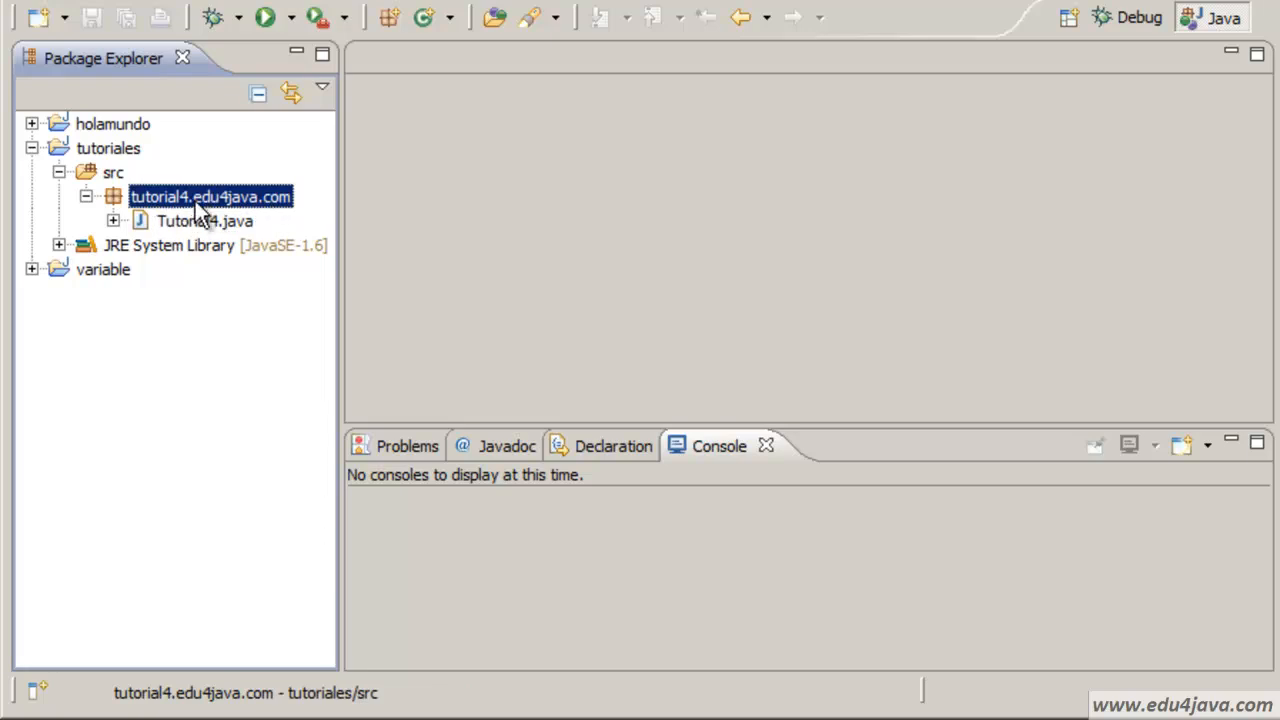
pyautogui.rightClick(210, 196)
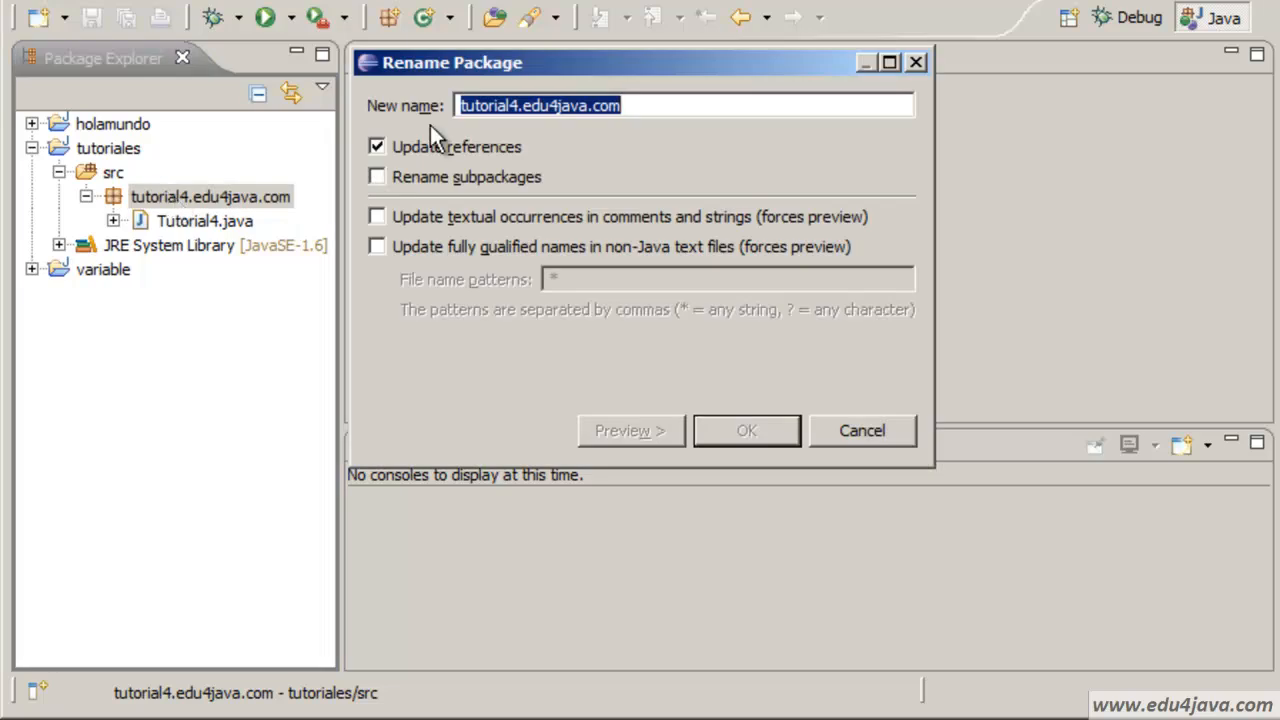
# Edit the package name in the Rename dialog to com.edu4java.tutorial4.
pyautogui.click(650, 104)
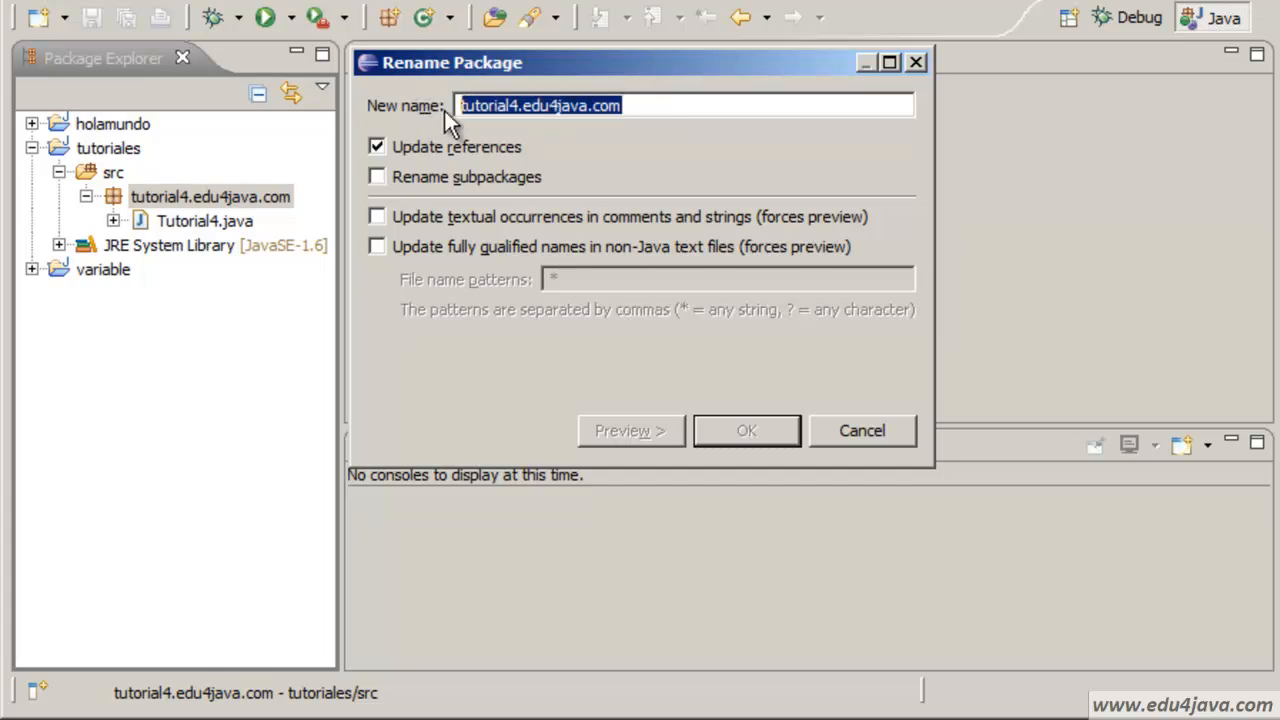
pyautogui.click(518, 104)
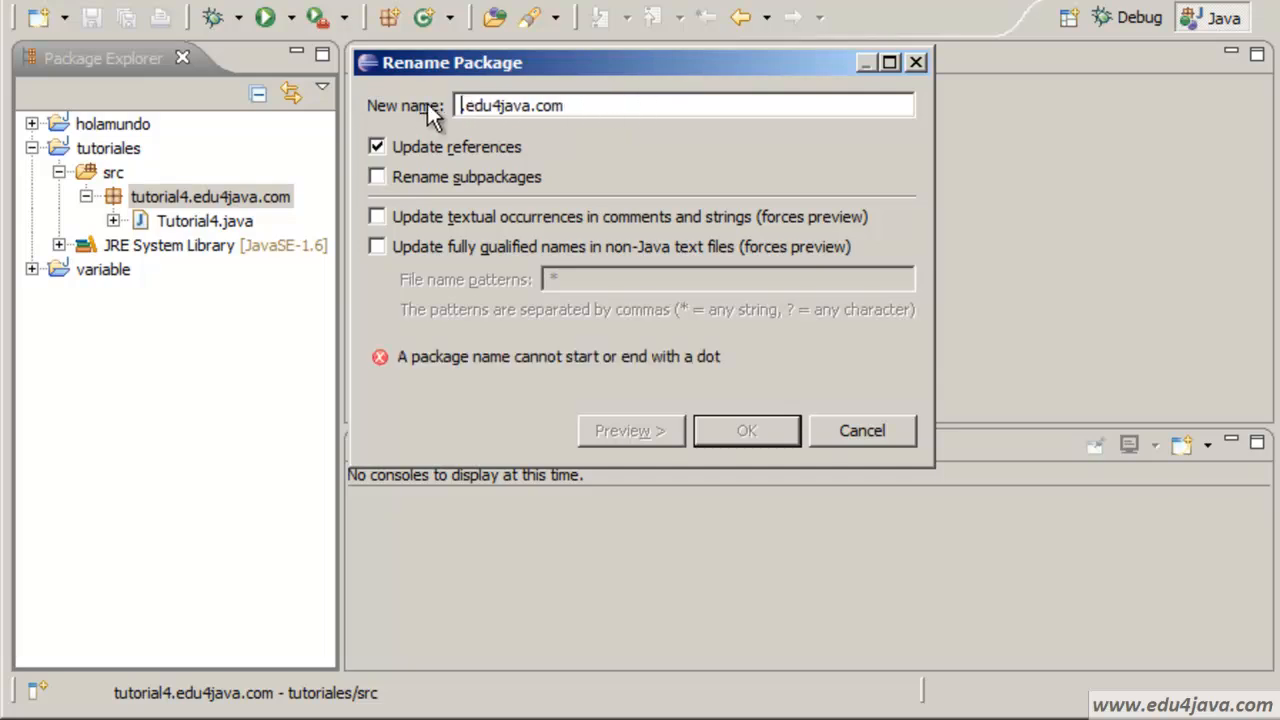
pyautogui.write('com')
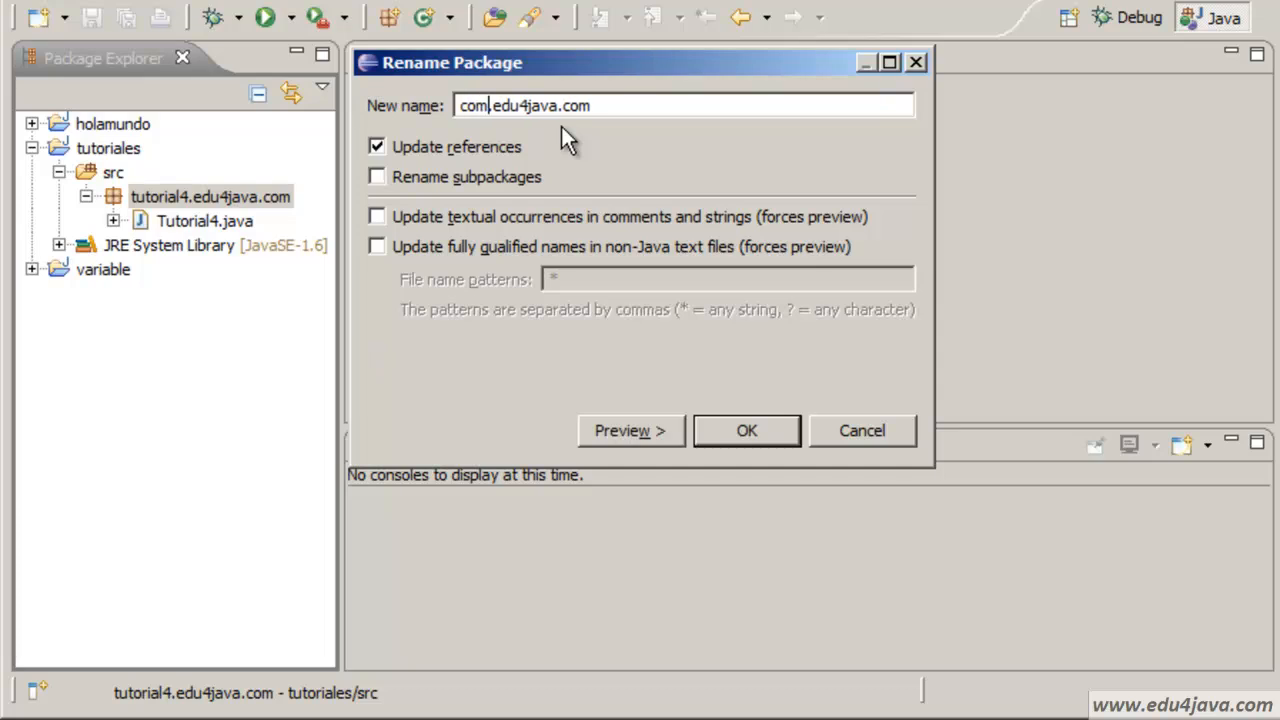
pyautogui.doubleClick(576, 104)
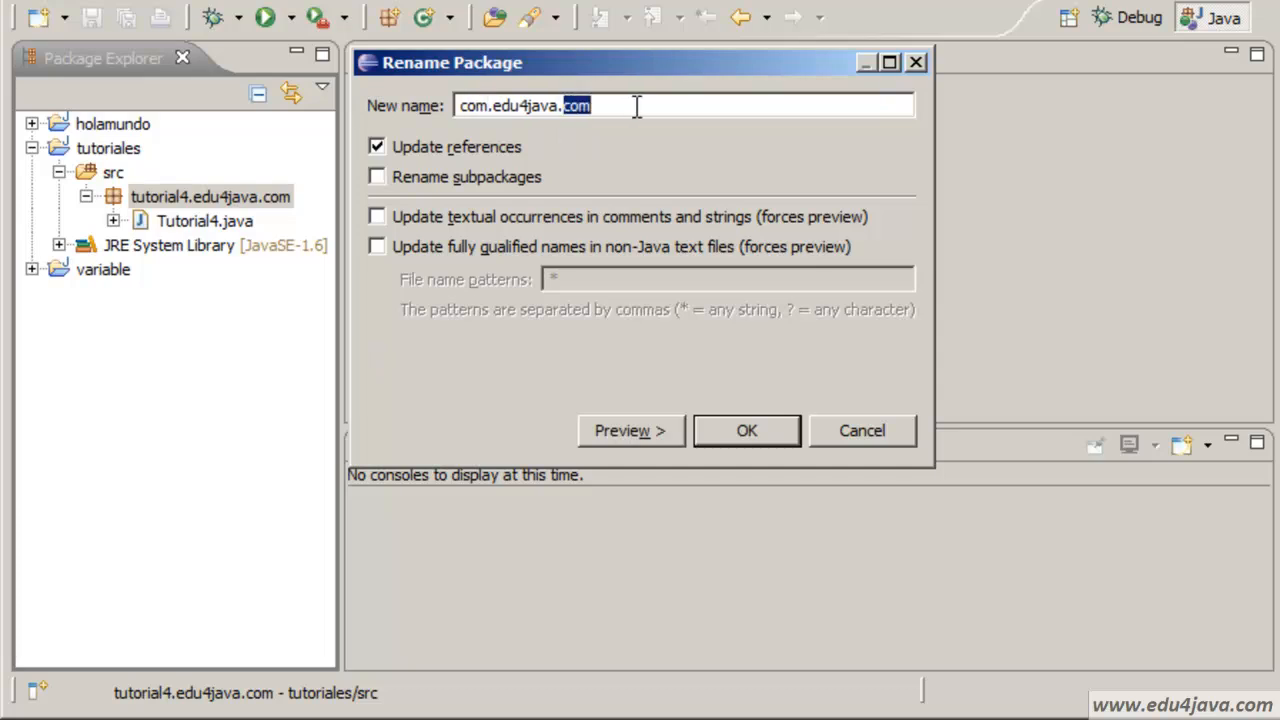
pyautogui.write('tutorial4')
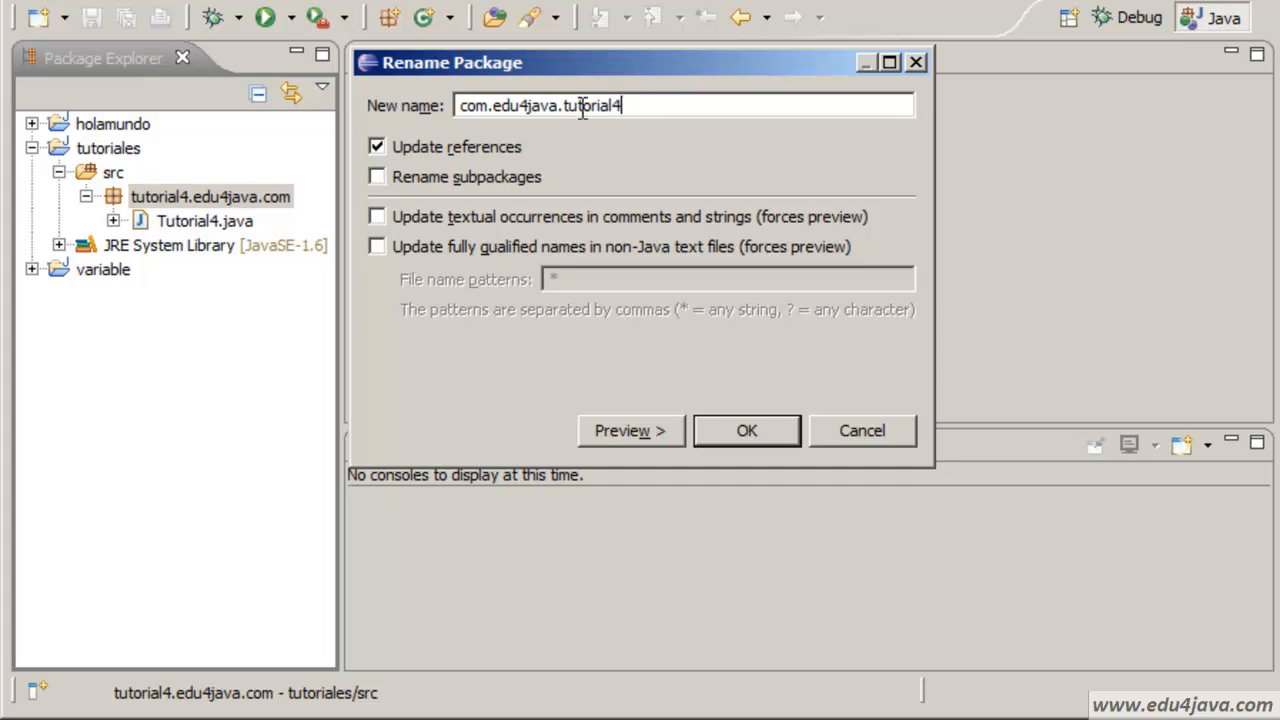
pyautogui.moveTo(664, 312)
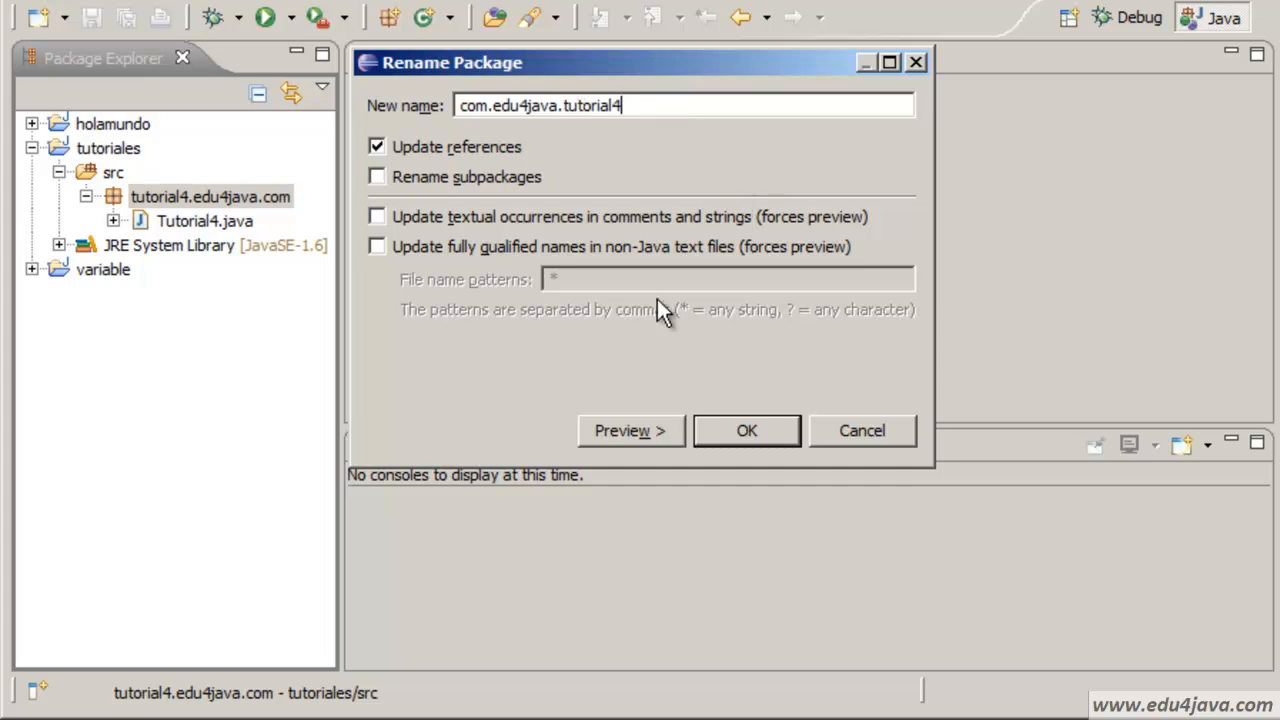
# Confirm the rename so the package becomes com.edu4java.tutorial4 with references updated.
pyautogui.click(746, 430)
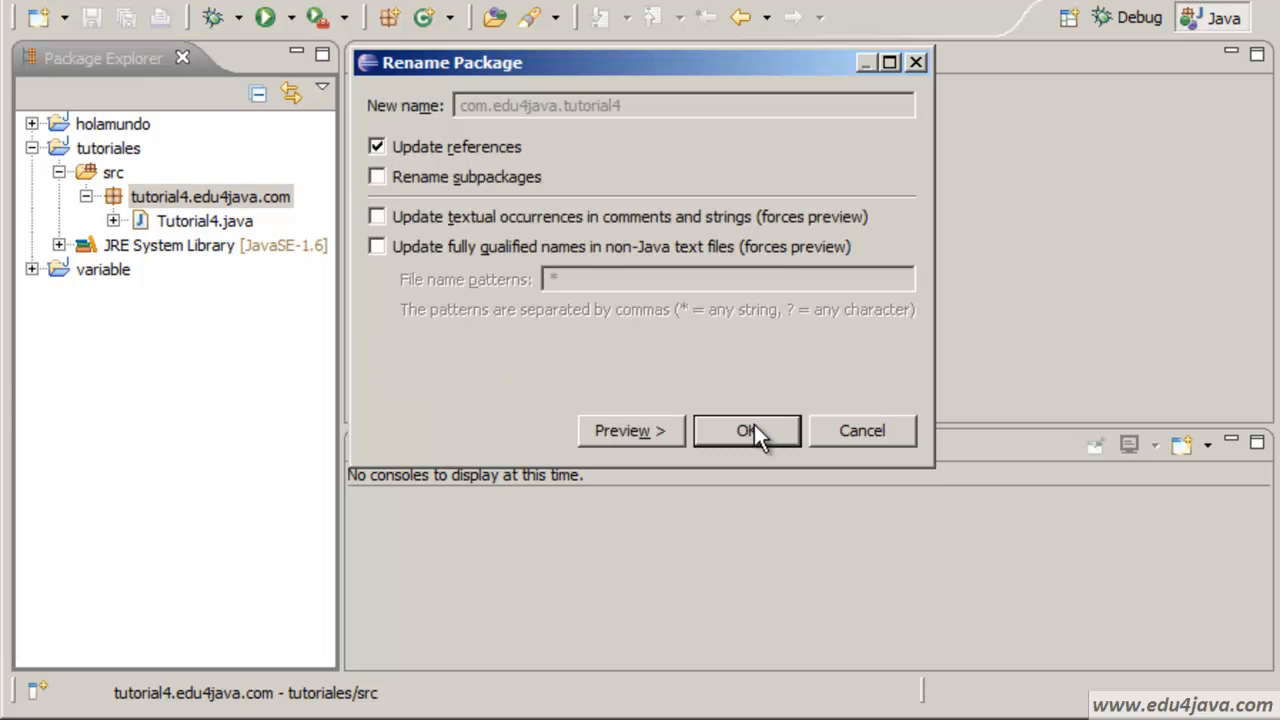
pyautogui.click(746, 430)
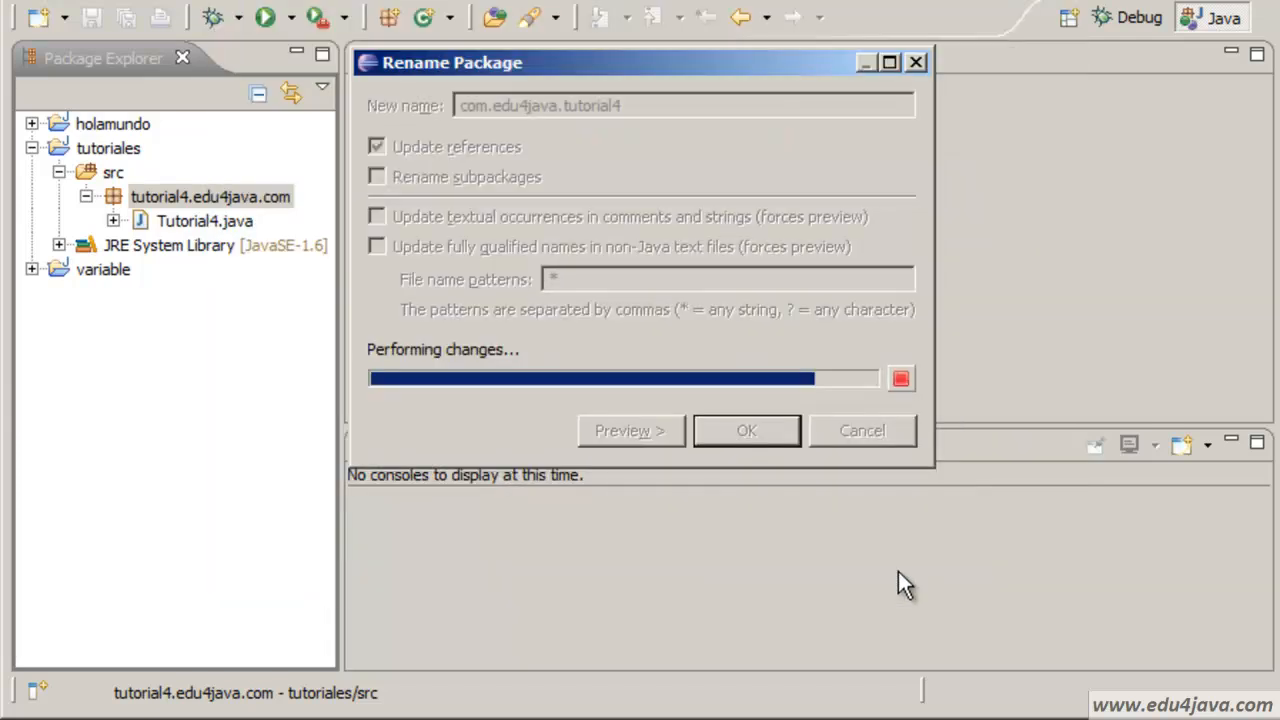
pyautogui.click(746, 430)
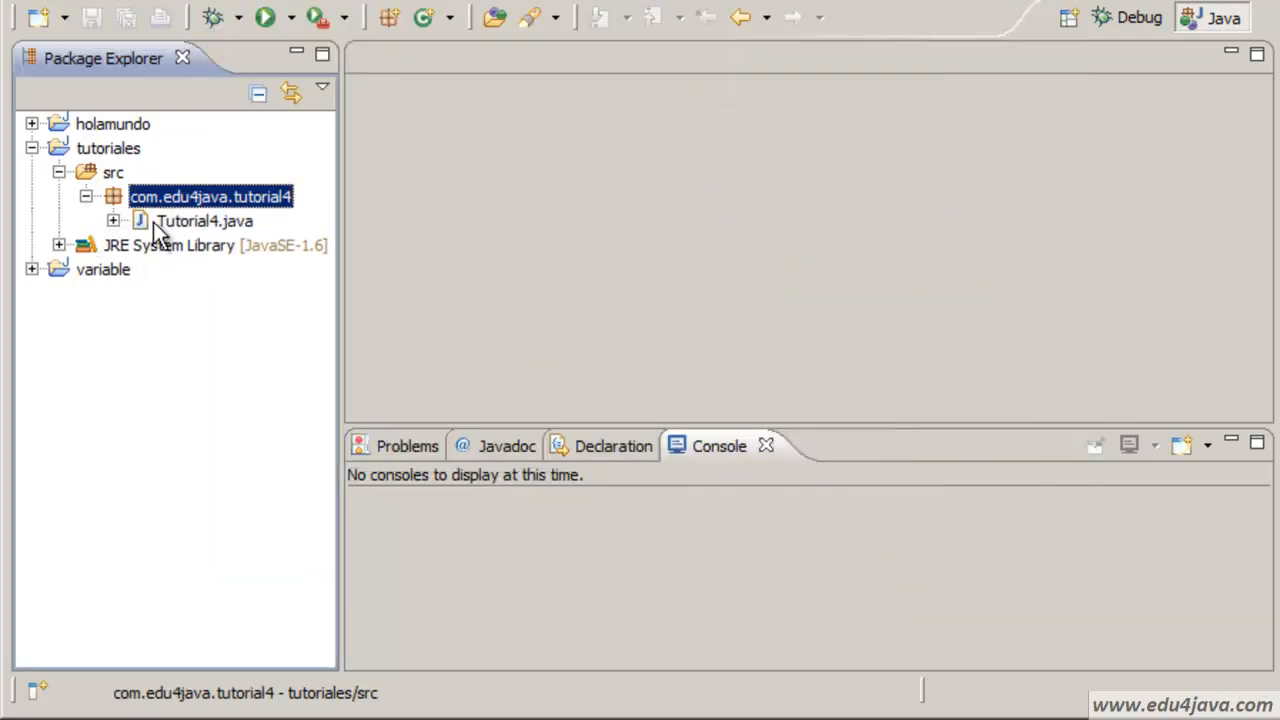
# Open Tutorial4.java in the editor showing its com.edu4java.tutorial4 package line.
pyautogui.doubleClick(204, 220)
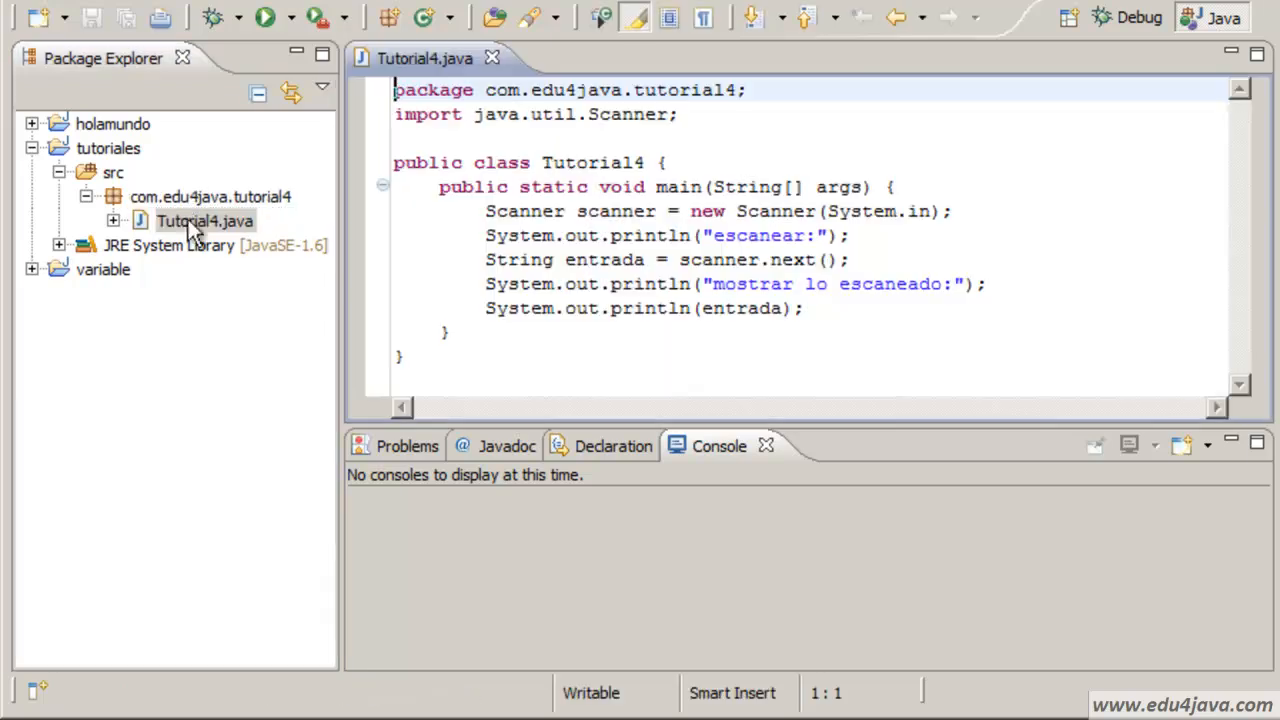
pyautogui.doubleClick(616, 90)
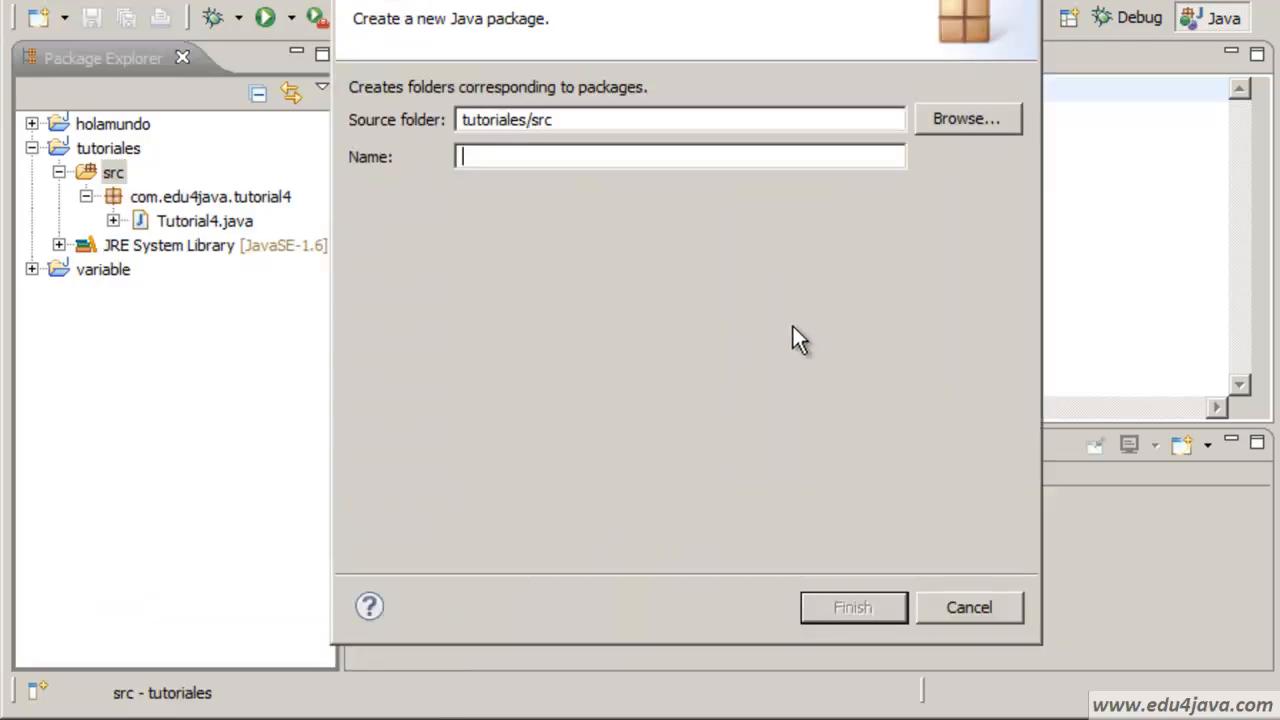
# Enter com.edu4java.tutorial5 as the name in the New Java Package wizard.
pyautogui.write('com.')
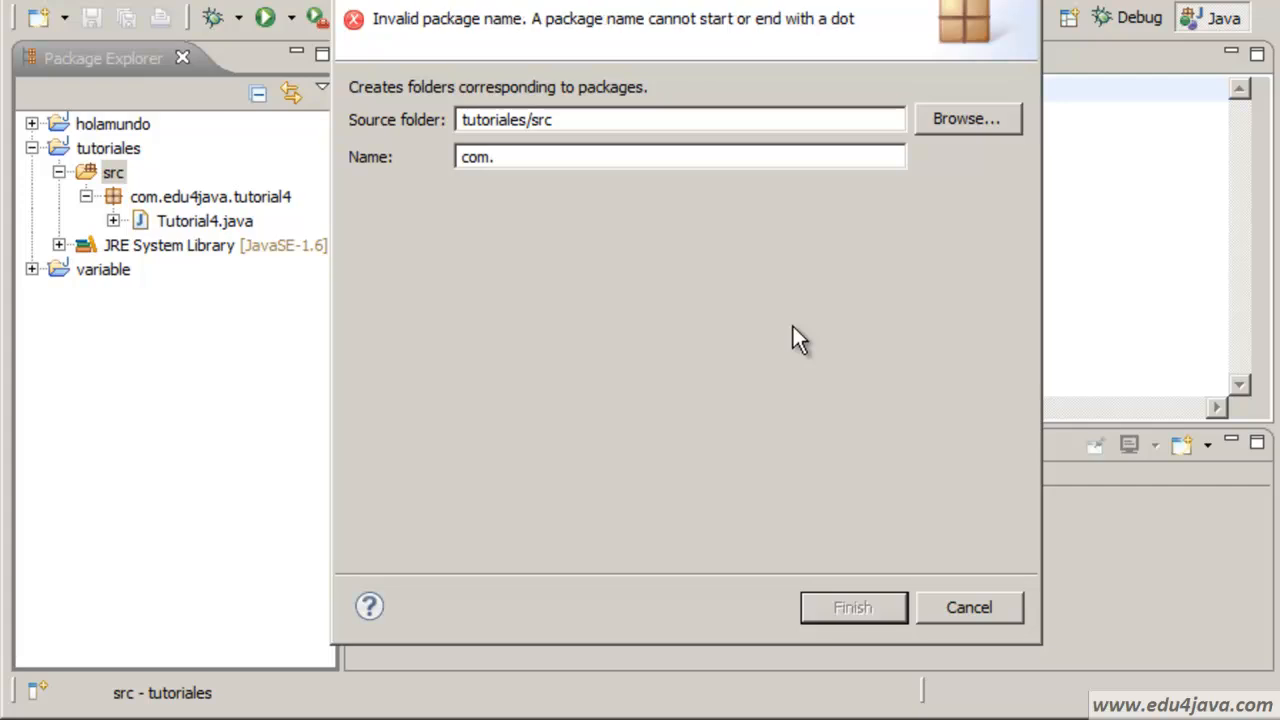
pyautogui.write('edu4')
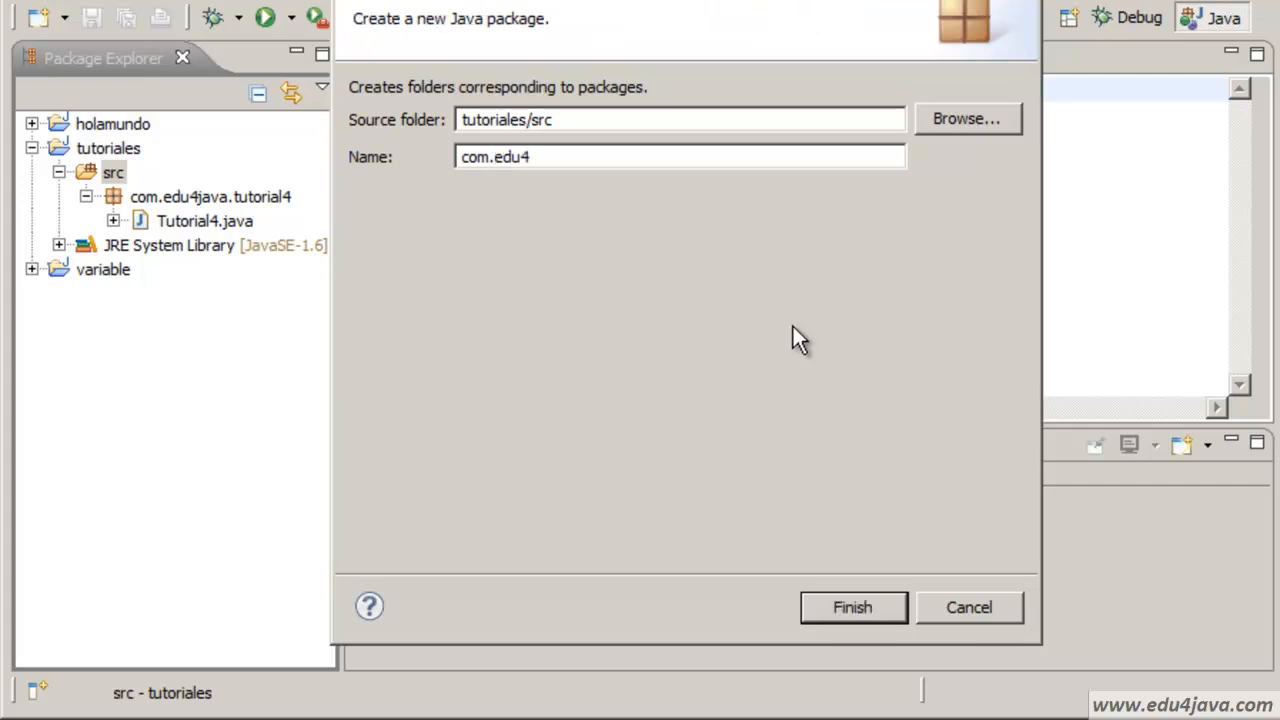
pyautogui.write('java.')
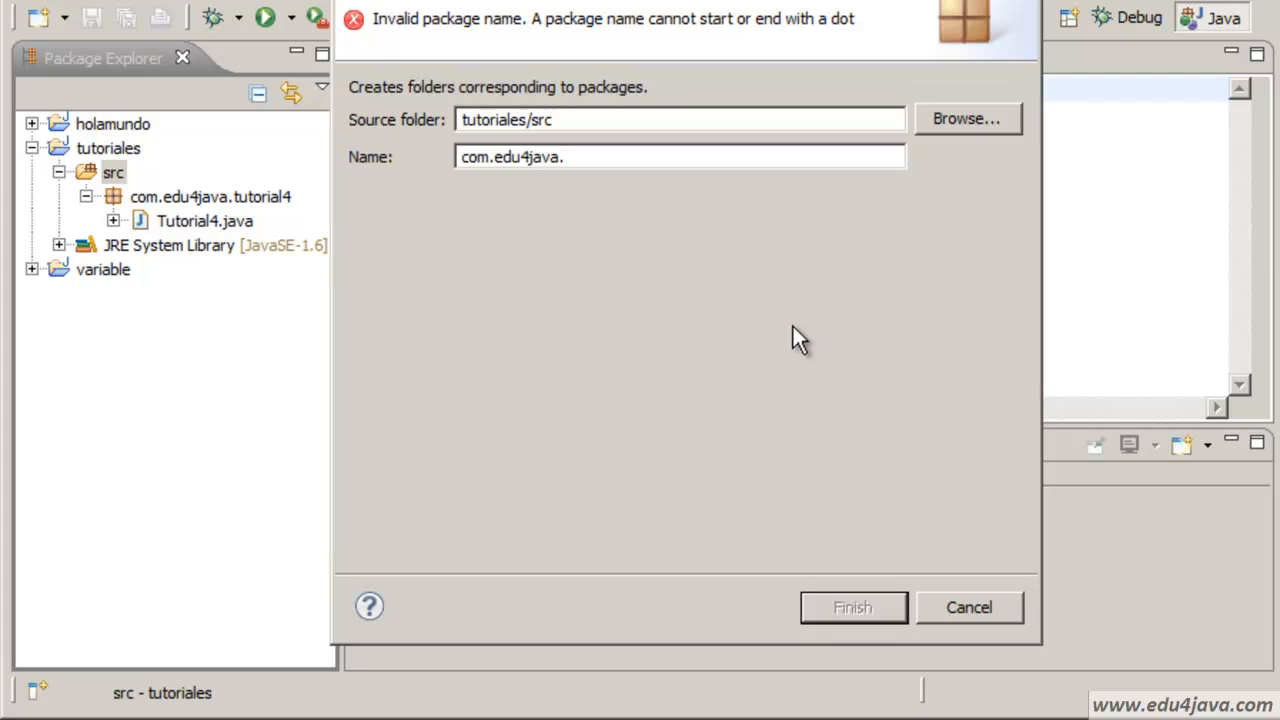
pyautogui.write('tut')
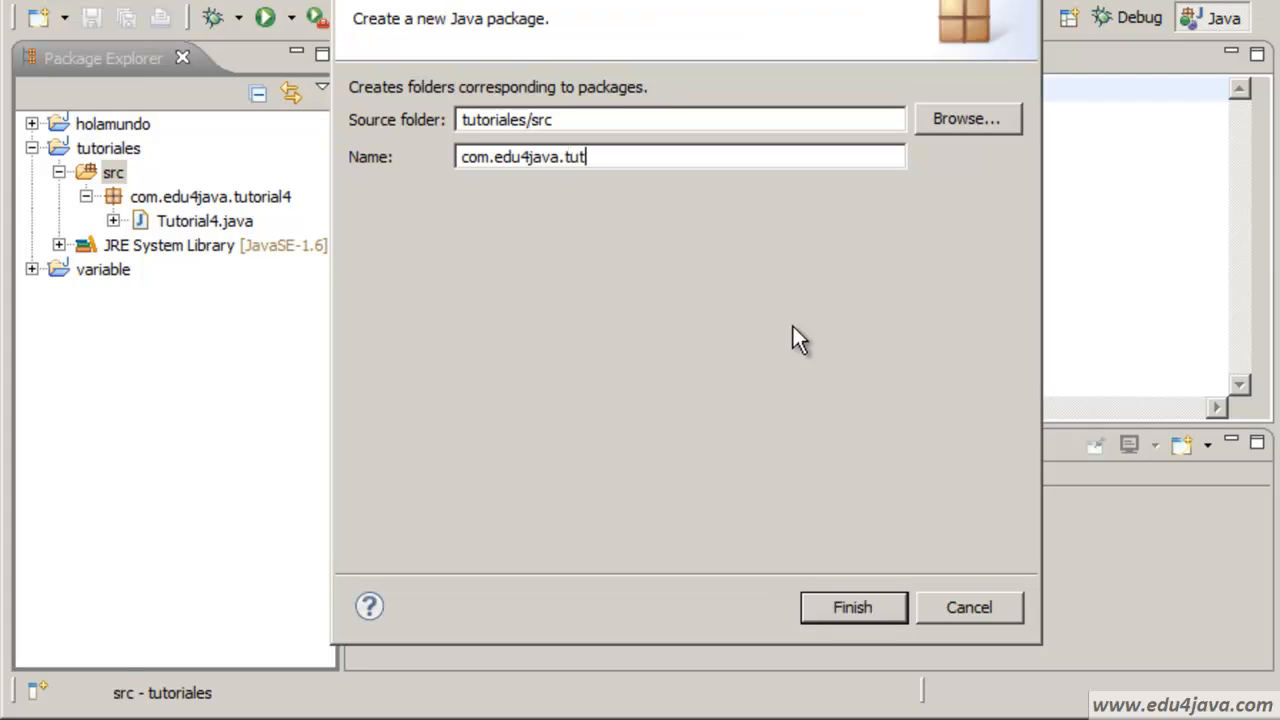
pyautogui.write('orial')
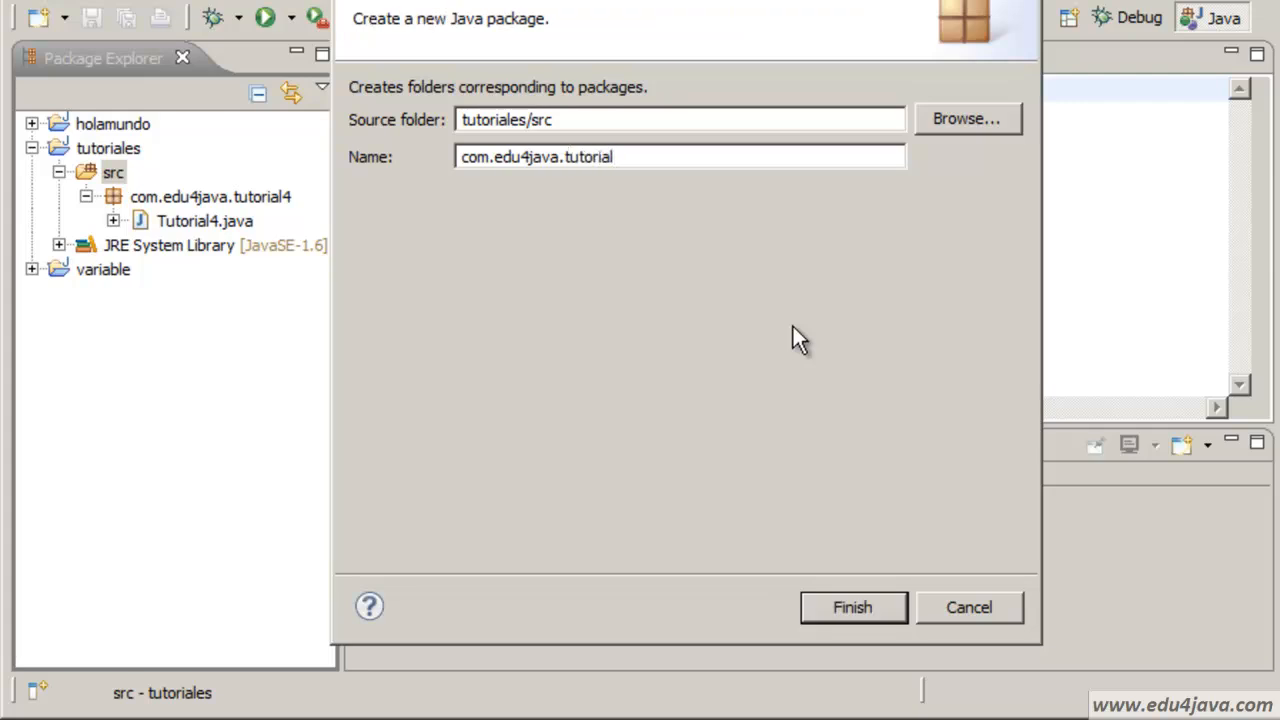
pyautogui.write('5')
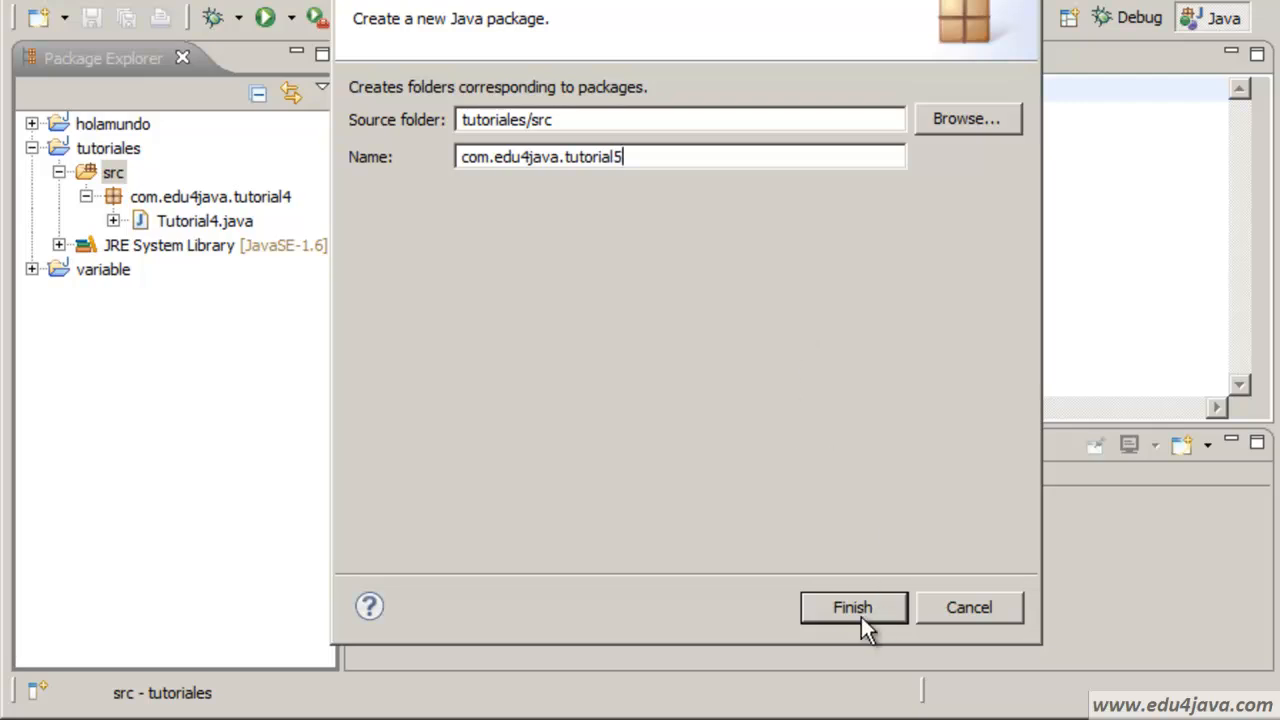
# Start a new class Tutorial5 in com.edu4java.tutorial5 with the main method stub ticked.
pyautogui.rightClick(210, 244)
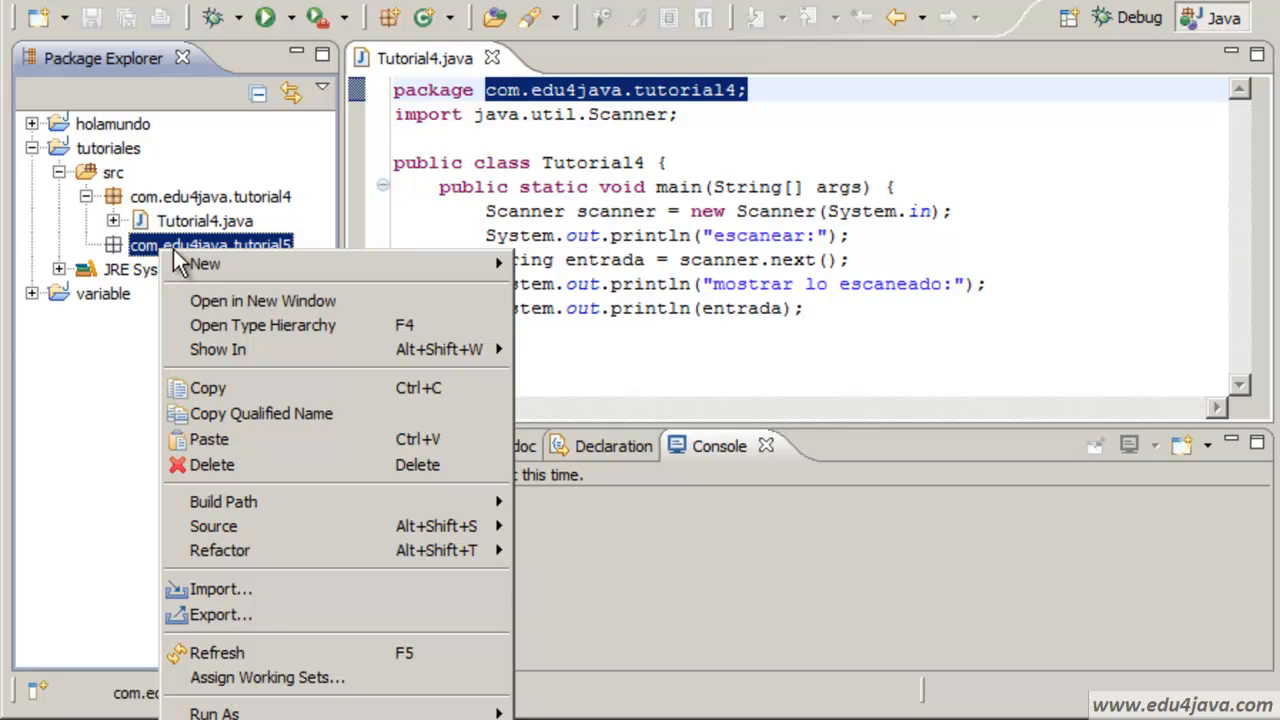
pyautogui.moveTo(204, 264)
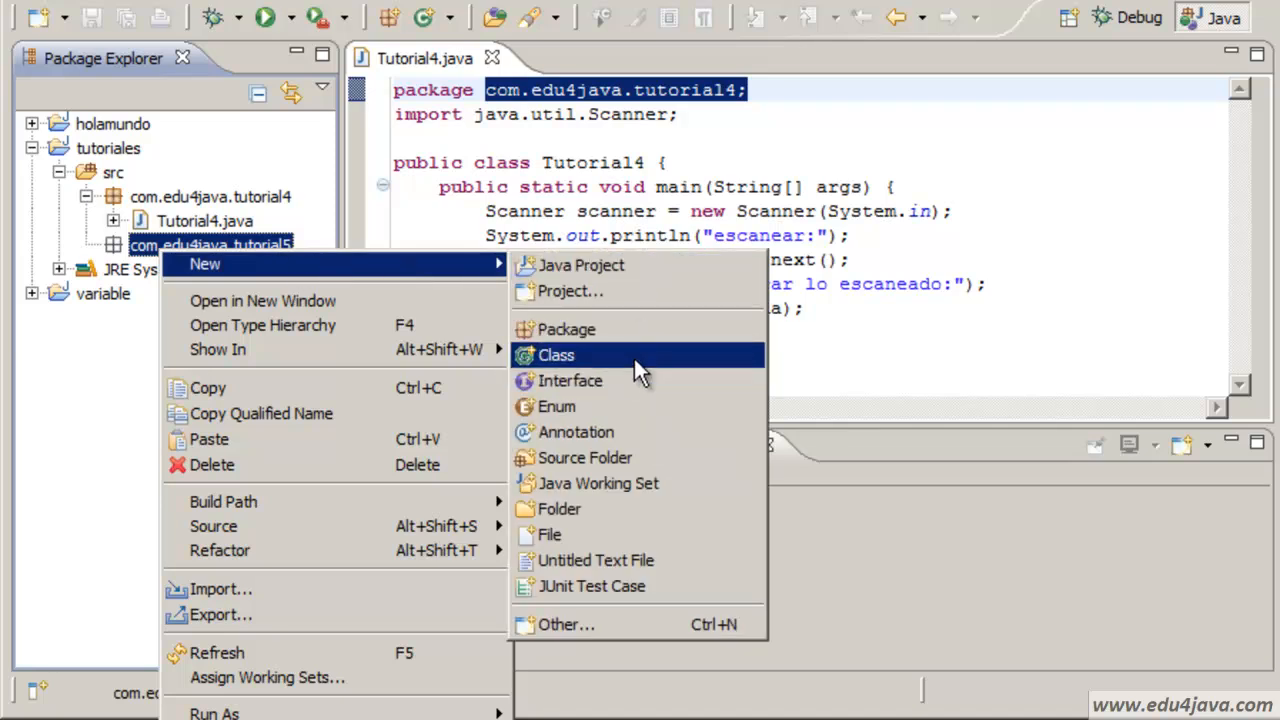
pyautogui.click(556, 356)
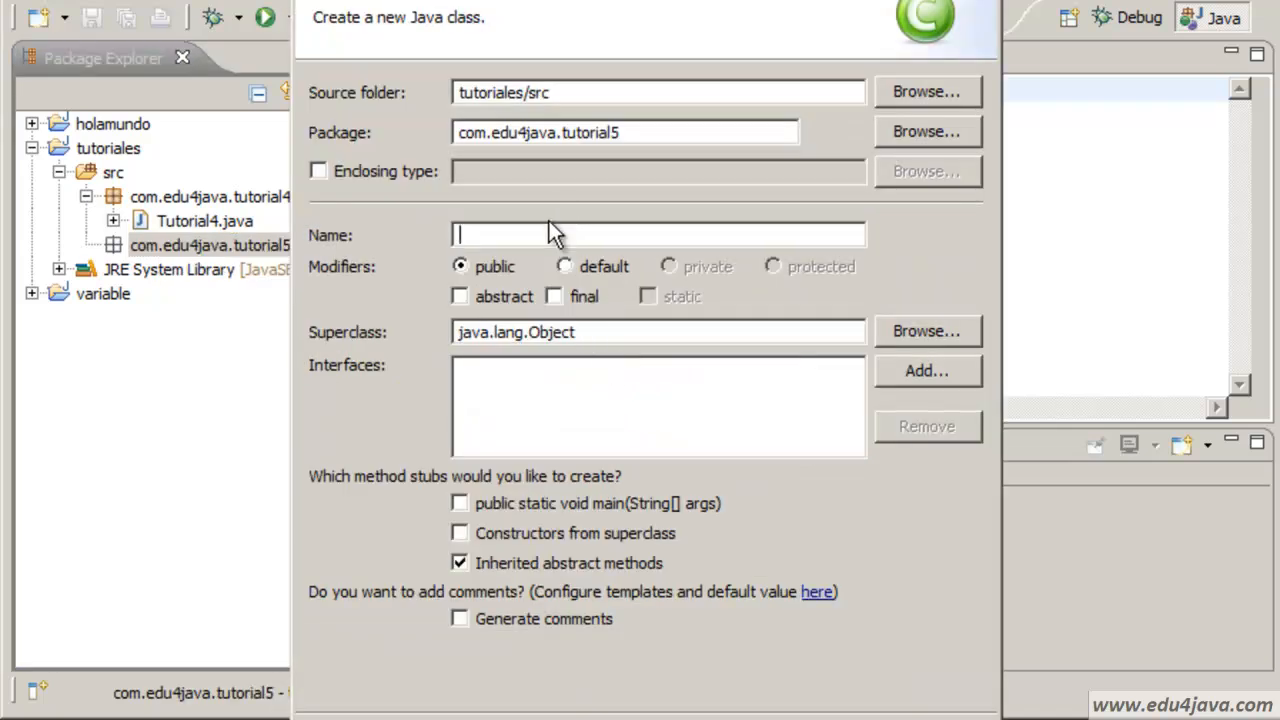
pyautogui.write('Tutorial')
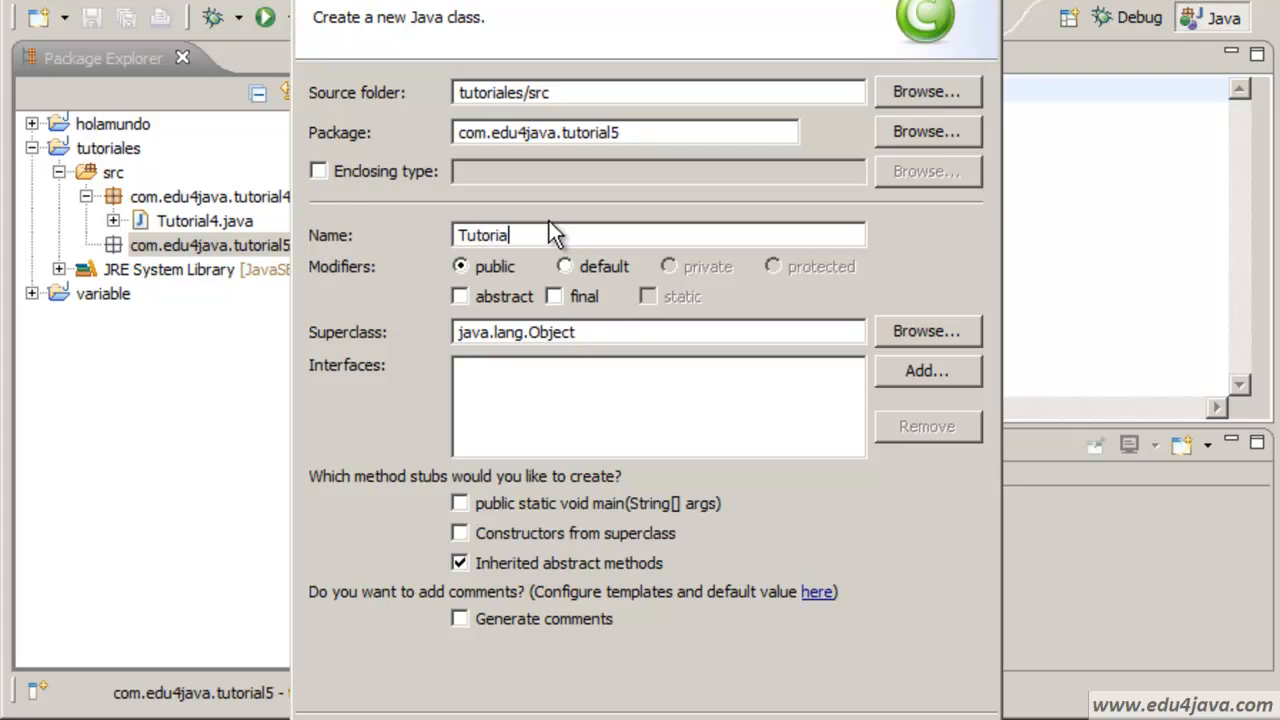
pyautogui.write('5')
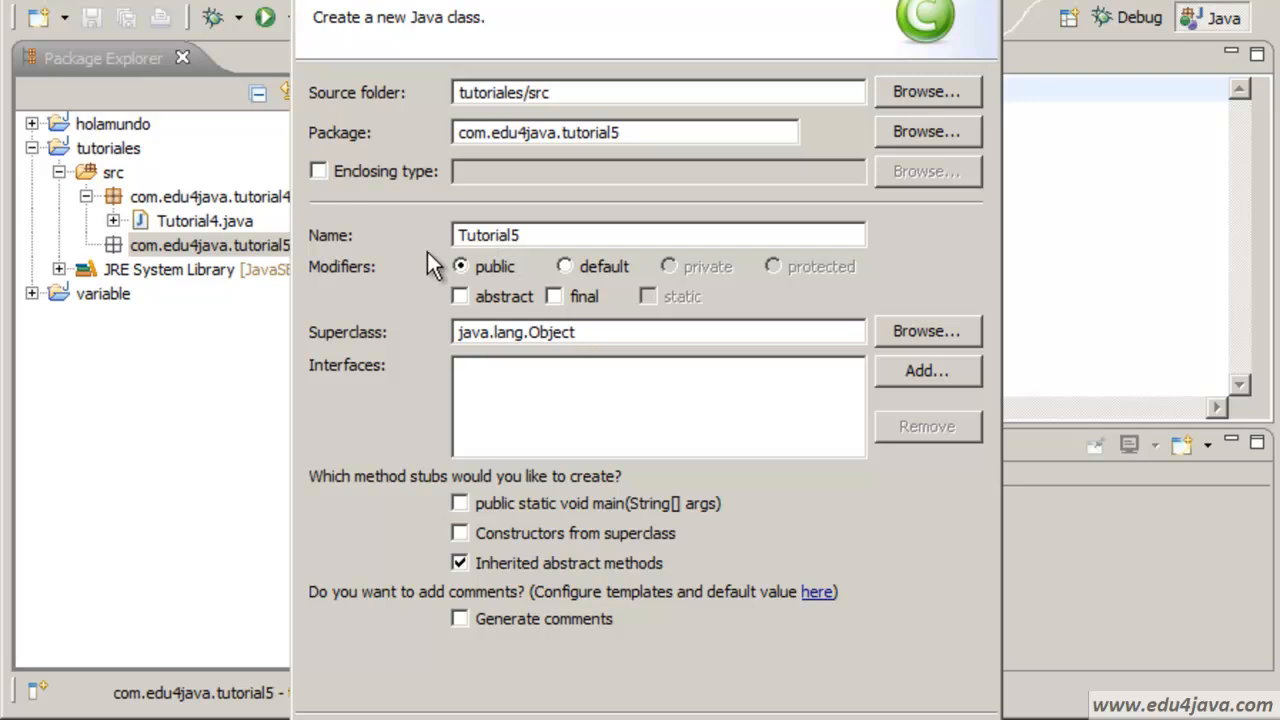
pyautogui.click(460, 504)
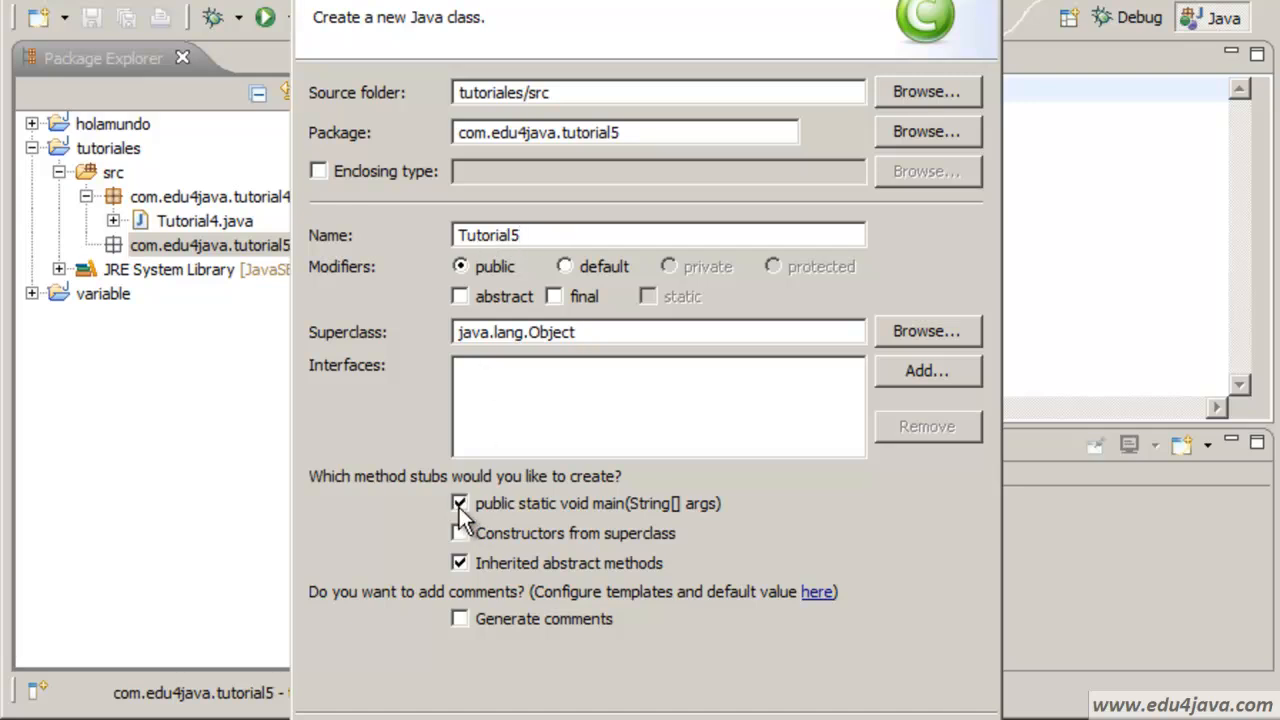
pyautogui.moveTo(544, 516)
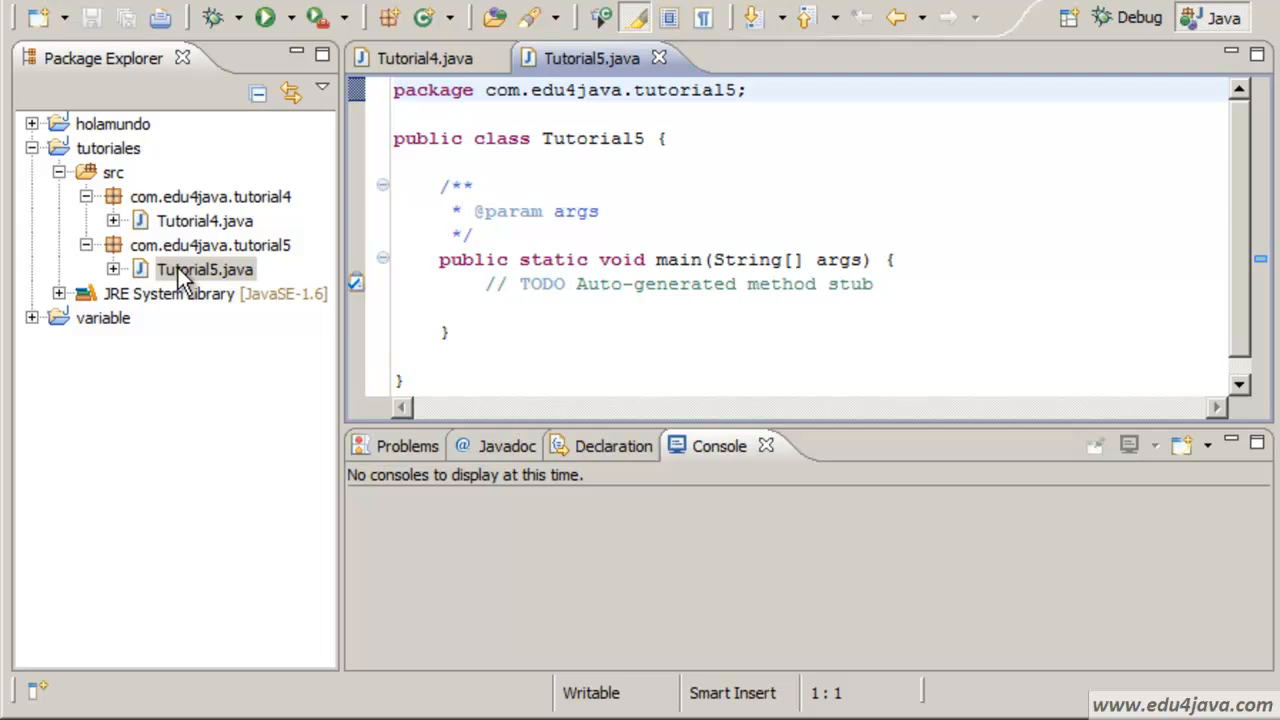
# Delete the generated comments and TODO line, leaving main empty in Tutorial5.
pyautogui.click(544, 212)
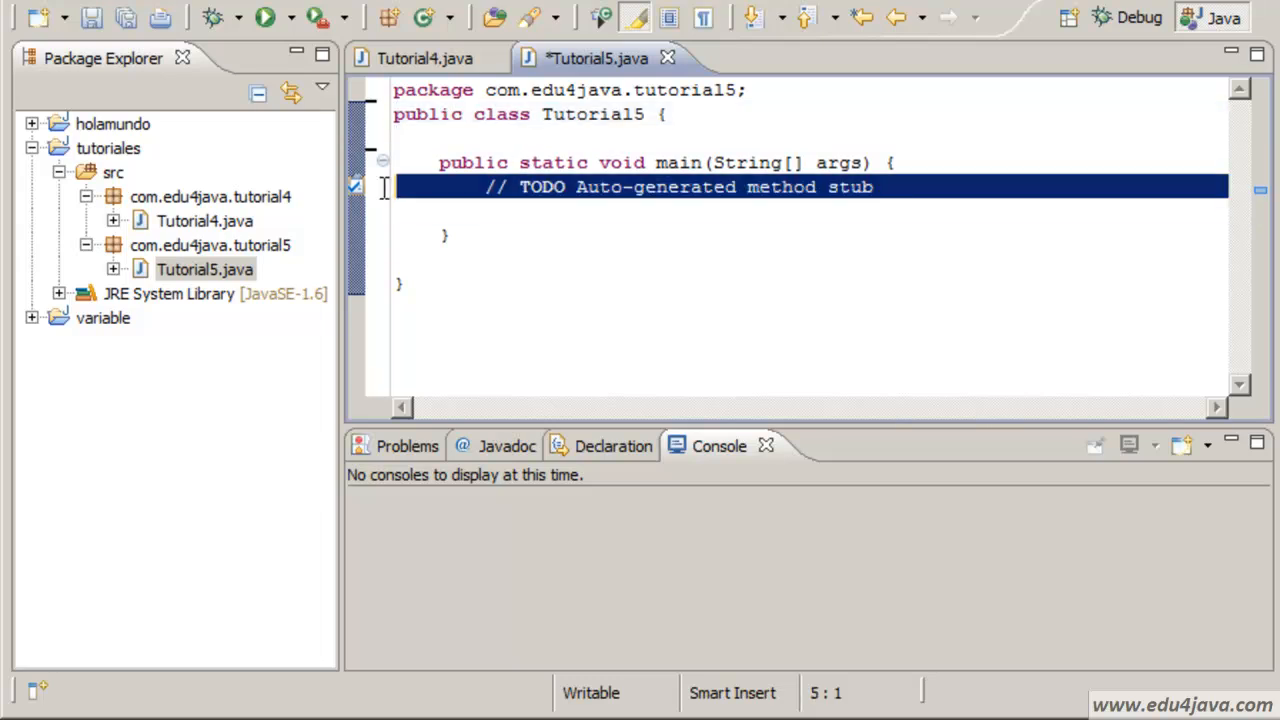
pyautogui.press('Delete')
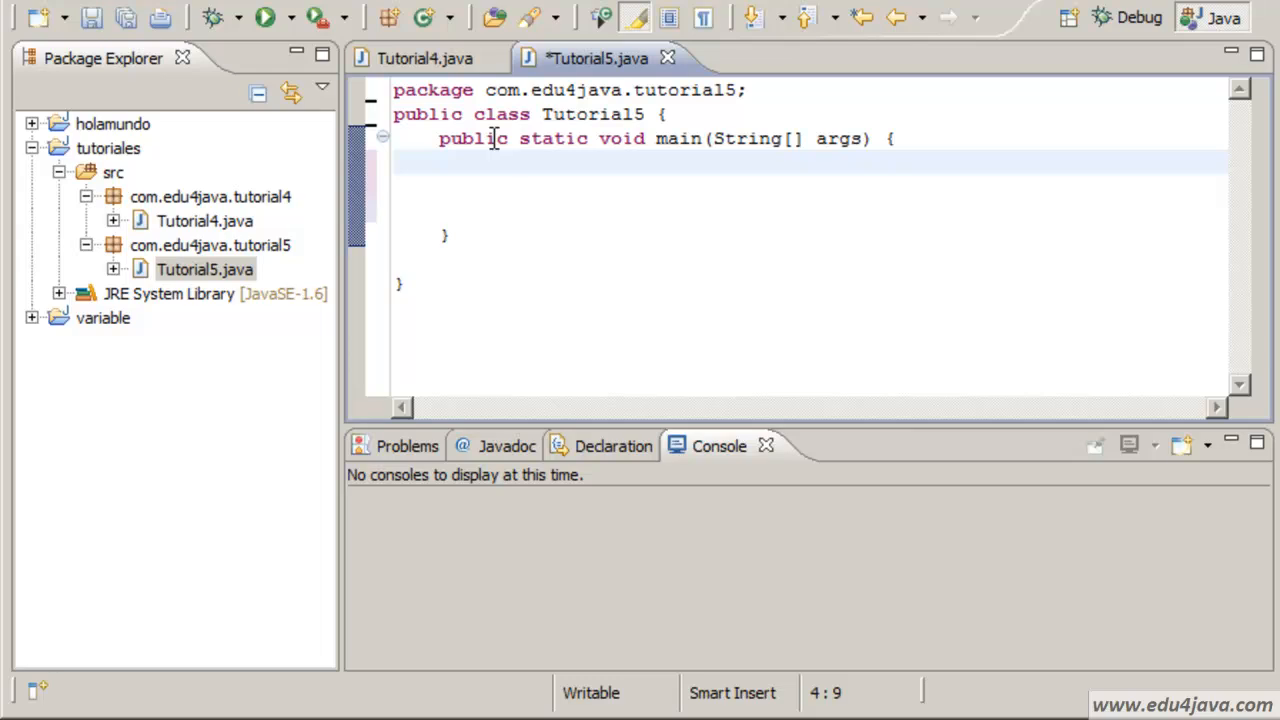
pyautogui.moveTo(468, 130)
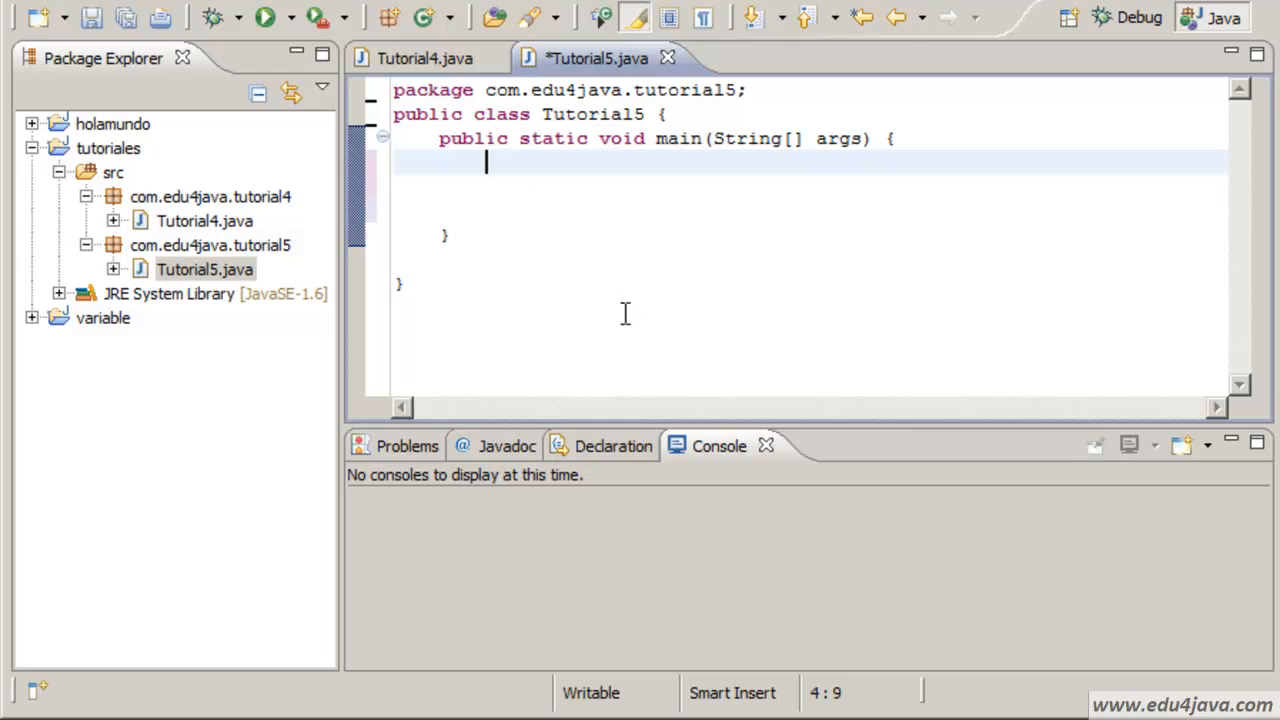
# Insert an empty System.out.println(); in main via sysout completion, dismissing the content assist warning.
pyautogui.press('ctrl+space')
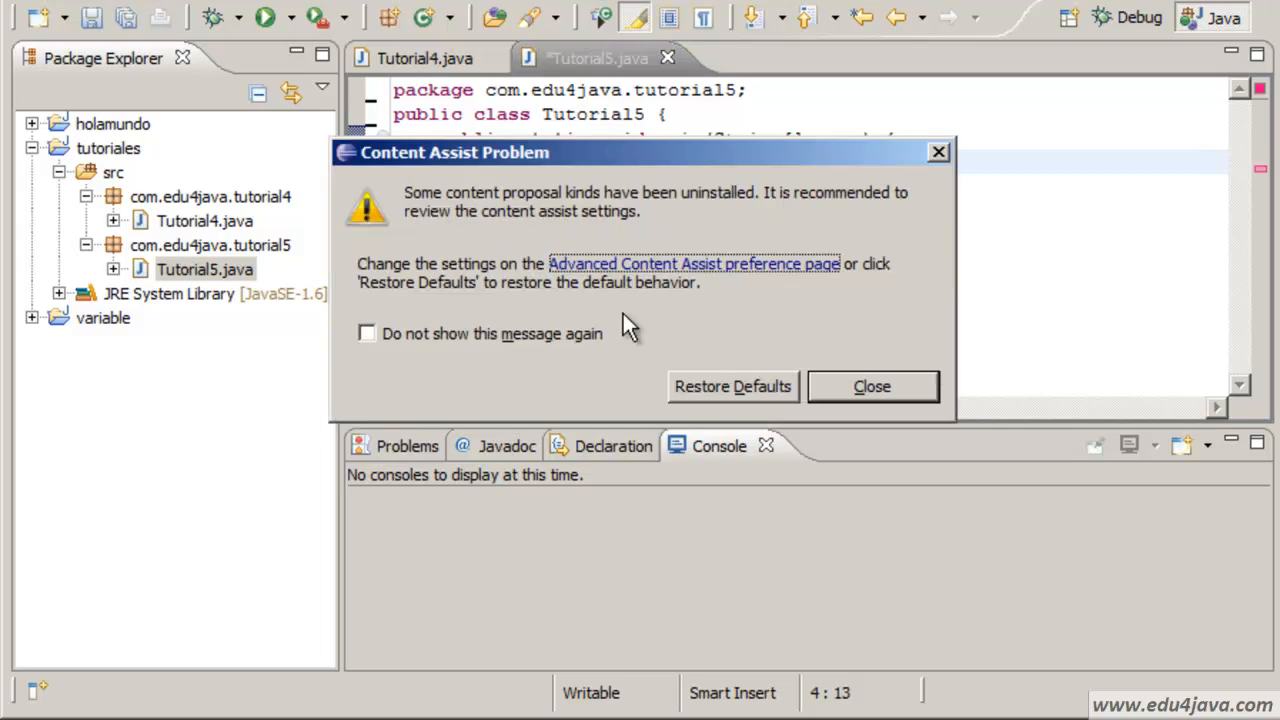
pyautogui.moveTo(588, 284)
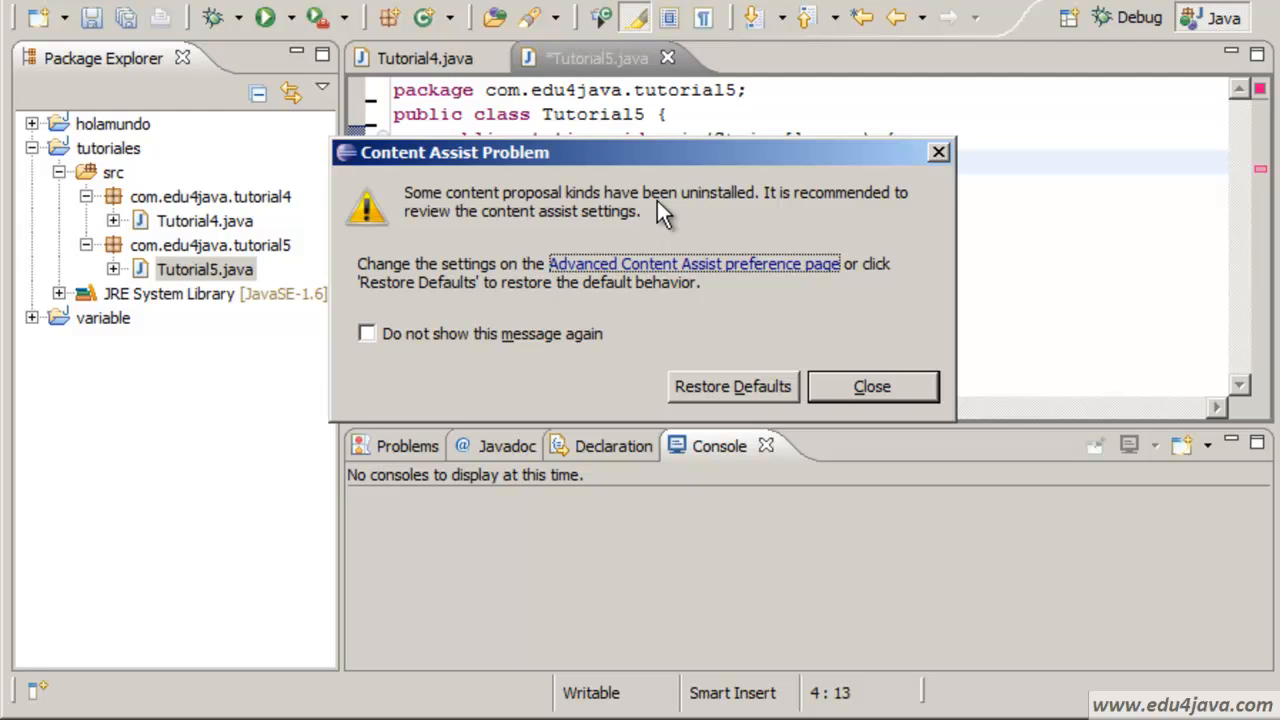
pyautogui.moveTo(856, 216)
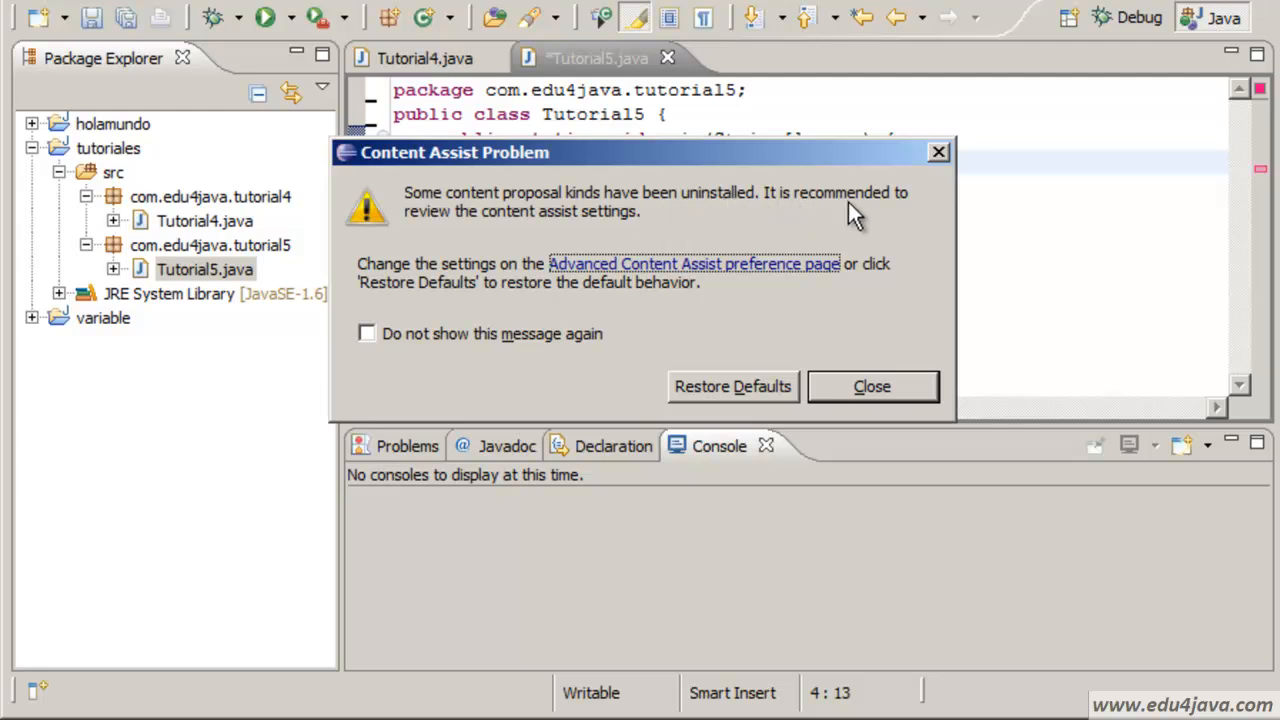
pyautogui.moveTo(676, 230)
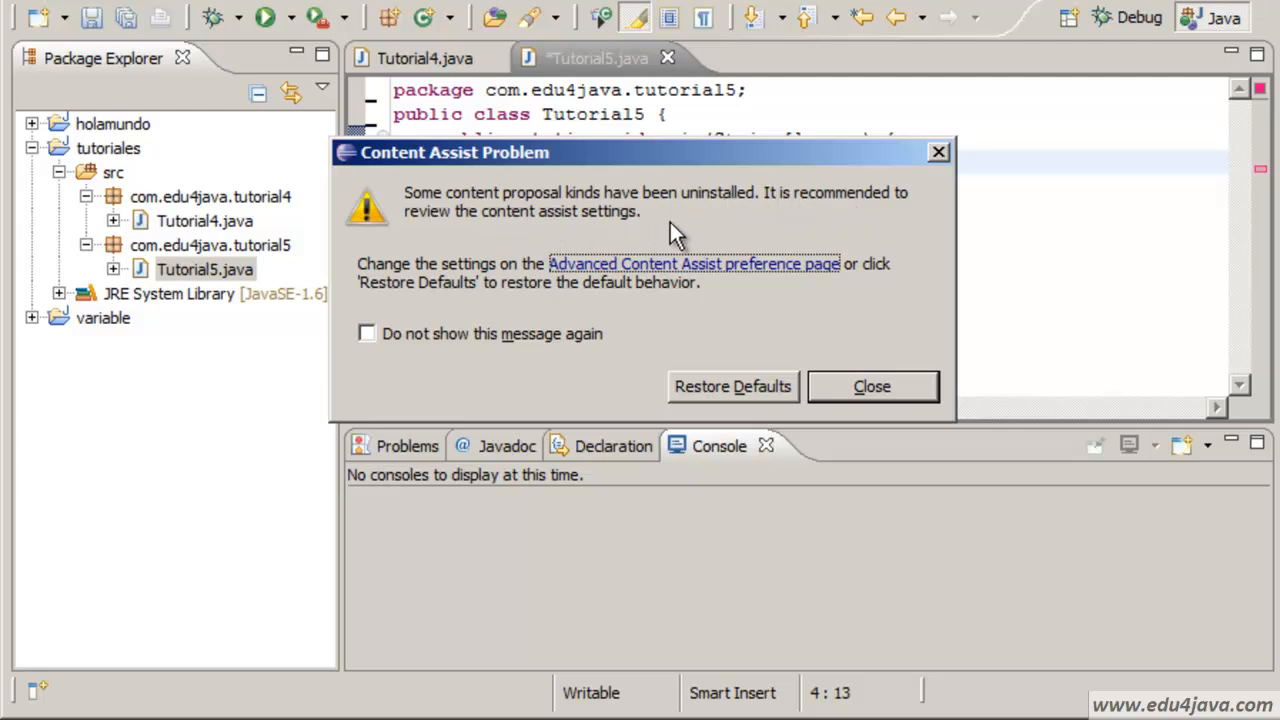
pyautogui.moveTo(884, 404)
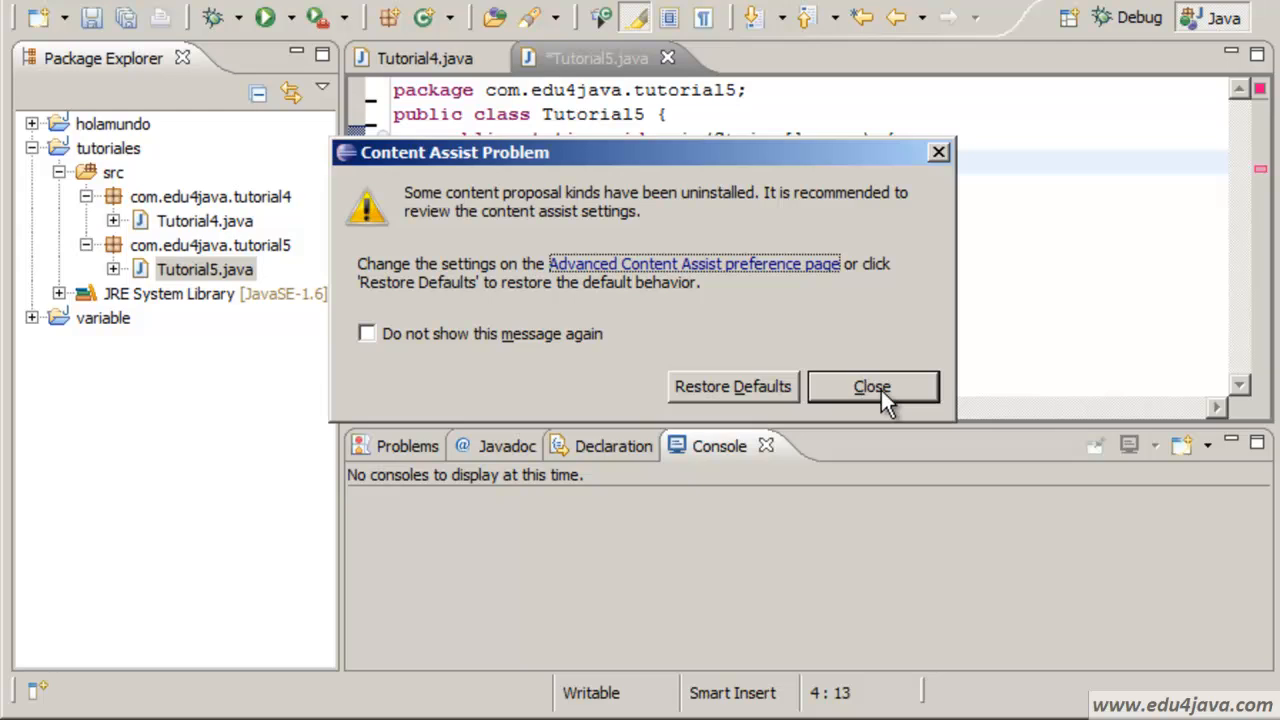
pyautogui.moveTo(668, 330)
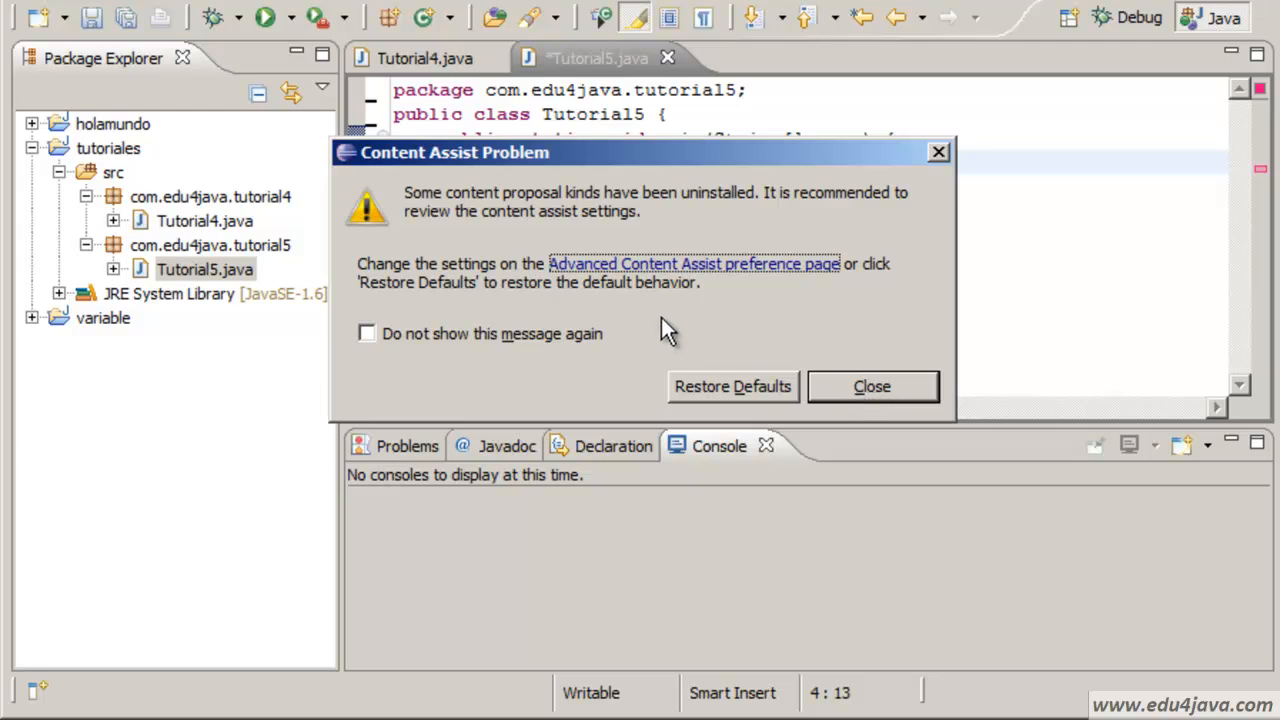
pyautogui.moveTo(730, 300)
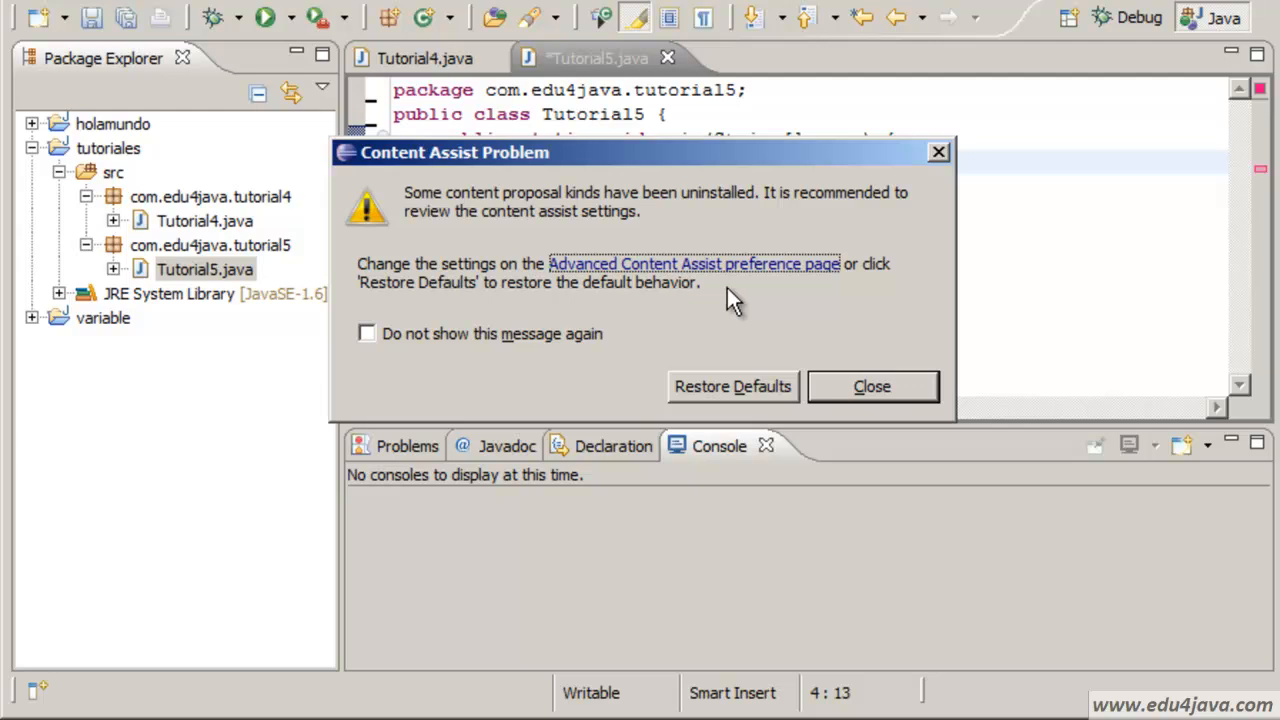
pyautogui.moveTo(598, 316)
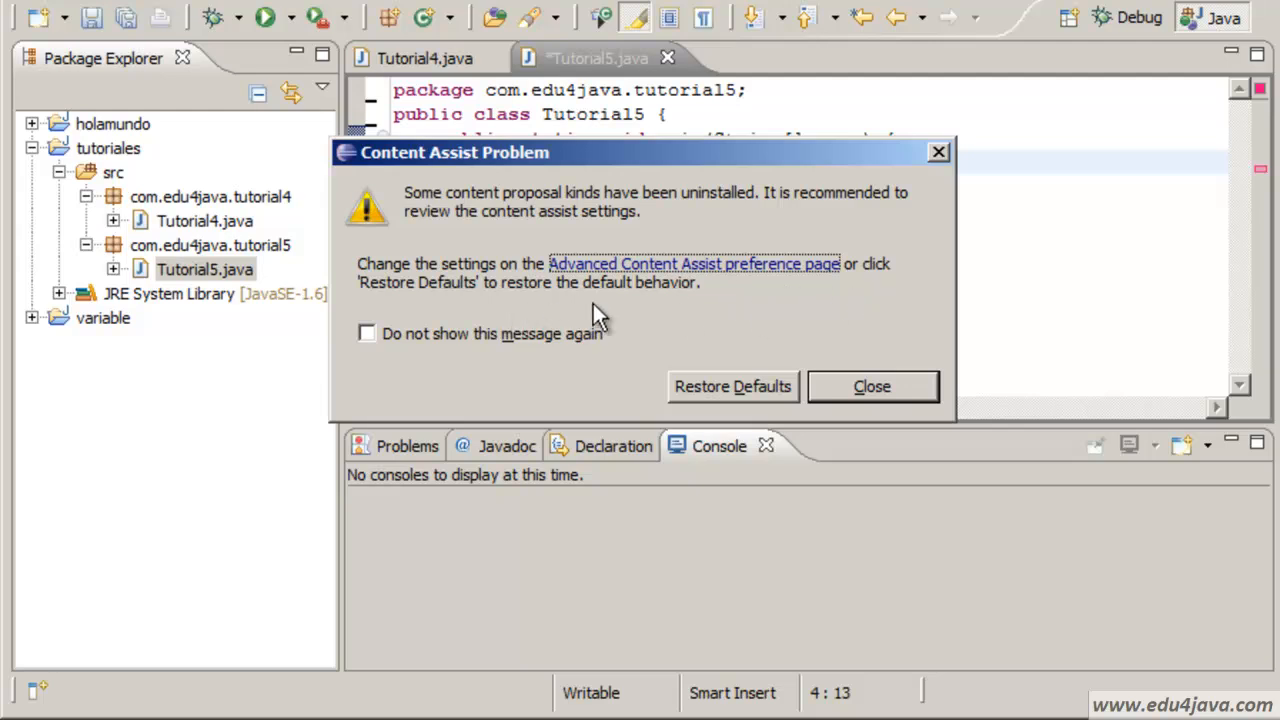
pyautogui.moveTo(890, 396)
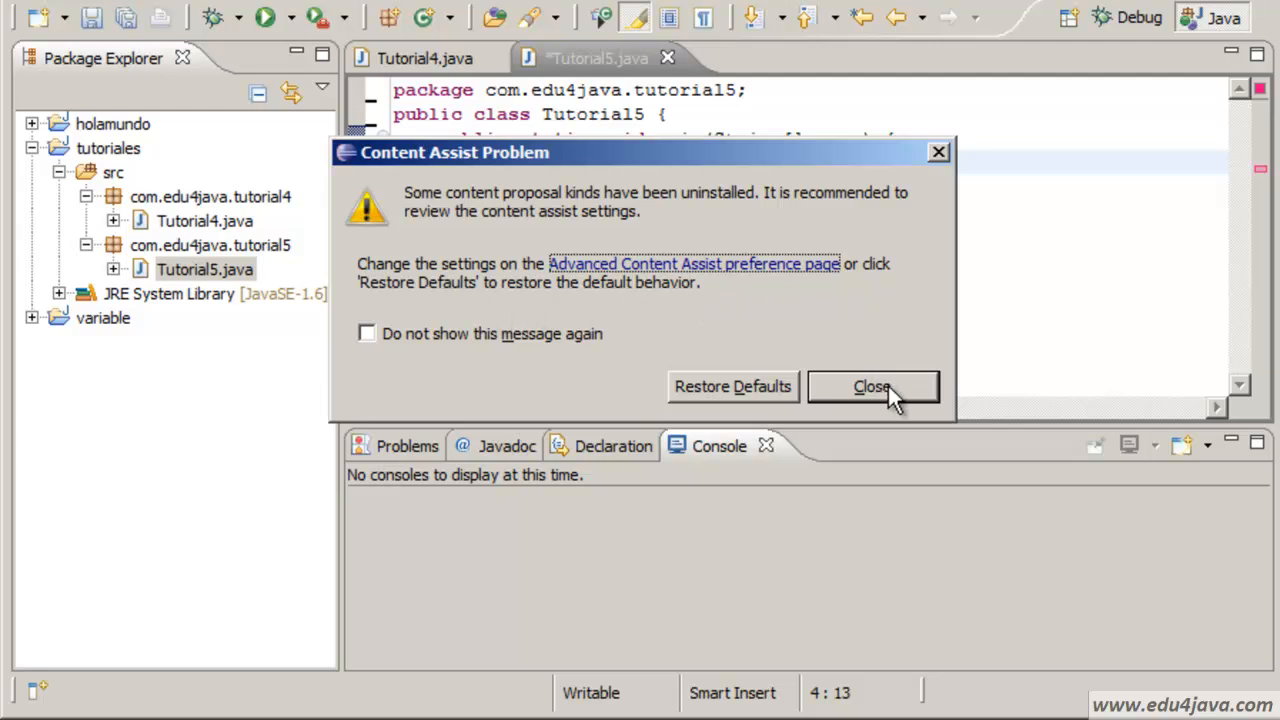
pyautogui.click(872, 386)
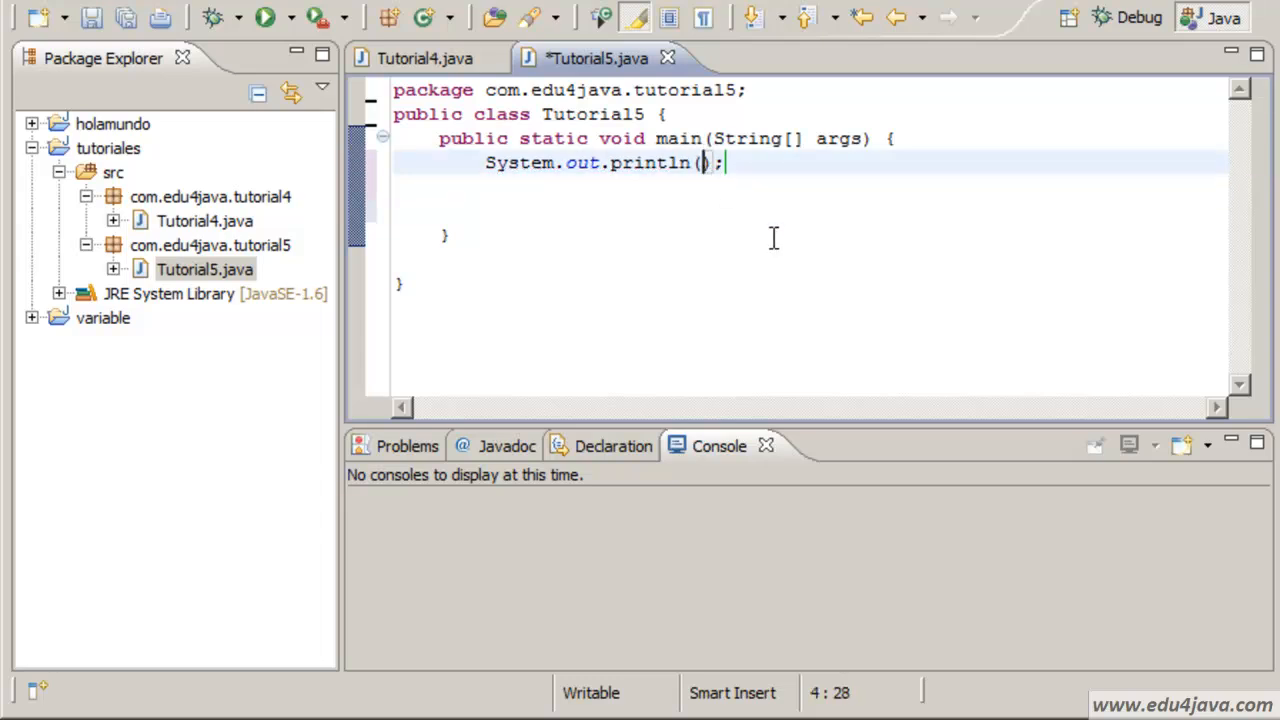
pyautogui.moveTo(758, 224)
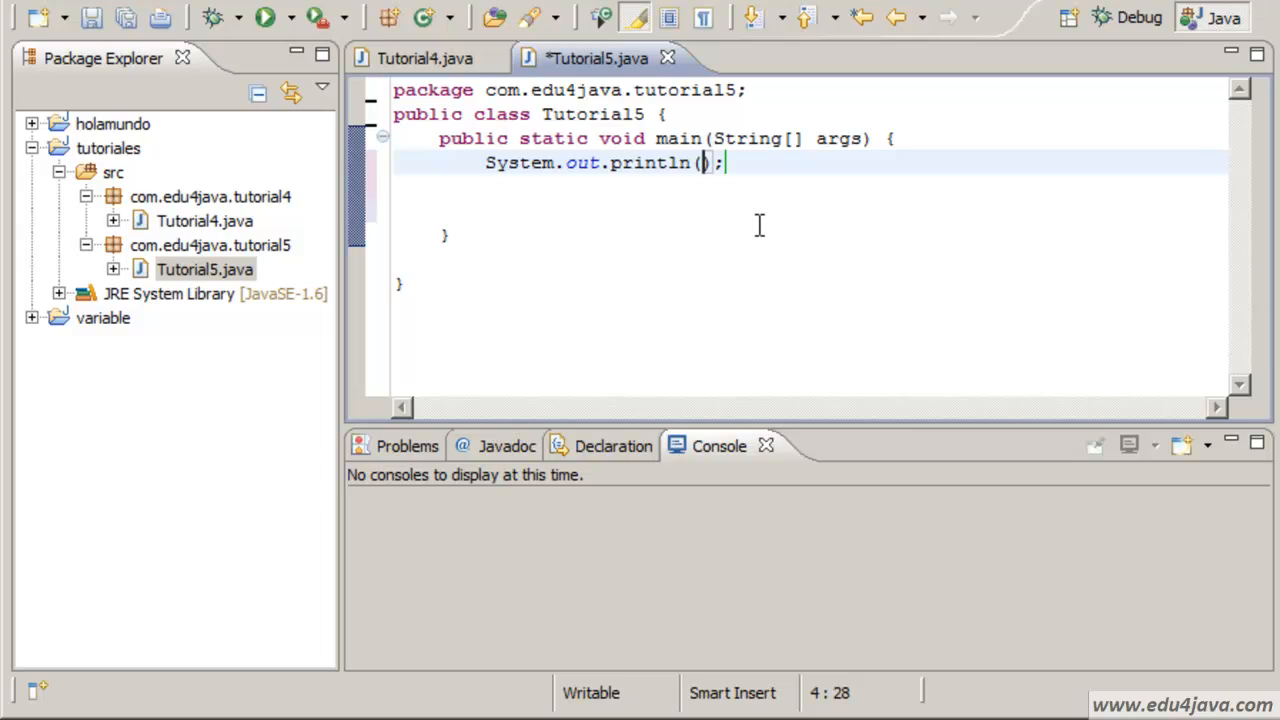
# Make main print "Instr 1" through "Instr 4" with four println statements.
pyautogui.write('"')
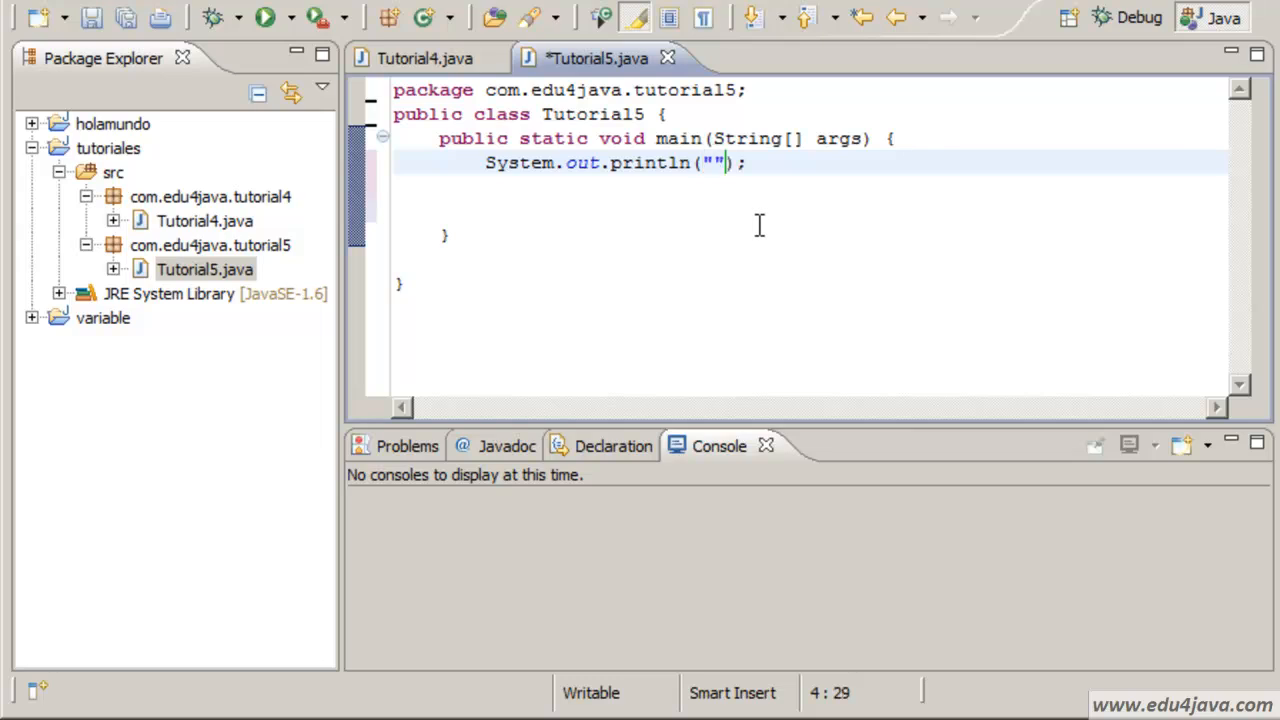
pyautogui.write('Instr 1')
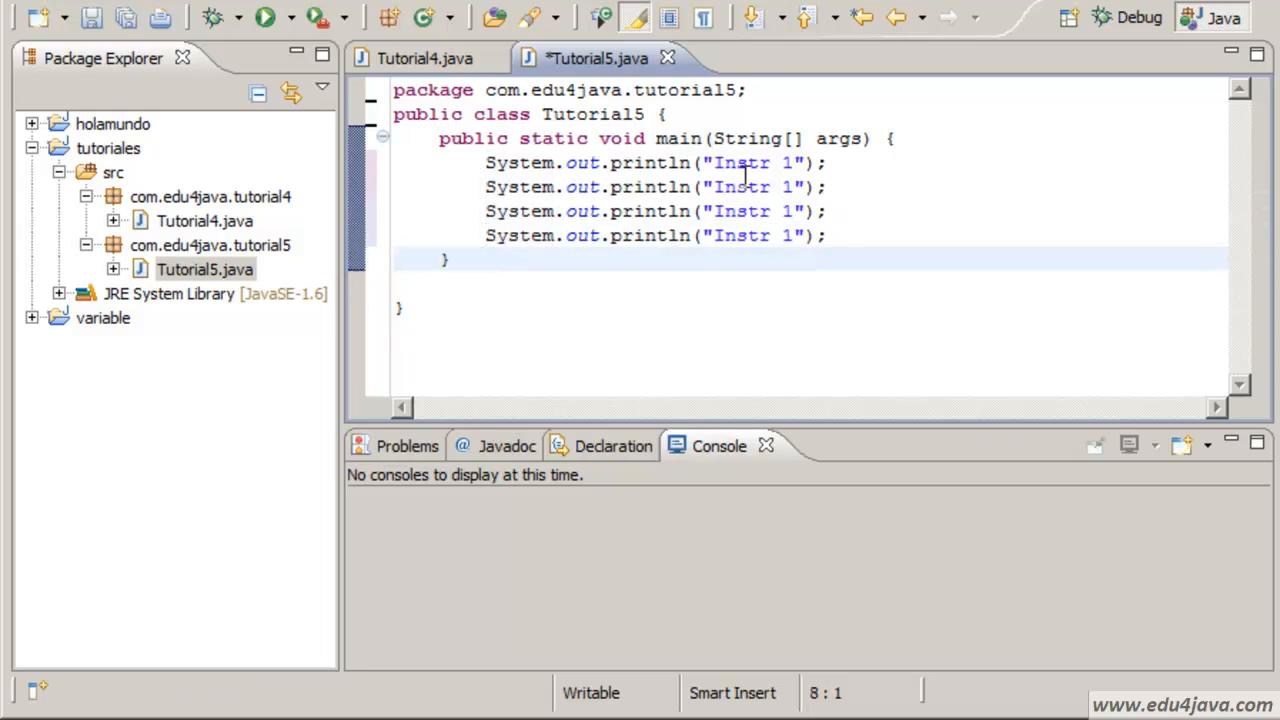
pyautogui.click(786, 188)
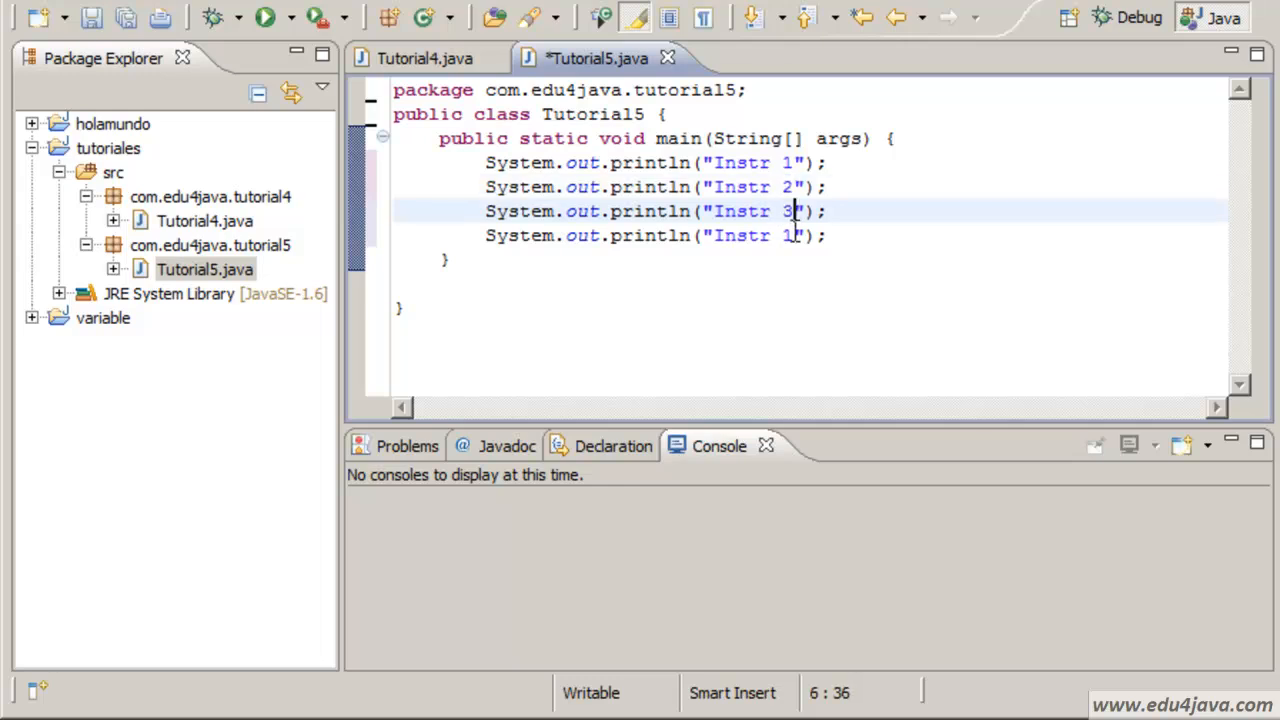
pyautogui.write('4')
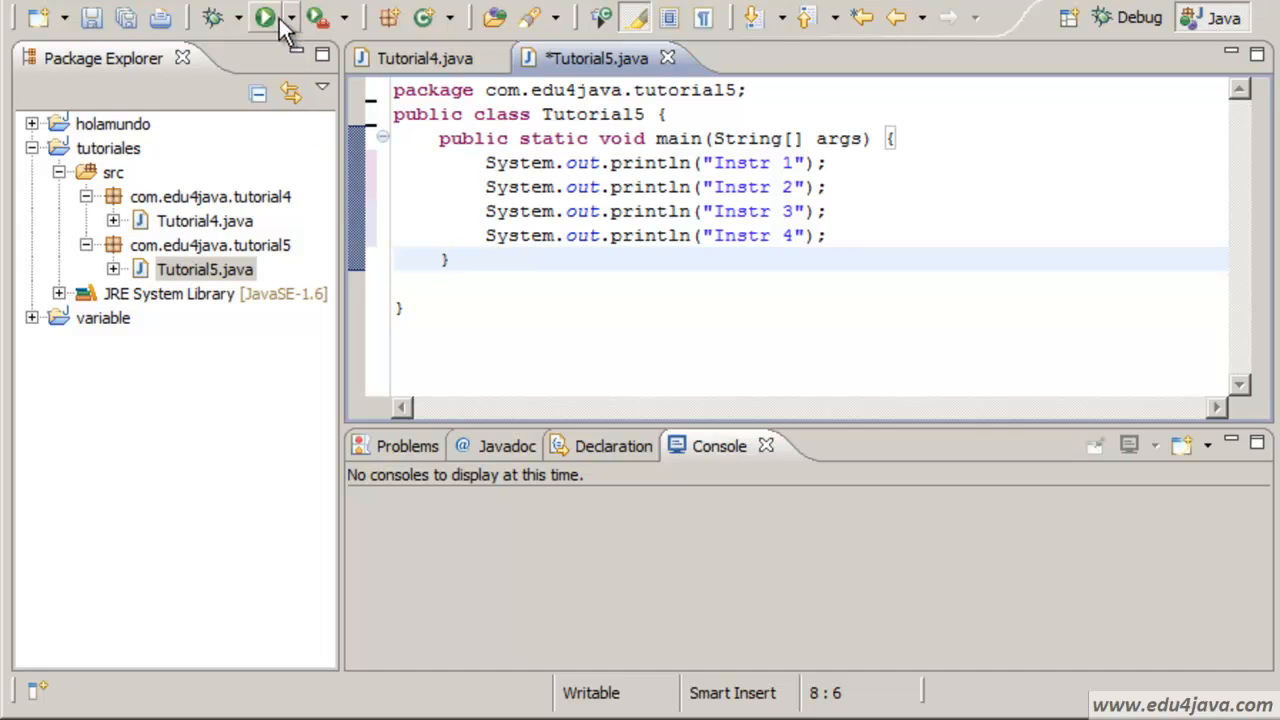
# Run Tutorial5 so the console prints Instr 1 through Instr 4 on separate lines.
pyautogui.click(288, 18)
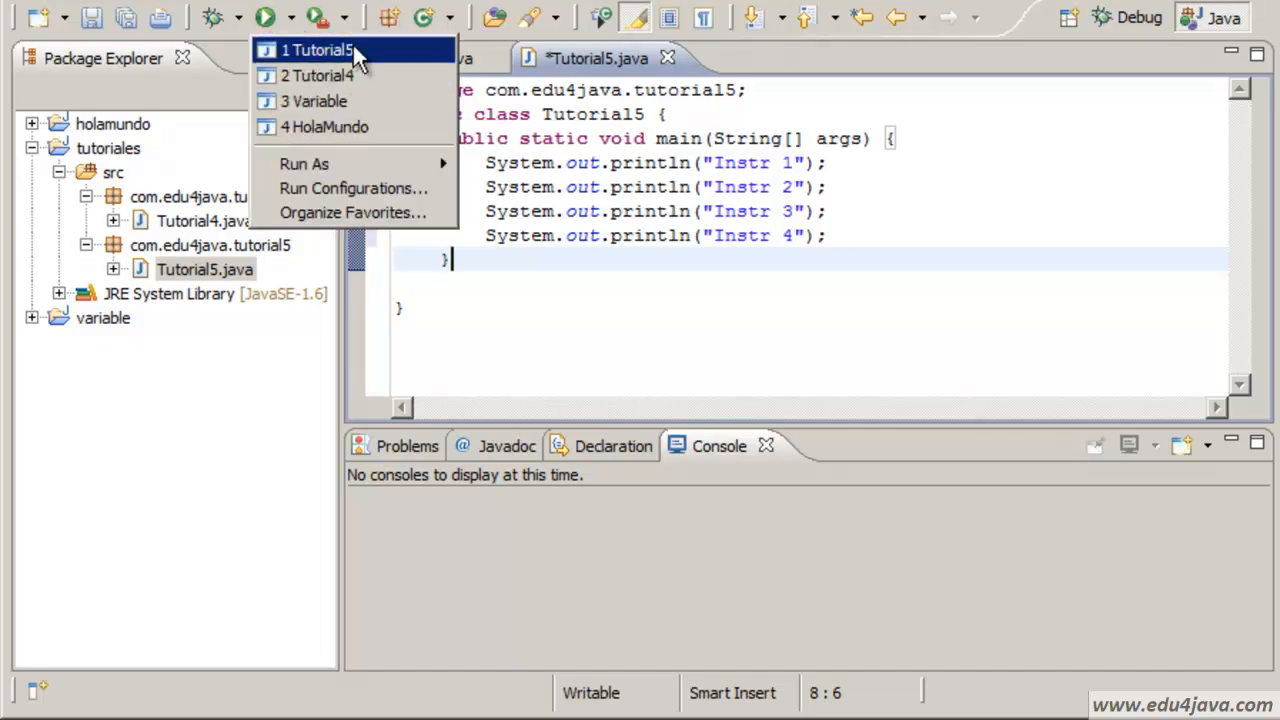
pyautogui.moveTo(278, 252)
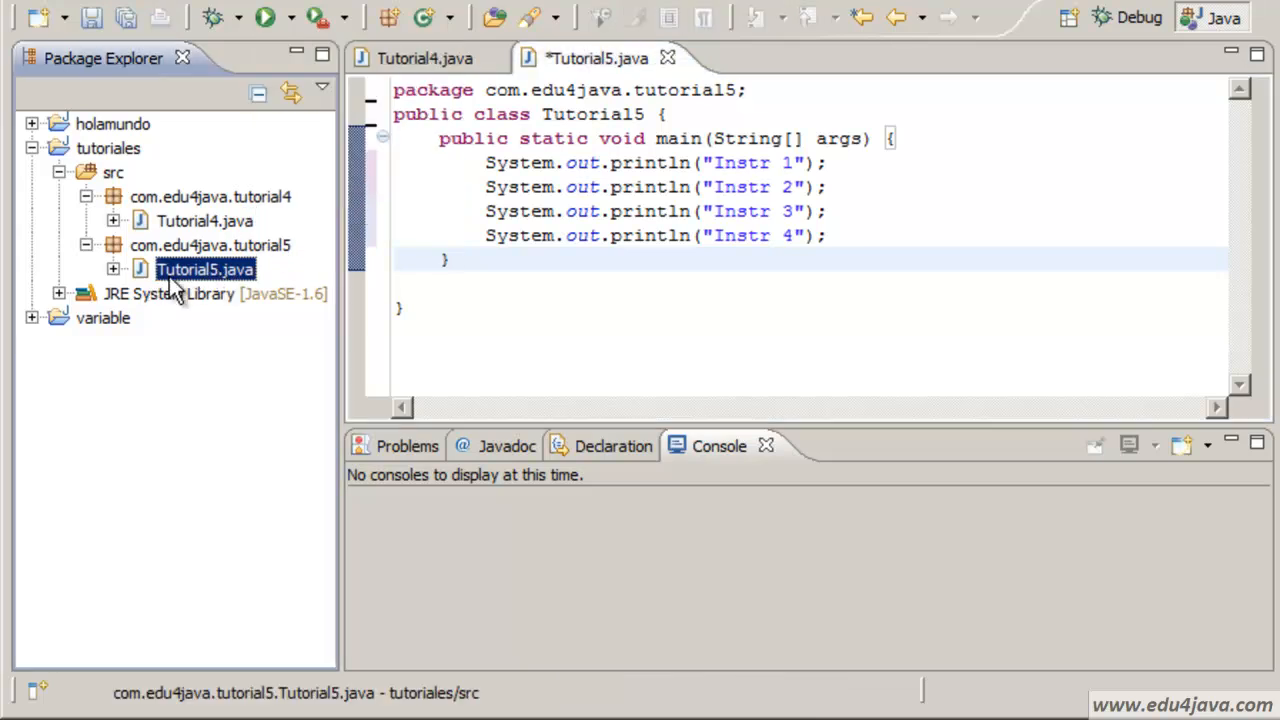
pyautogui.rightClick(204, 268)
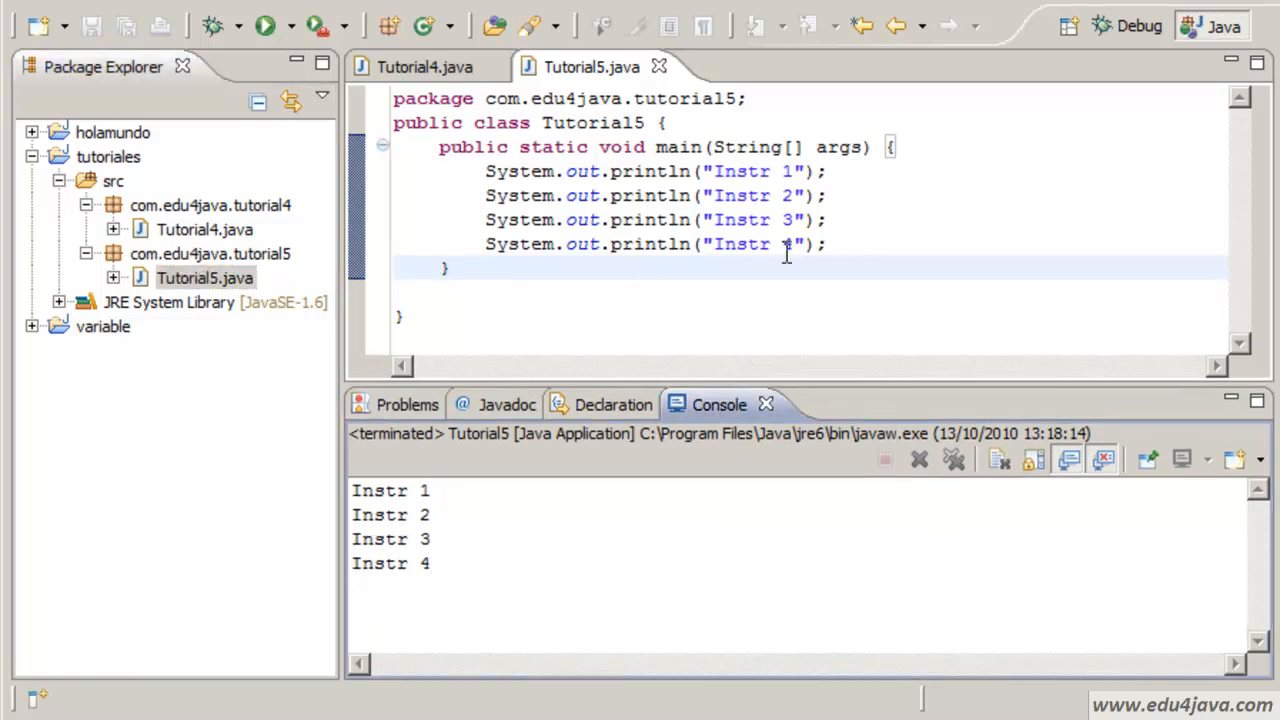
pyautogui.click(828, 244)
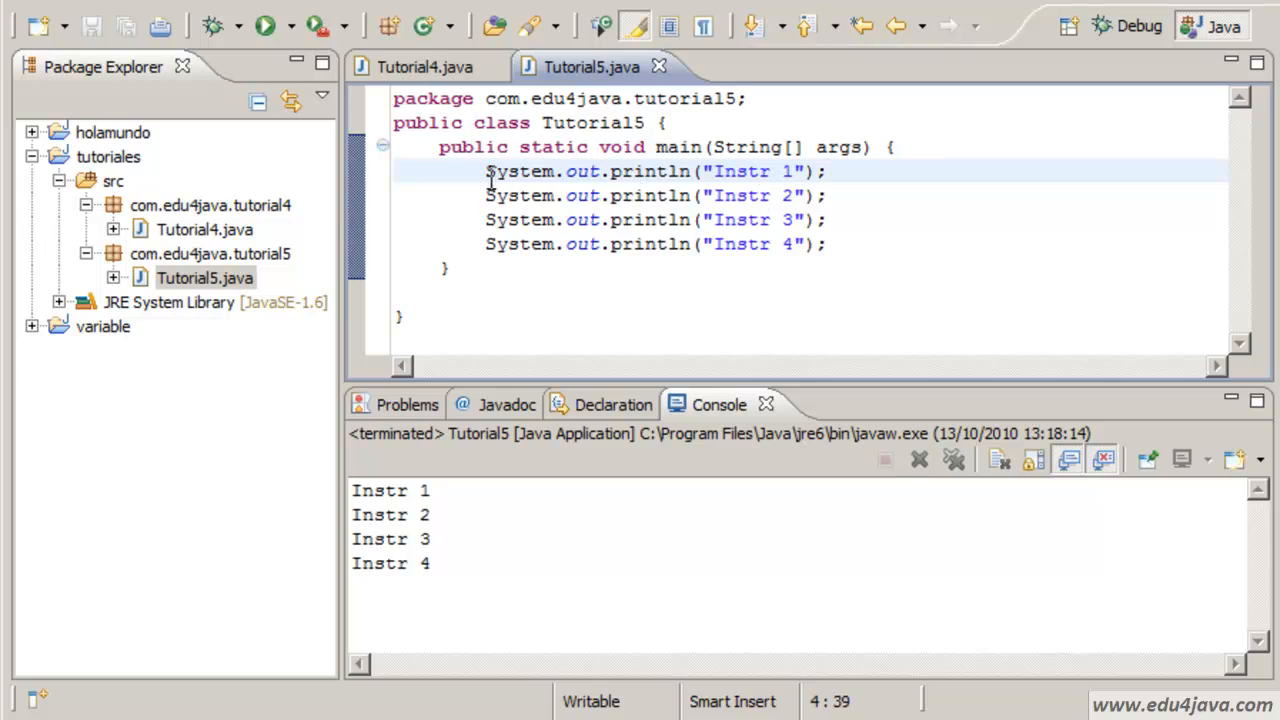
# Highlight the first print statement and the System occurrences in the code while reviewing it.
pyautogui.tripleClick(650, 172)
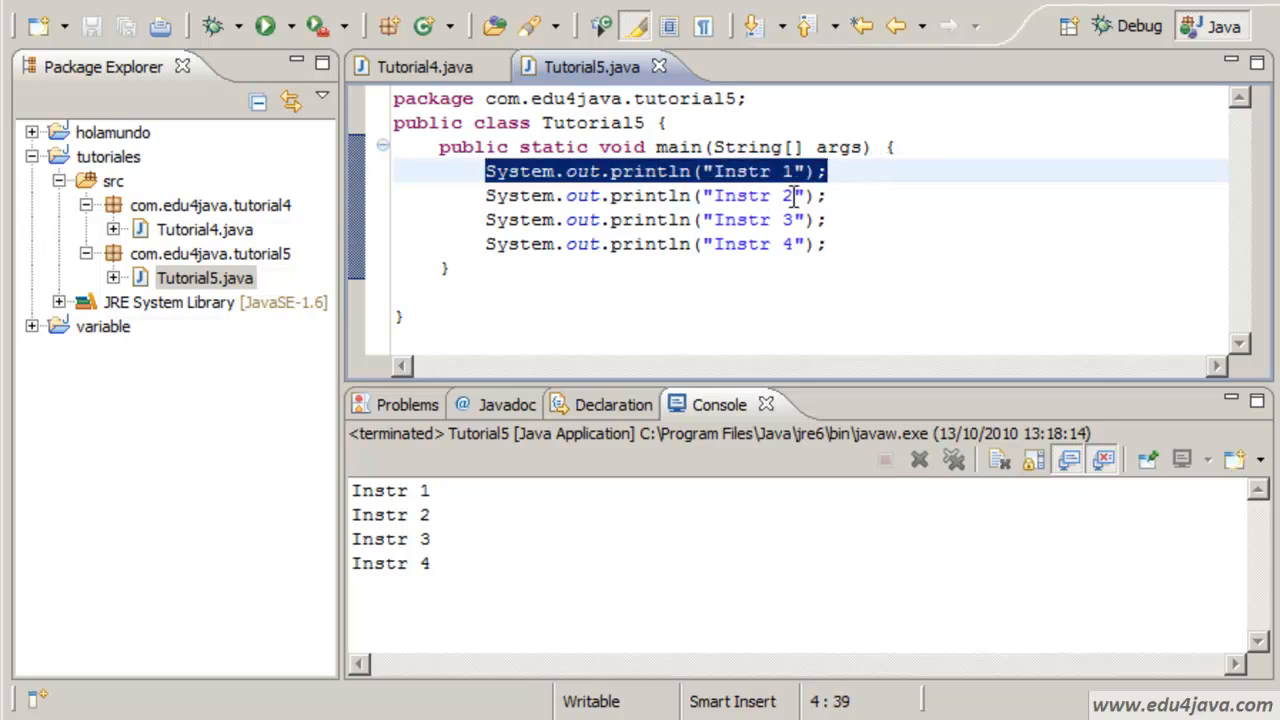
pyautogui.click(738, 196)
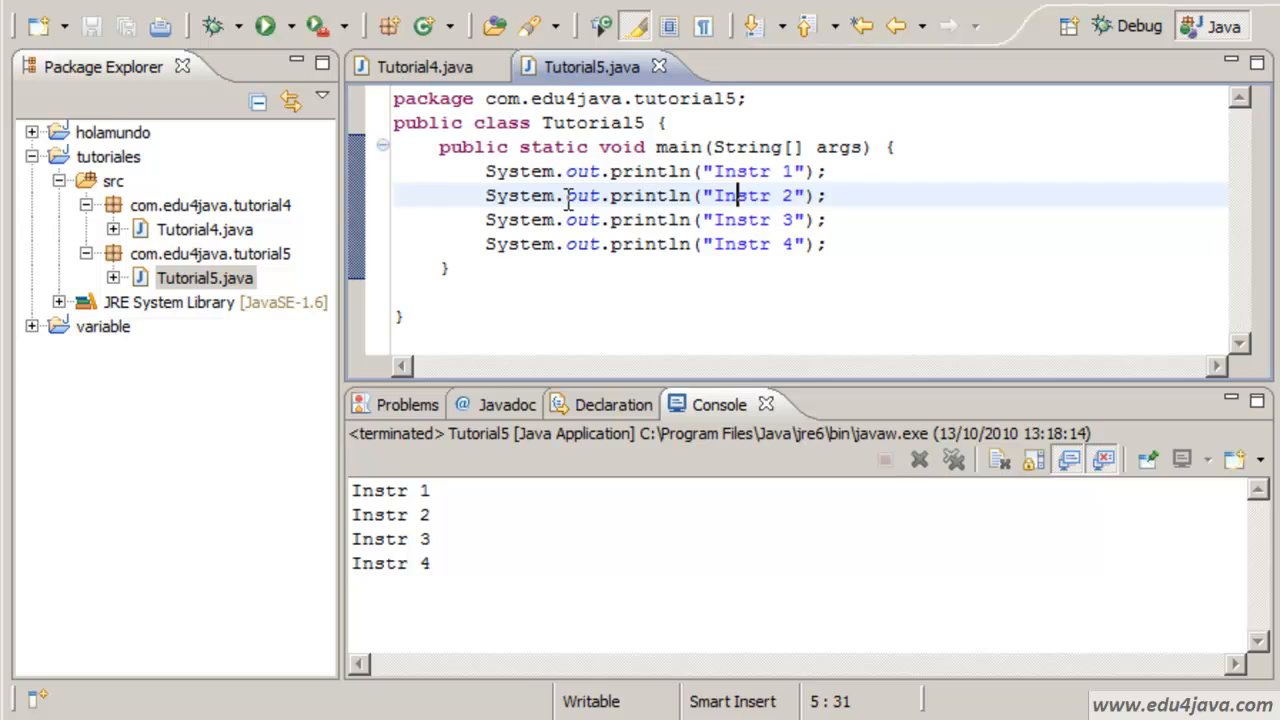
pyautogui.click(522, 196)
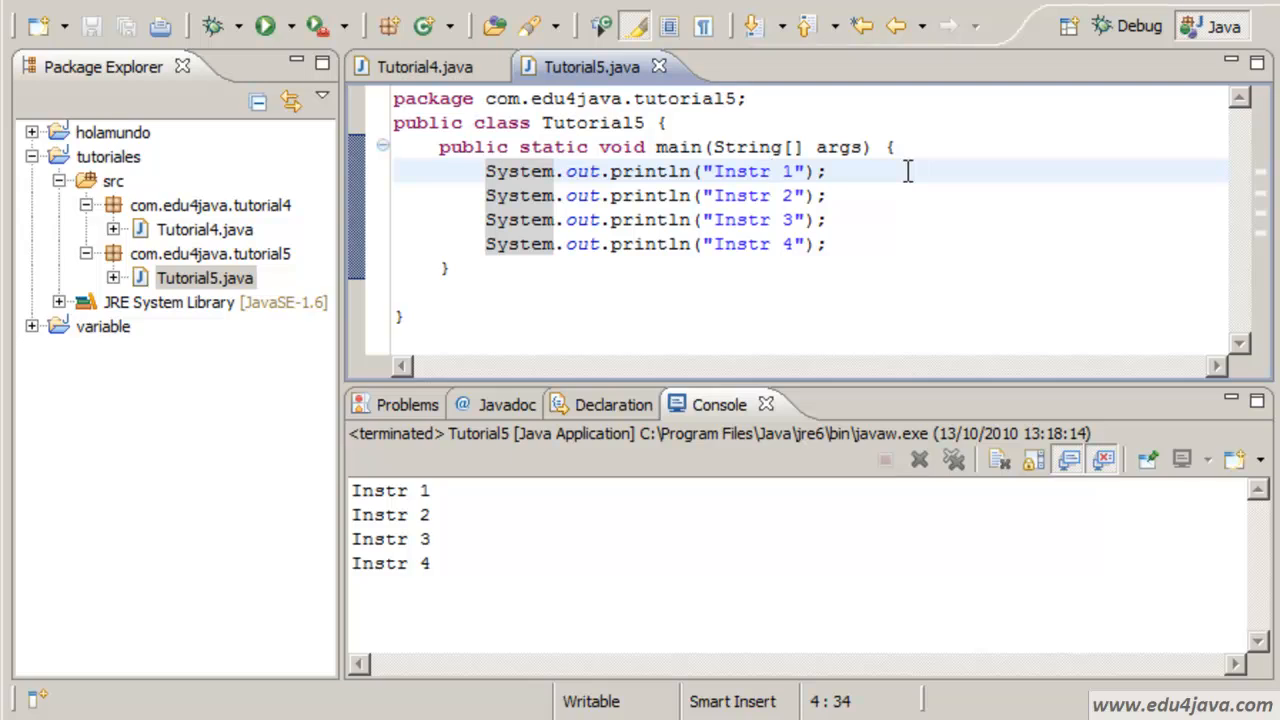
pyautogui.click(486, 170)
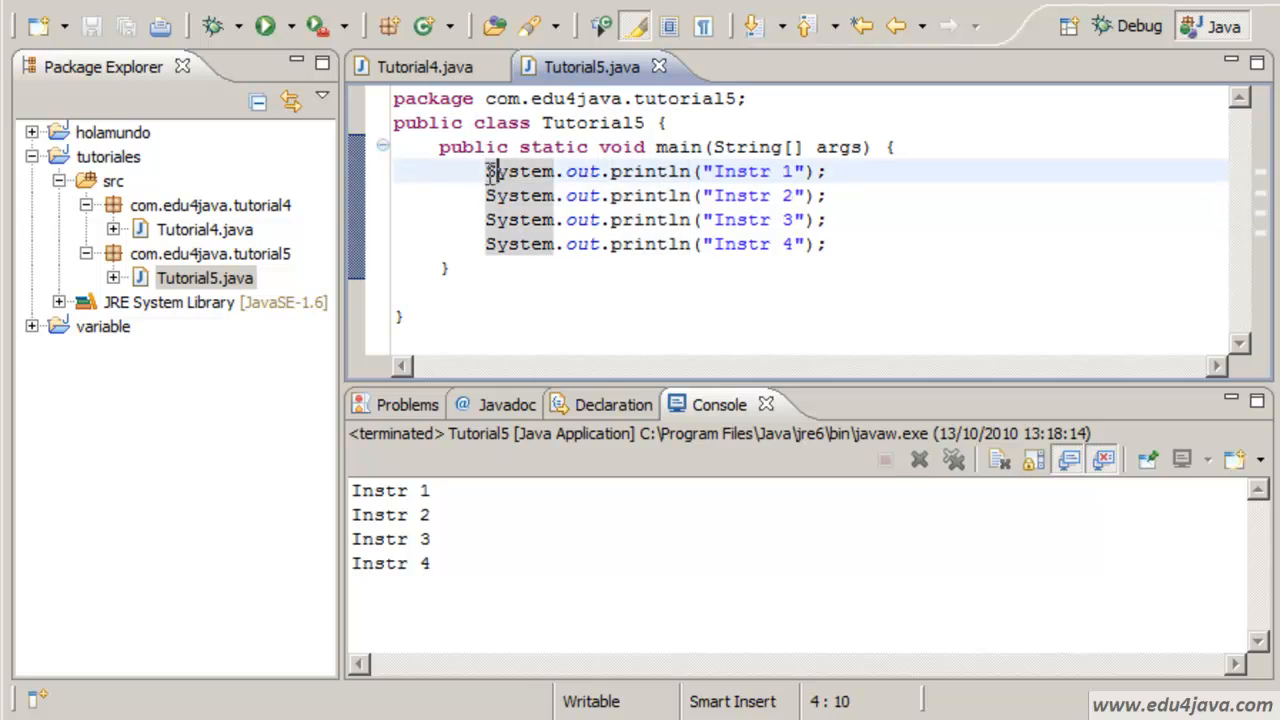
pyautogui.moveTo(488, 172); pyautogui.dragTo(824, 172)
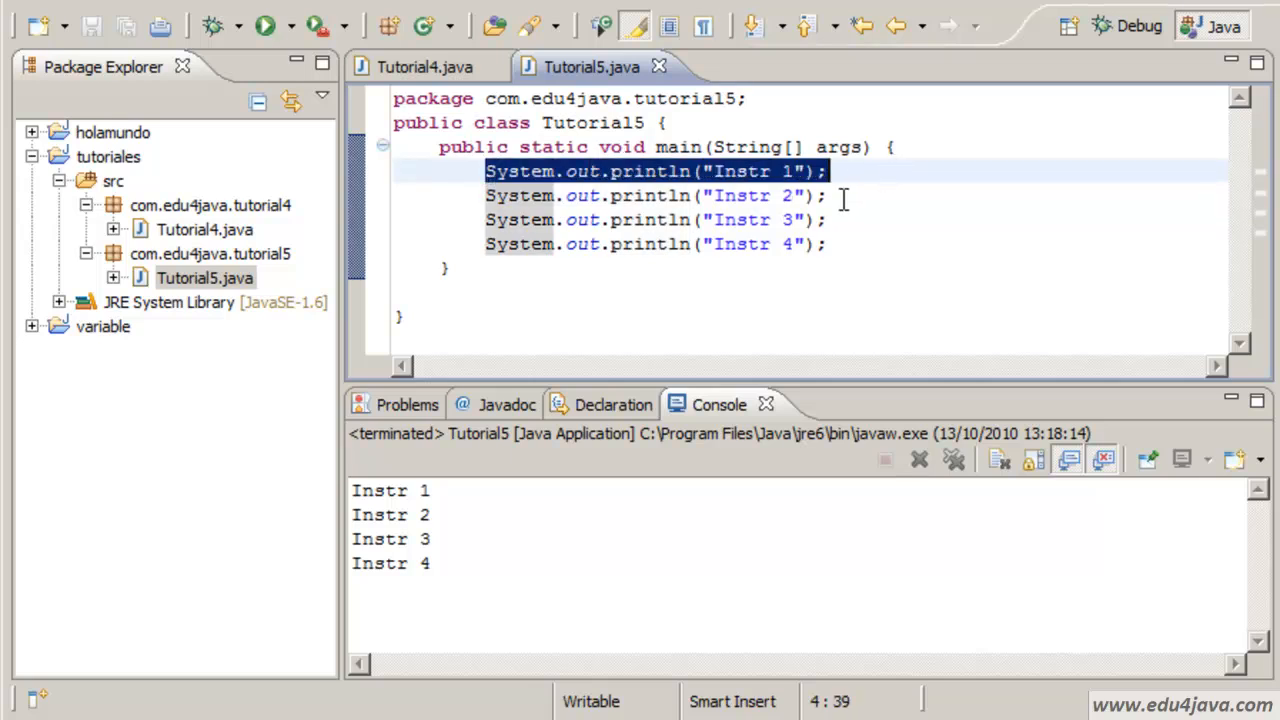
pyautogui.click(592, 244)
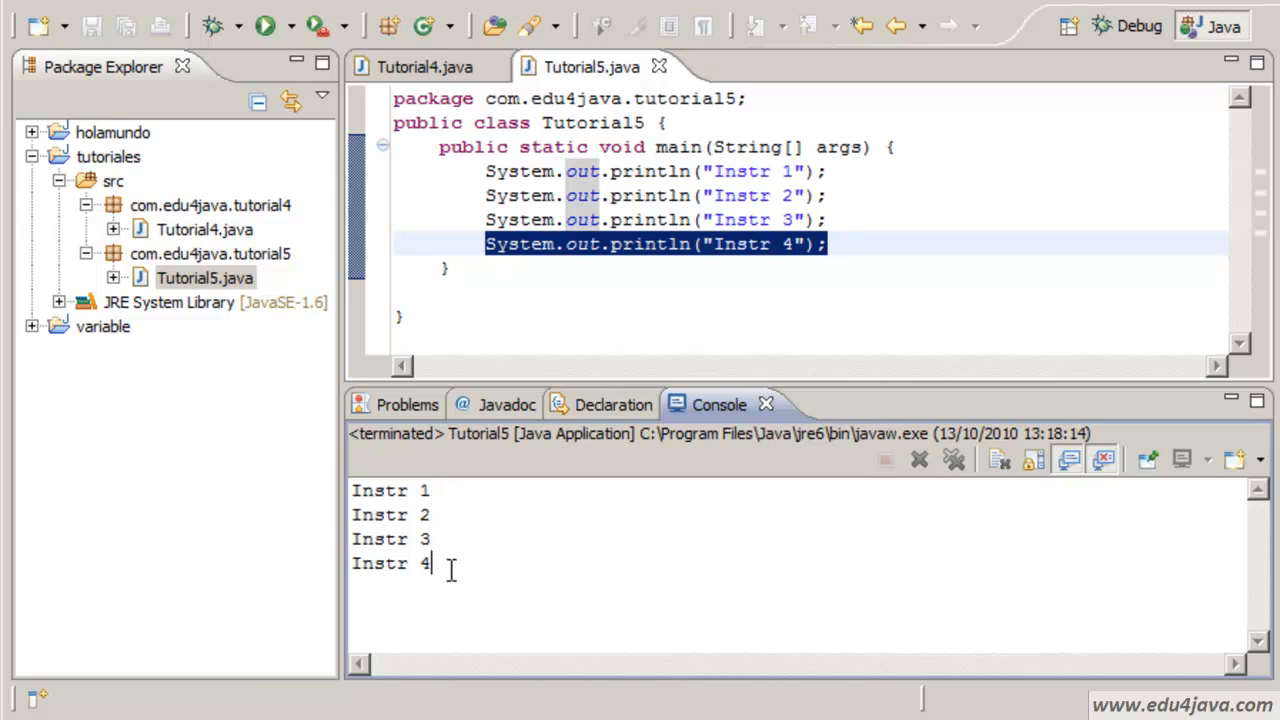
# Start an if statement on a new line after the Instr 1 print, bringing up if template suggestions.
pyautogui.click(828, 170)
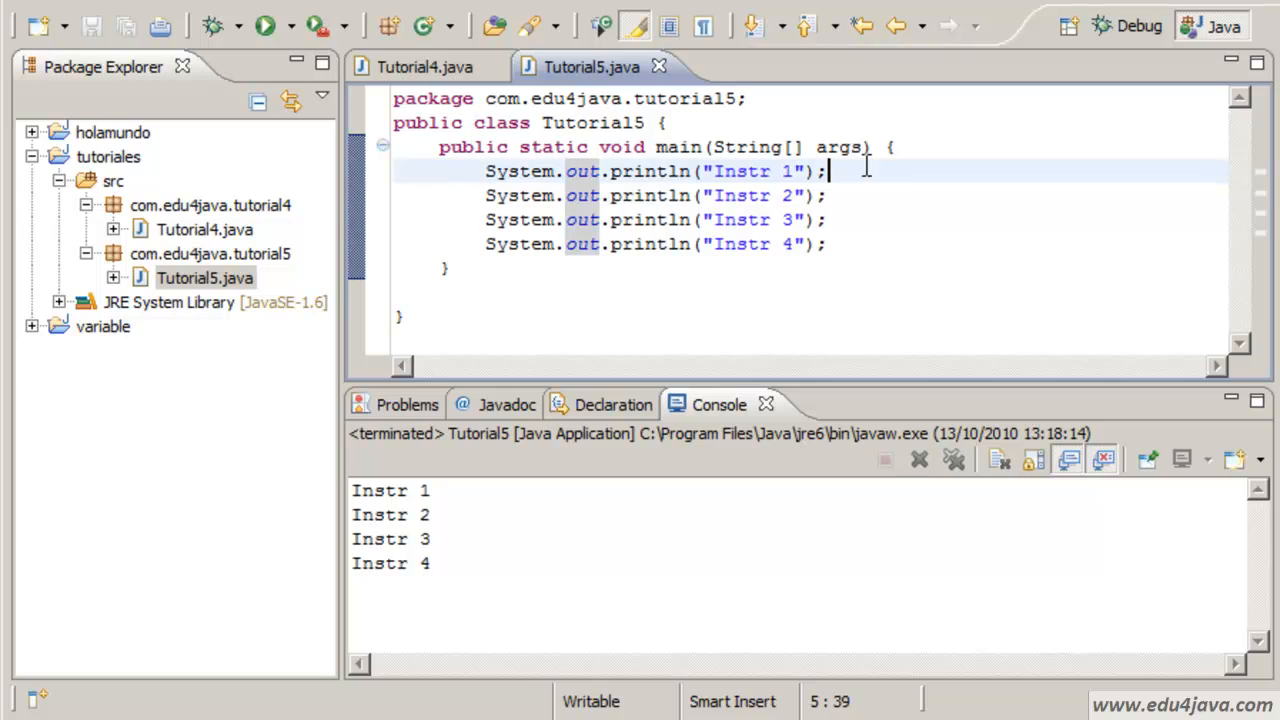
pyautogui.write('i')
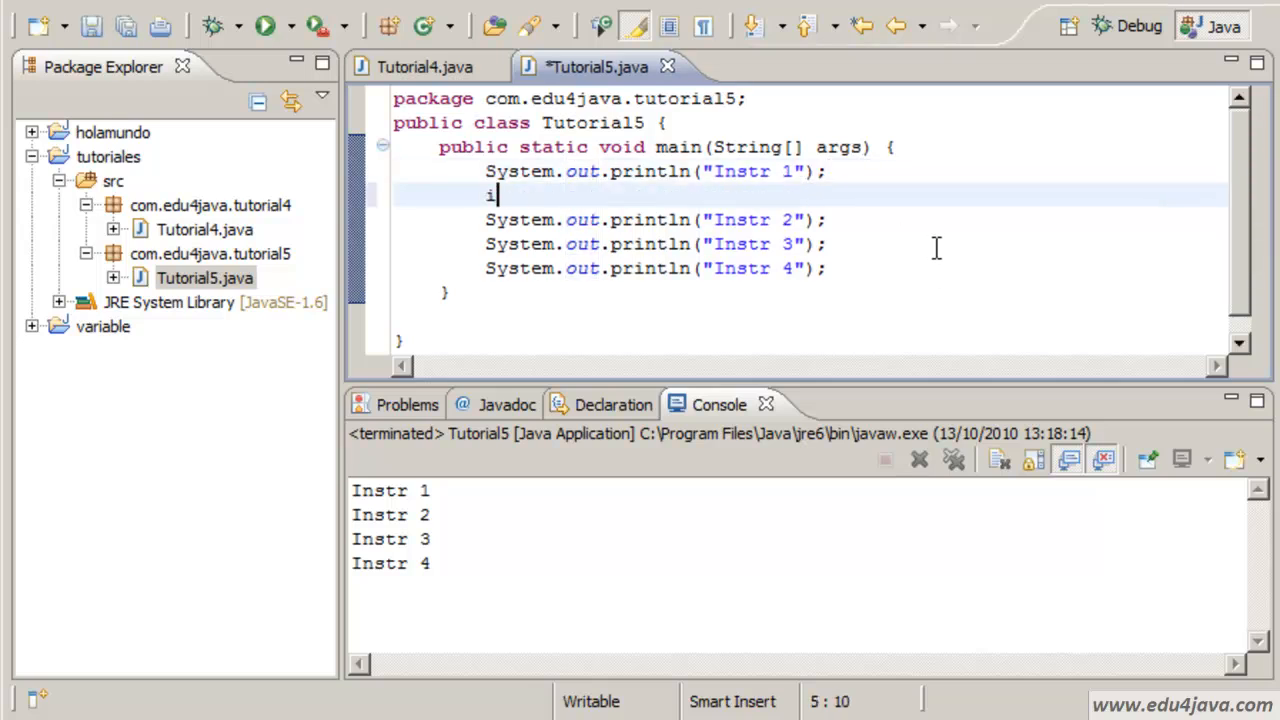
pyautogui.click(32, 24)
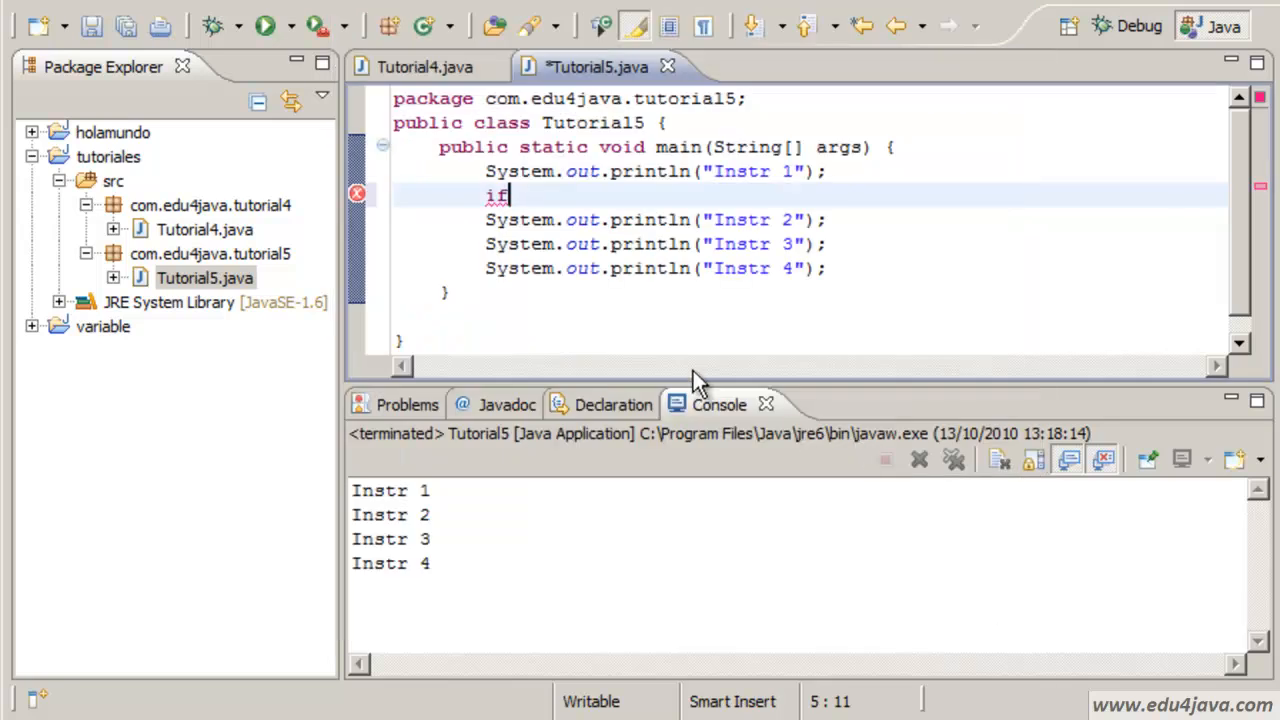
pyautogui.press('Ctrl+Space')
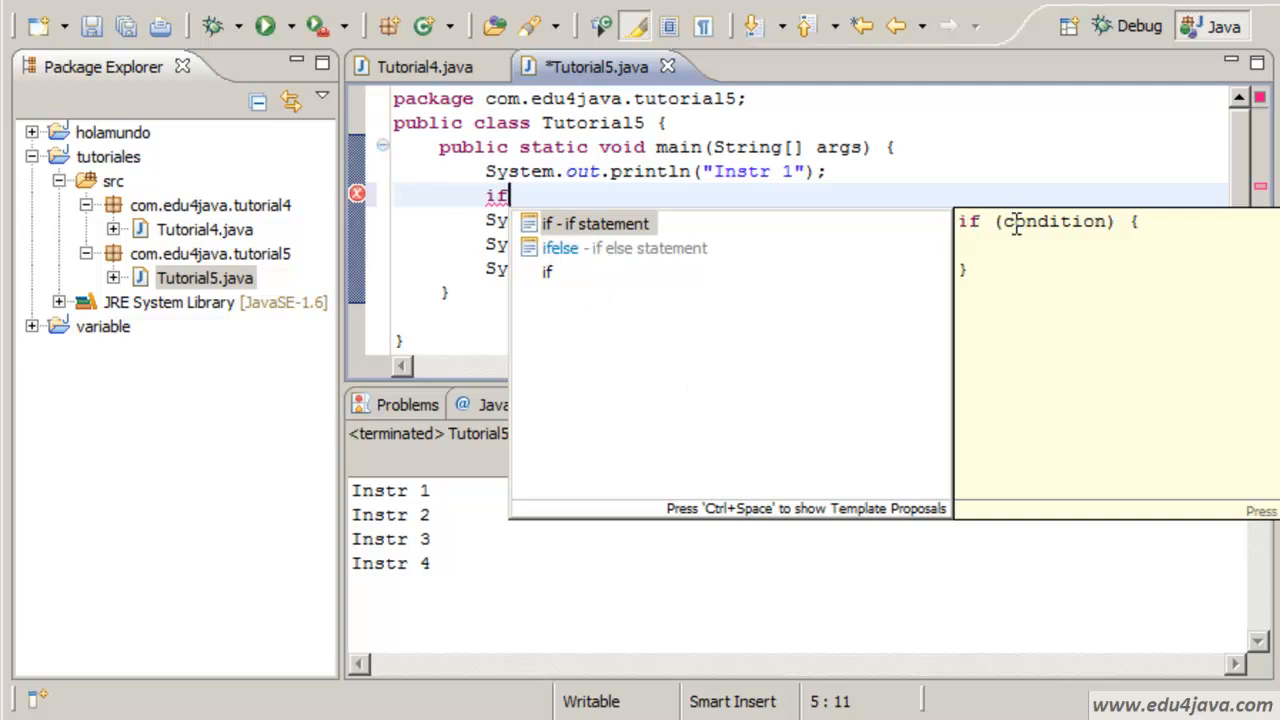
pyautogui.moveTo(570, 248)
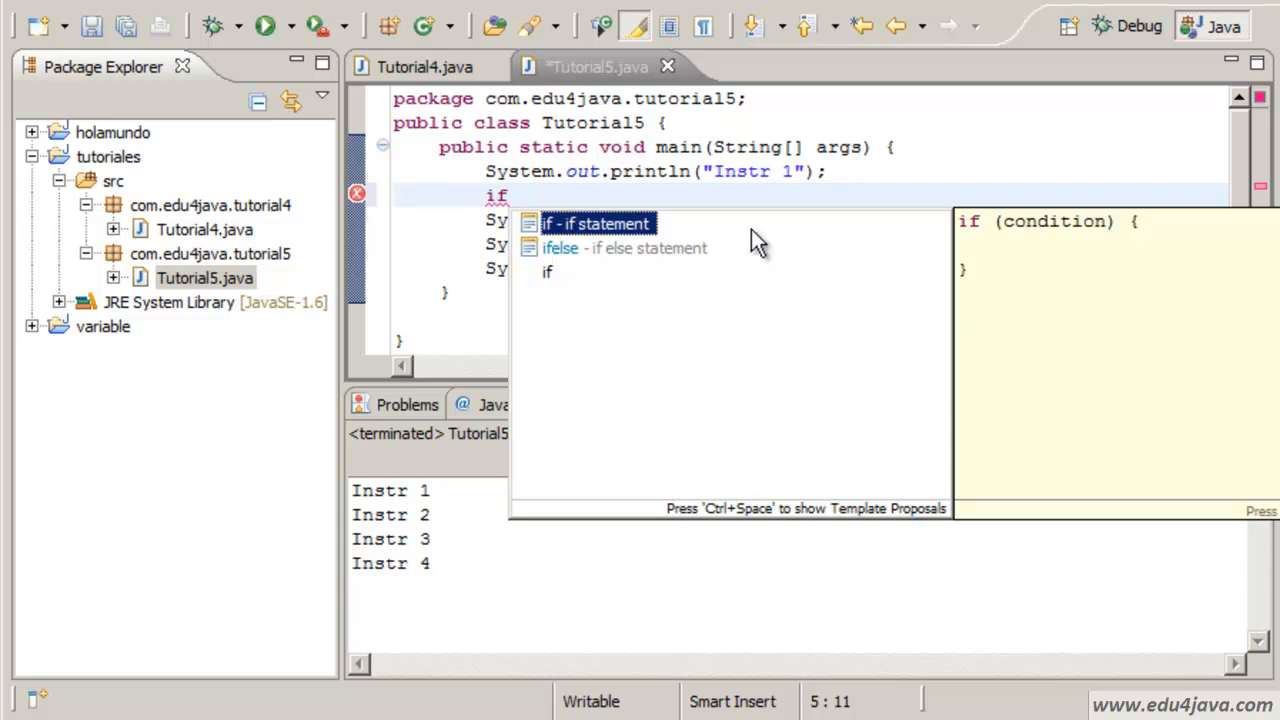
pyautogui.moveTo(1050, 244)
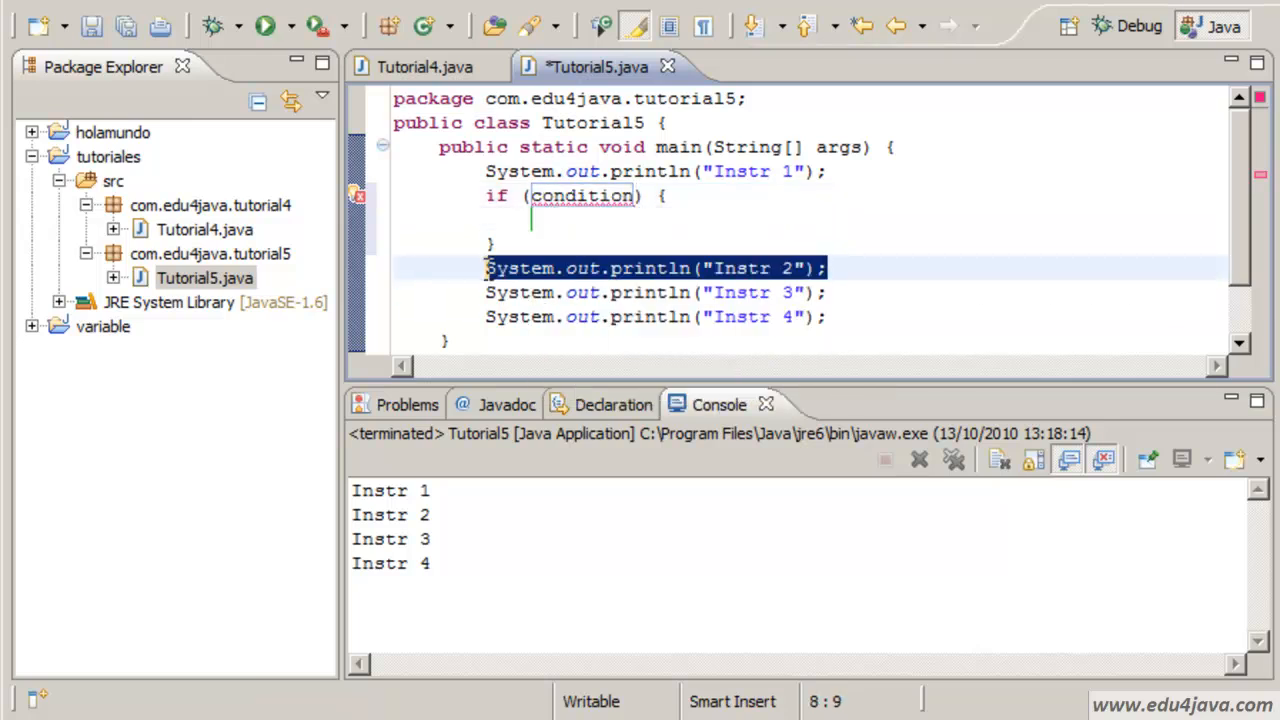
# Place System.out.println("Instr 2"); inside the if braces and set its condition to 1>2.
pyautogui.press('Delete')
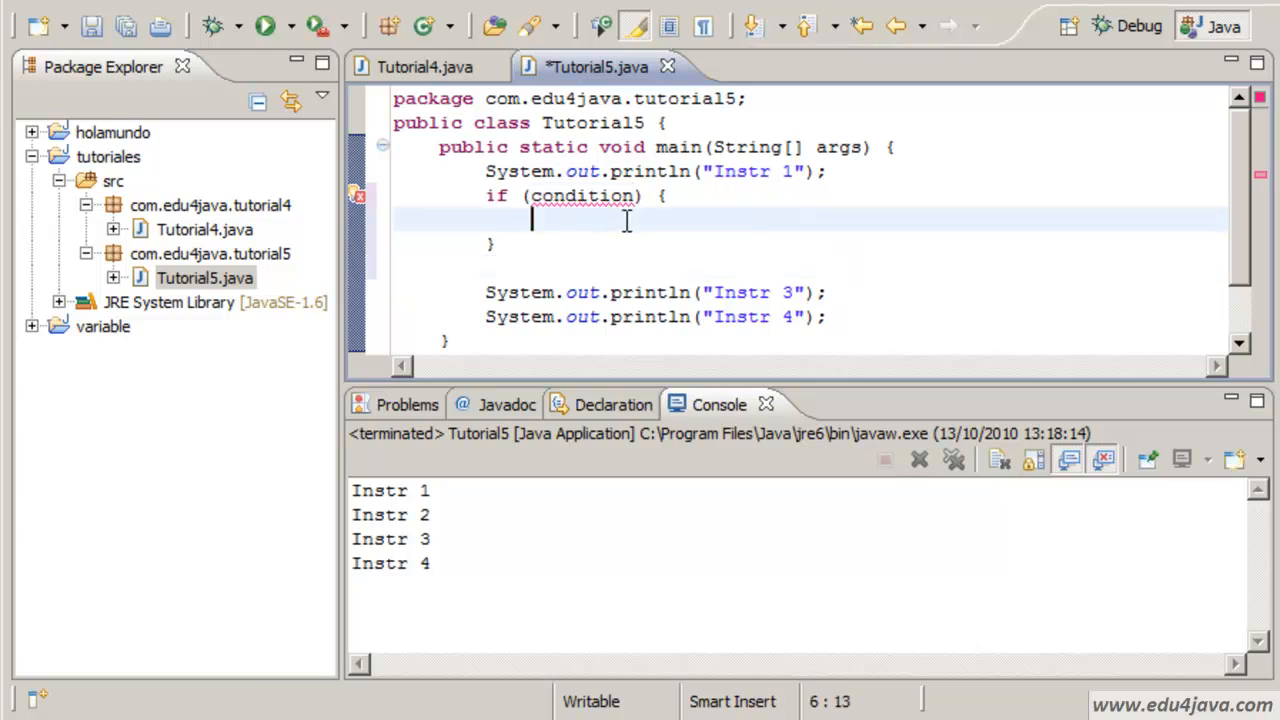
pyautogui.write('System.out.println("Instr 2");')
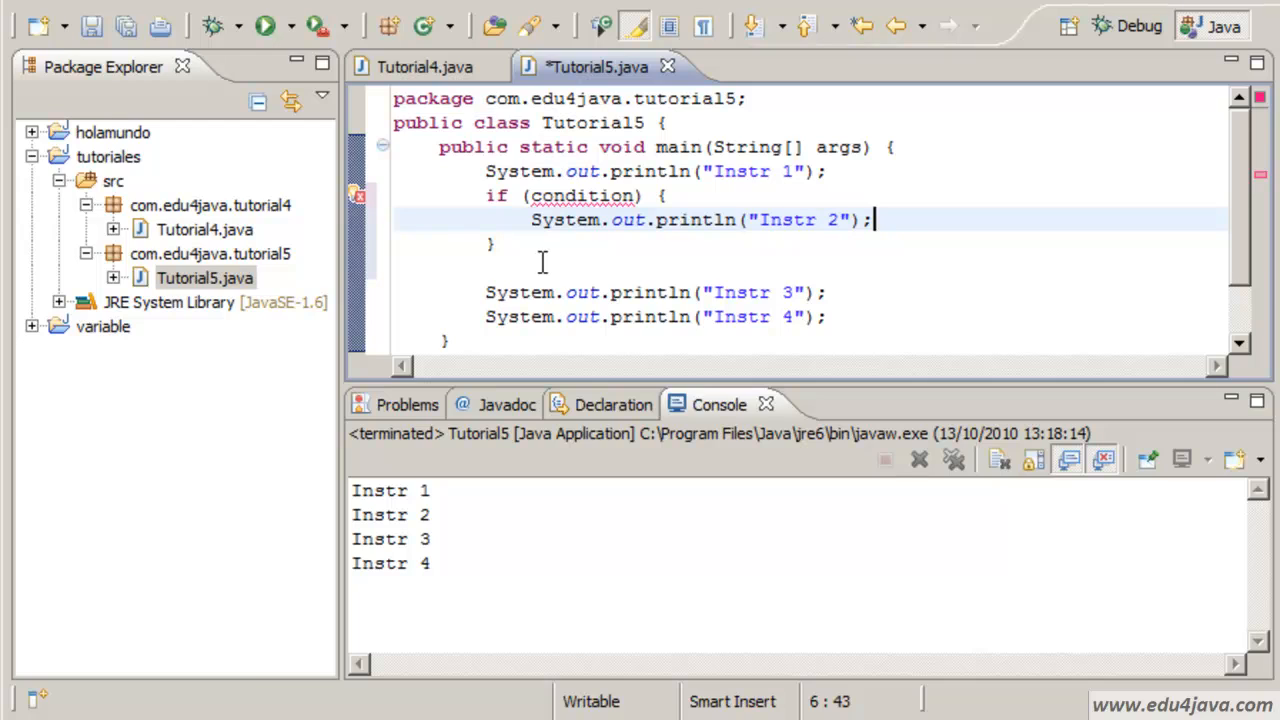
pyautogui.click(582, 196)
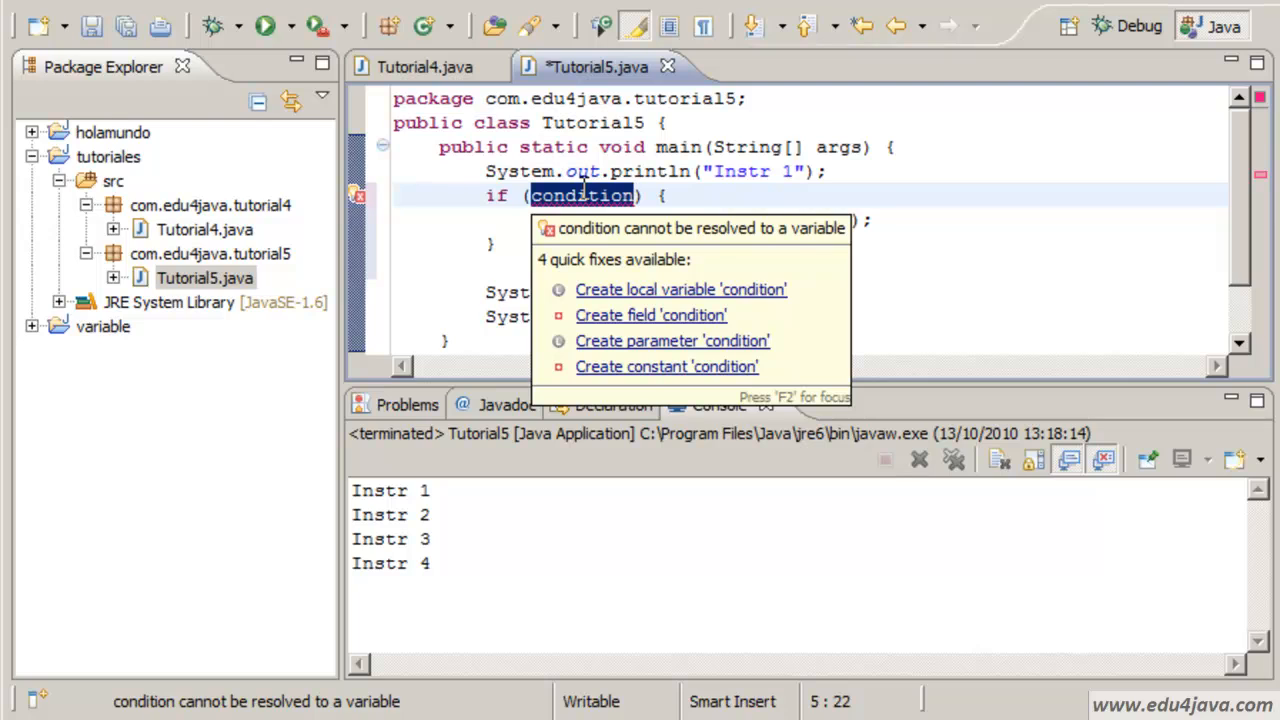
pyautogui.write('1>2) {')
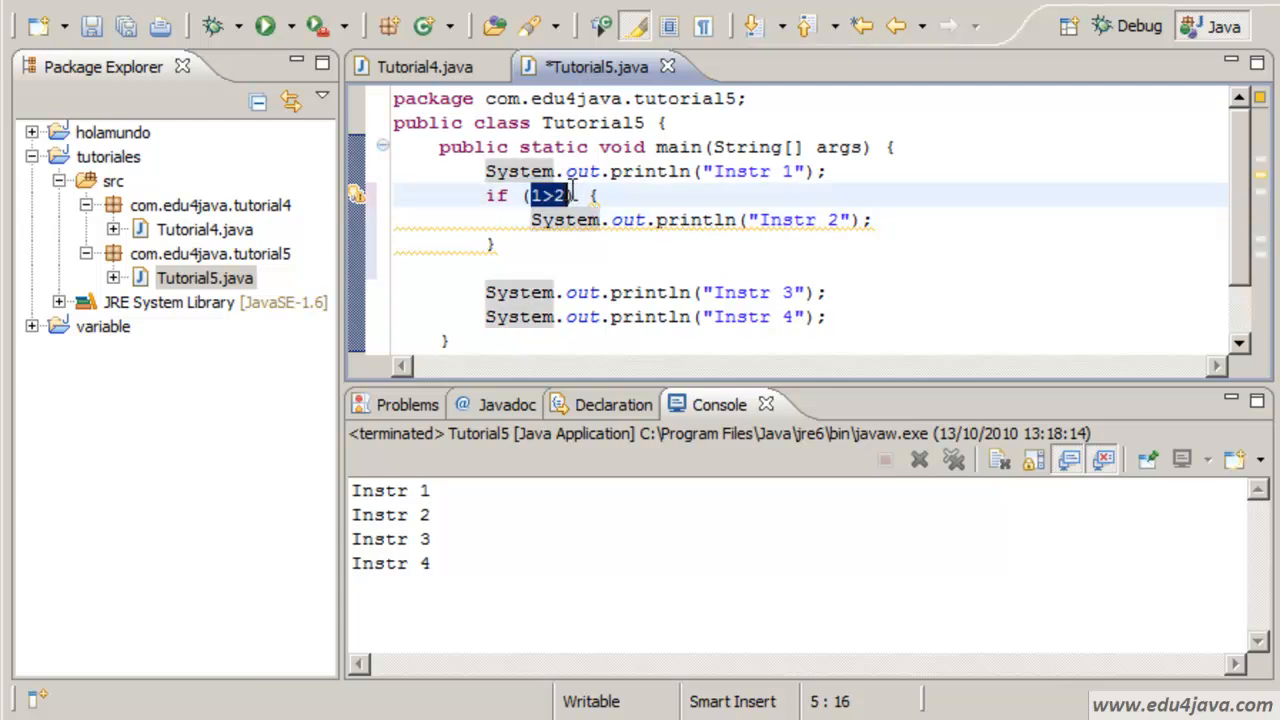
pyautogui.moveTo(632, 268)
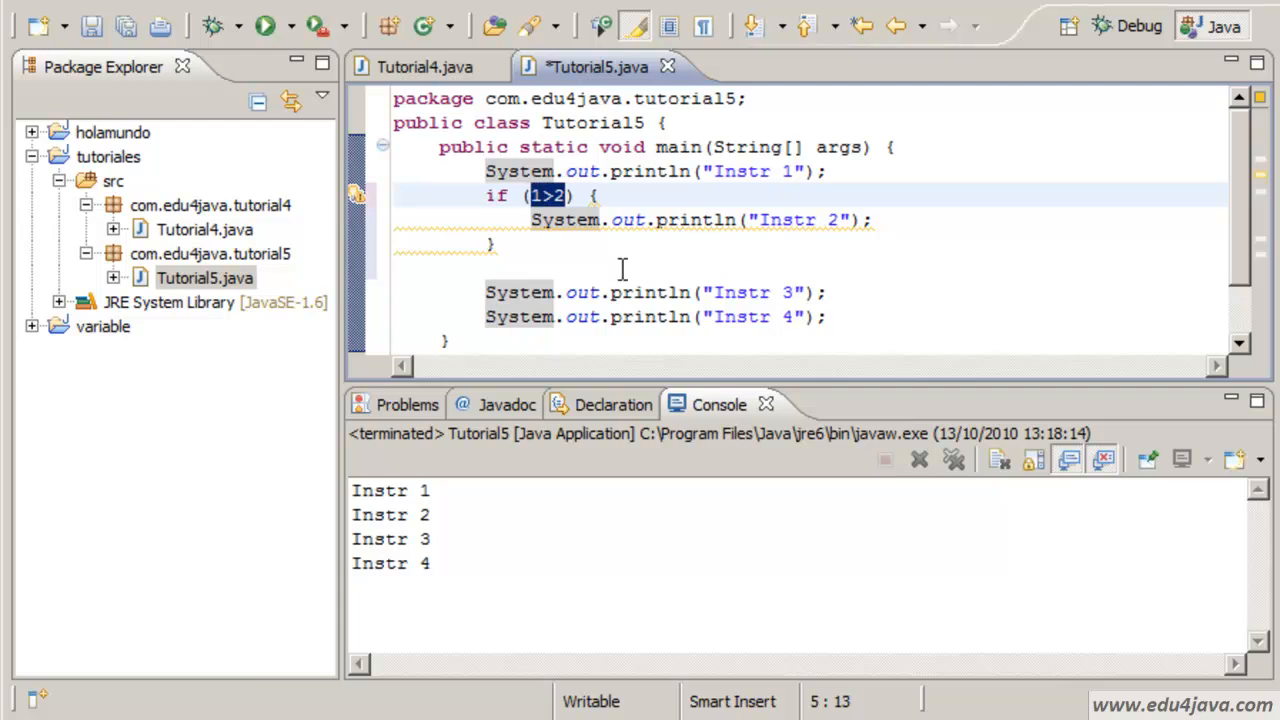
pyautogui.click(556, 270)
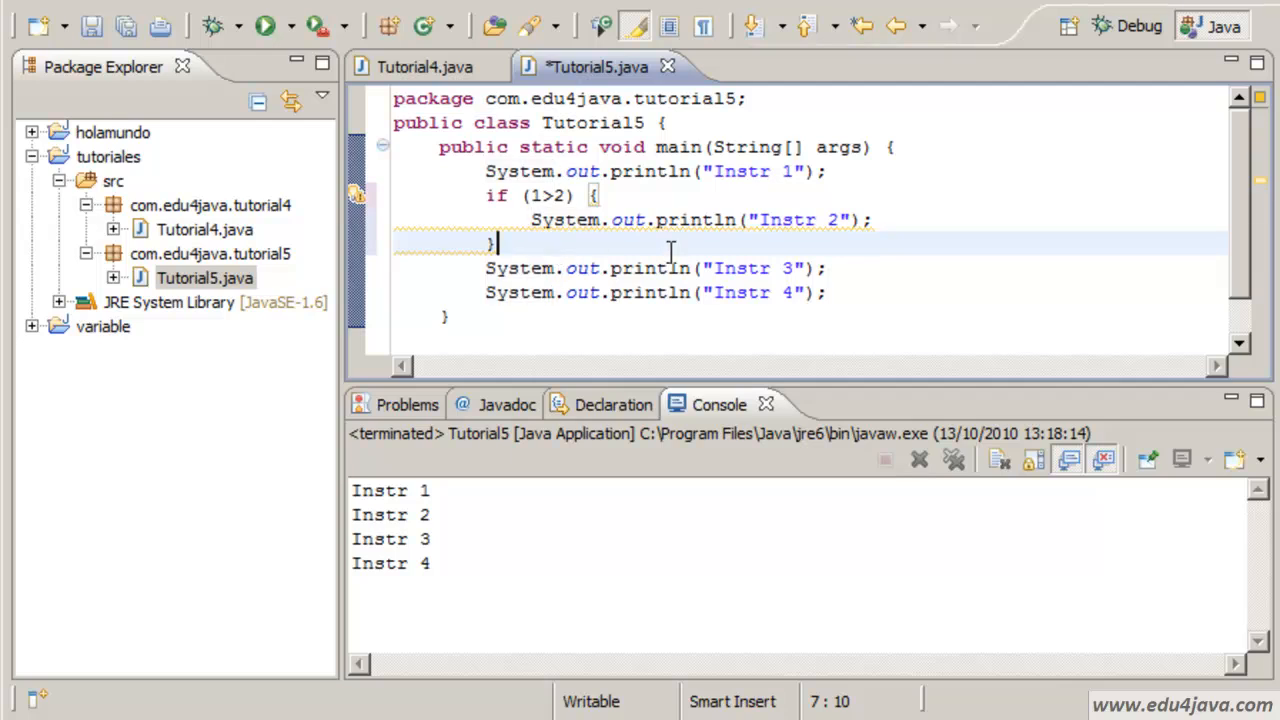
# Run Tutorial5 to see Instr 2 skipped, then change the condition to 3>2.
pyautogui.click(264, 24)
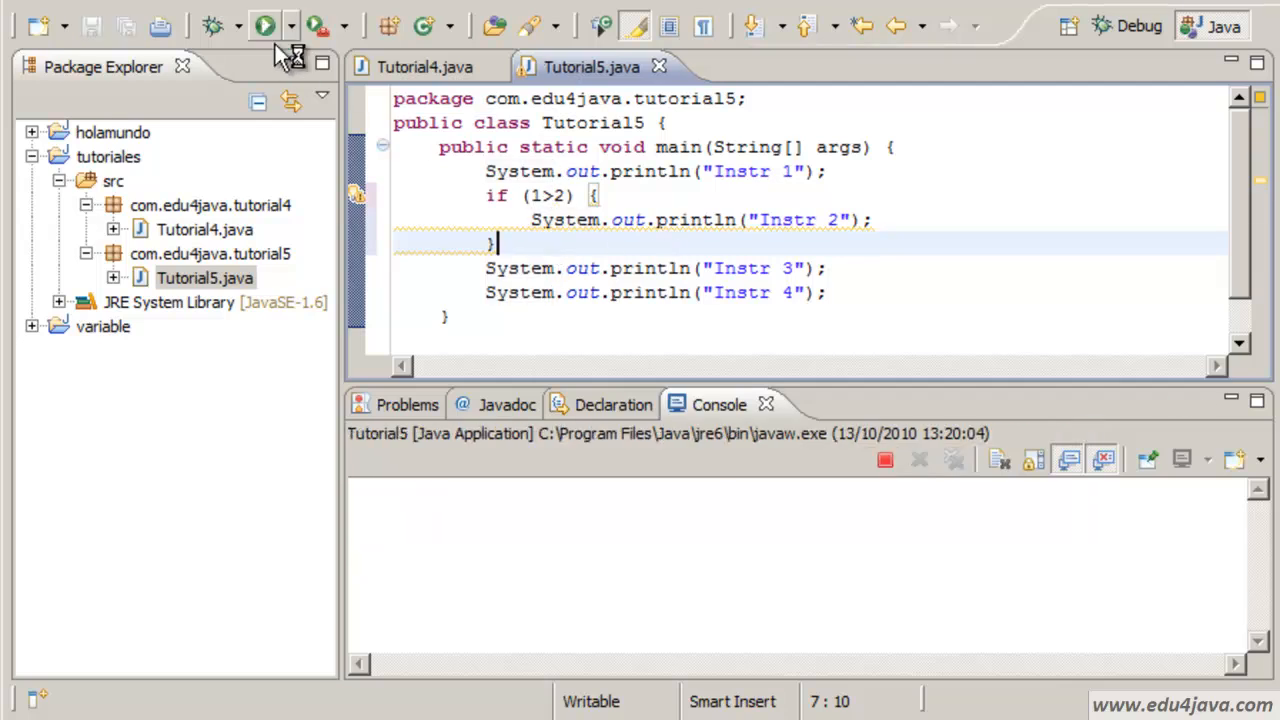
pyautogui.click(264, 24)
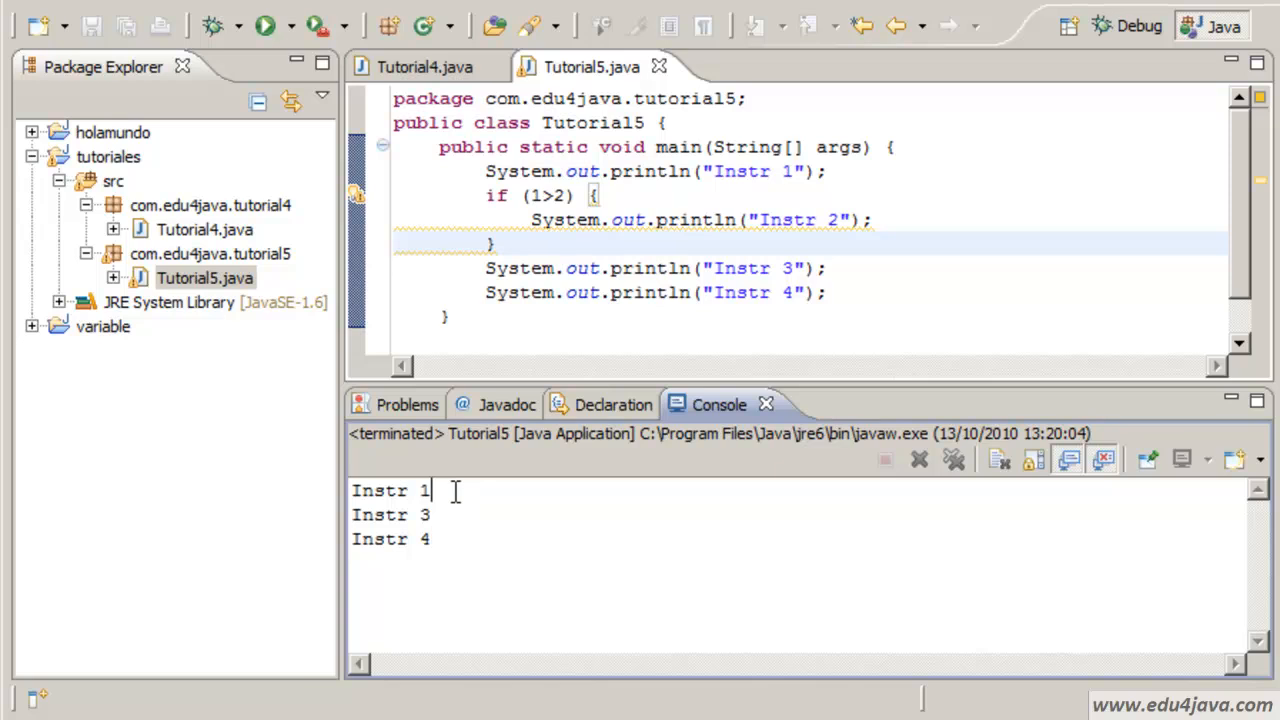
pyautogui.doubleClick(390, 514)
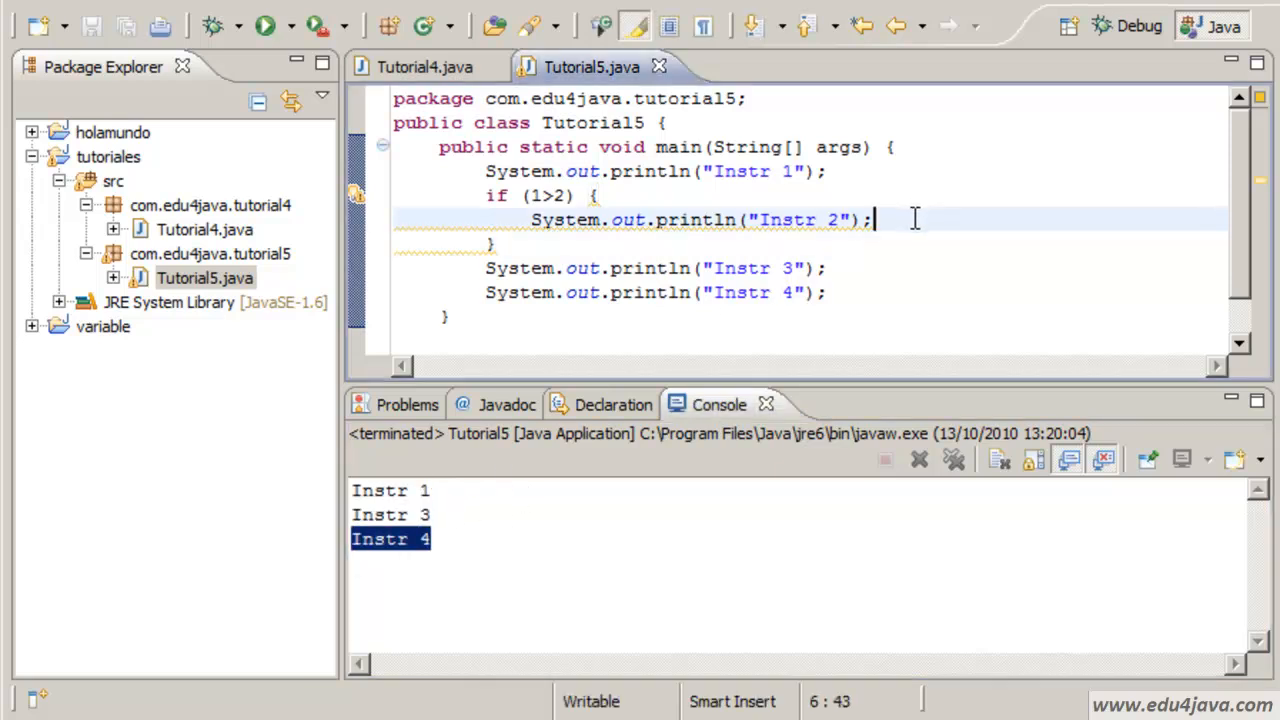
pyautogui.click(544, 196)
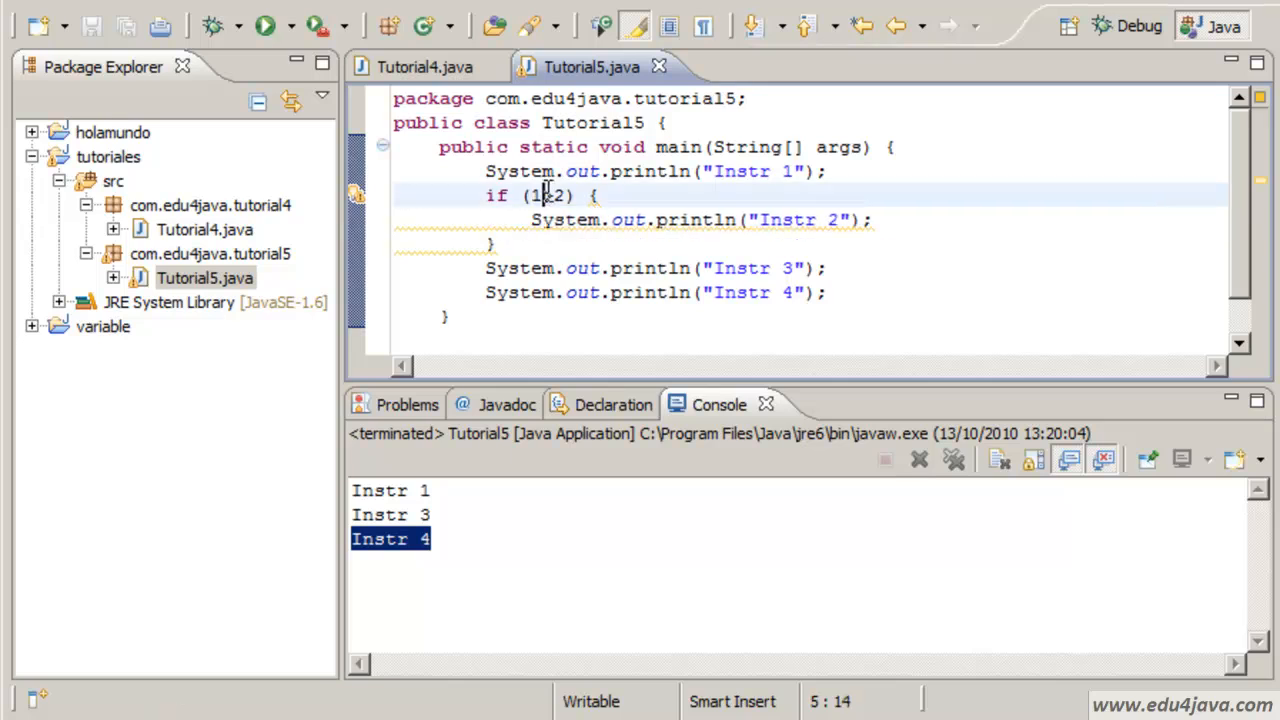
pyautogui.write('3>')
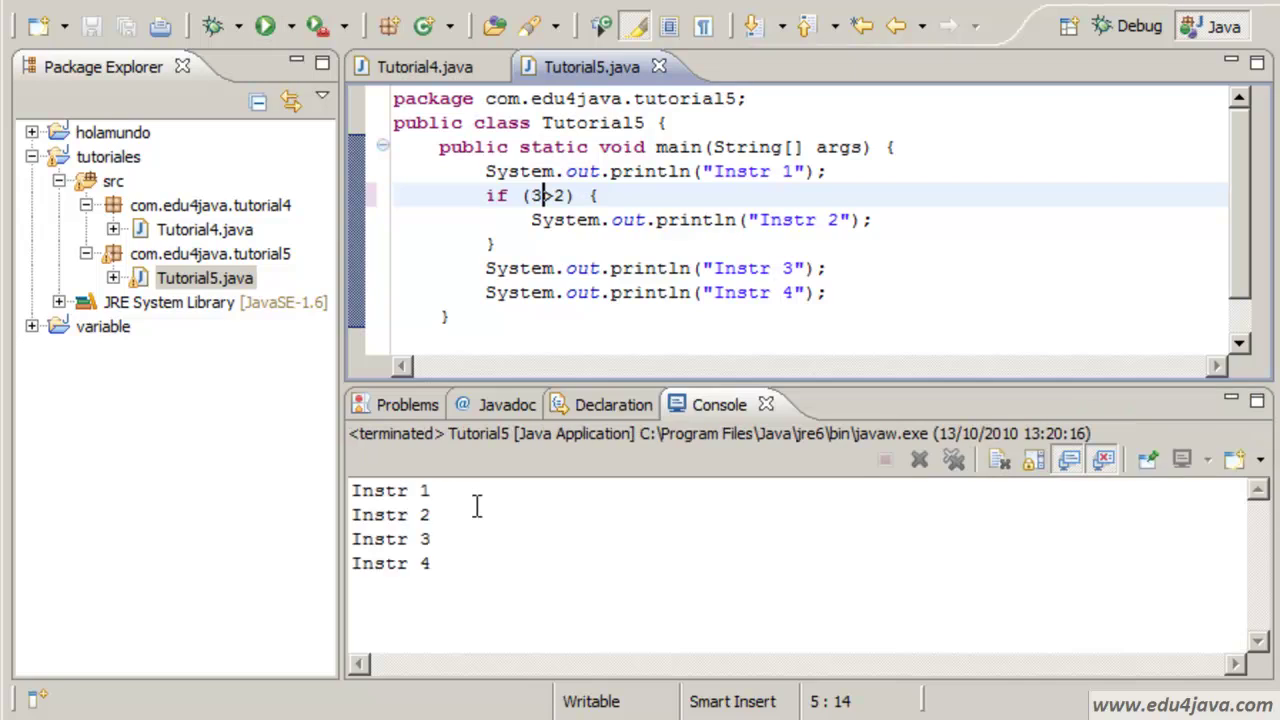
pyautogui.moveTo(908, 198)
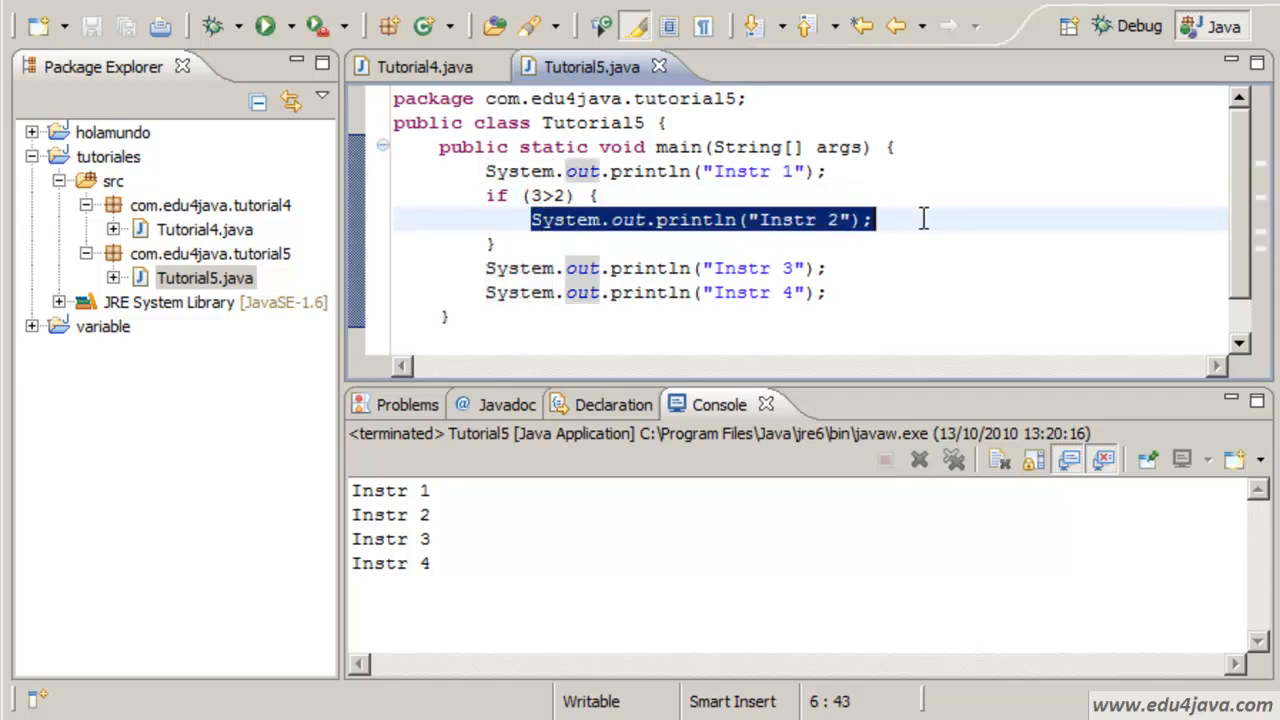
# Review the 3>2 condition in the editor, selecting and deselecting it.
pyautogui.click(628, 220)
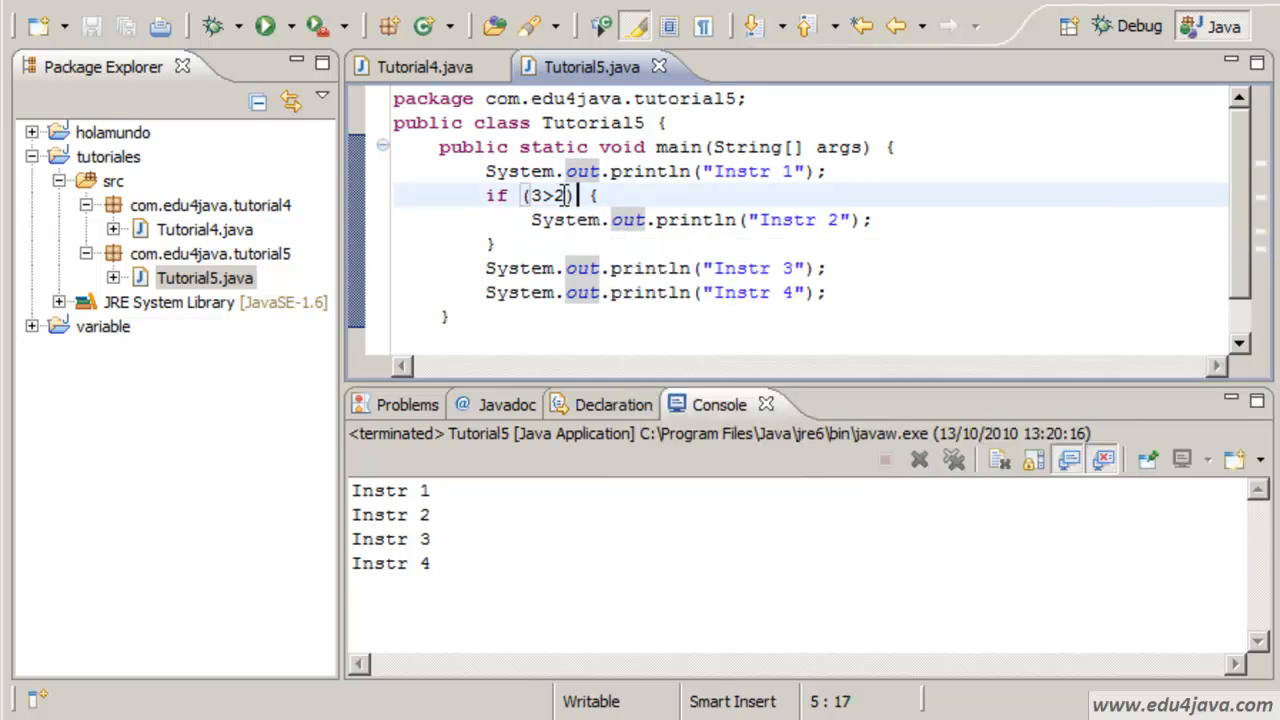
pyautogui.doubleClick(544, 196)
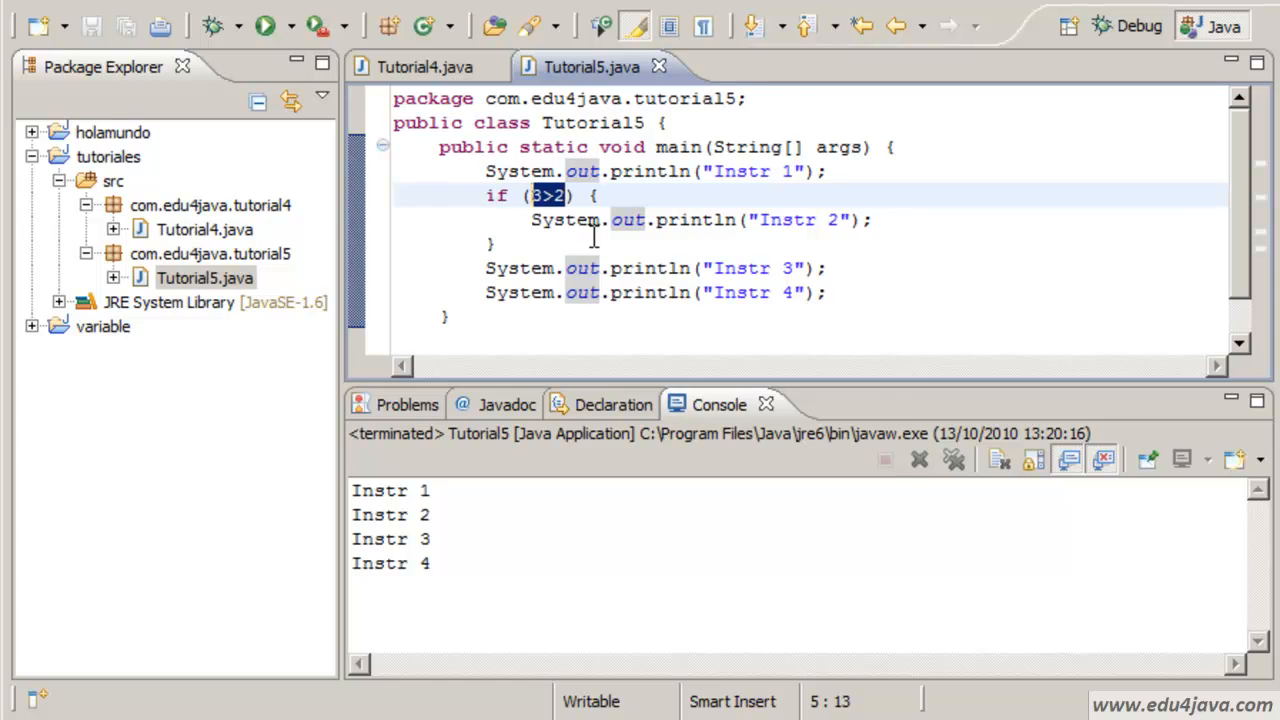
pyautogui.click(568, 196)
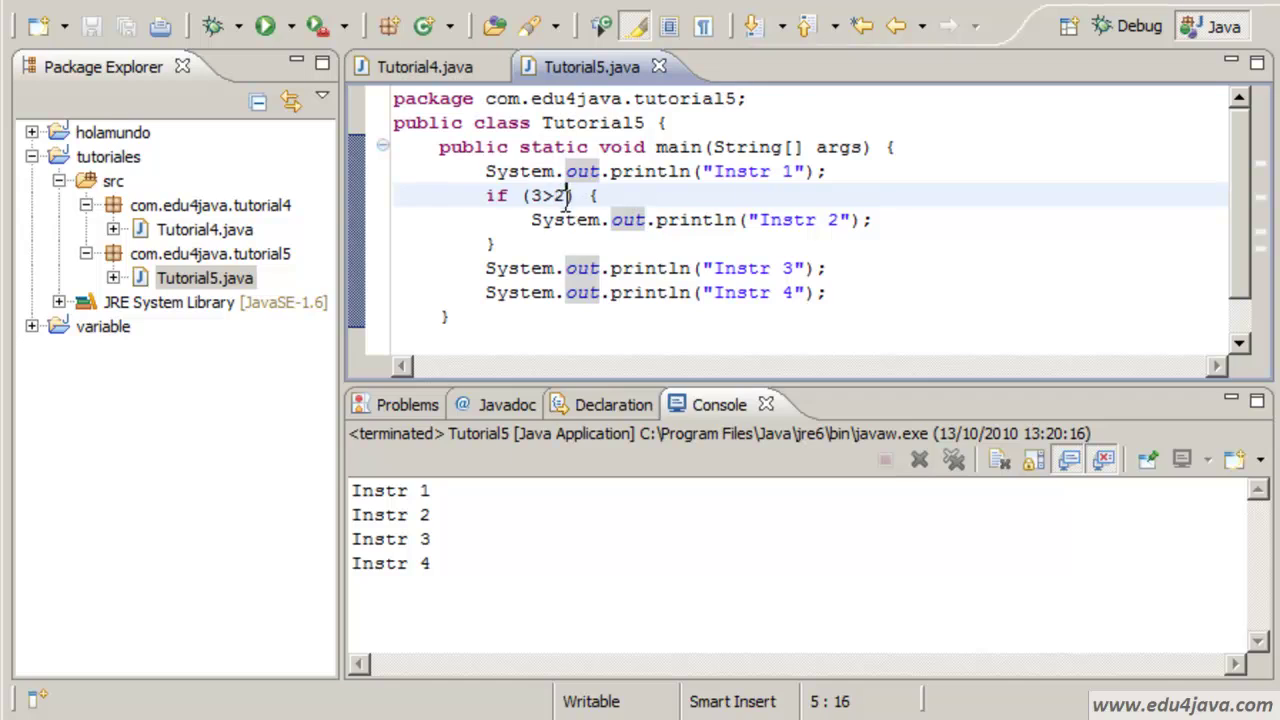
pyautogui.doubleClick(548, 196)
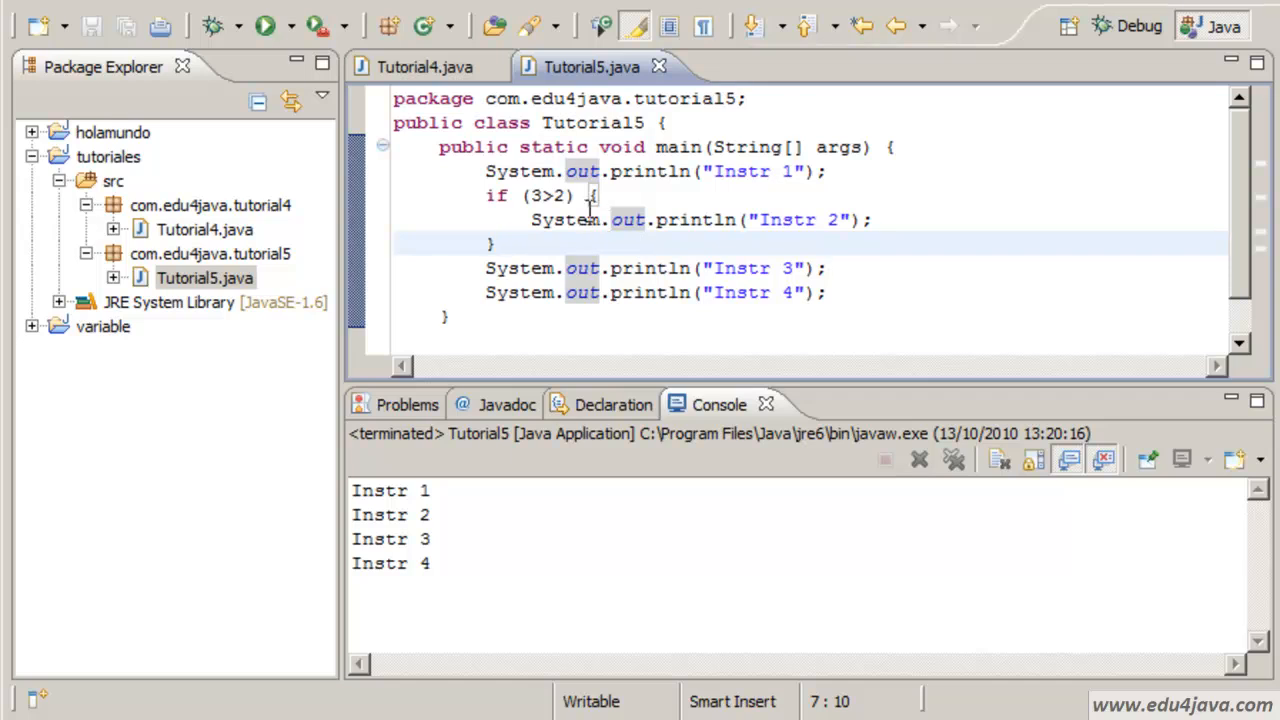
# Briefly set the condition to 1>2 and run to confirm Instr 2 is skipped.
pyautogui.click(536, 196)
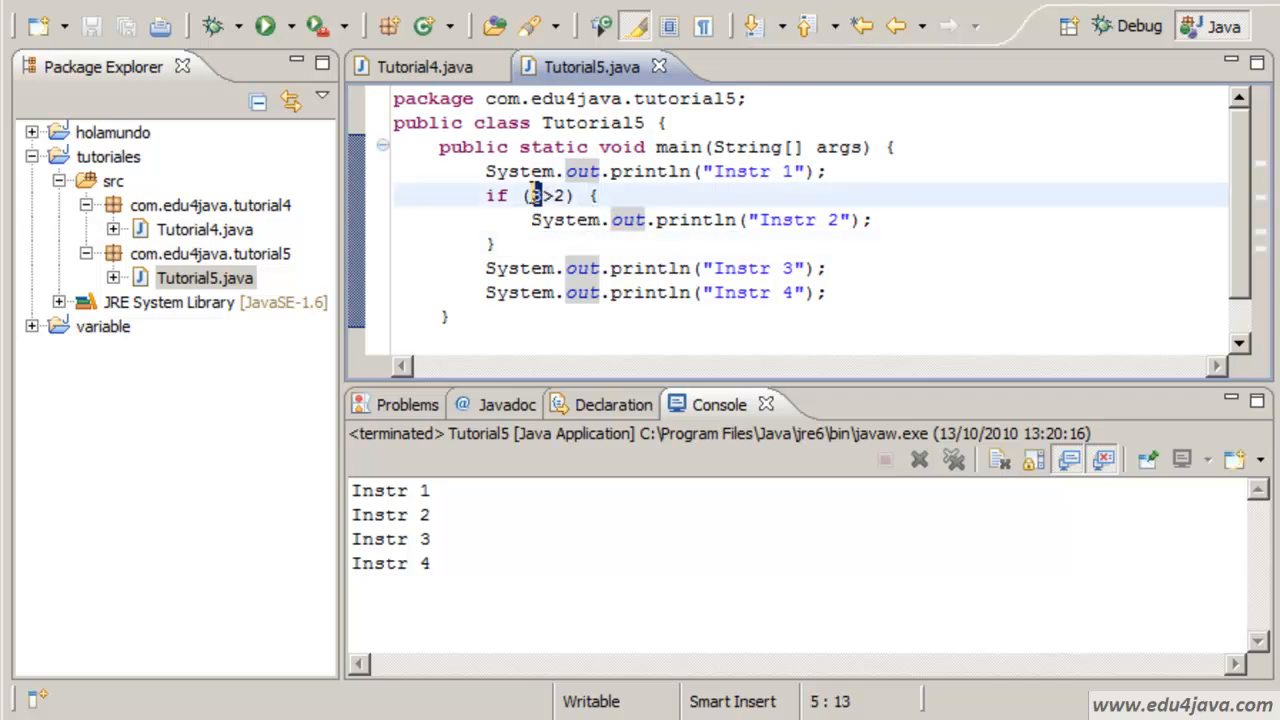
pyautogui.write('1')
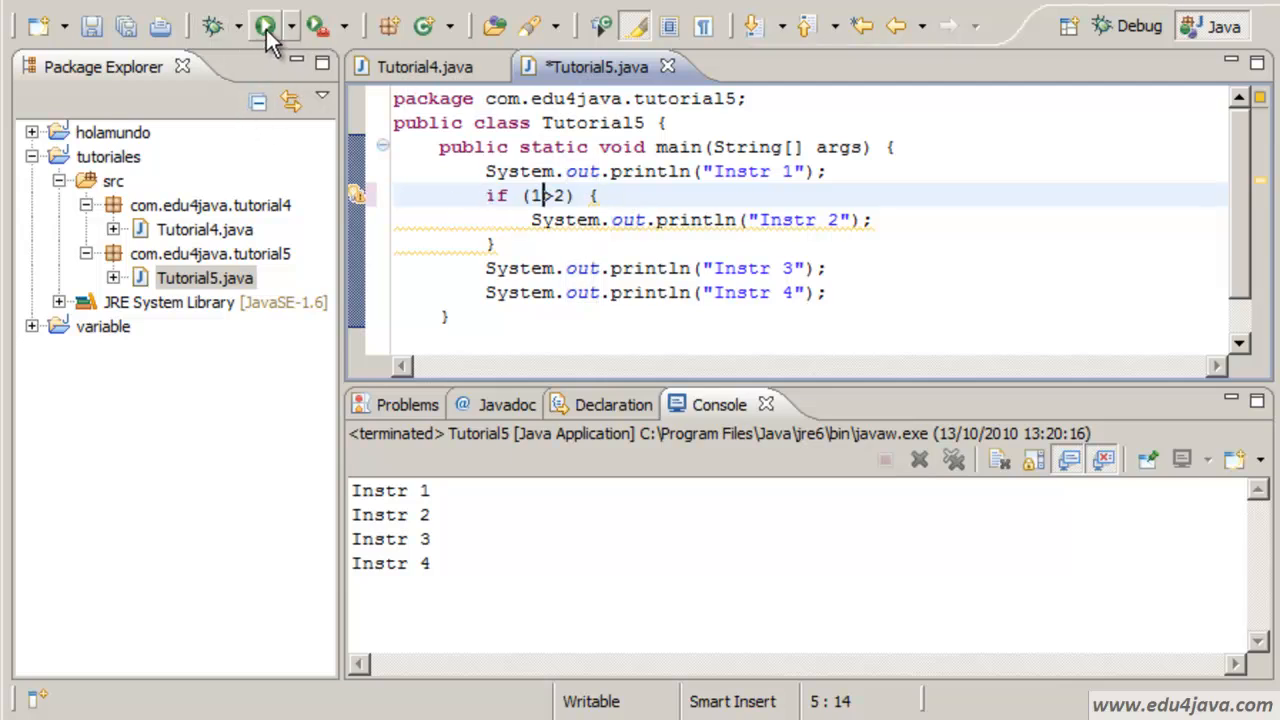
pyautogui.click(264, 24)
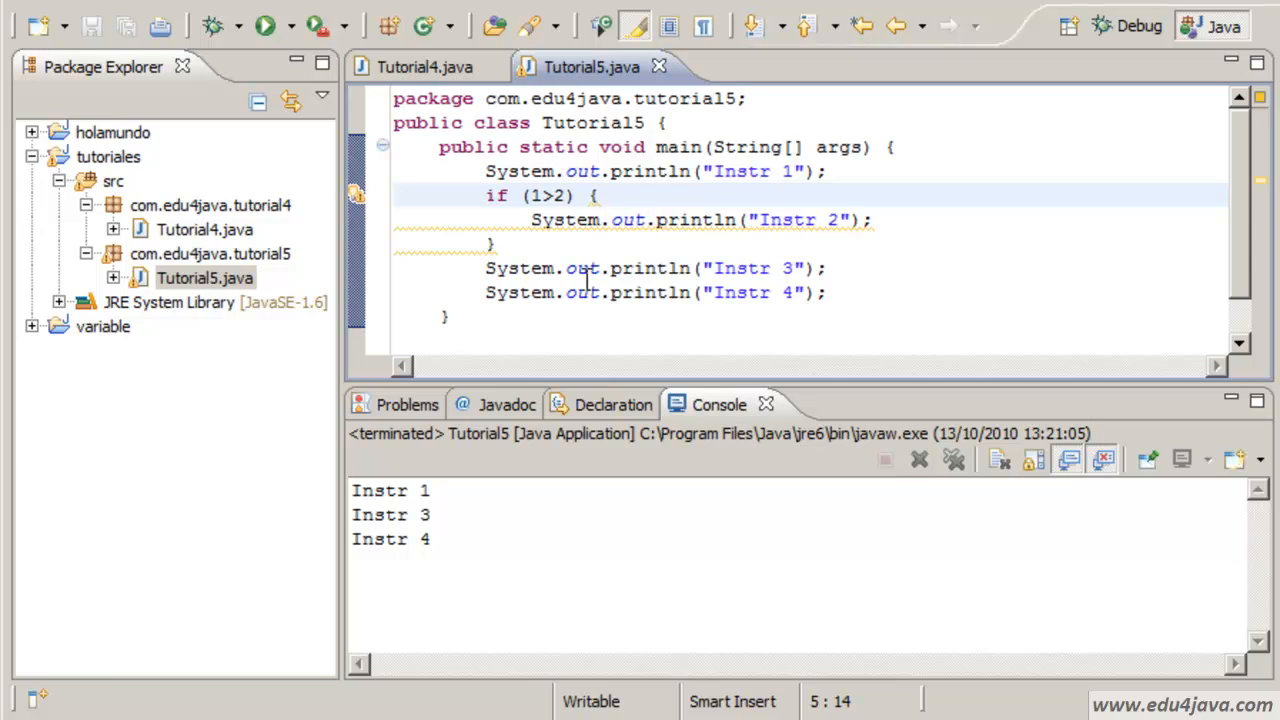
pyautogui.moveTo(768, 228)
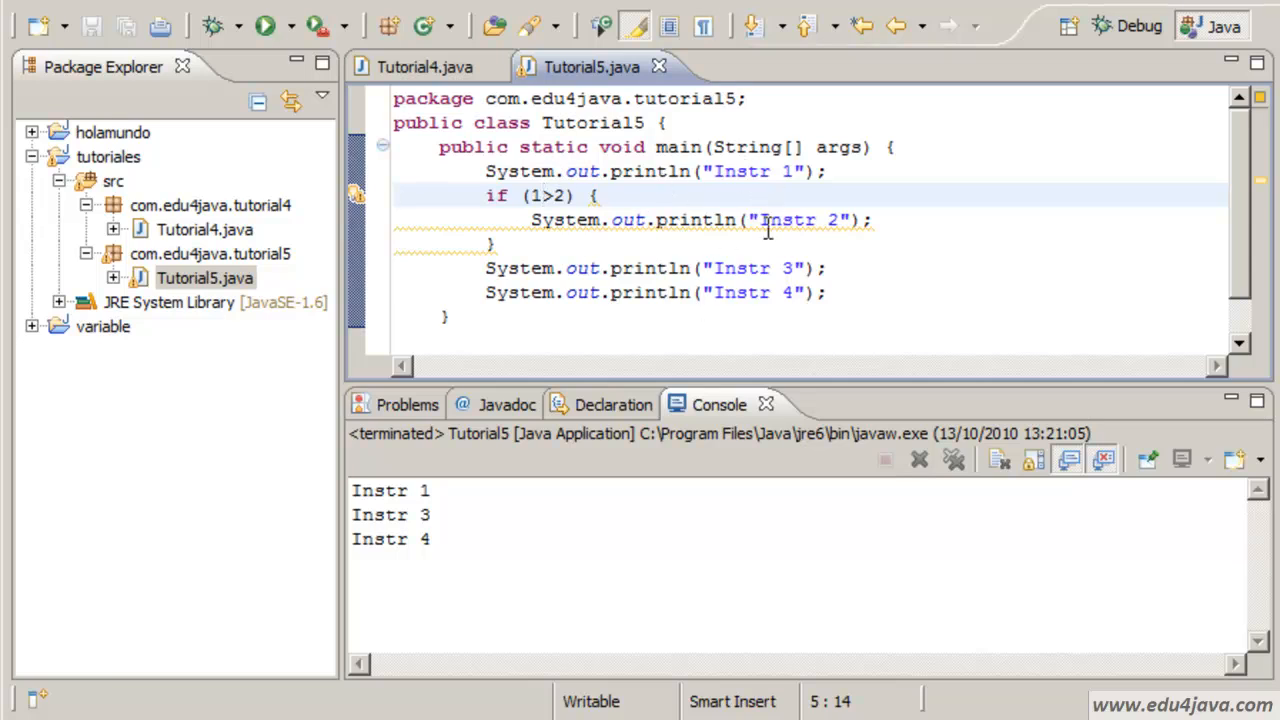
pyautogui.moveTo(690, 158)
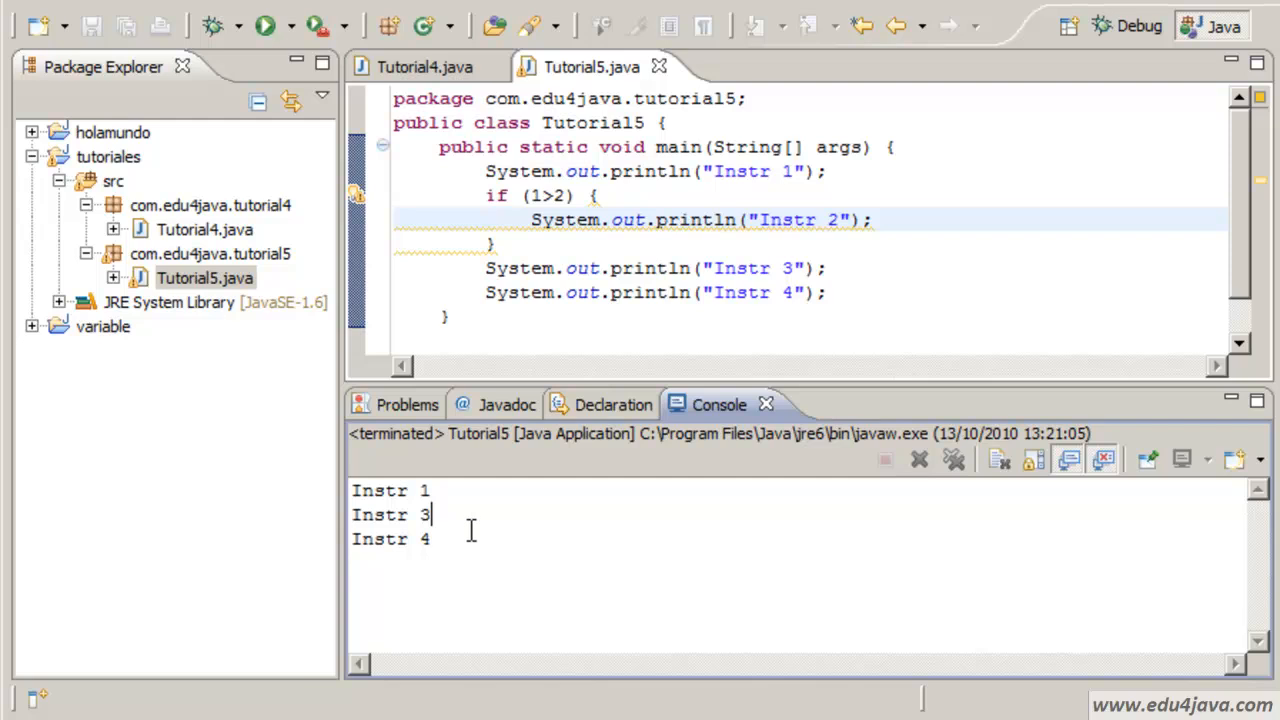
# Restore the 3>2 condition and rerun so all four Instr lines print.
pyautogui.click(536, 196)
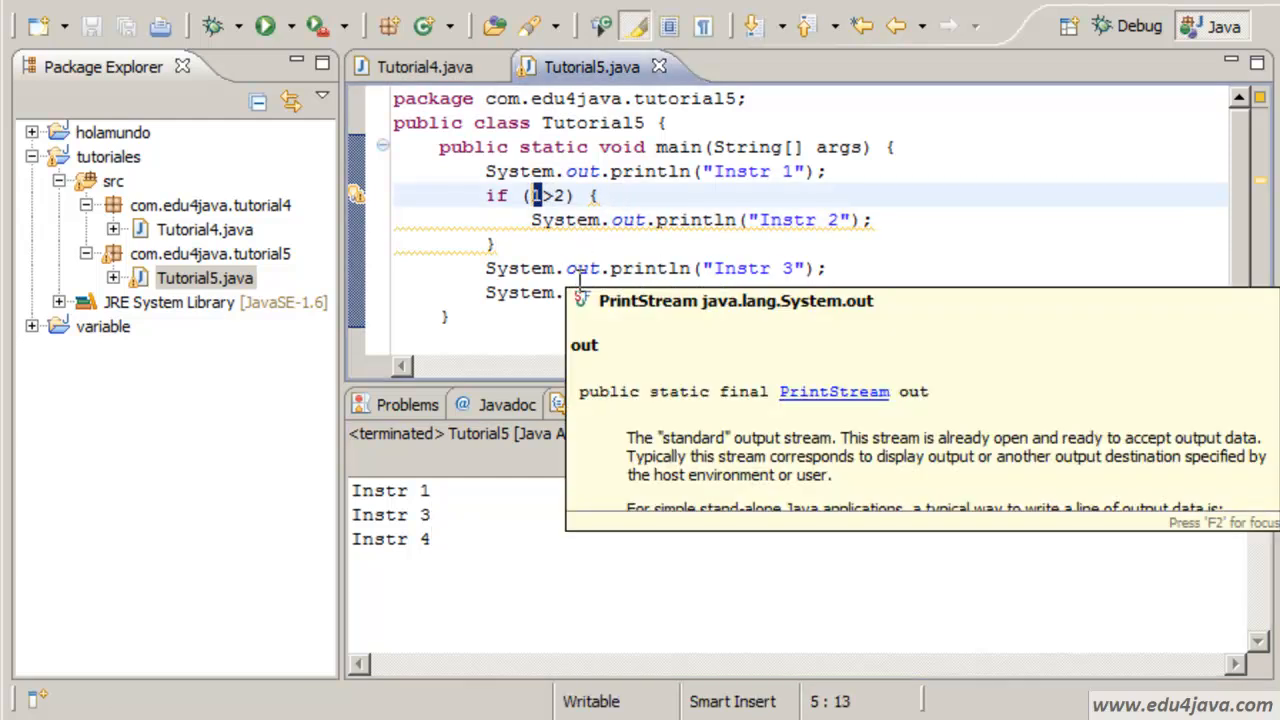
pyautogui.click(264, 24)
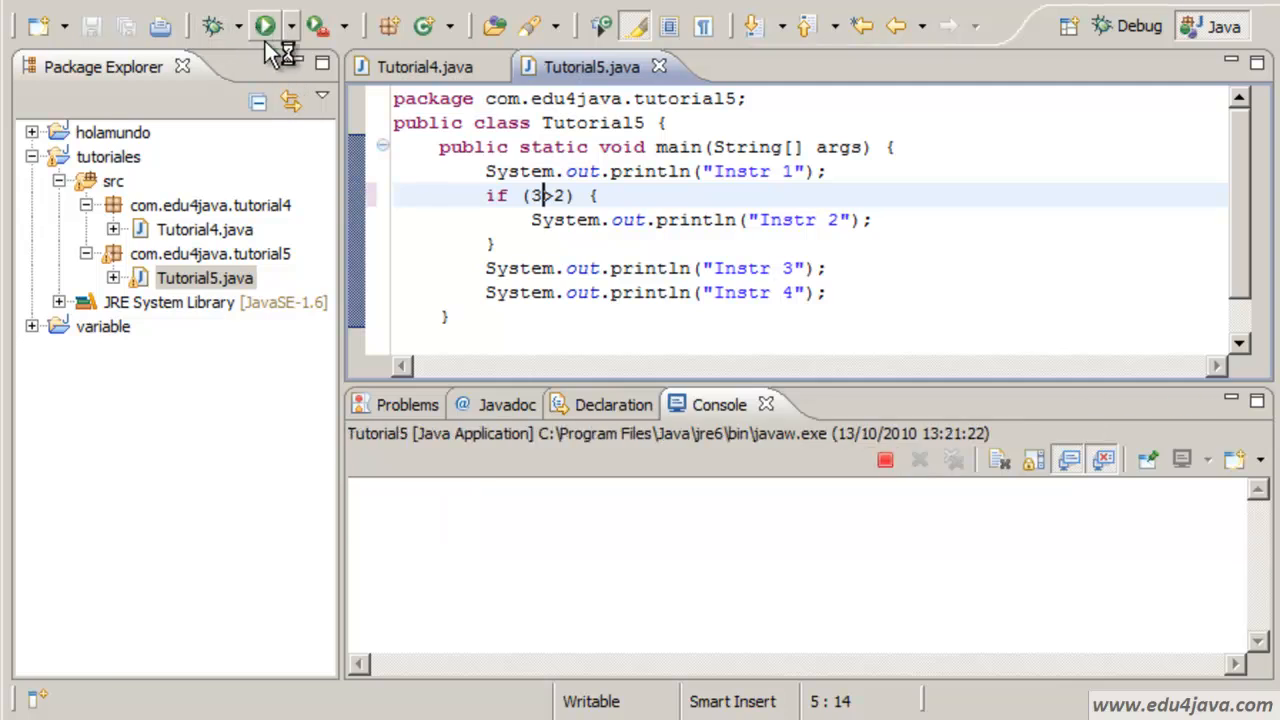
pyautogui.click(264, 24)
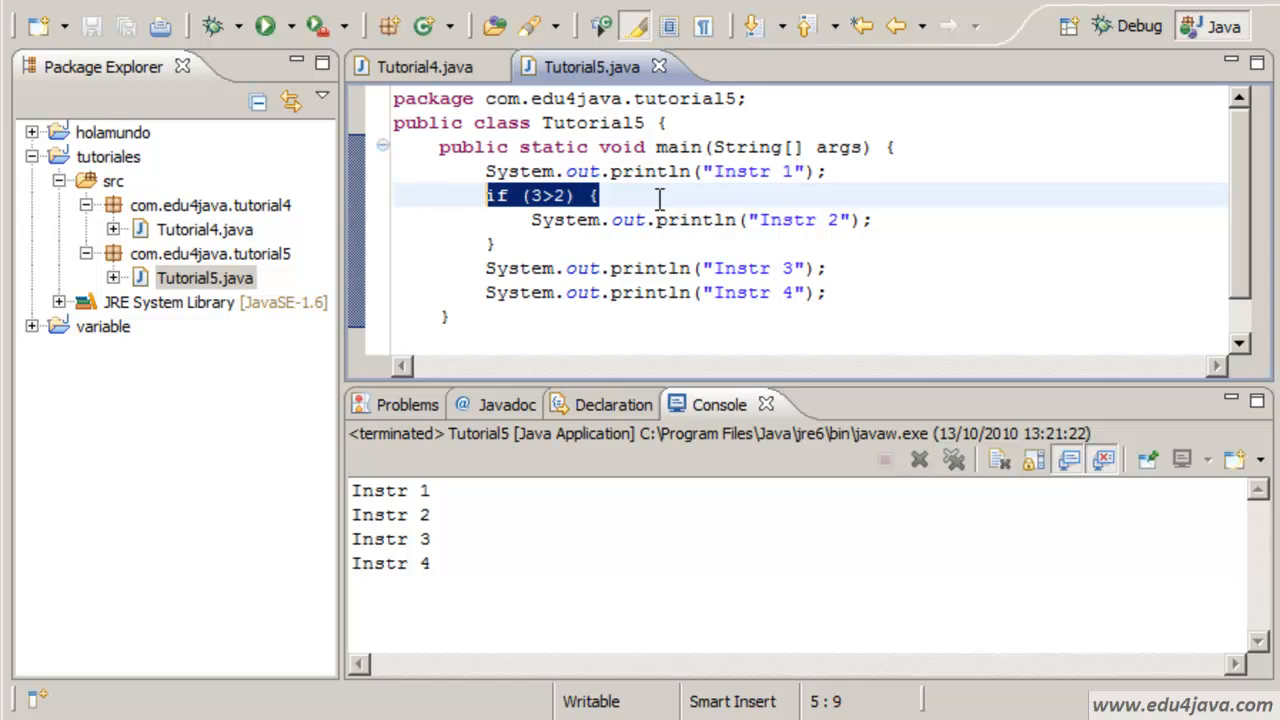
pyautogui.moveTo(684, 194)
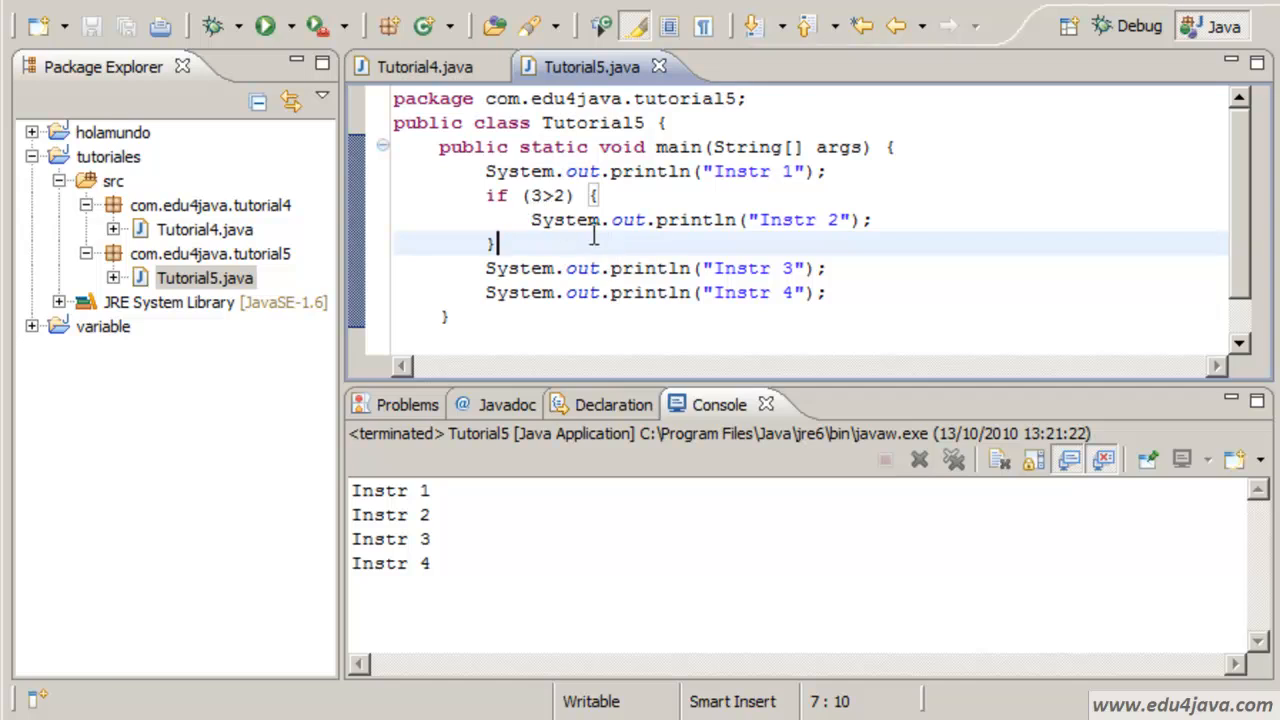
# Add an else { } branch after the if containing System.out.println("Instr 3");.
pyautogui.write('else')
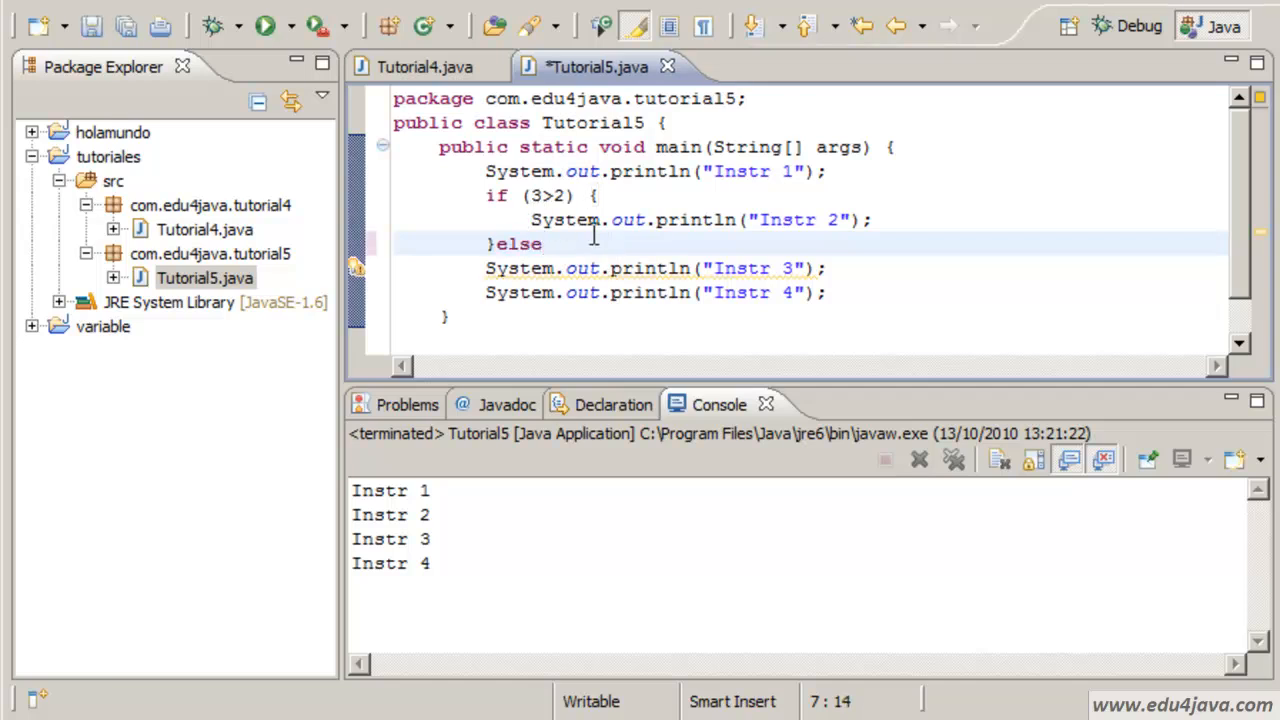
pyautogui.write('[]')
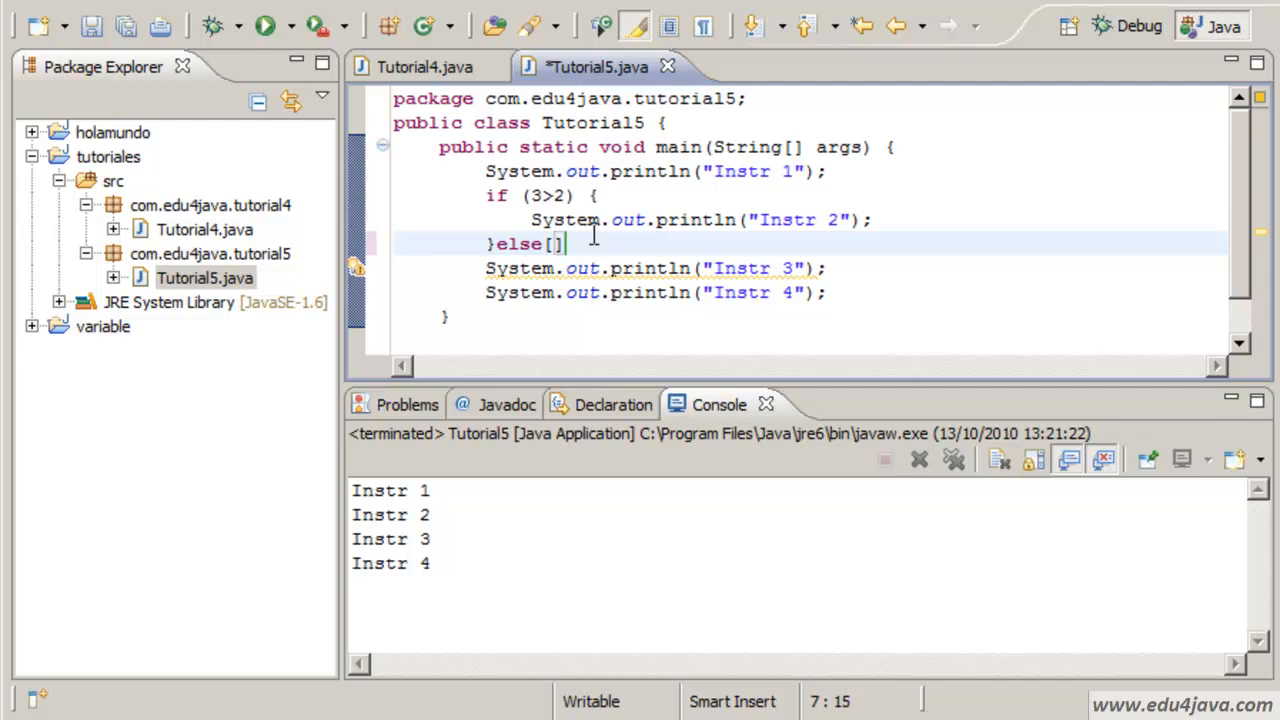
pyautogui.press('Backspace')
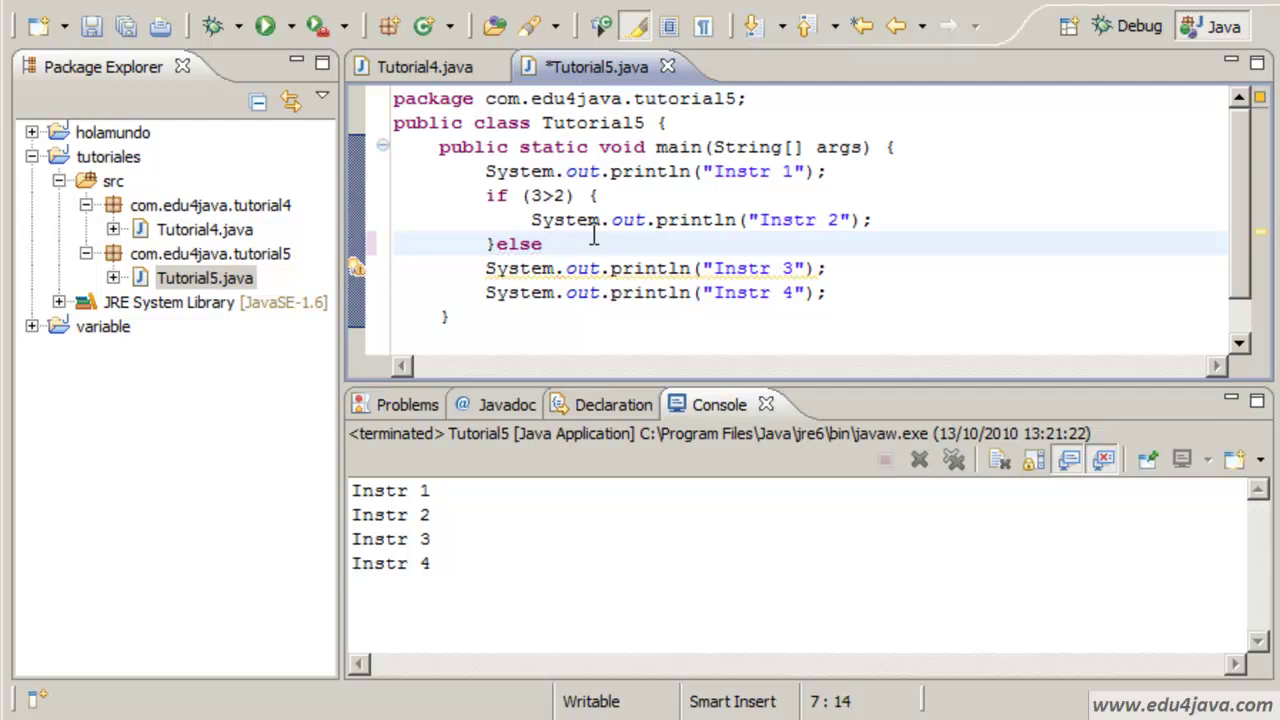
pyautogui.write('{')
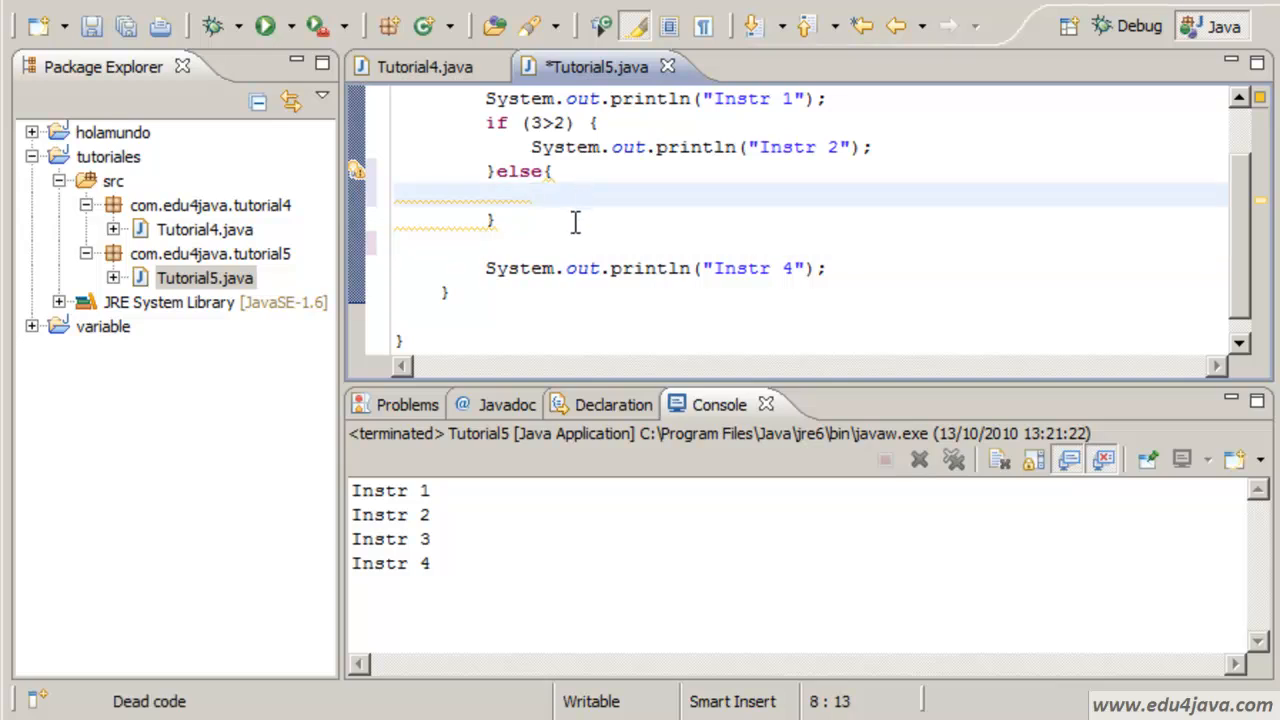
pyautogui.write('System.out.println("Instr 3");')
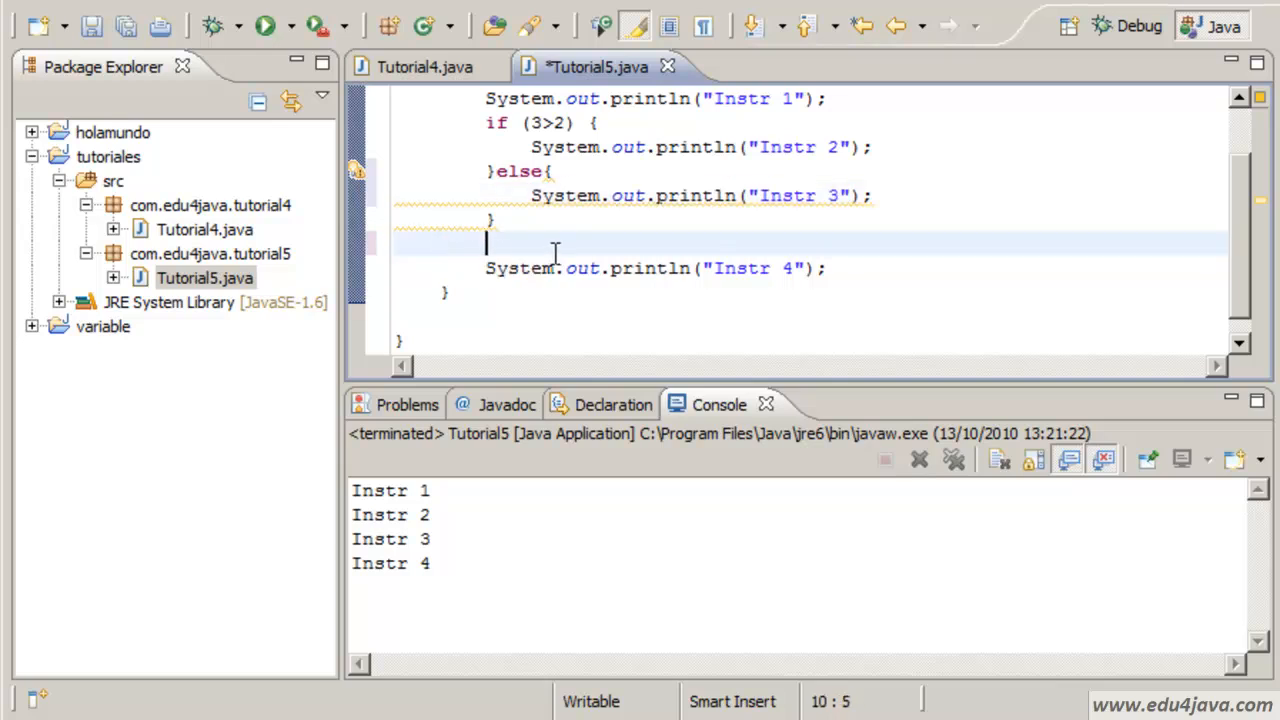
pyautogui.press('BackSpace')
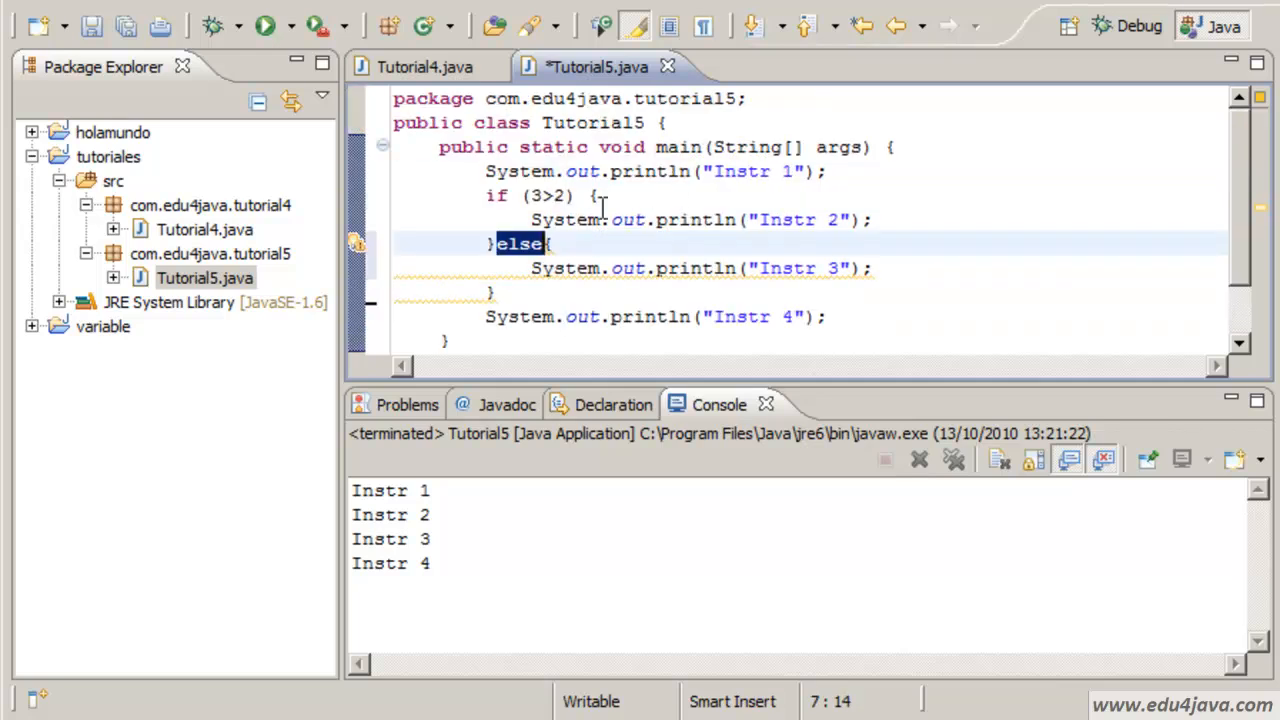
# Point out the else keyword and the Instr 2 statement inside the if.
pyautogui.doubleClick(548, 196)
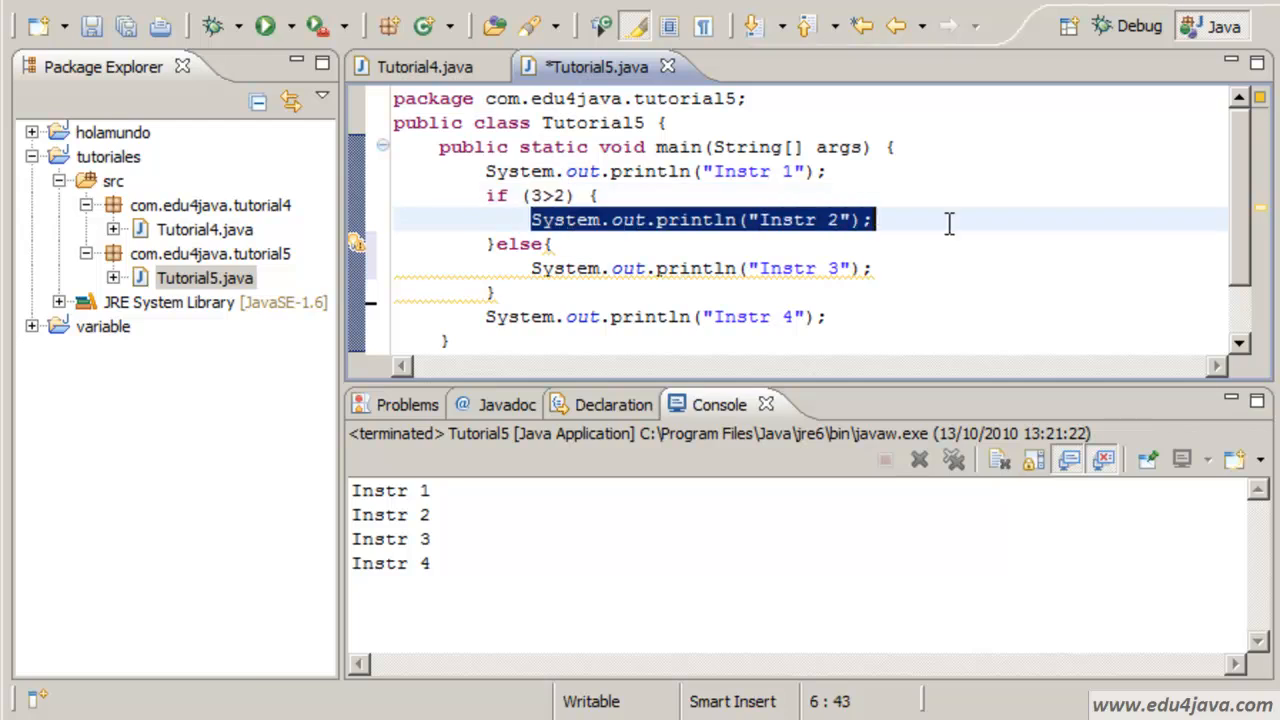
pyautogui.click(532, 268)
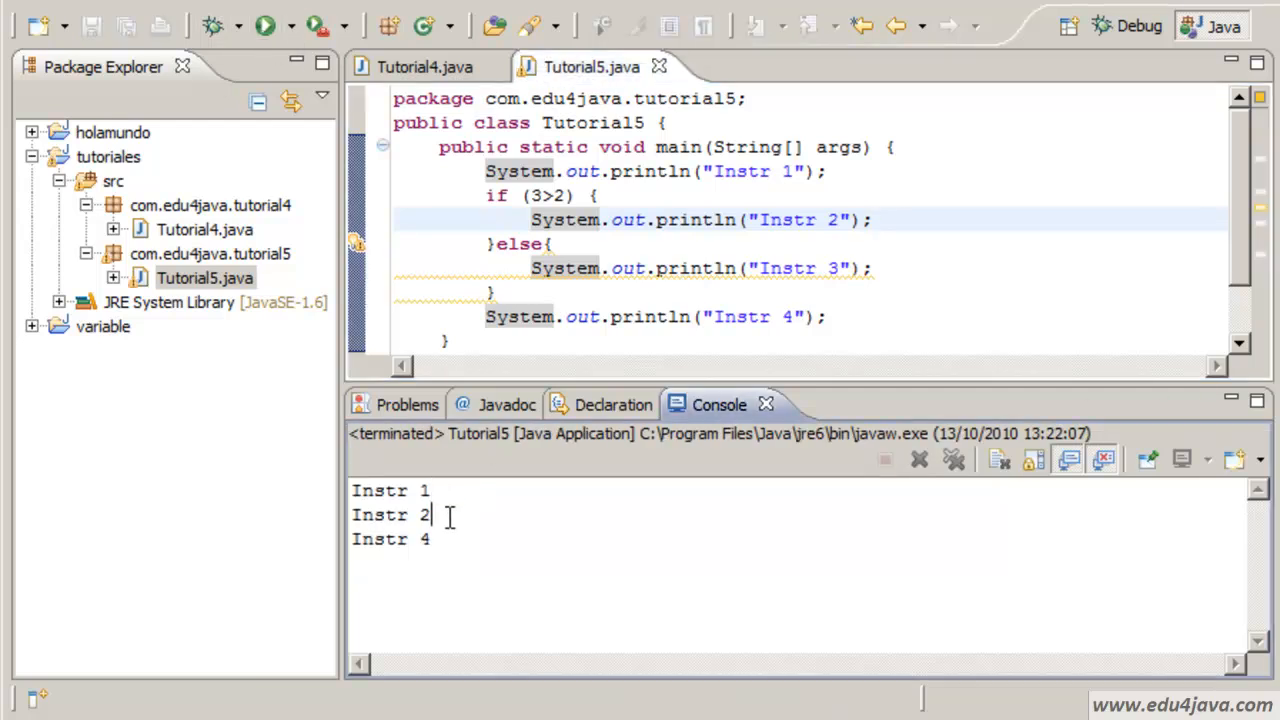
pyautogui.moveTo(490, 170)
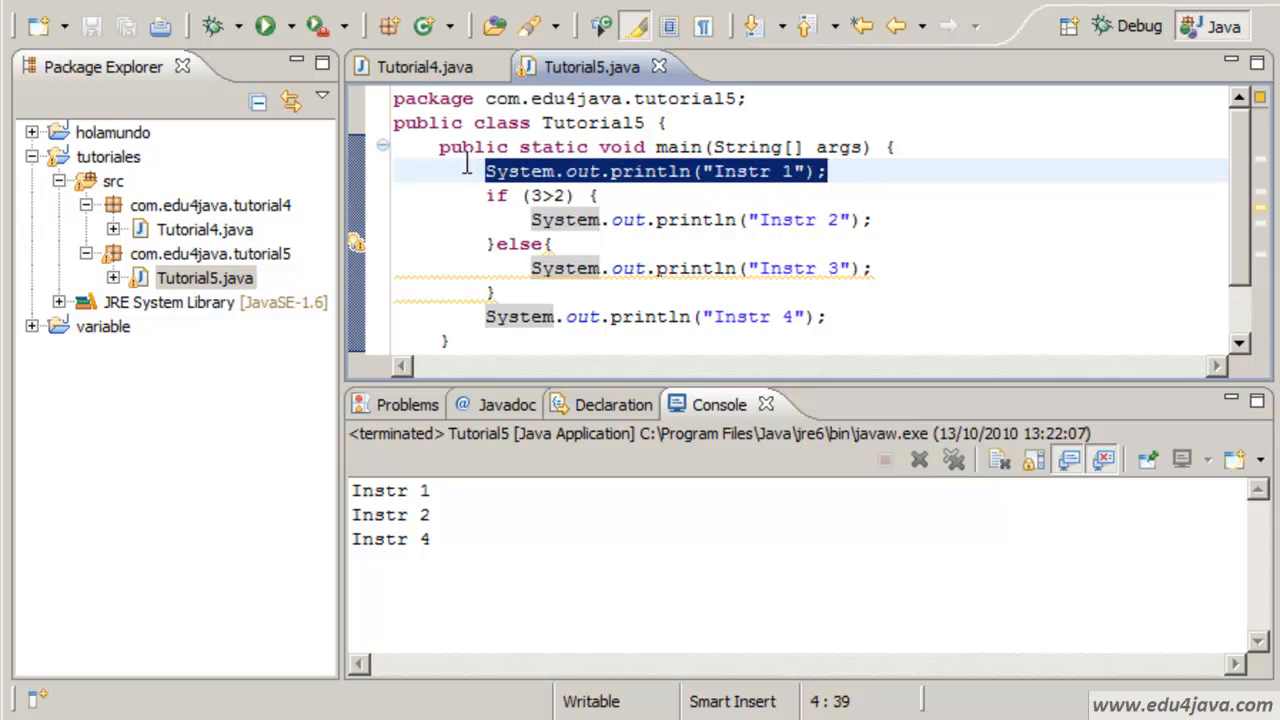
# Review the print statements, then change the if condition from 3>2 to 1>2.
pyautogui.doubleClick(548, 196)
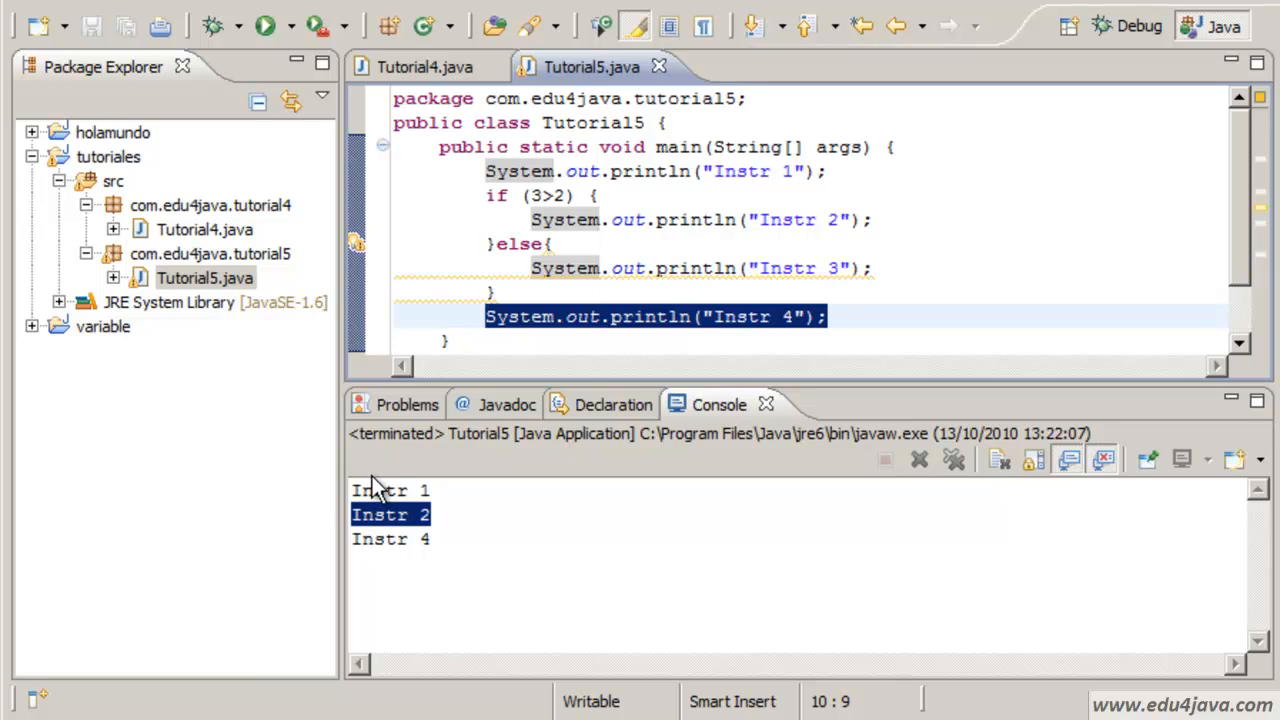
pyautogui.click(608, 176)
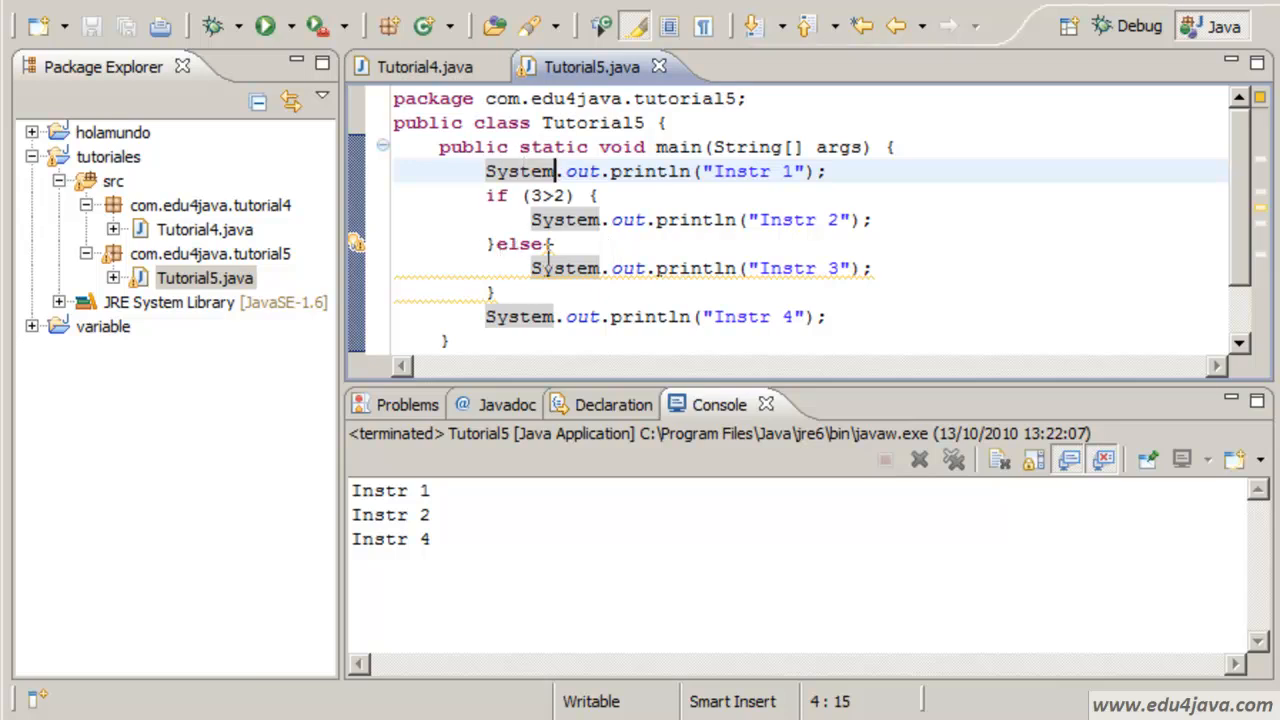
pyautogui.click(524, 268)
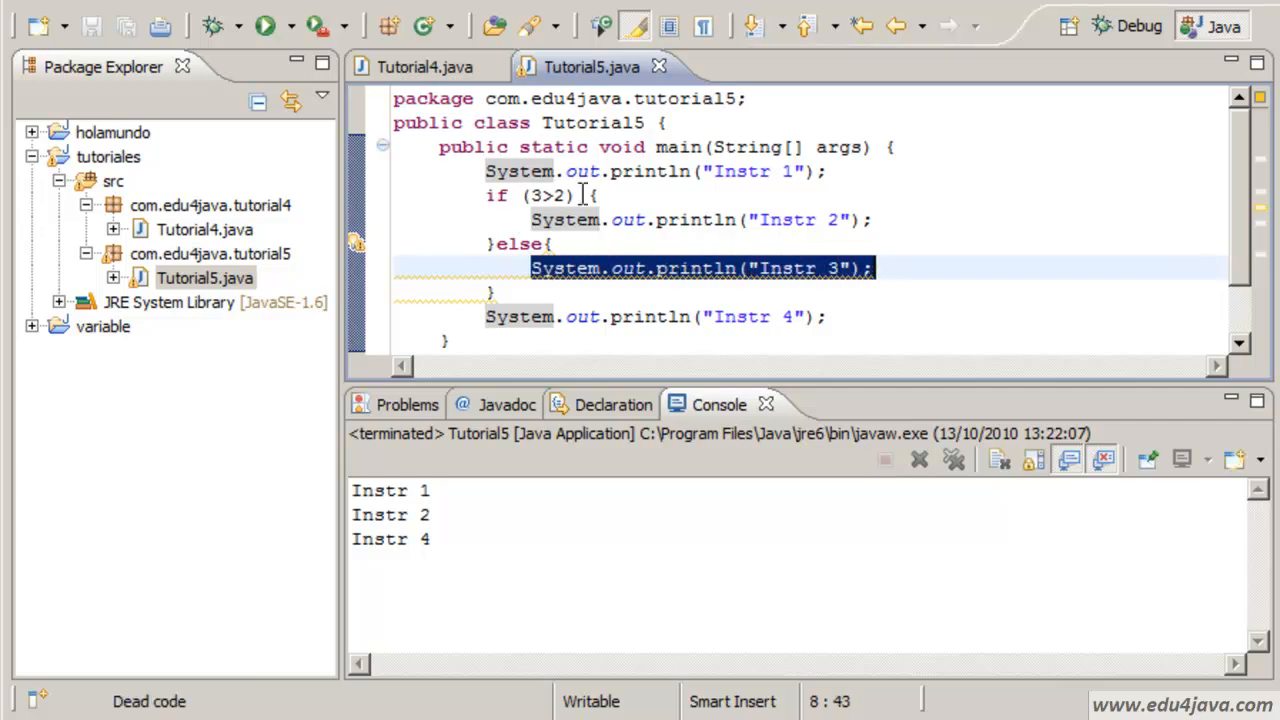
pyautogui.click(540, 196)
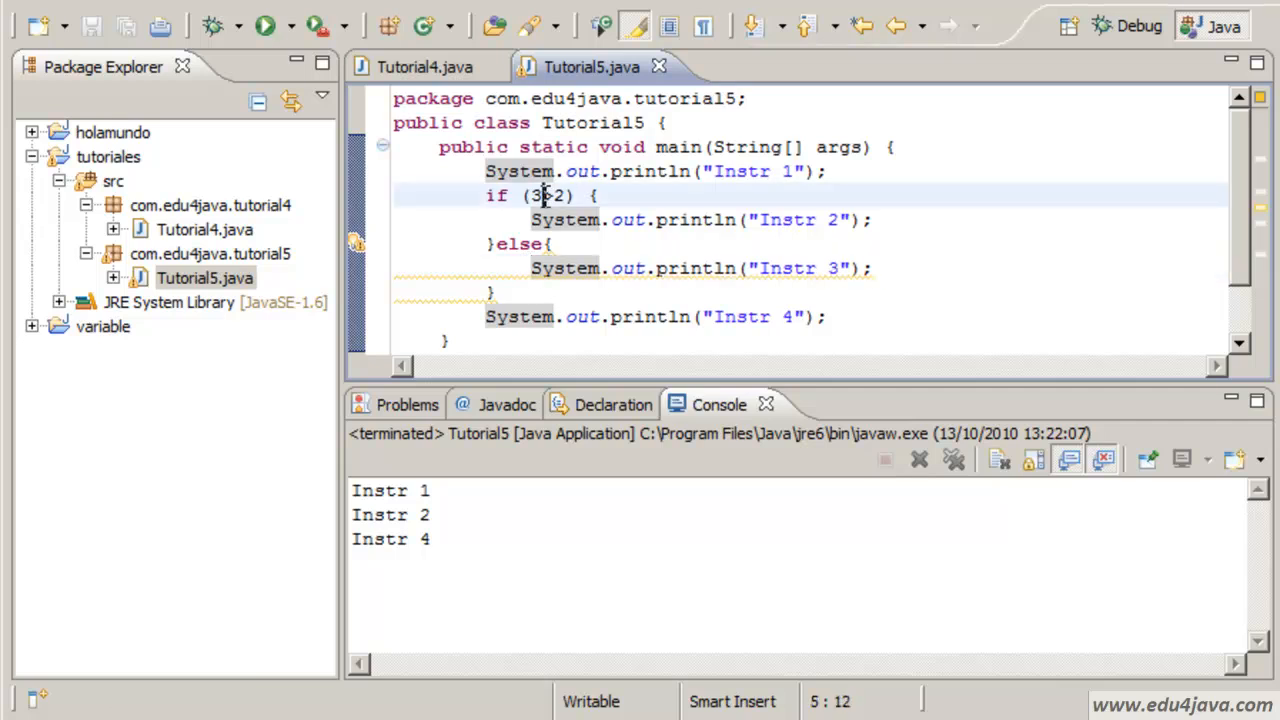
pyautogui.write('1>2')
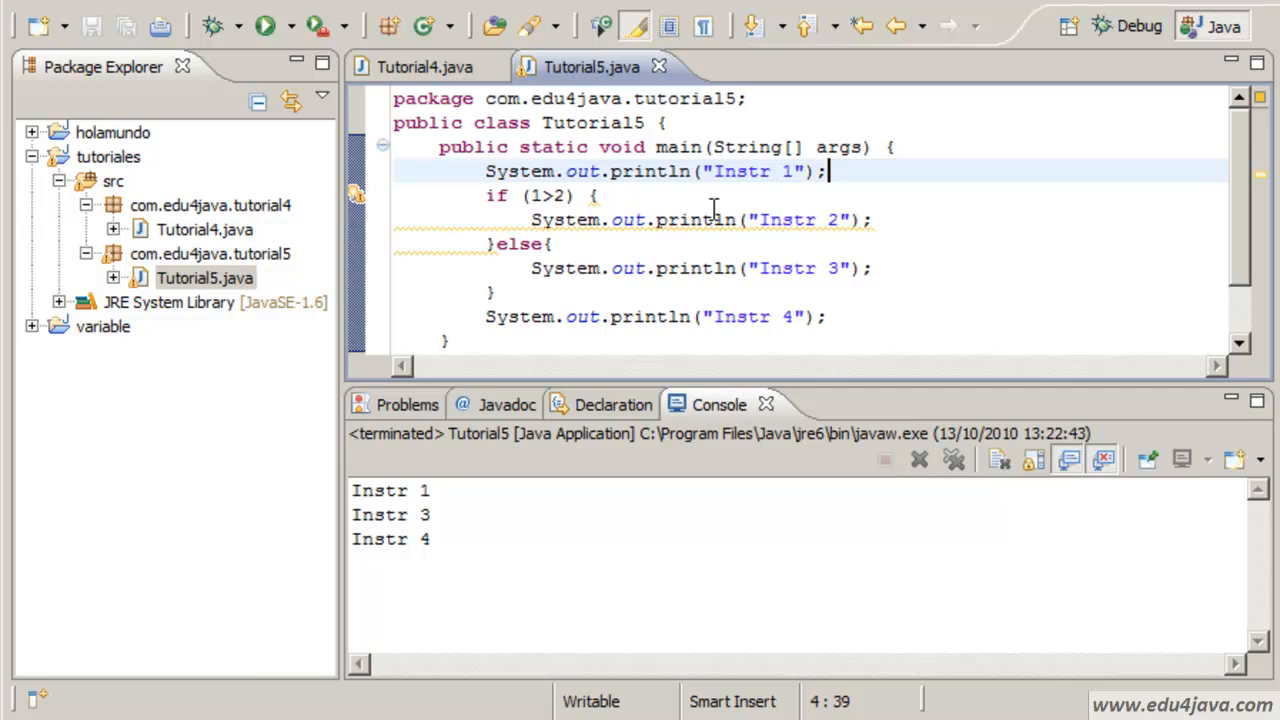
pyautogui.moveTo(876, 212)
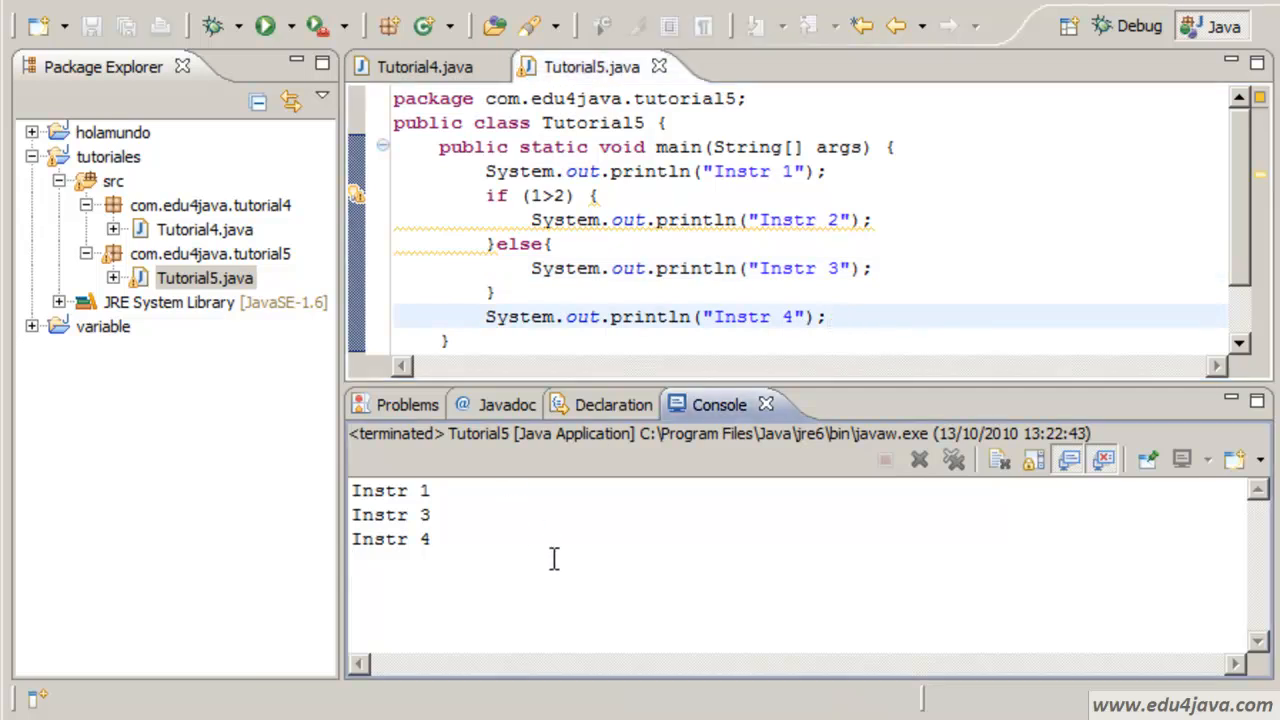
# Copy Tutorial4's Scanner main body with the java.util.Scanner import into Tutorial5.java.
pyautogui.click(496, 292)
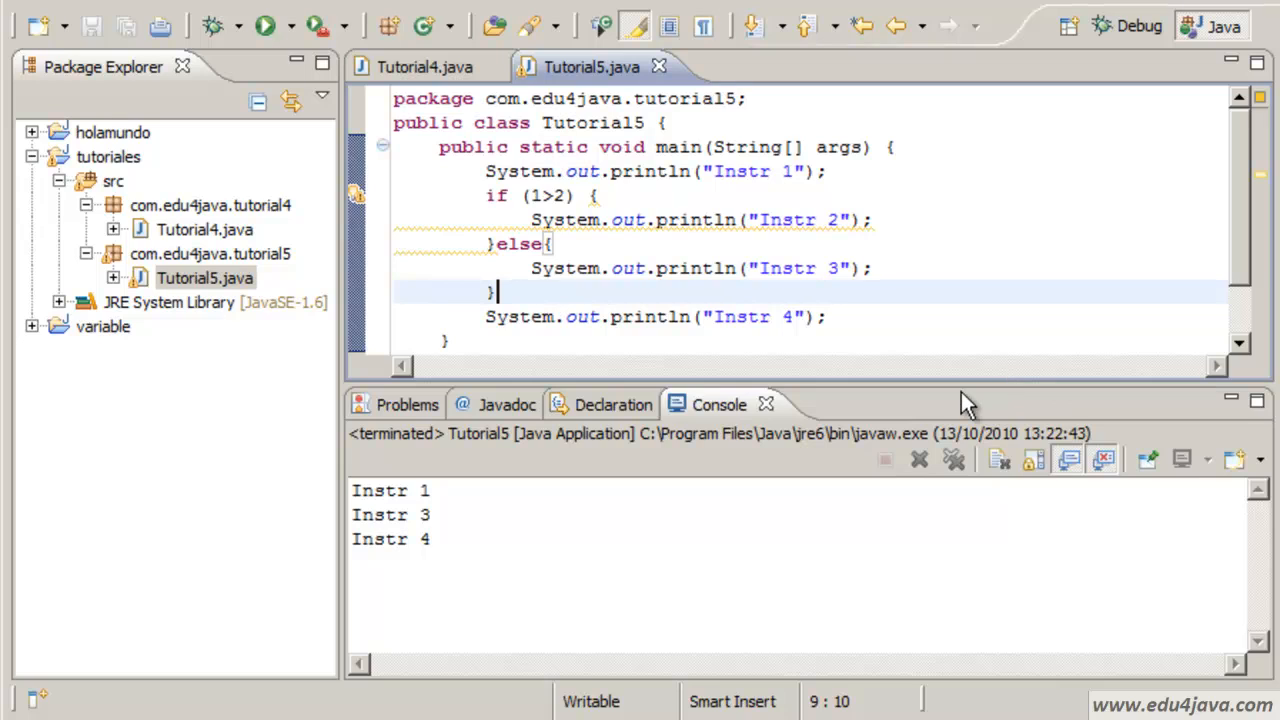
pyautogui.click(826, 316)
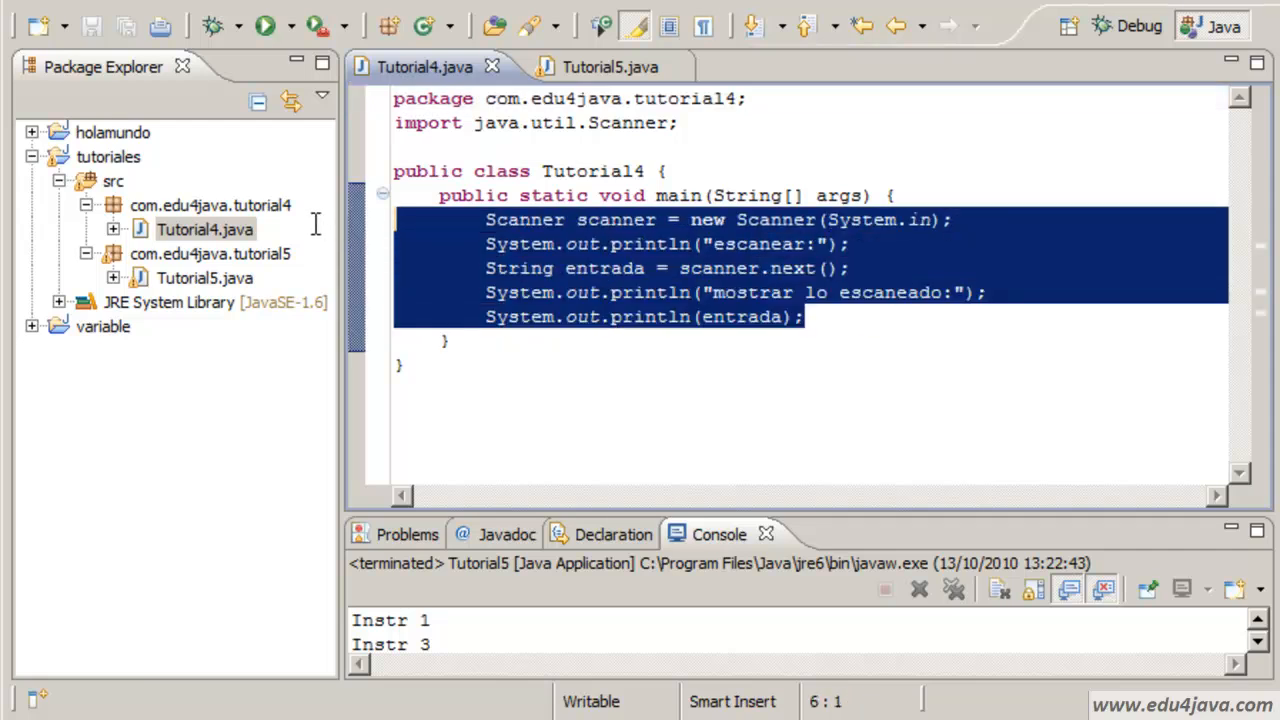
pyautogui.moveTo(204, 228)
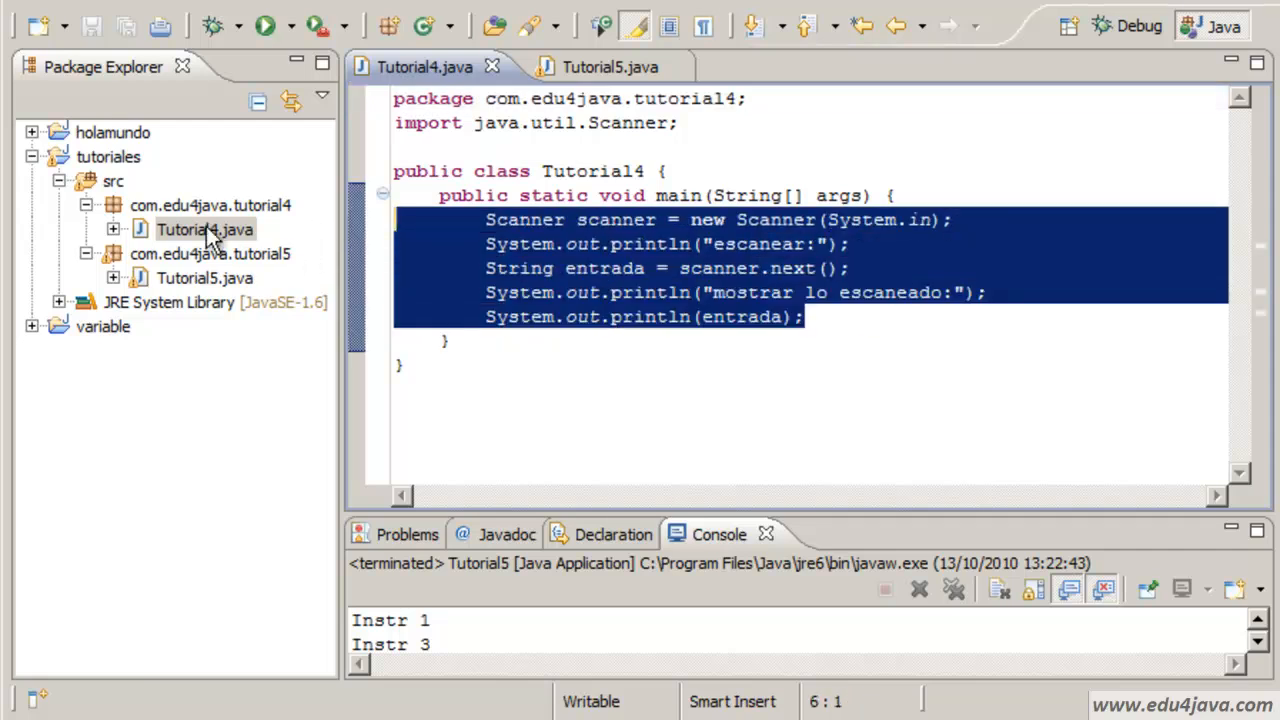
pyautogui.click(114, 204)
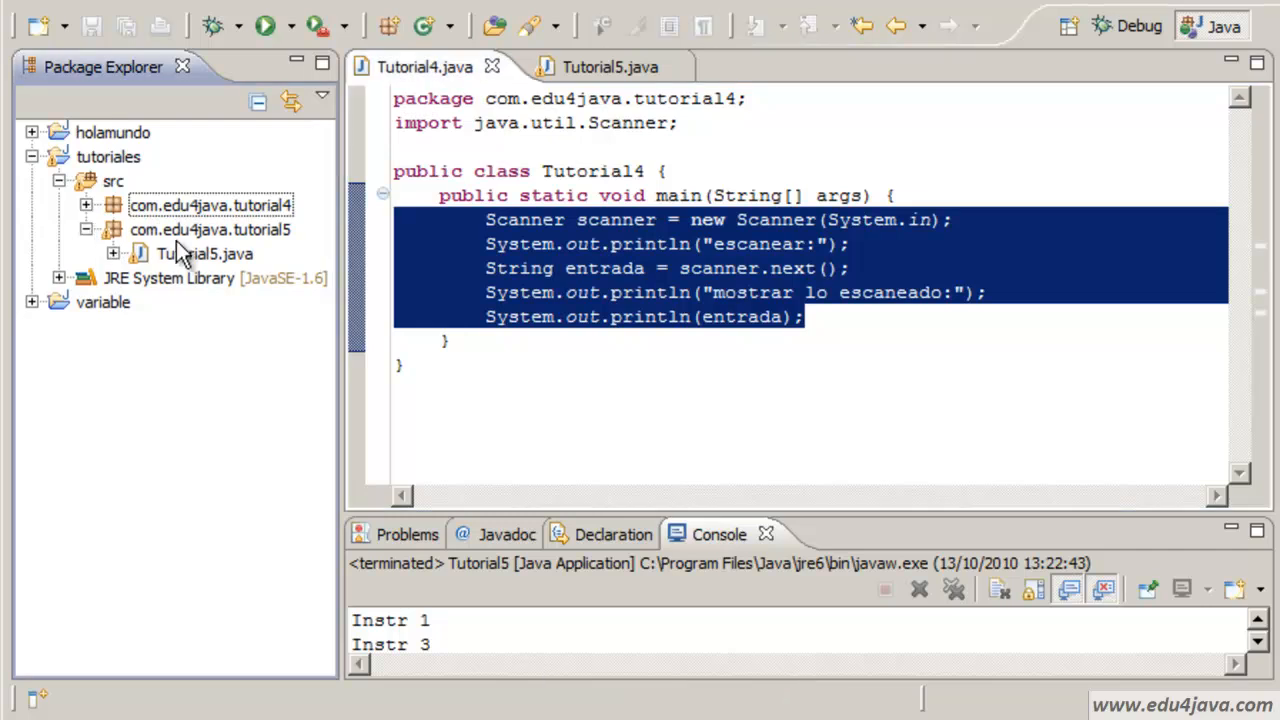
pyautogui.click(592, 66)
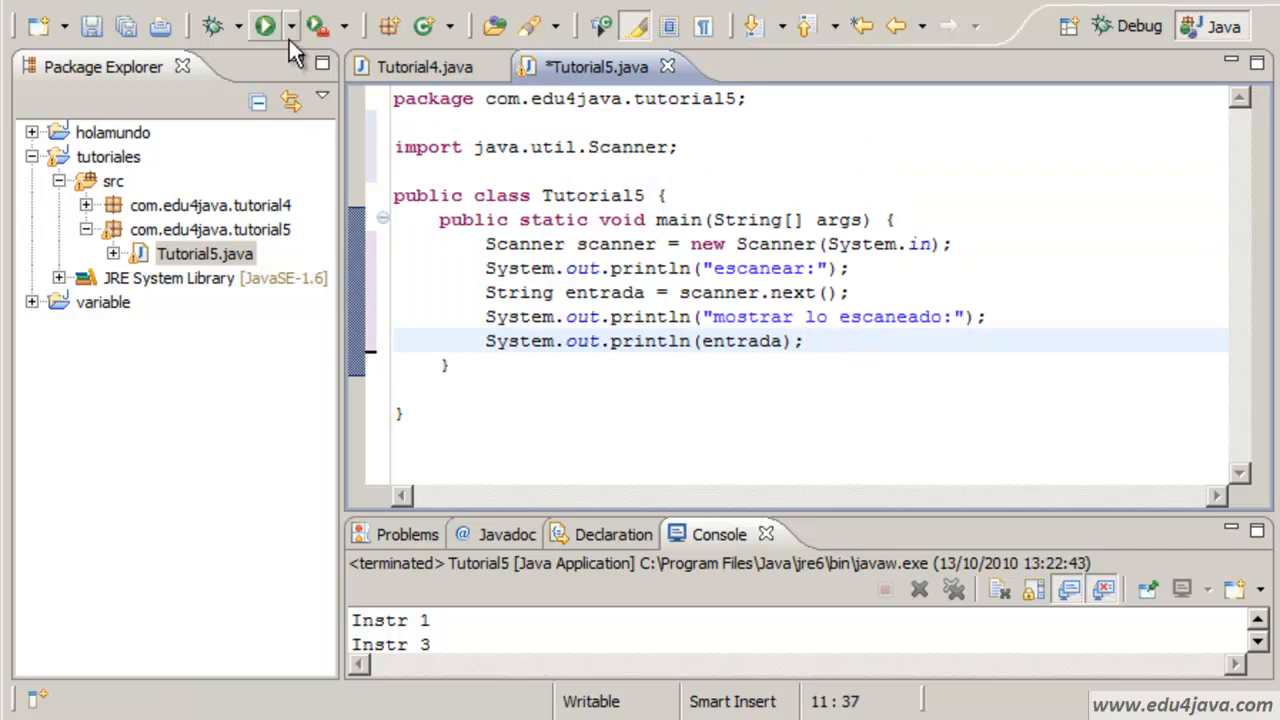
# Run Tutorial5, enter edu in the console and see scanner.next() echo it back.
pyautogui.click(264, 24)
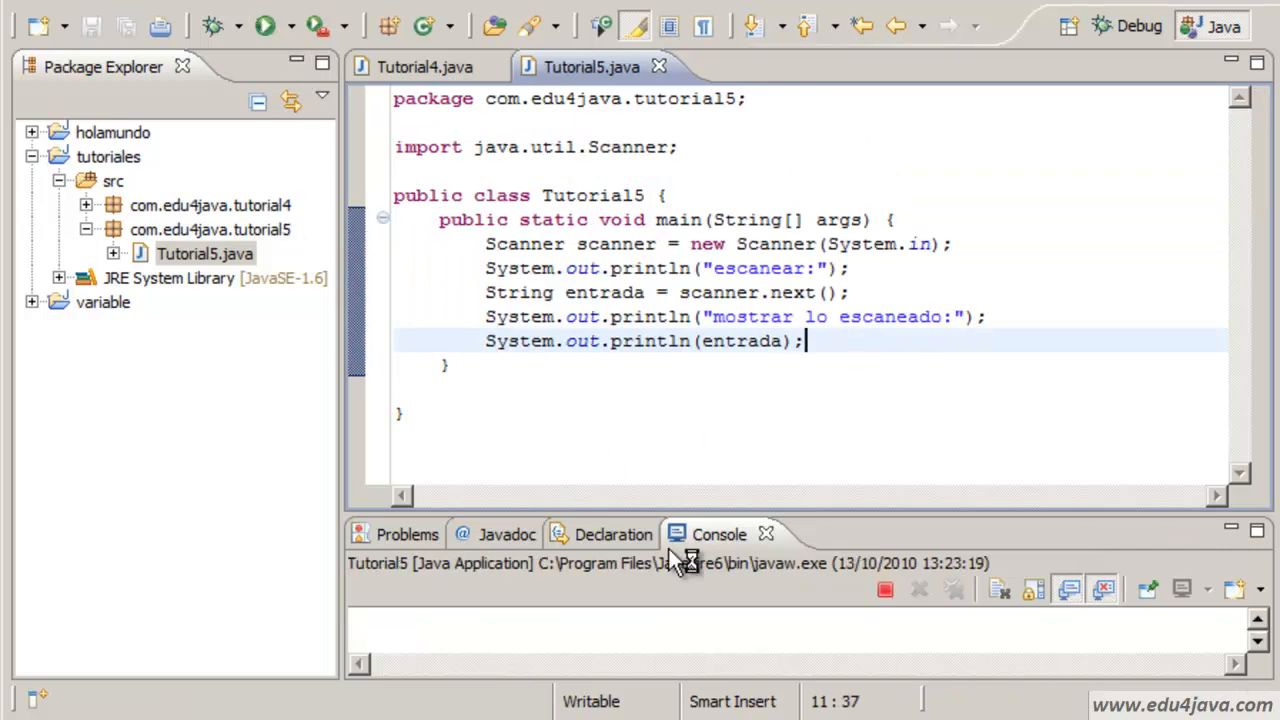
pyautogui.click(264, 24)
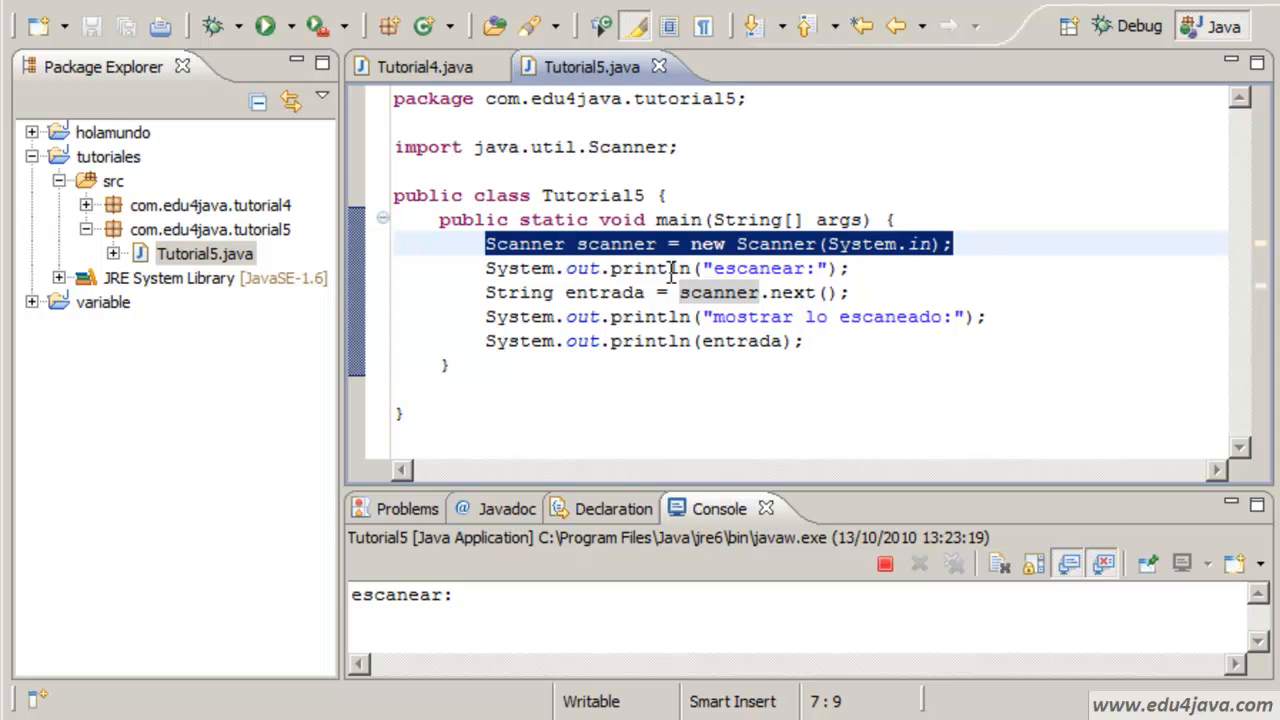
pyautogui.doubleClick(718, 292)
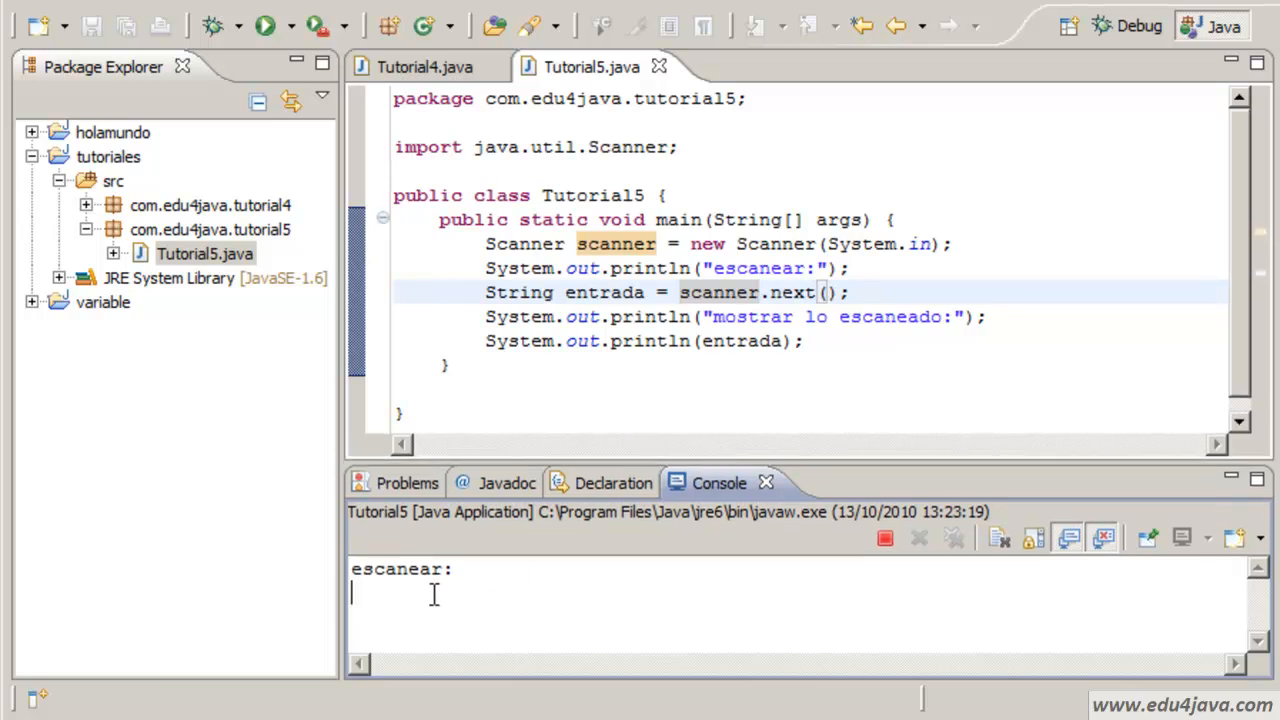
pyautogui.write('edu')
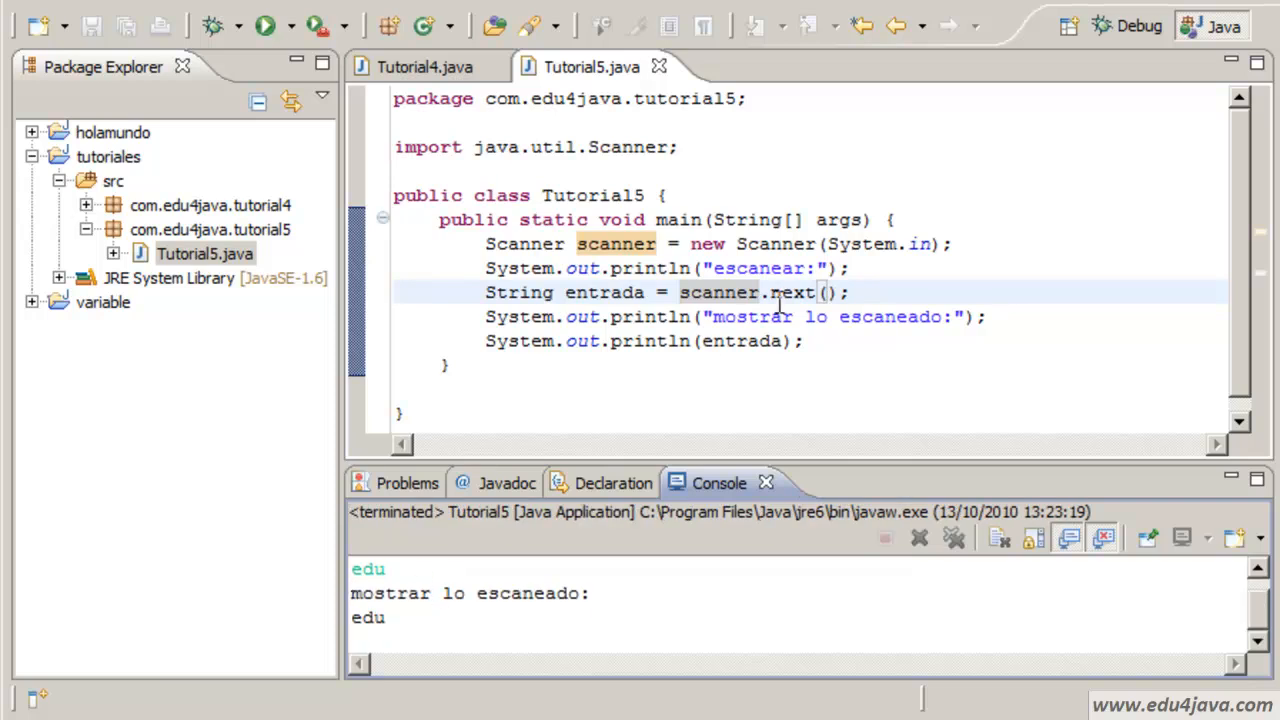
pyautogui.doubleClick(720, 292)
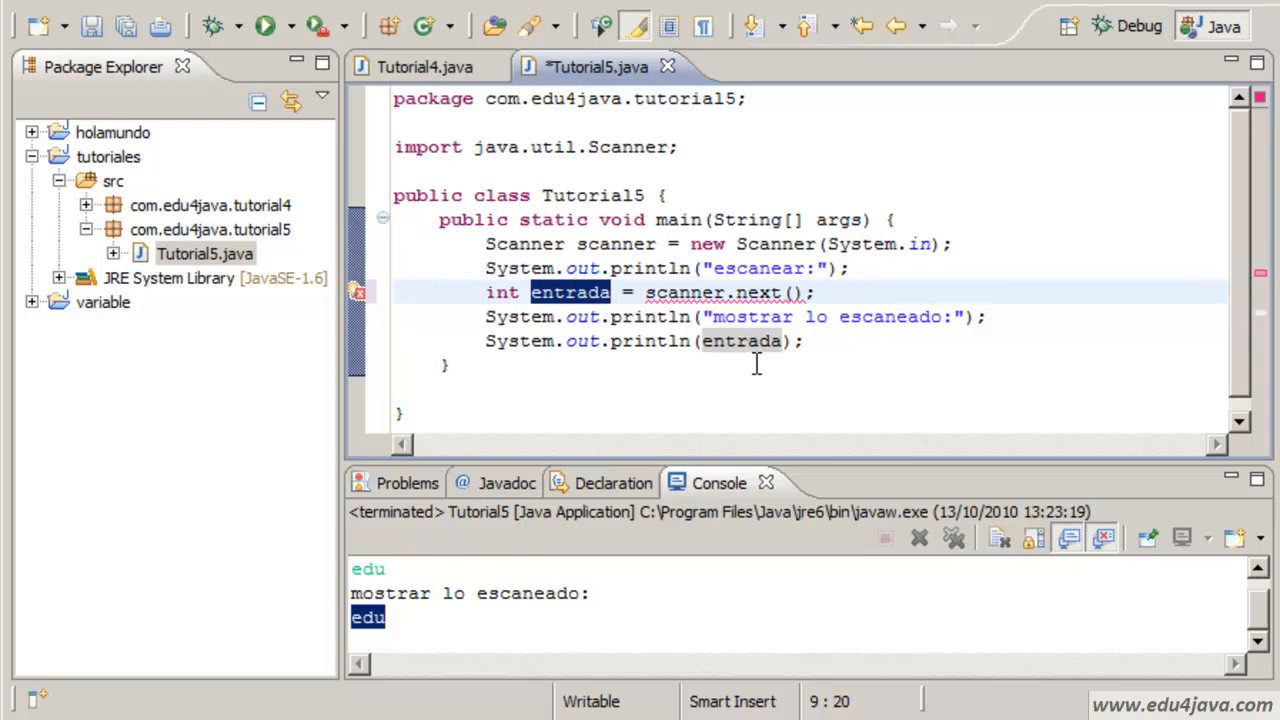
pyautogui.moveTo(868, 270)
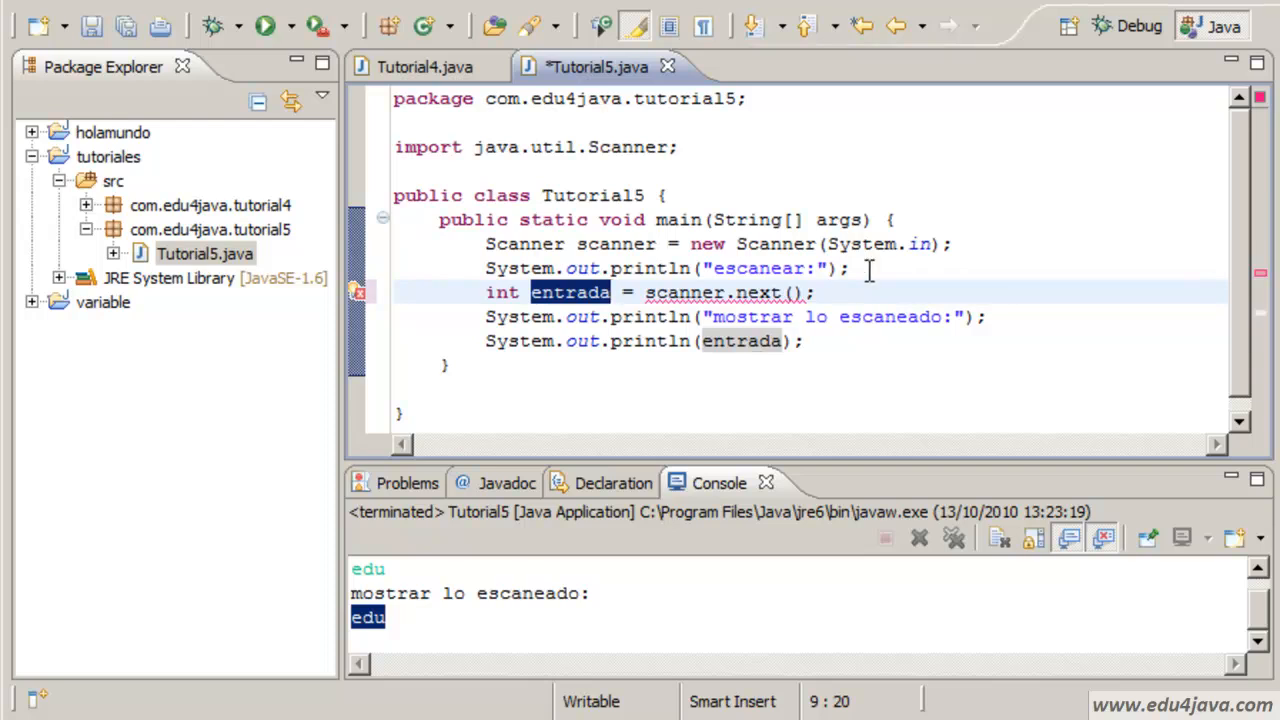
# Rename to edad with prompts "escanear edad:" and "mostrar la edad:", printing edad last.
pyautogui.write('edad')
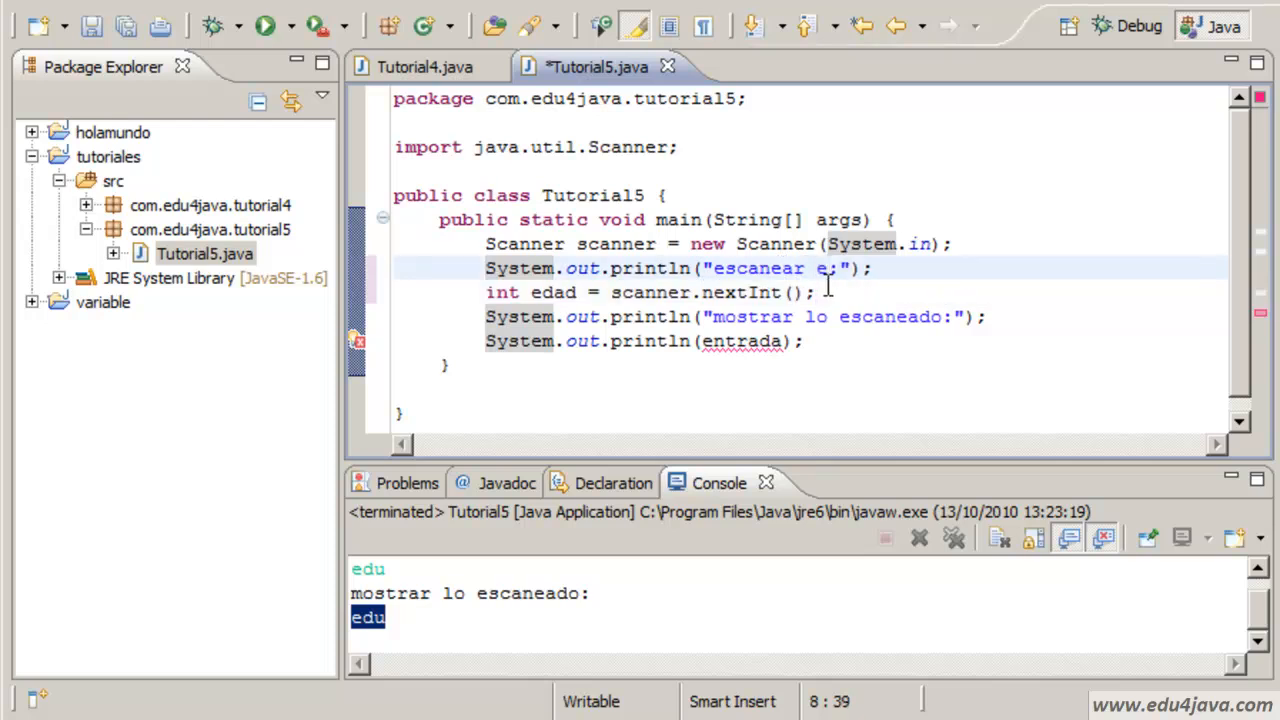
pyautogui.write('dad:')
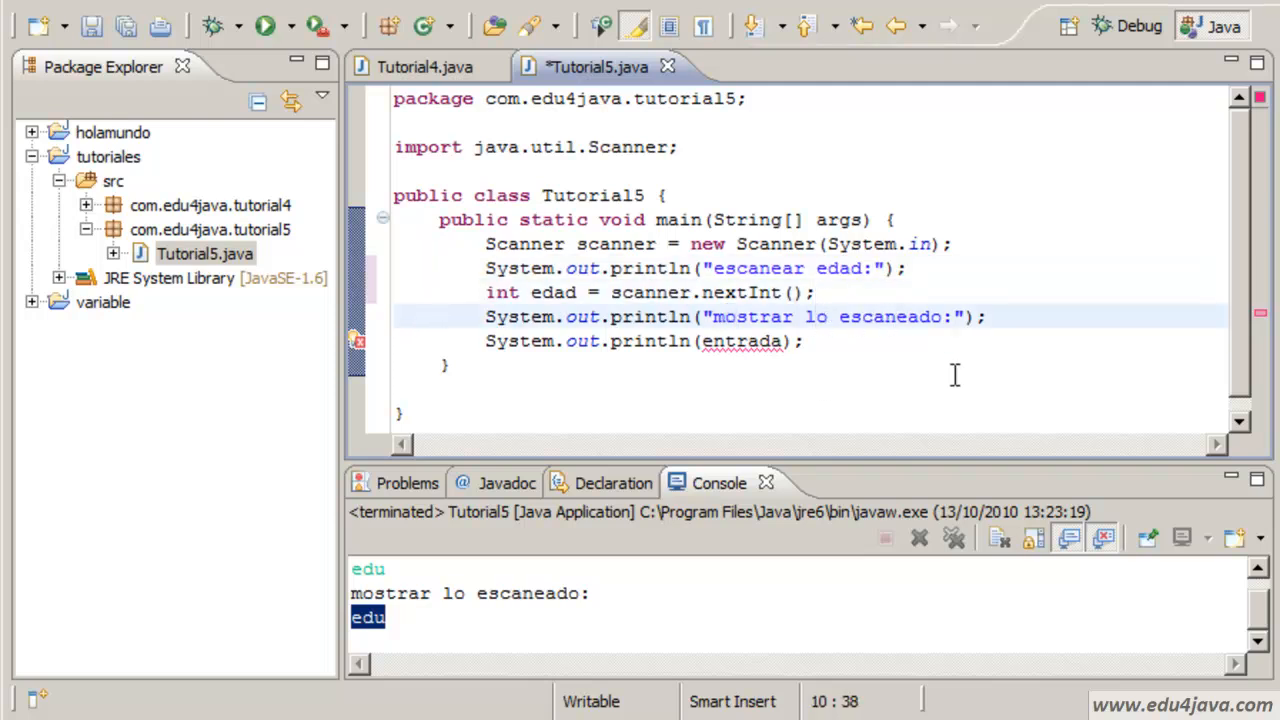
pyautogui.write('a')
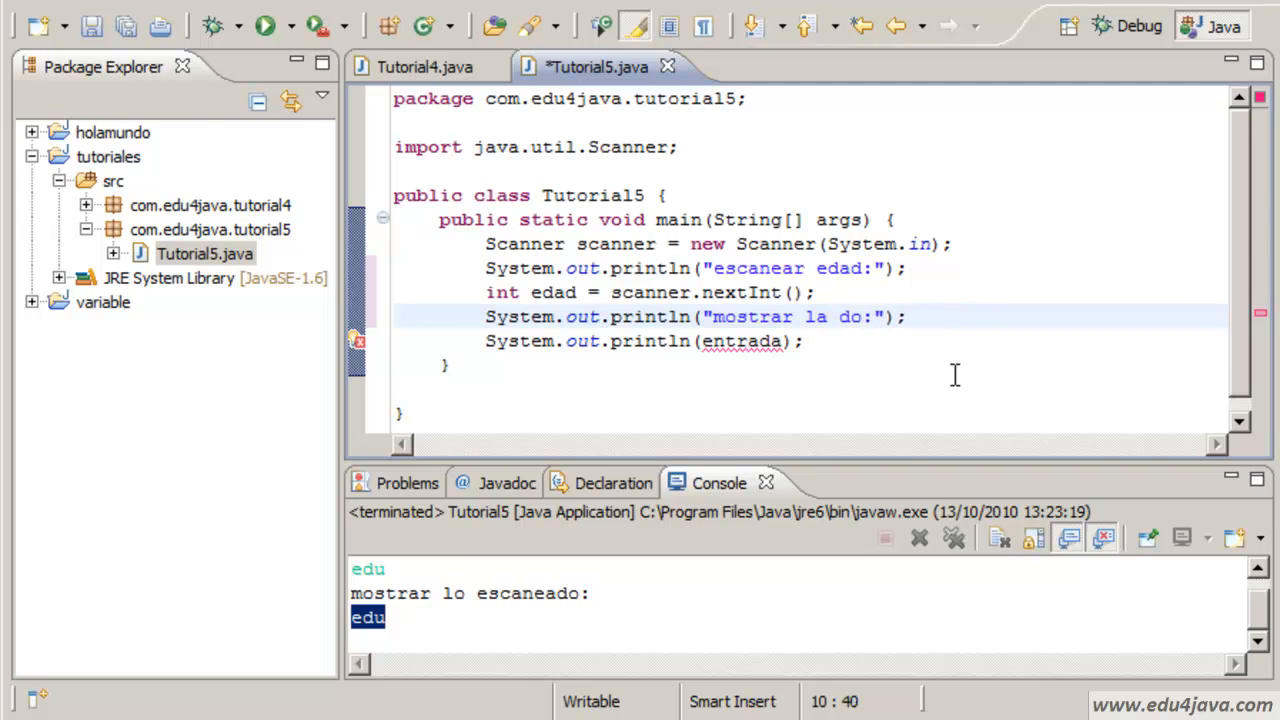
pyautogui.write('edad')
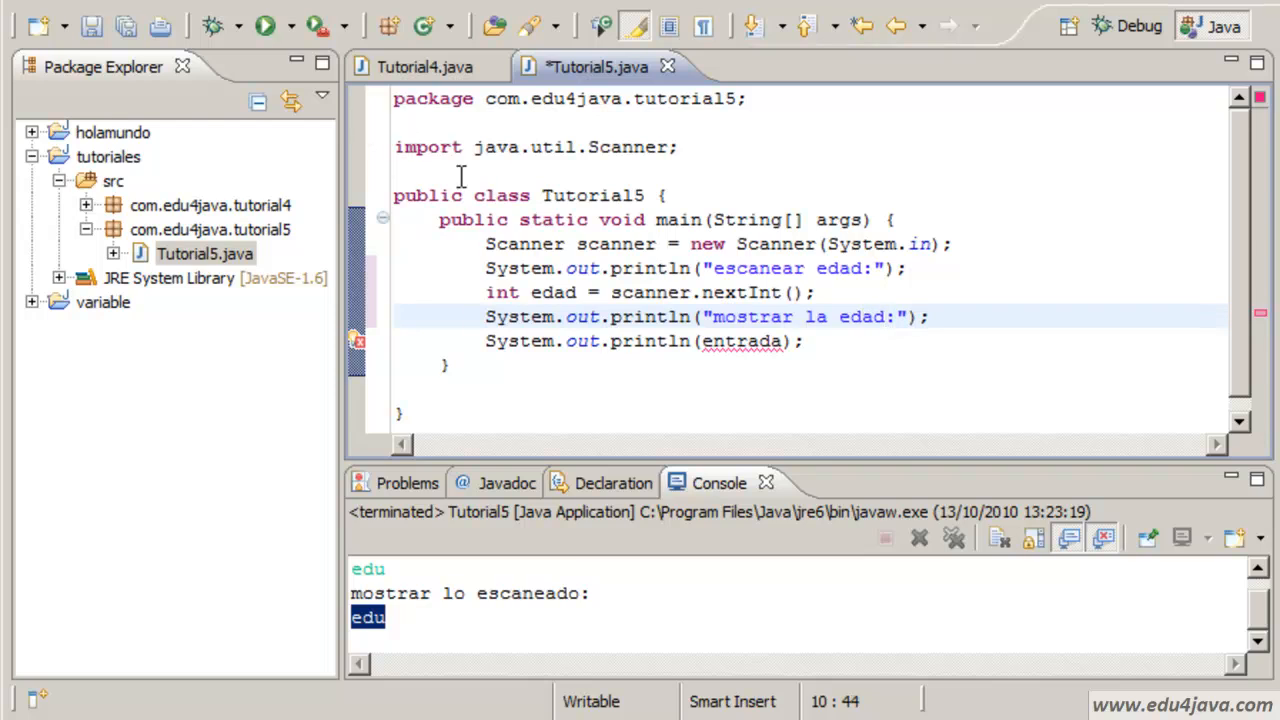
pyautogui.click(452, 364)
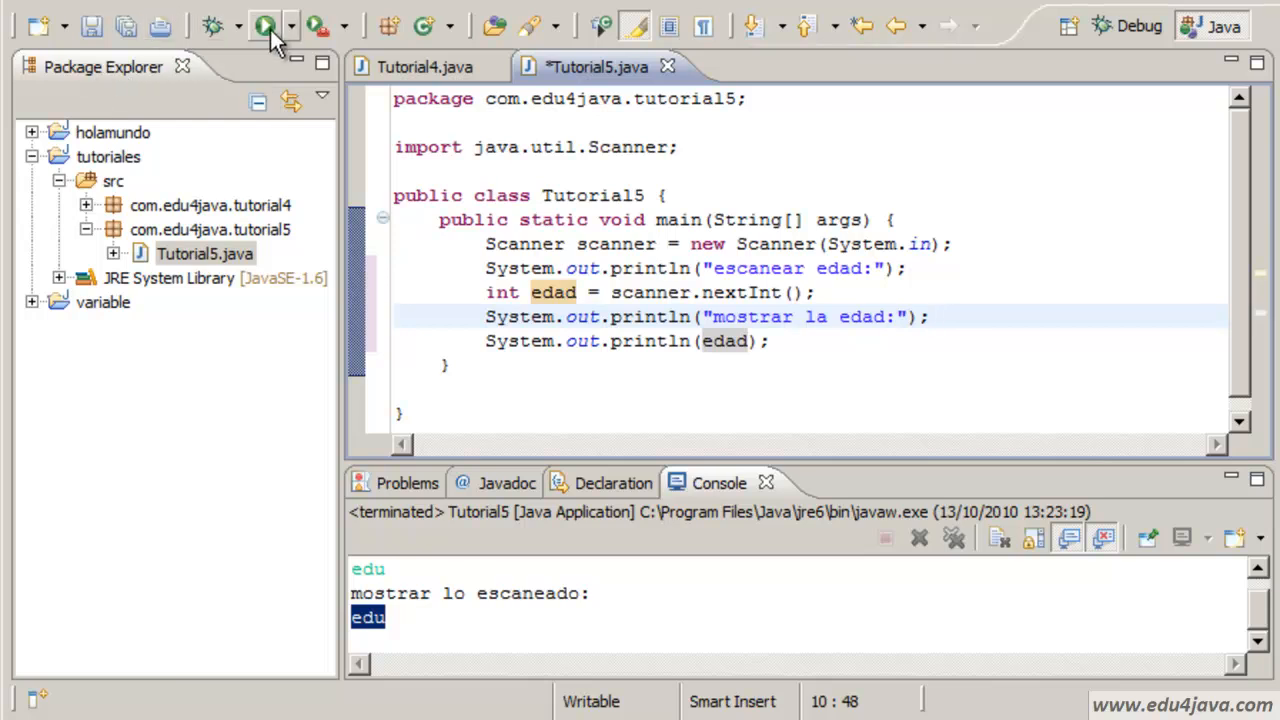
# Run Tutorial5, enter age 11 and see it echoed after "mostrar la edad:".
pyautogui.click(266, 24)
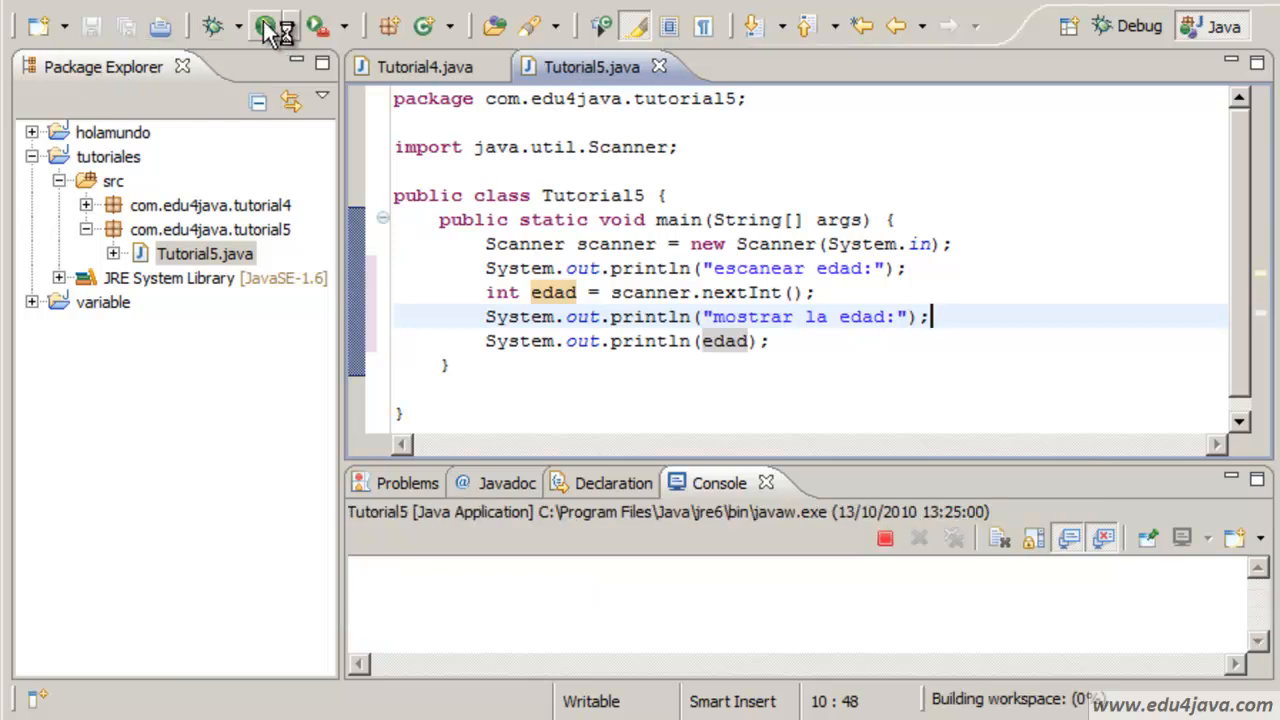
pyautogui.click(264, 24)
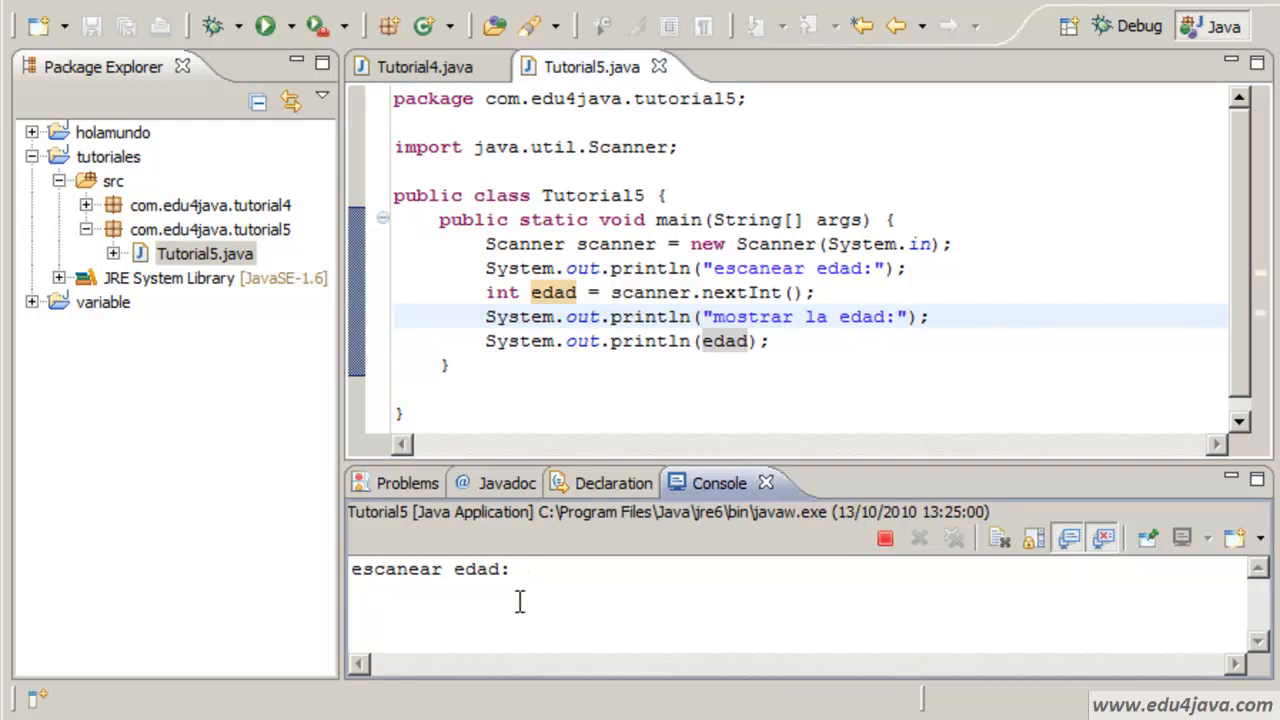
pyautogui.write('11')
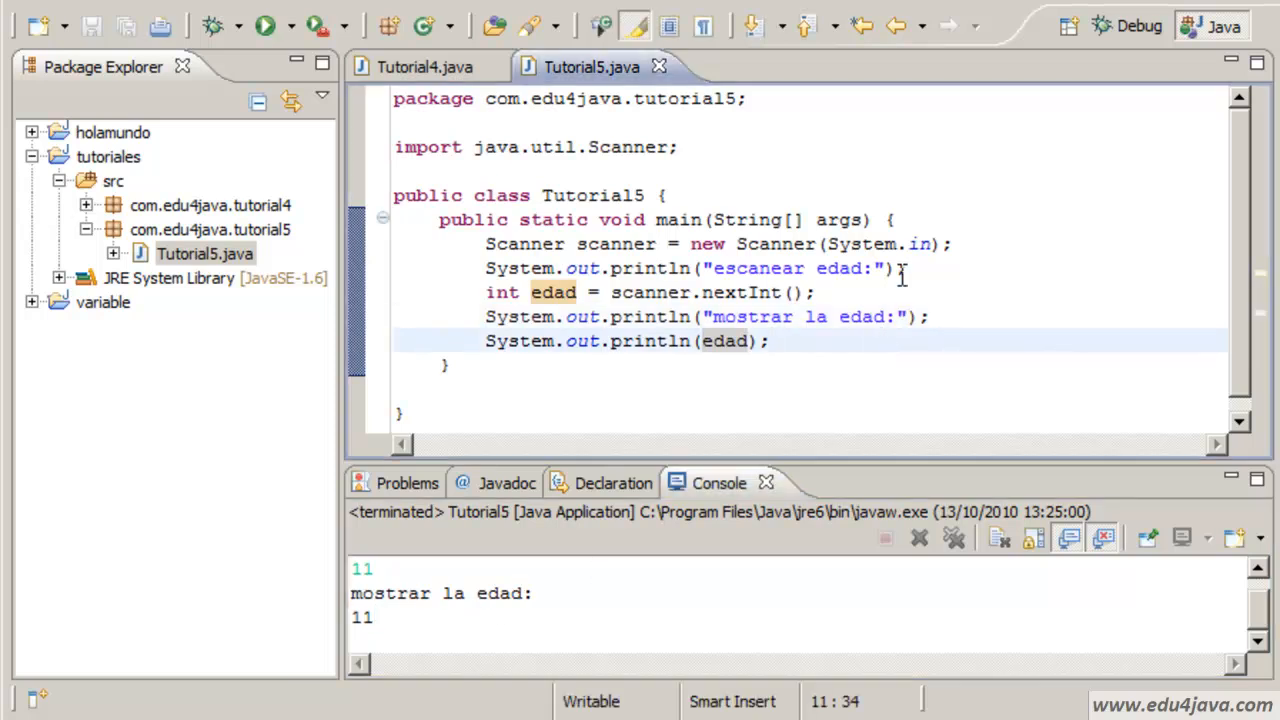
pyautogui.click(816, 292)
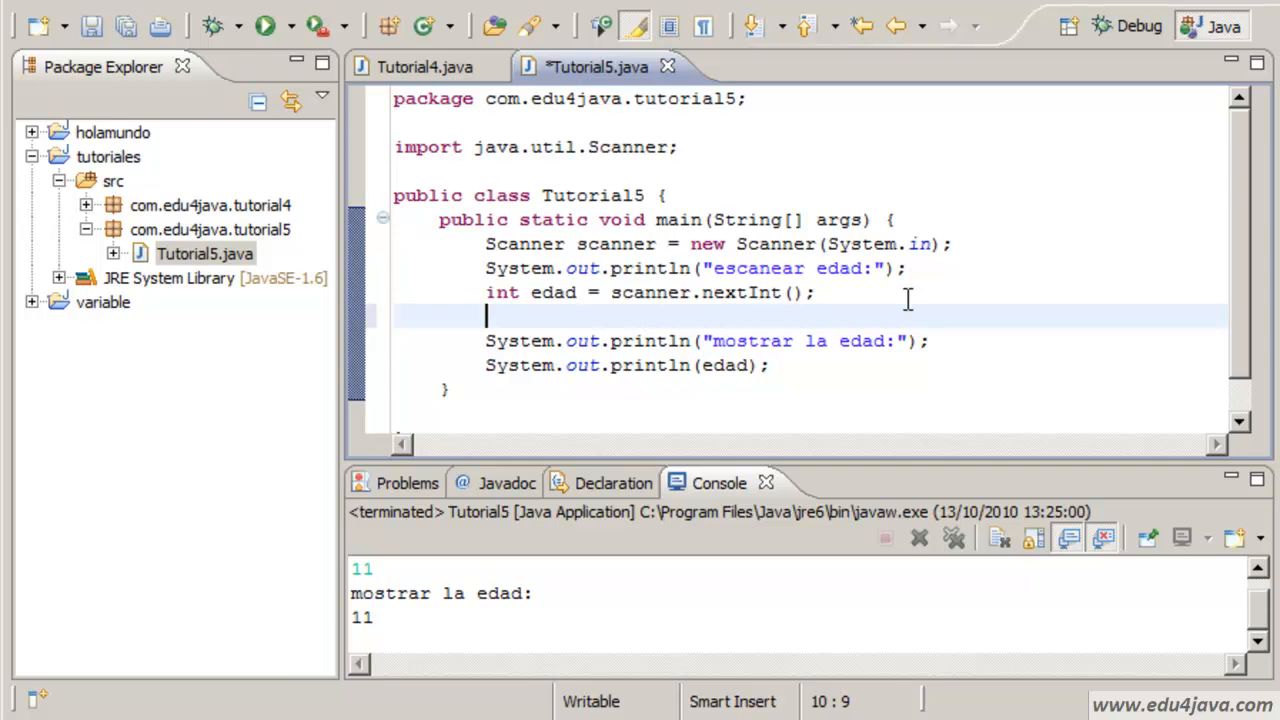
# Insert an if-else template after reading the age with condition edad>18.
pyautogui.write('i')
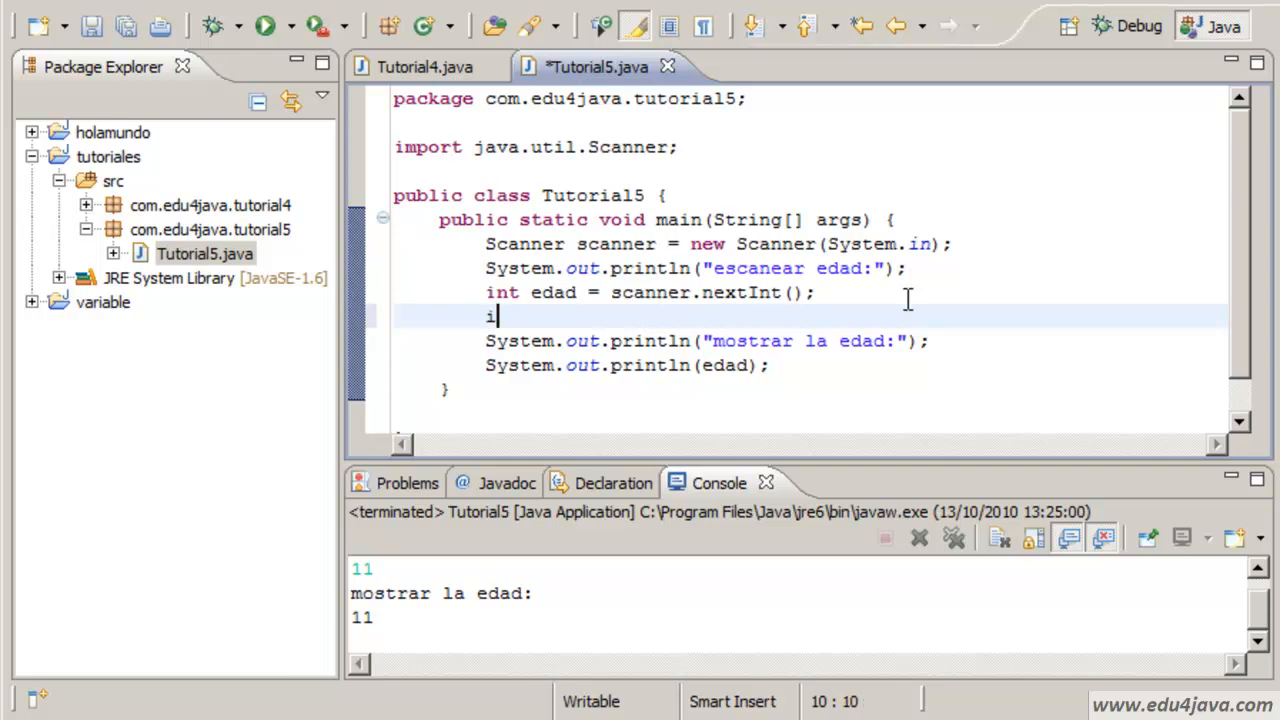
pyautogui.write('f')
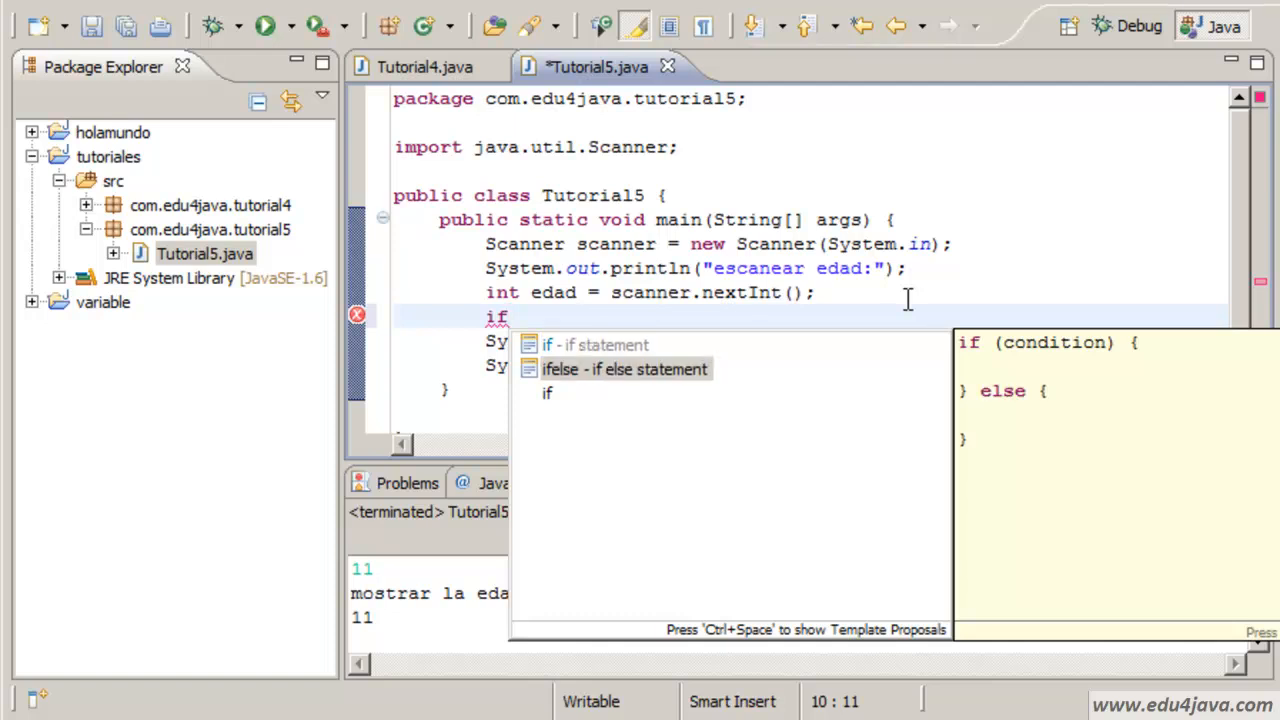
pyautogui.moveTo(980, 364)
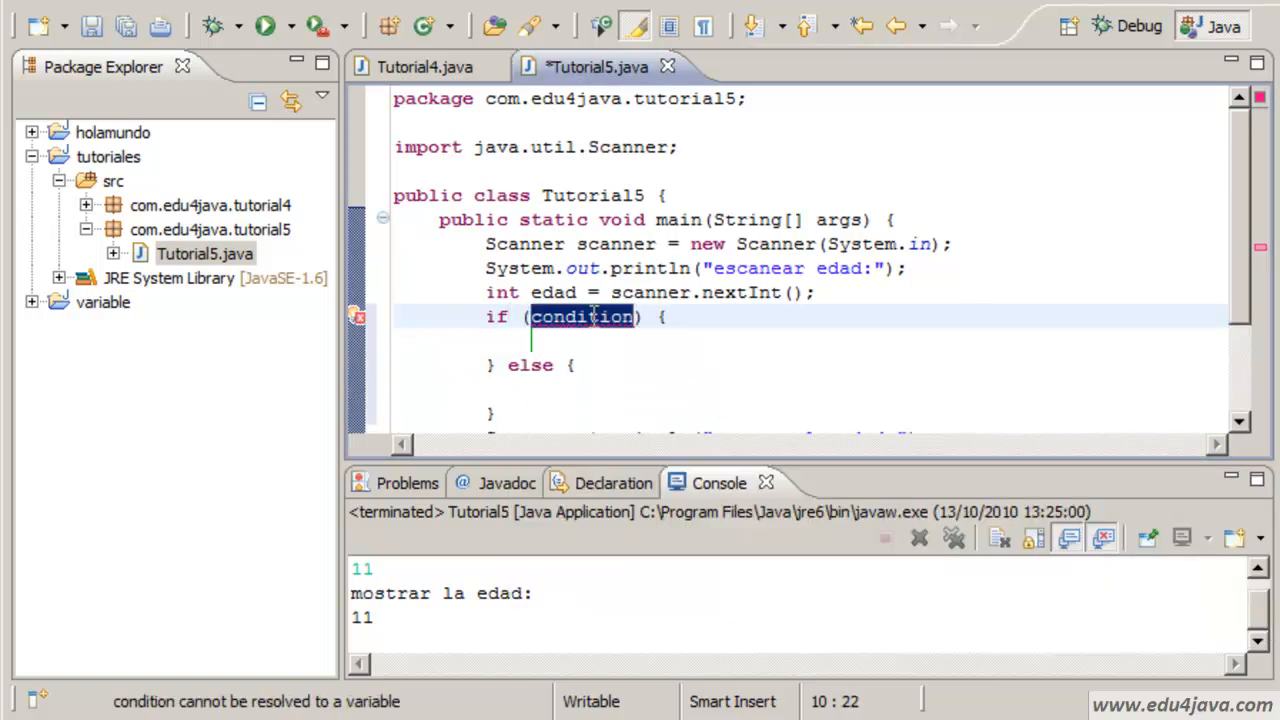
pyautogui.write('e) {')
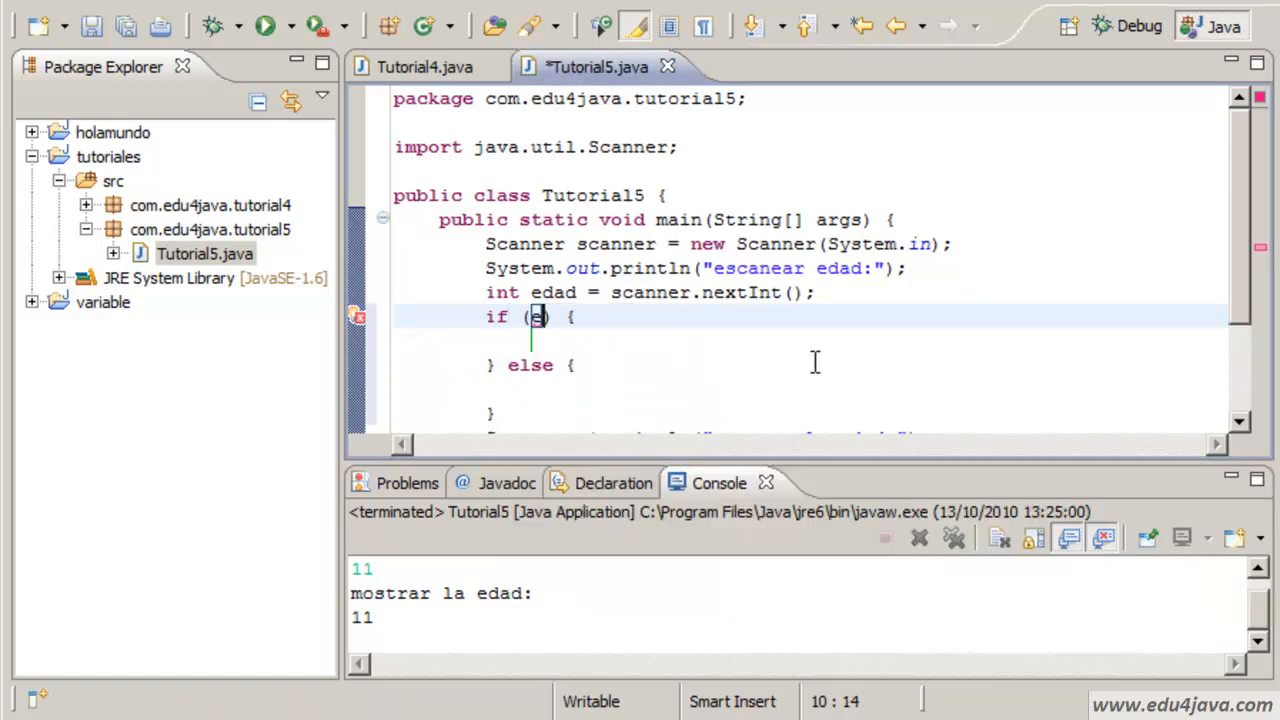
pyautogui.write('dad')
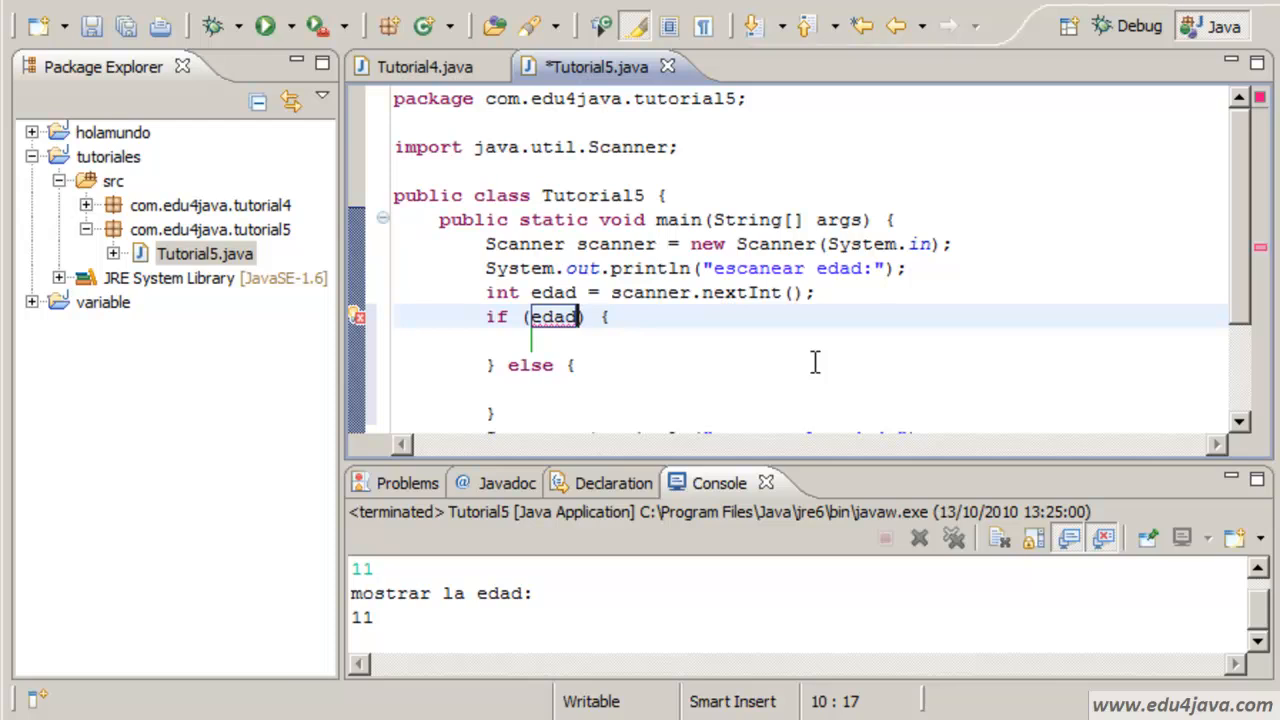
pyautogui.write('>')
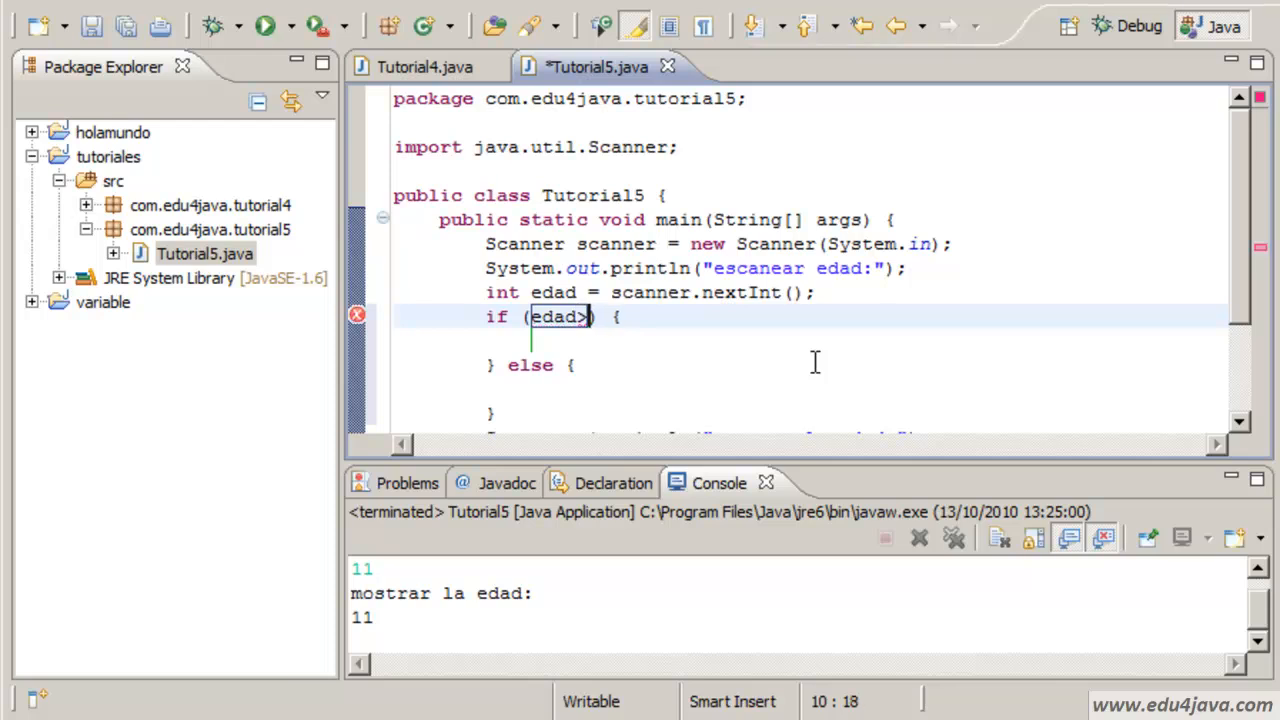
pyautogui.write('18')
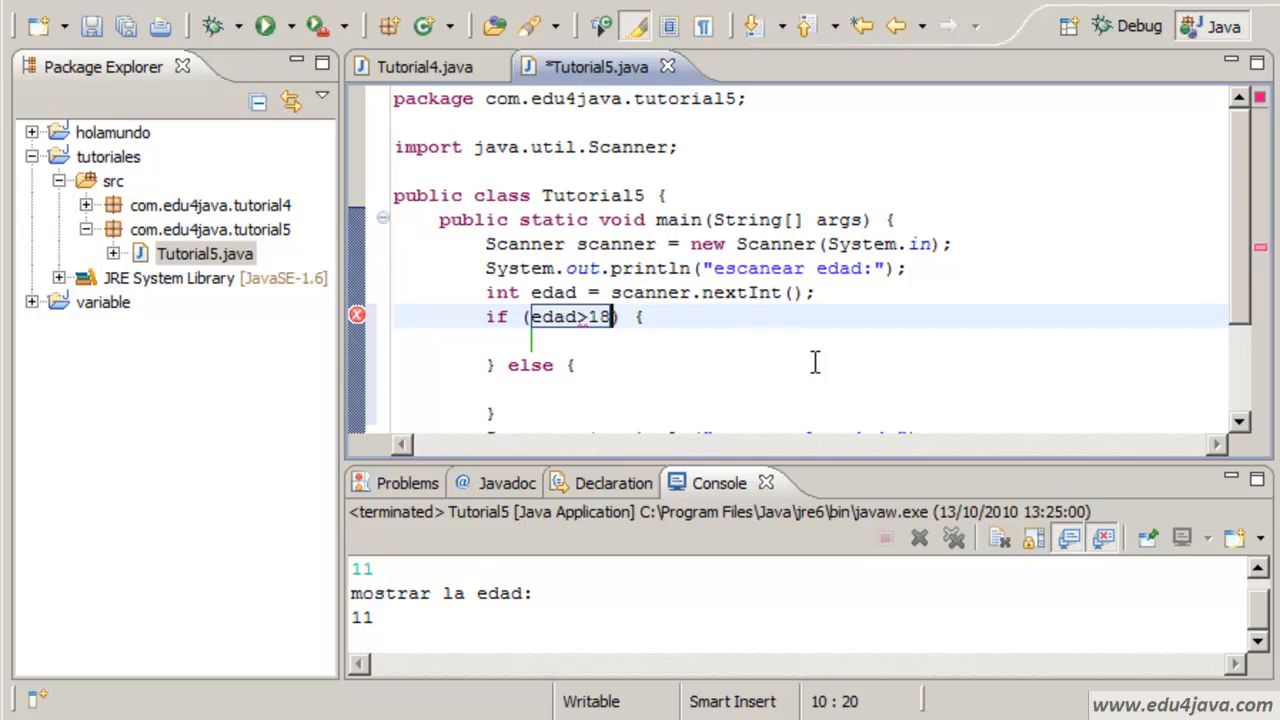
# Print "puede beber" in the if body and "no puede beber" in the else body.
pyautogui.click(536, 340)
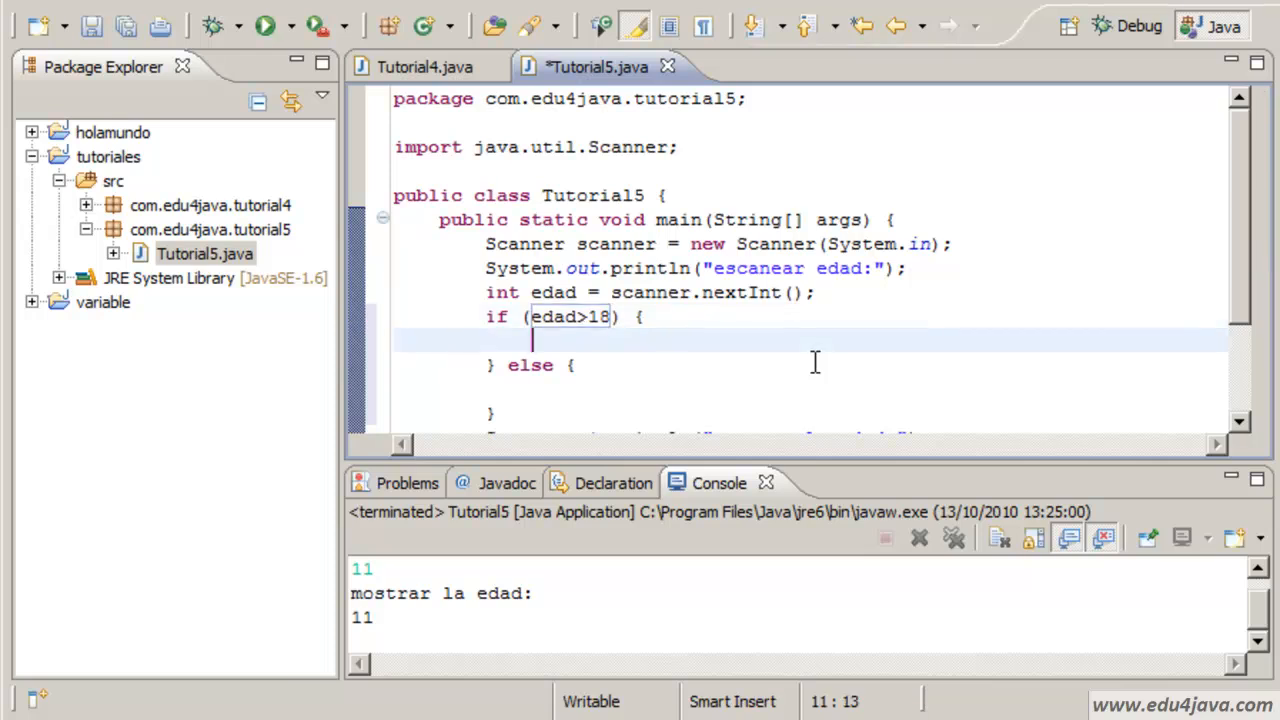
pyautogui.write('syso')
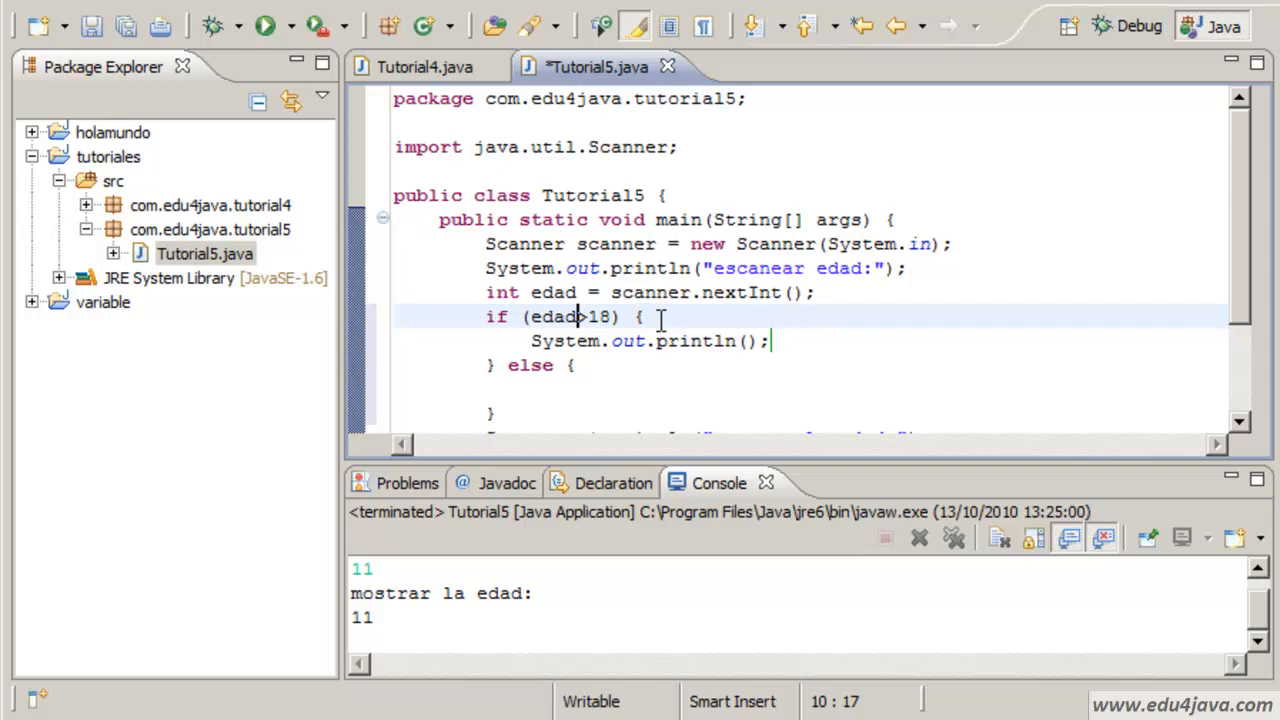
pyautogui.write('"')
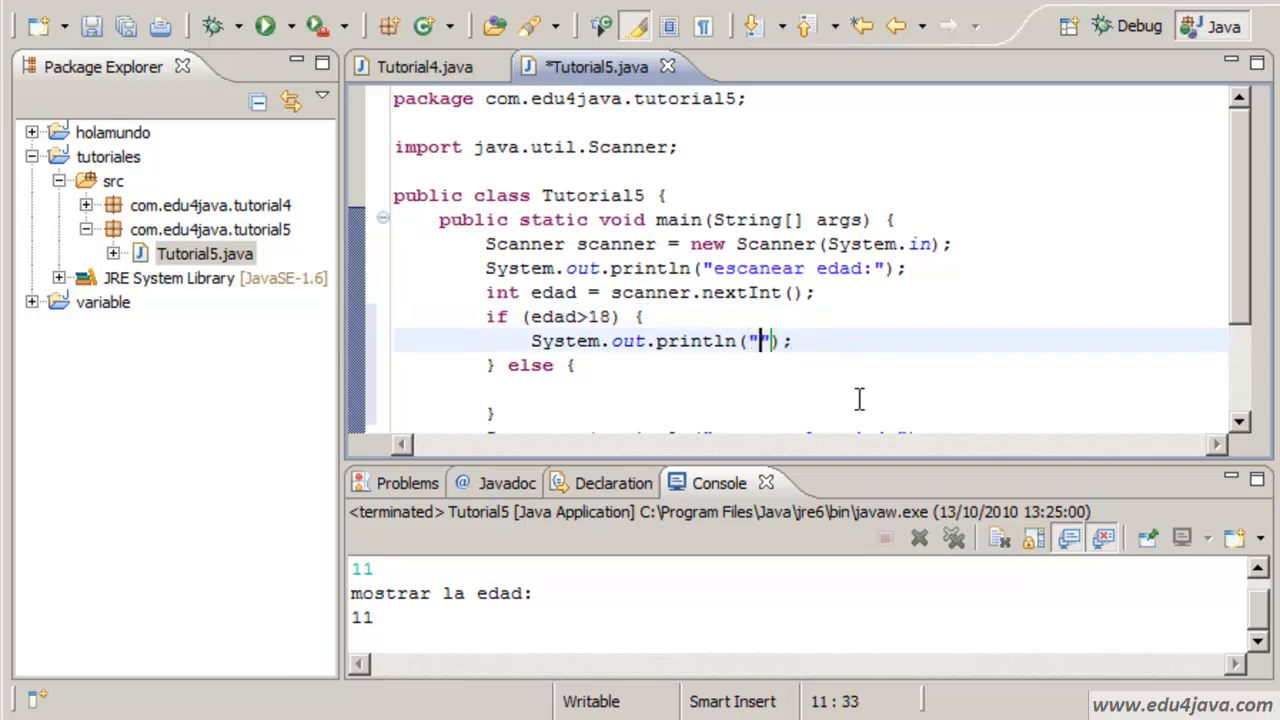
pyautogui.write('puede bebe')
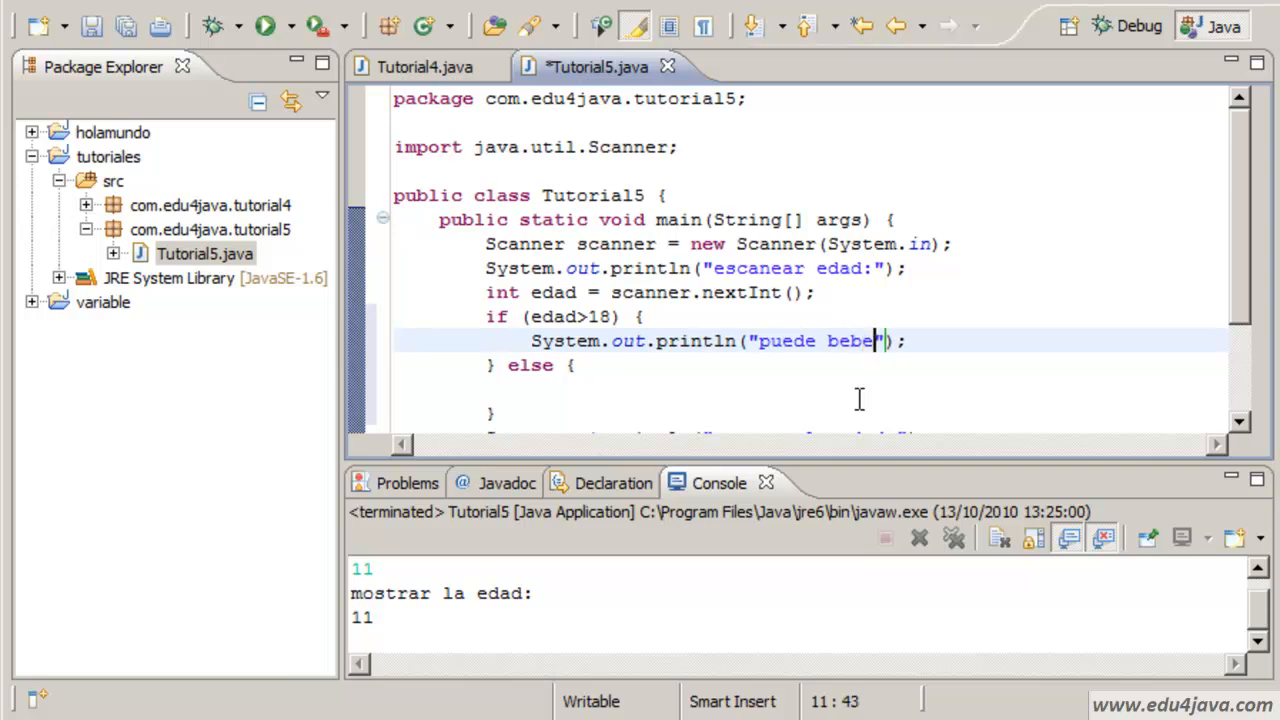
pyautogui.moveTo(916, 340); pyautogui.dragTo(612, 340)
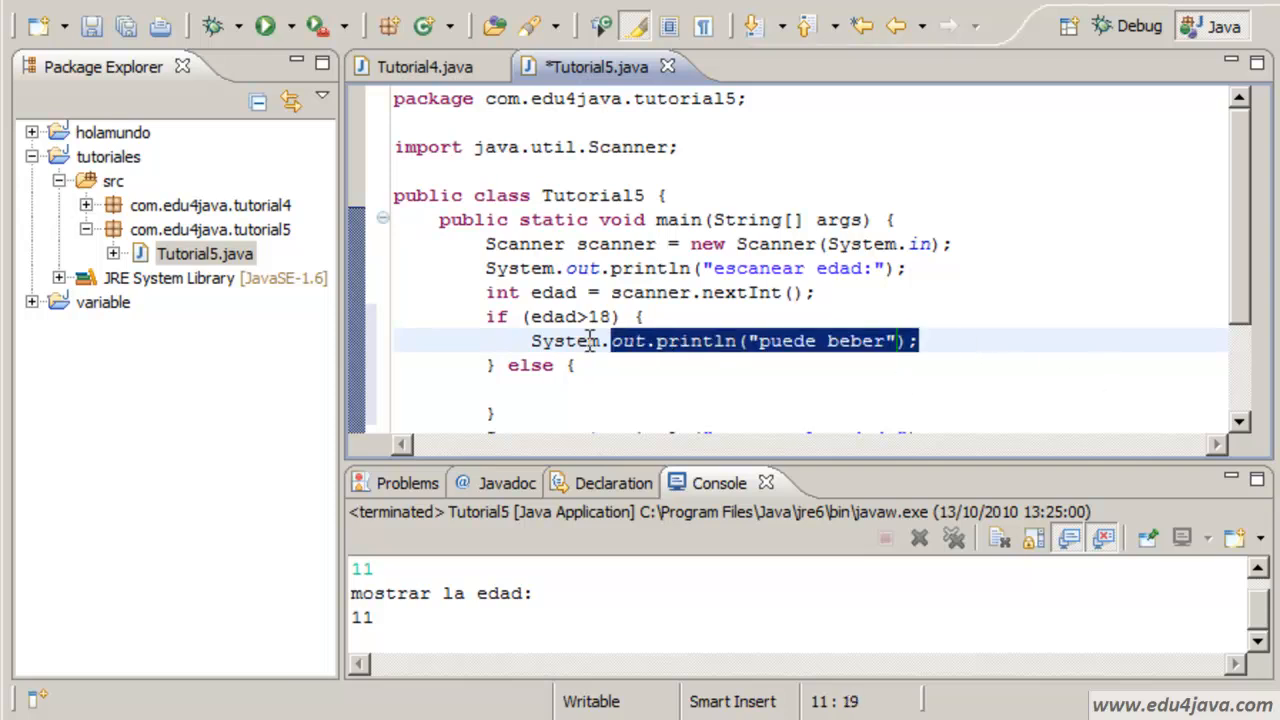
pyautogui.click(532, 340)
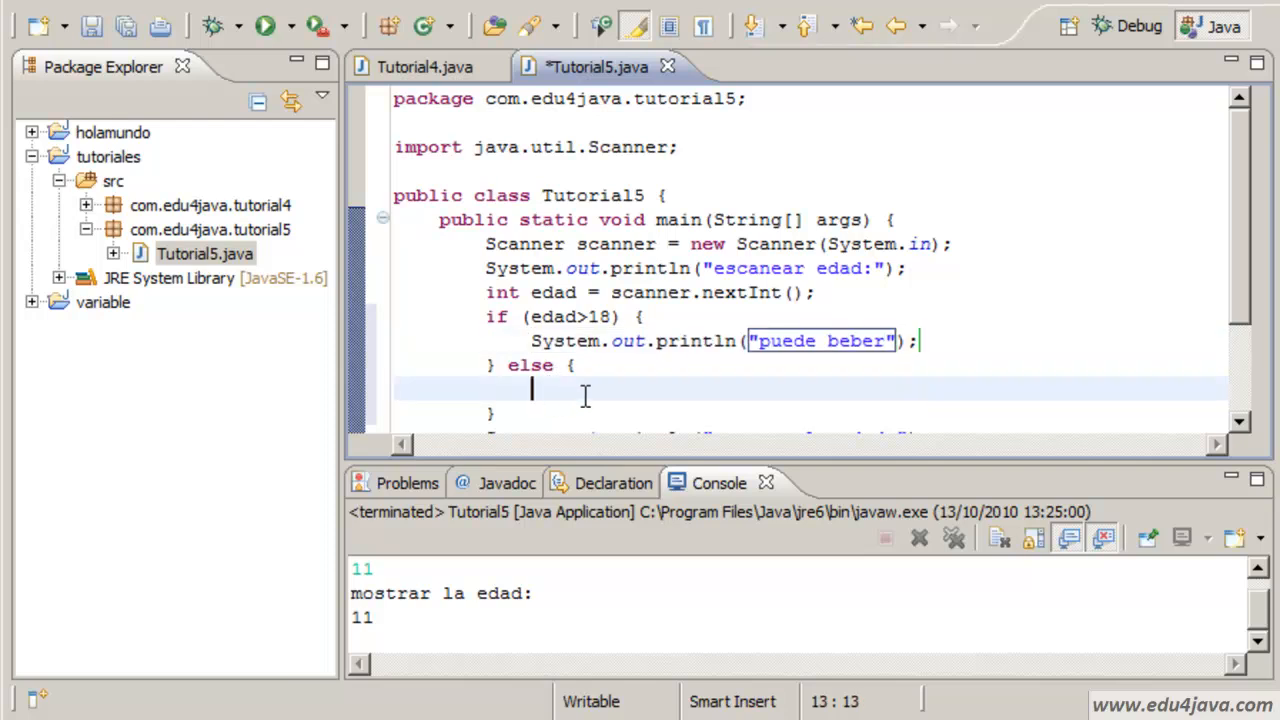
pyautogui.write('System.out.println("puede beber");')
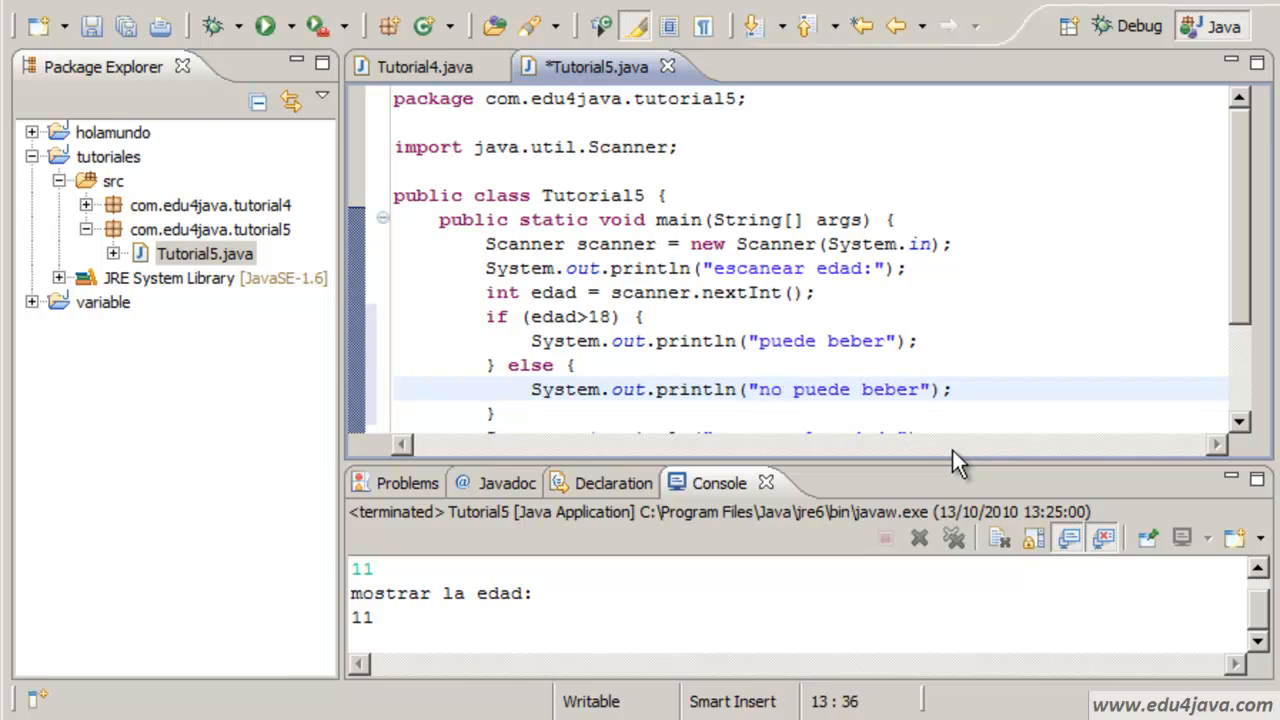
pyautogui.scroll(-3)
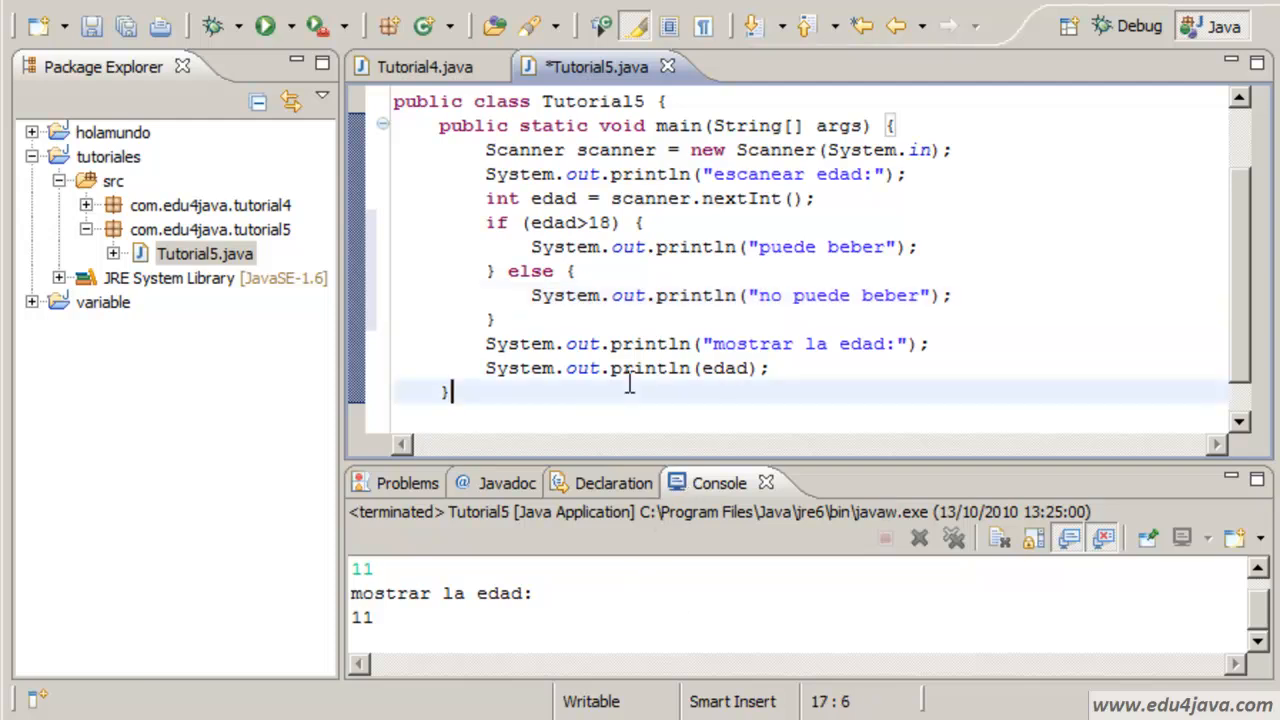
# Run Tutorial5 with age 17, getting "no puede beber", and enlarge the console to show all output.
pyautogui.click(264, 24)
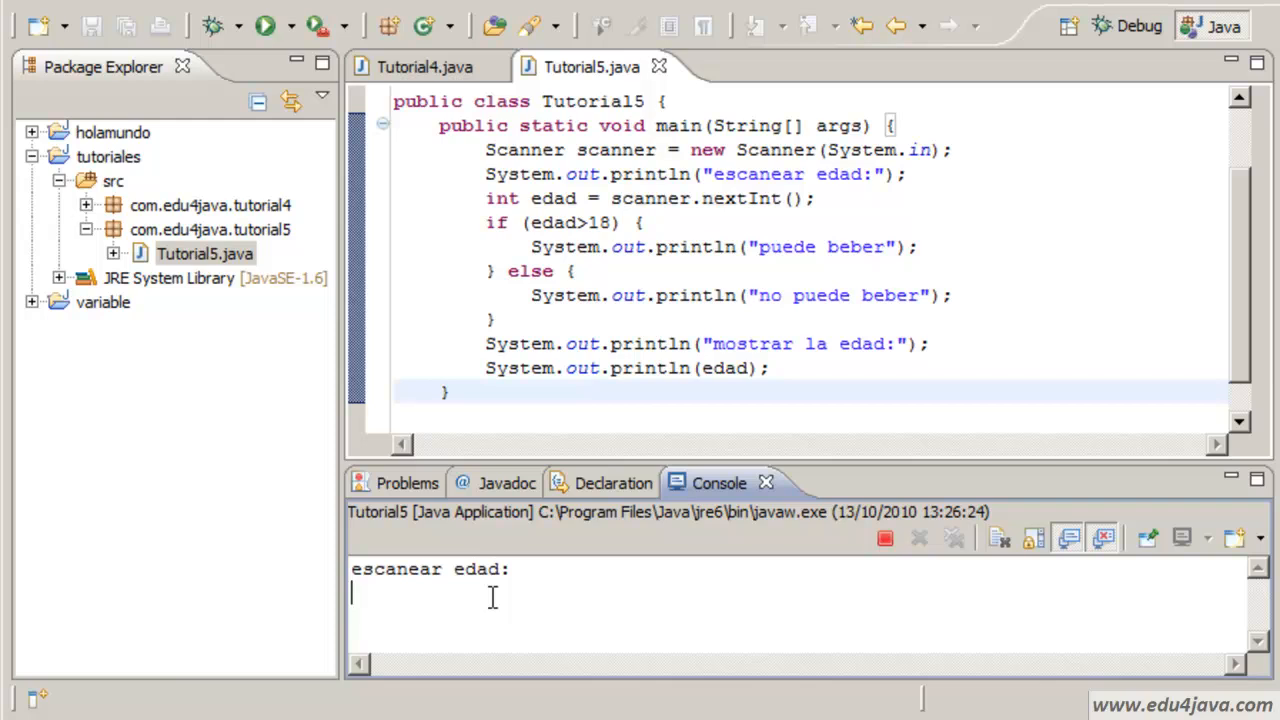
pyautogui.write('17')
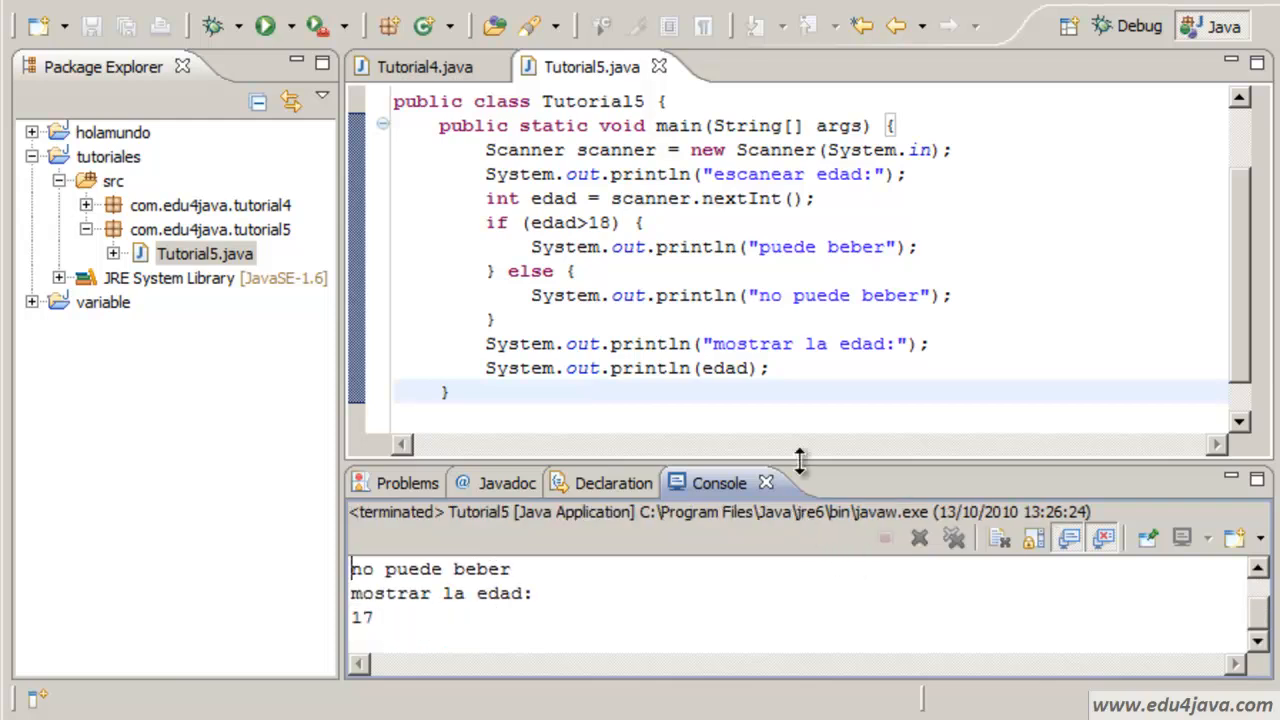
pyautogui.moveTo(798, 462); pyautogui.dragTo(798, 440)
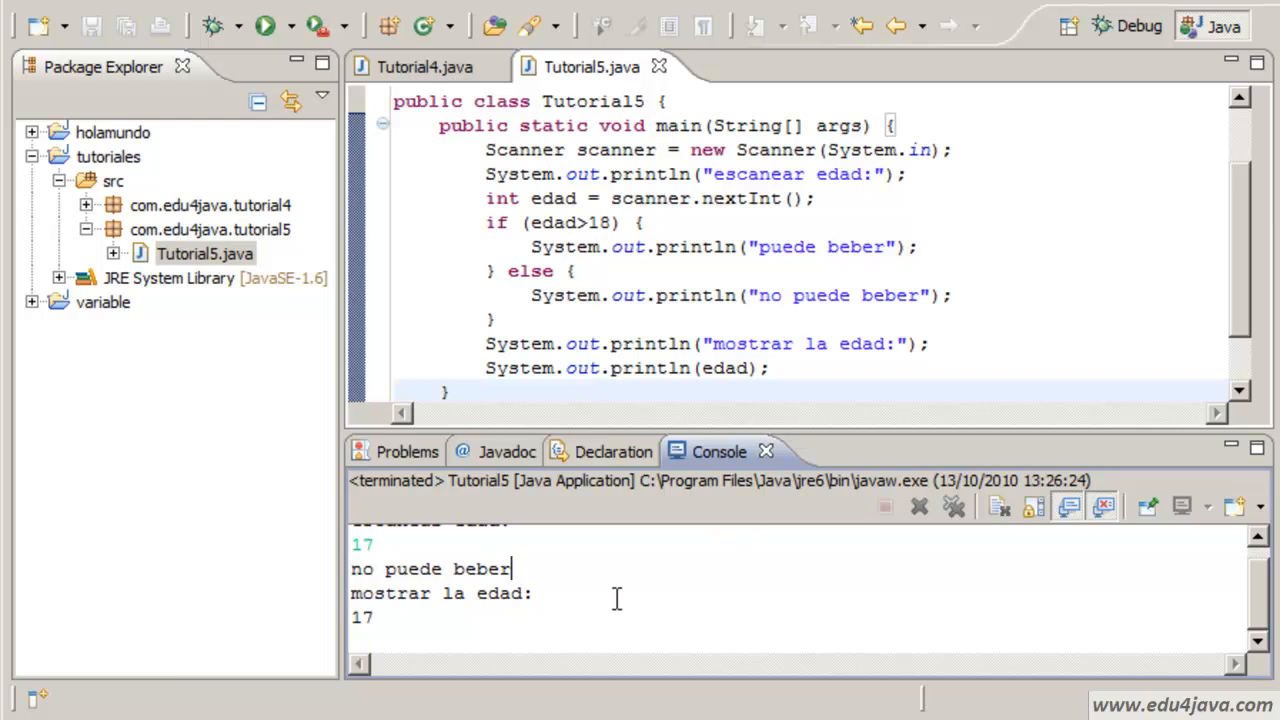
pyautogui.moveTo(860, 538)
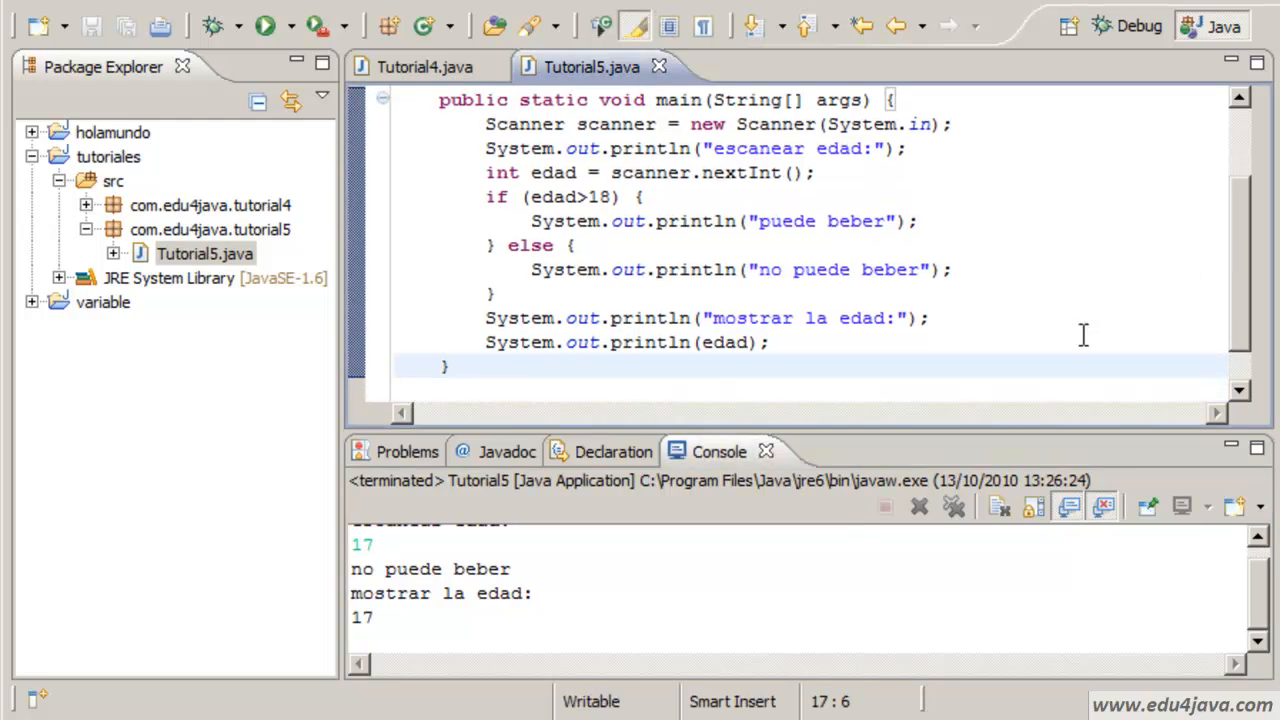
# Change the age-label println to print and run with age 21, showing "puede beber" and "mostrar la edad:21".
pyautogui.click(496, 292)
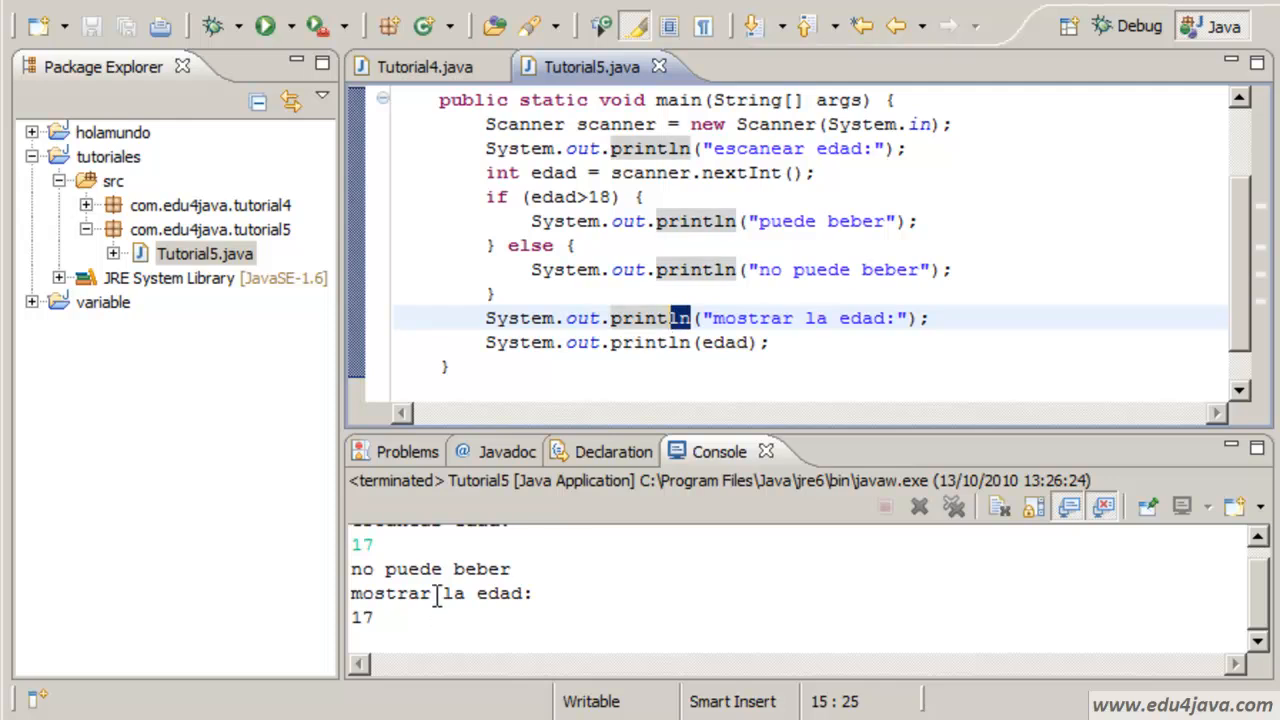
pyautogui.moveTo(638, 384)
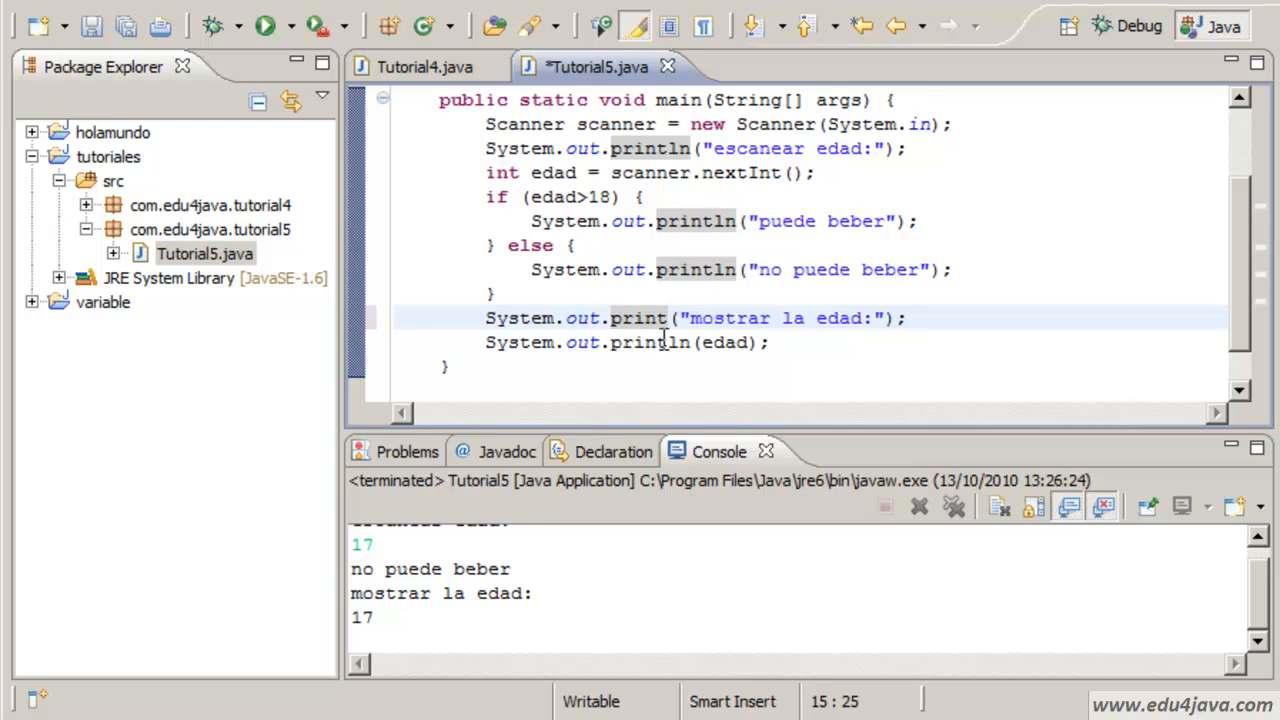
pyautogui.doubleClick(536, 318)
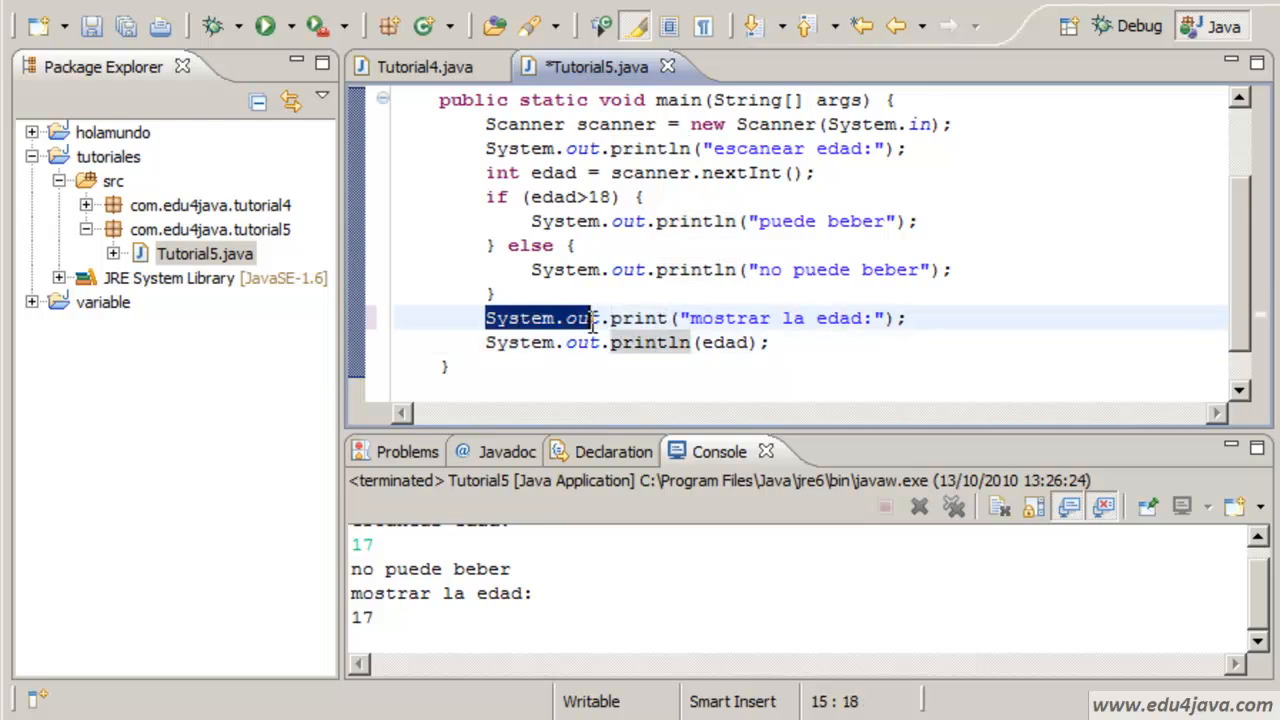
pyautogui.doubleClick(636, 318)
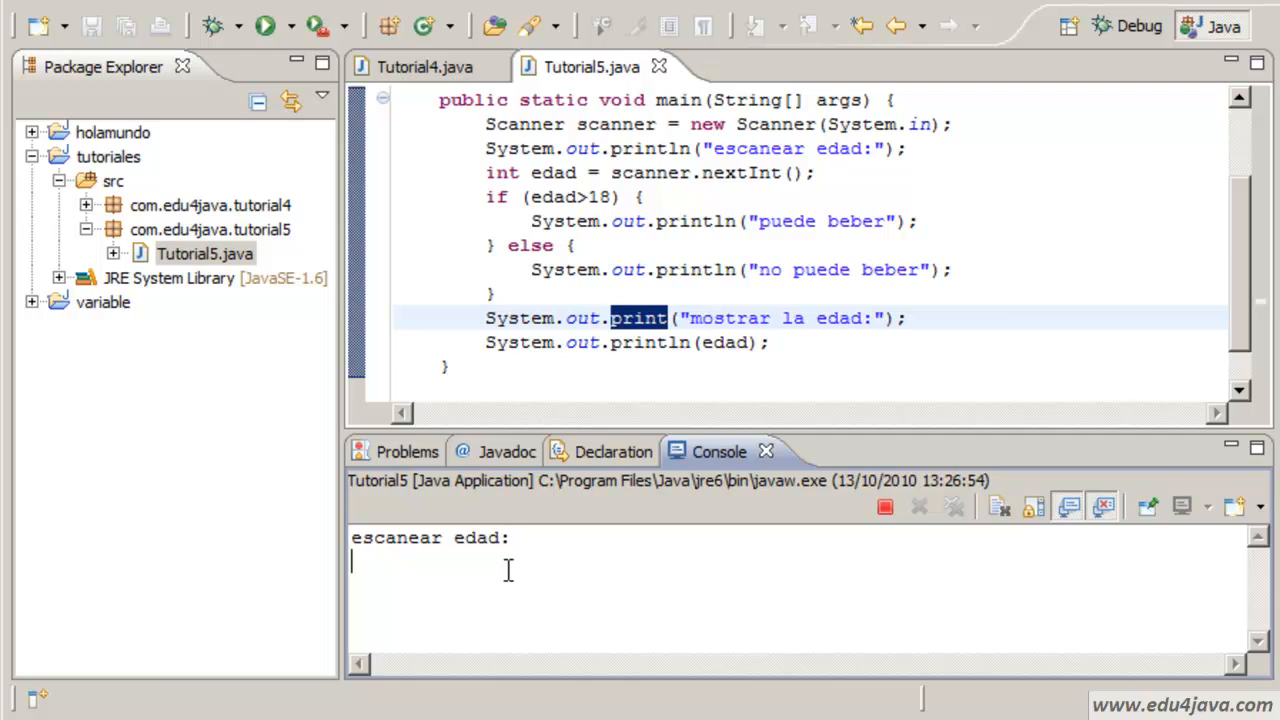
pyautogui.write('21')
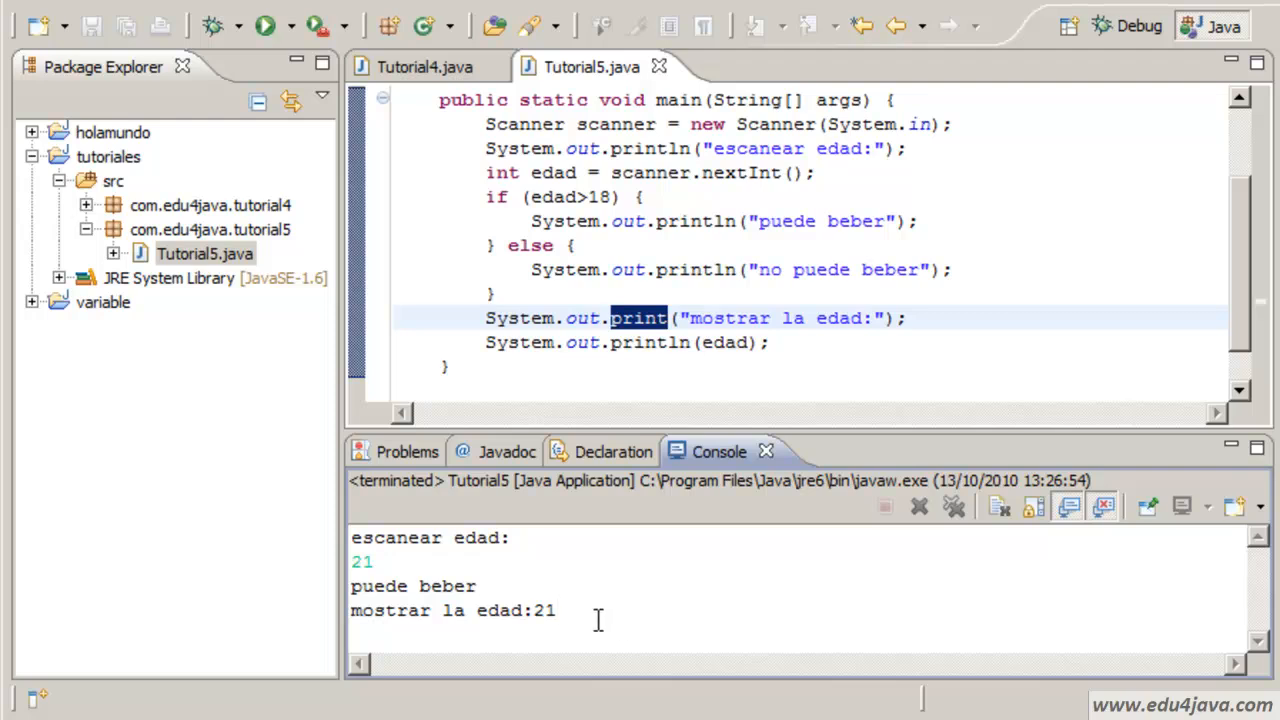
pyautogui.click(692, 148)
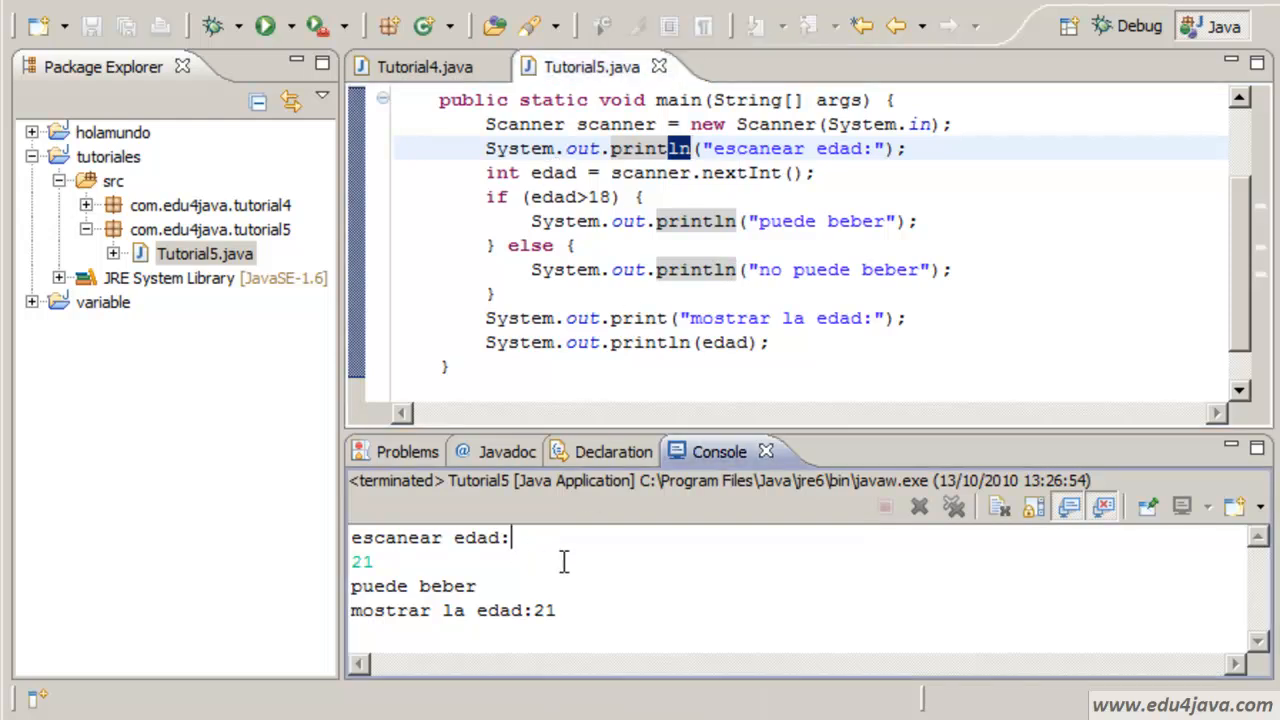
pyautogui.moveTo(730, 198)
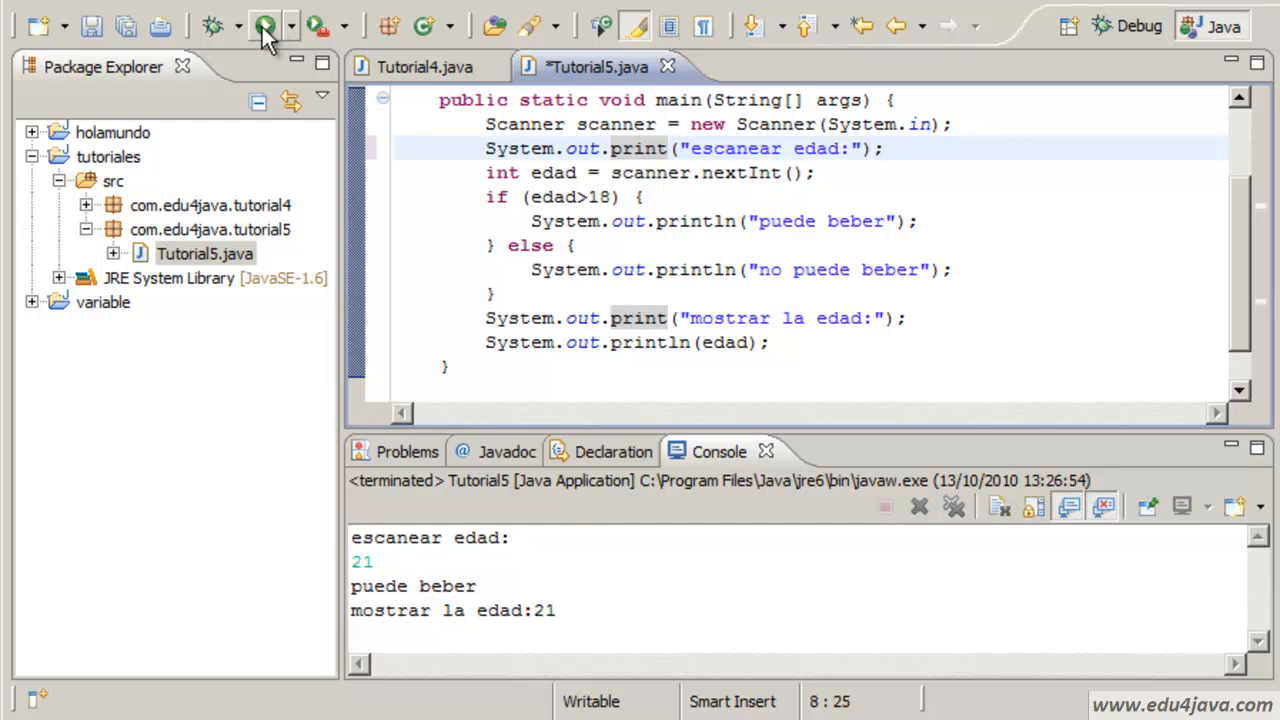
# Run Tutorial5 with ages 11 and then 18, each echoed beside the prompt and answered "no puede beber".
pyautogui.click(264, 24)
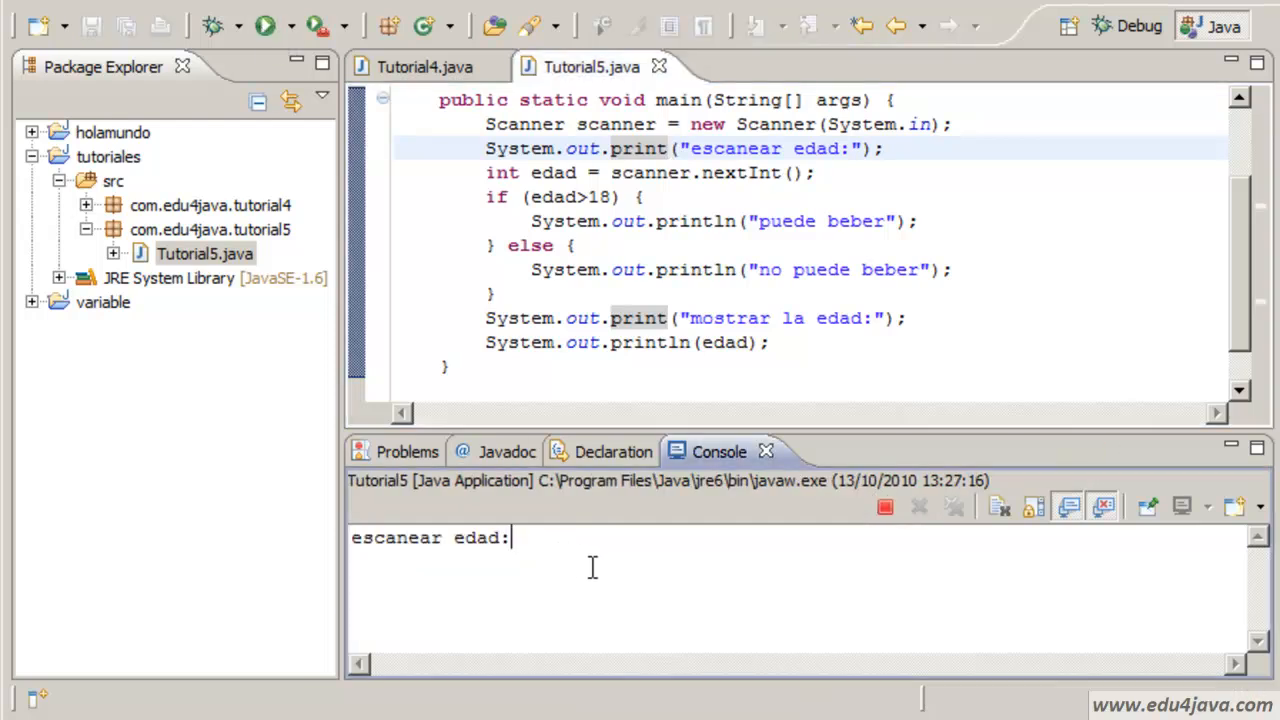
pyautogui.write('11')
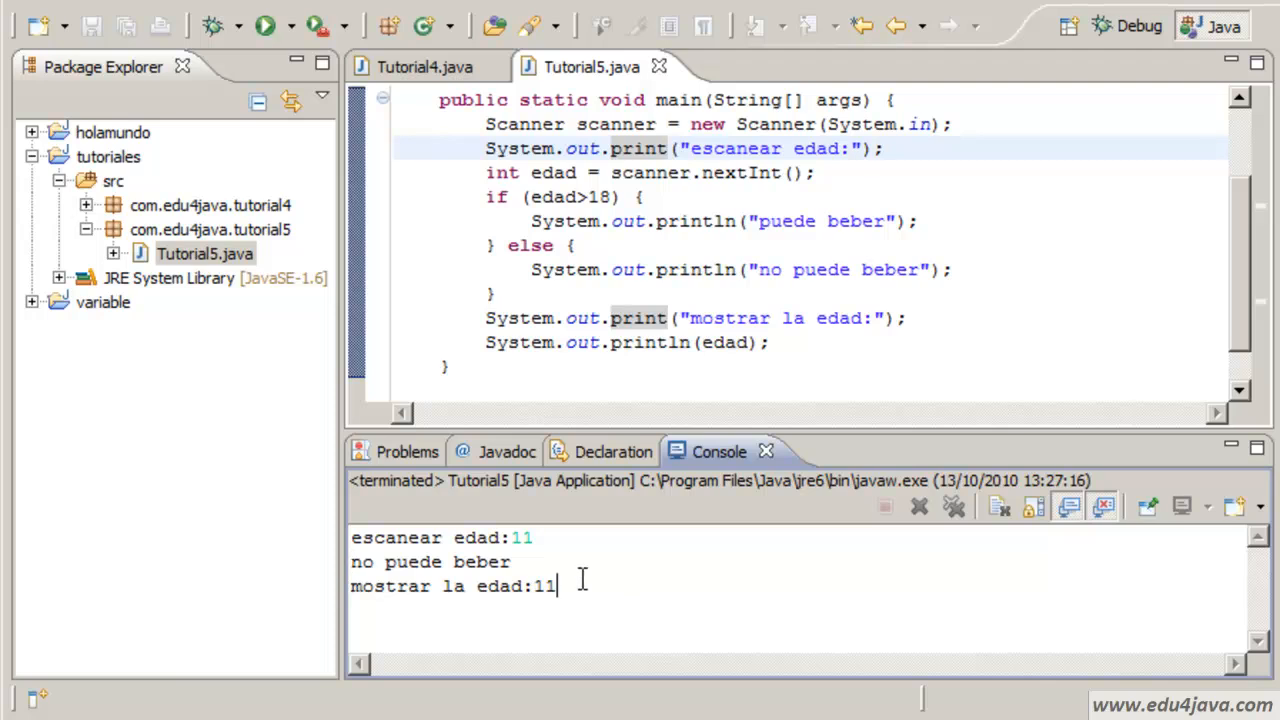
pyautogui.moveTo(700, 198)
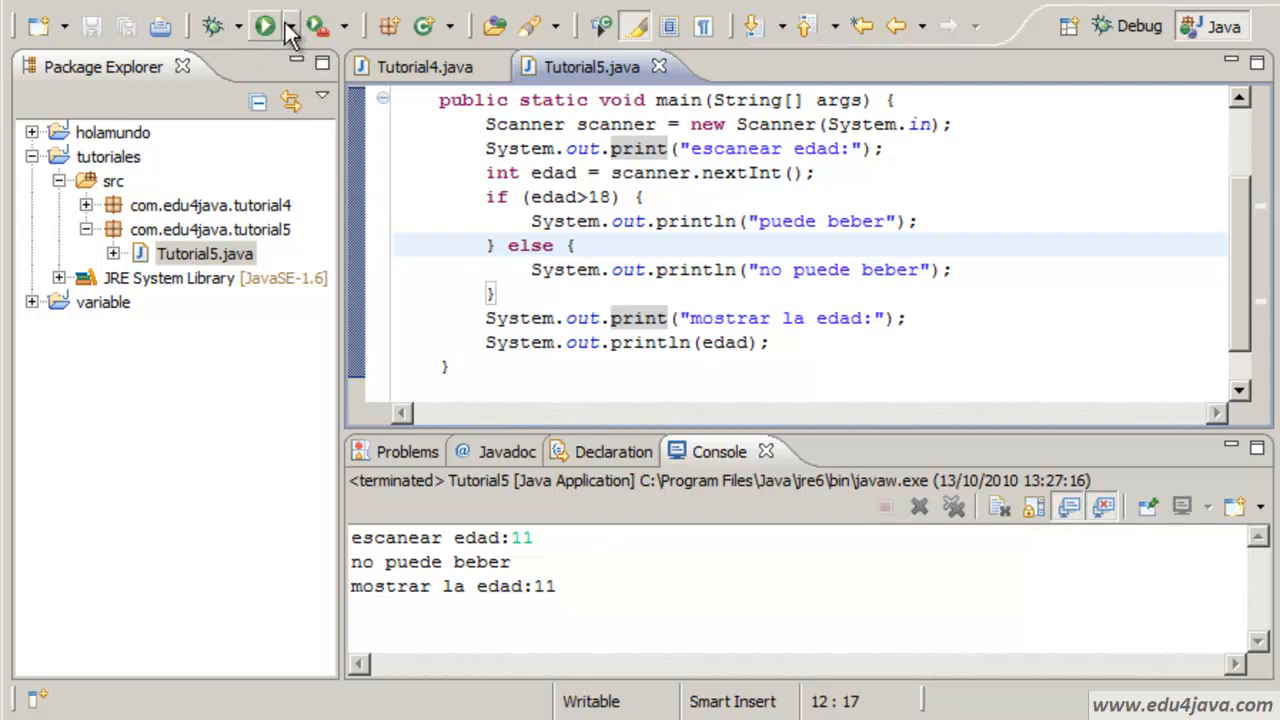
pyautogui.click(264, 24)
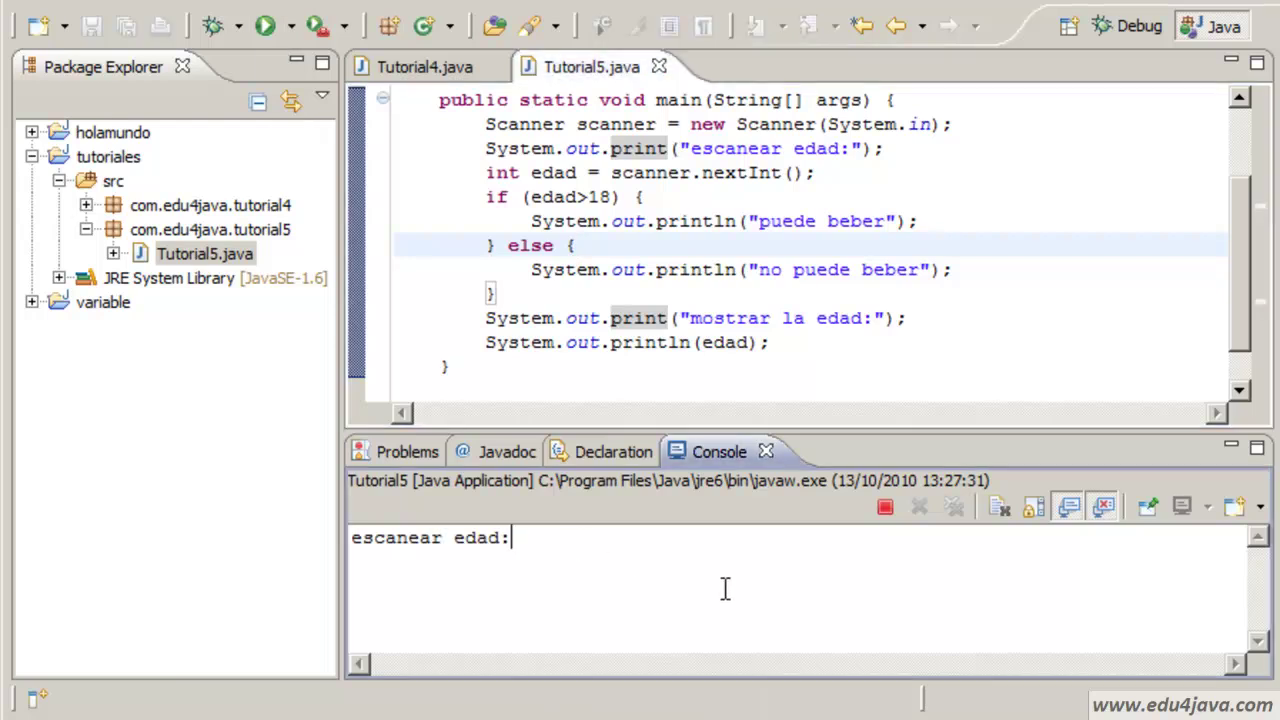
pyautogui.write('18')
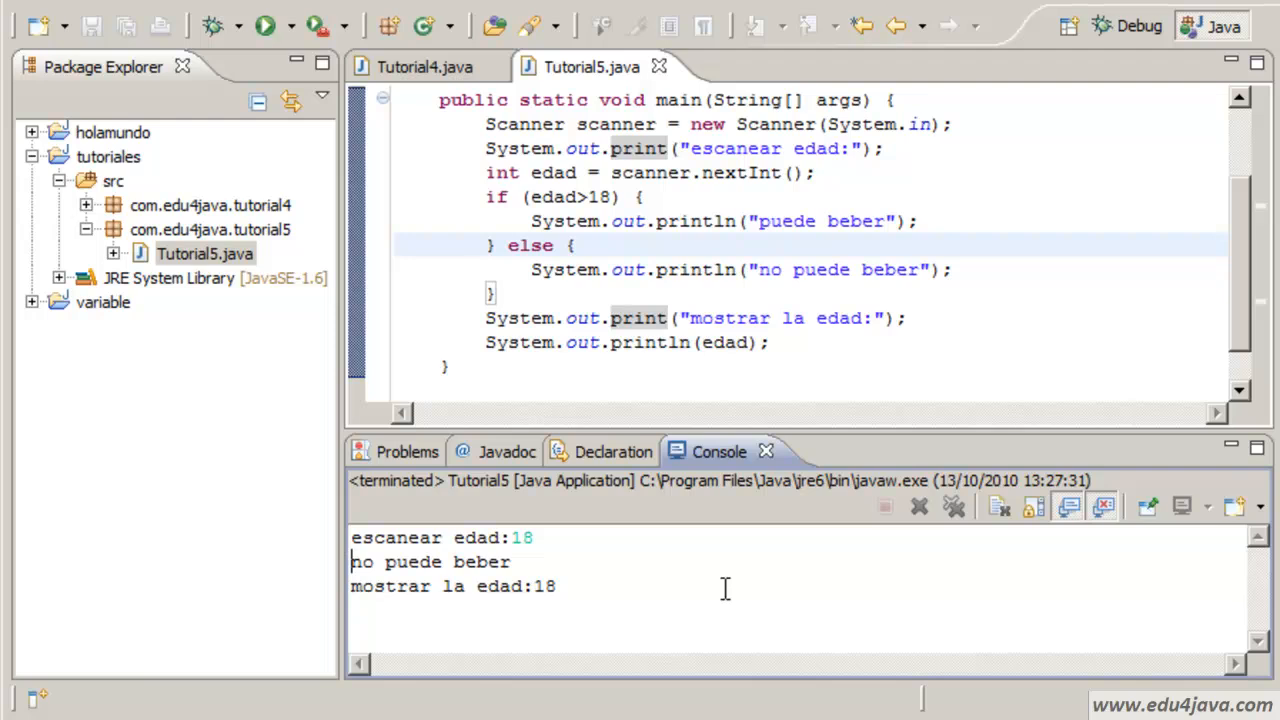
pyautogui.moveTo(590, 272)
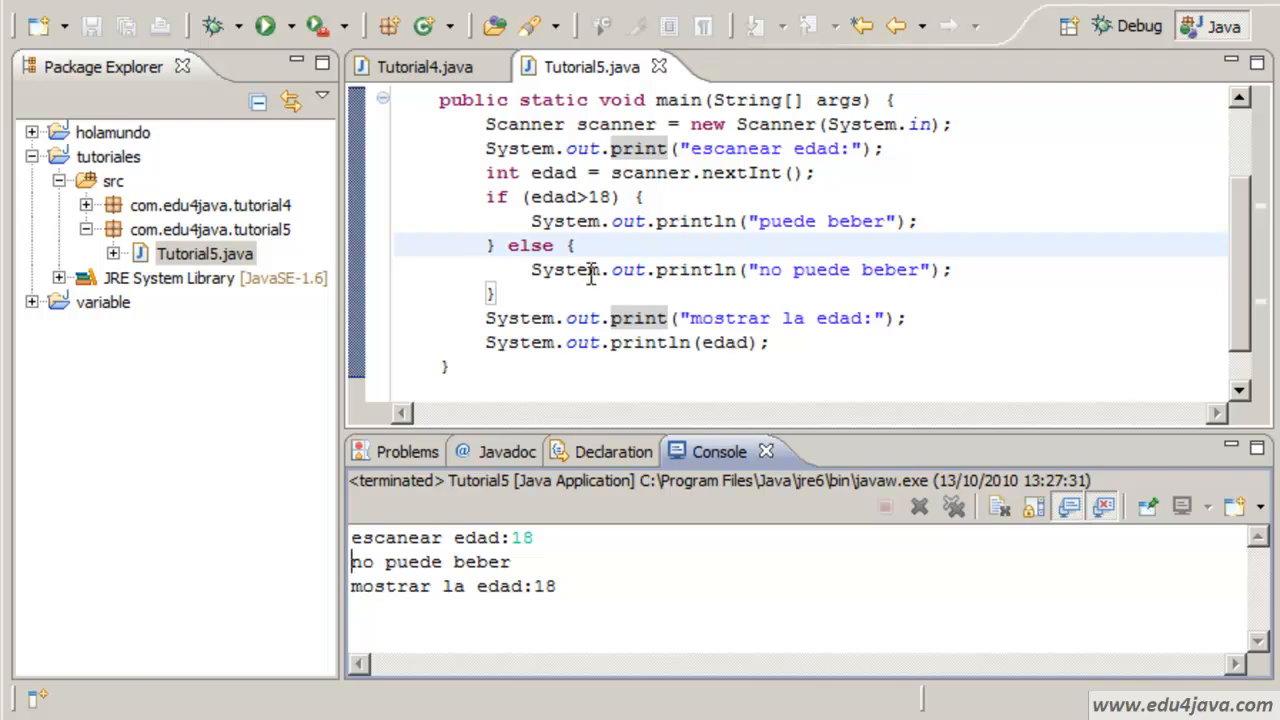
# Change the if condition from edad>18 to edad>=18.
pyautogui.click(552, 196)
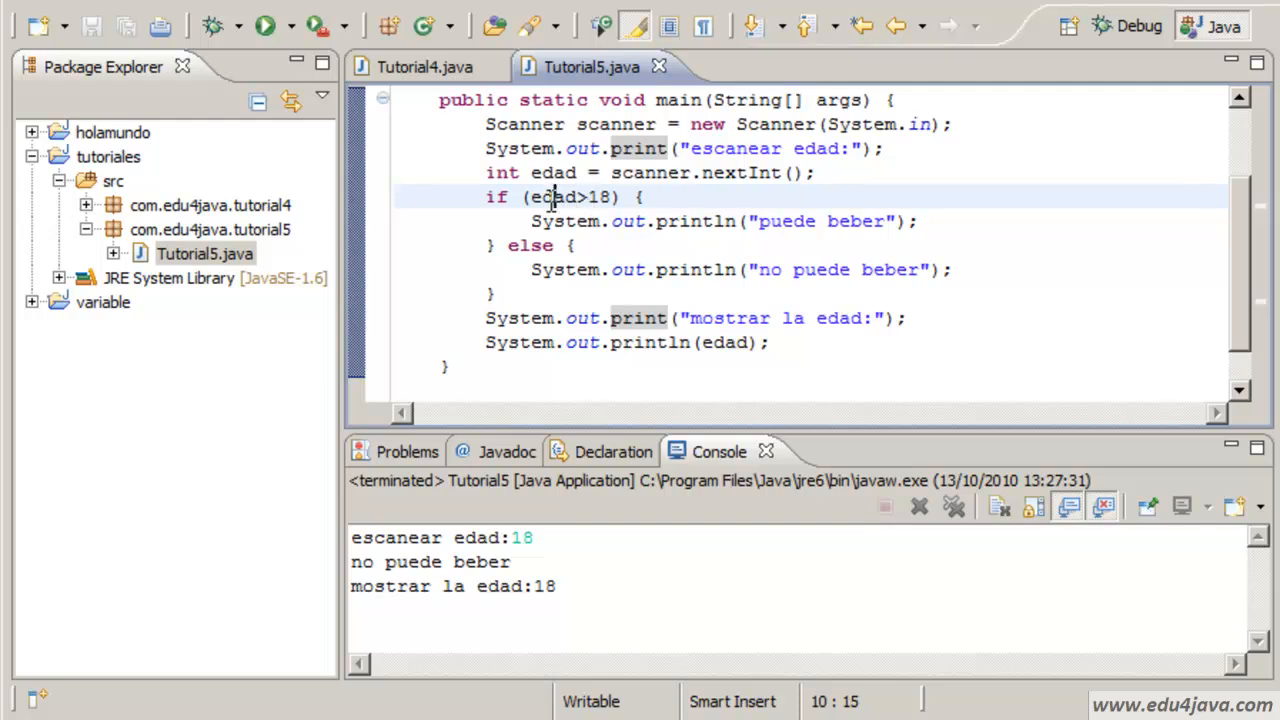
pyautogui.doubleClick(552, 198)
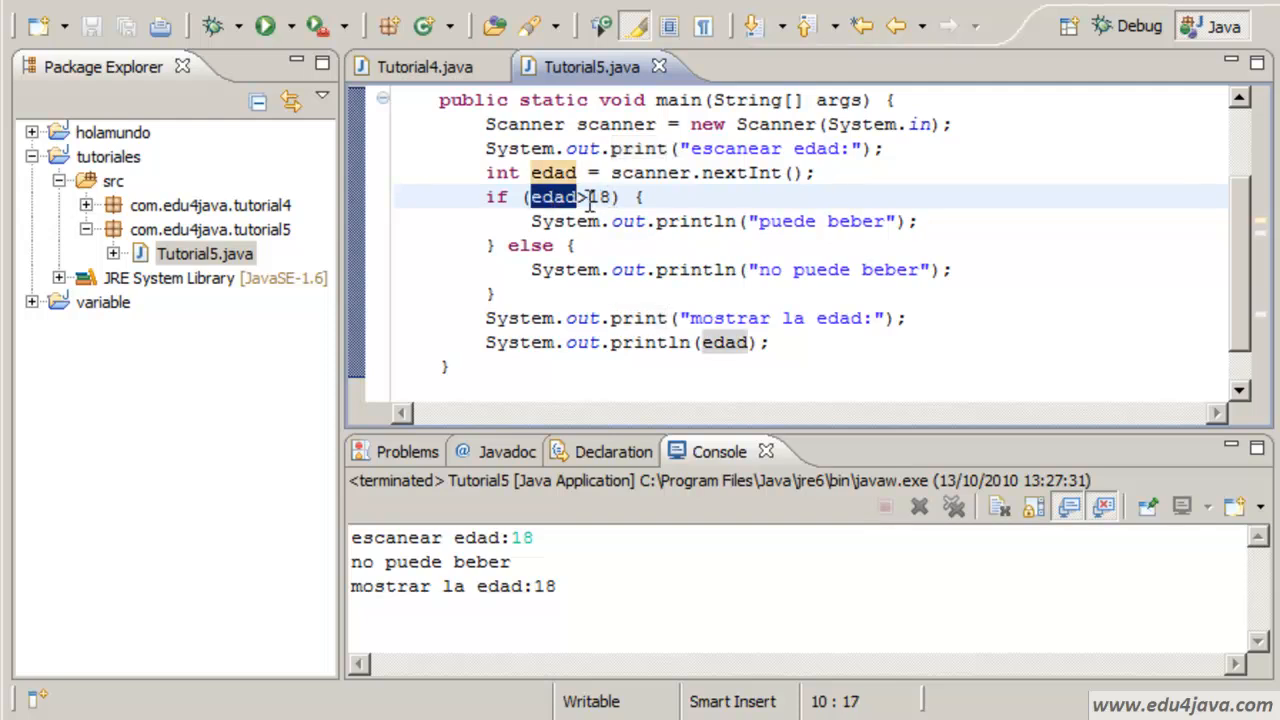
pyautogui.doubleClick(600, 198)
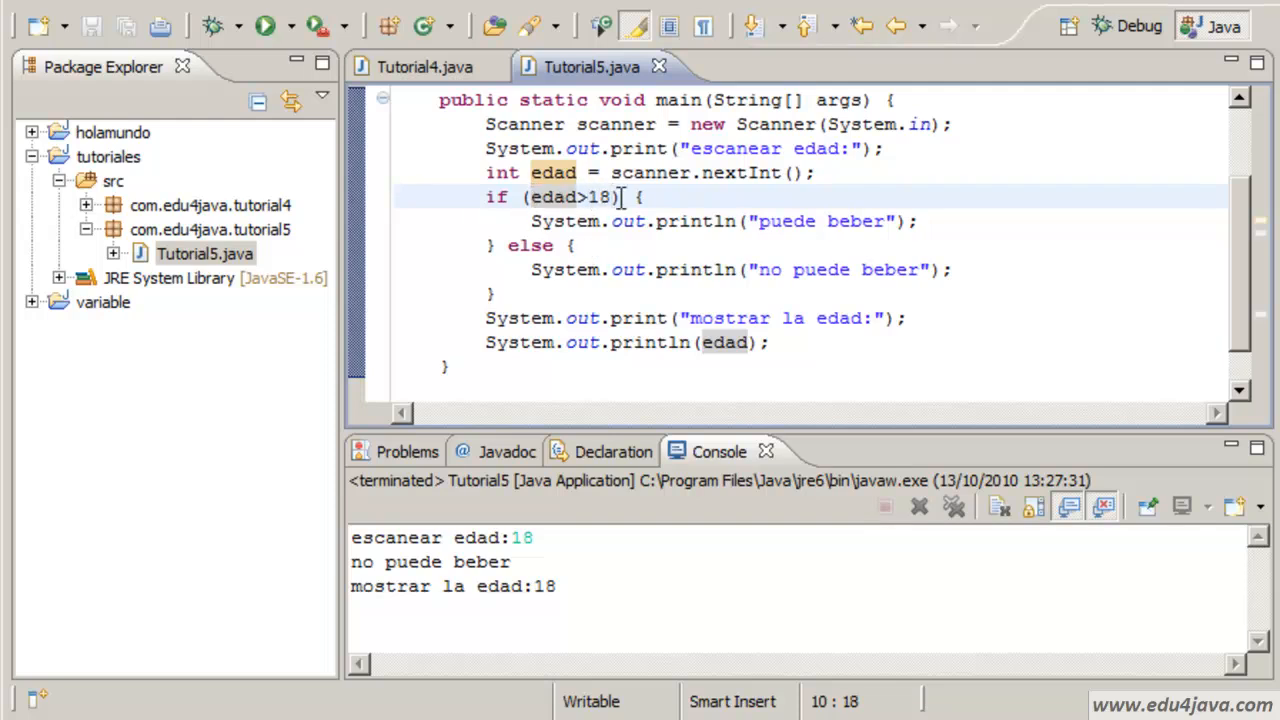
pyautogui.doubleClick(600, 198)
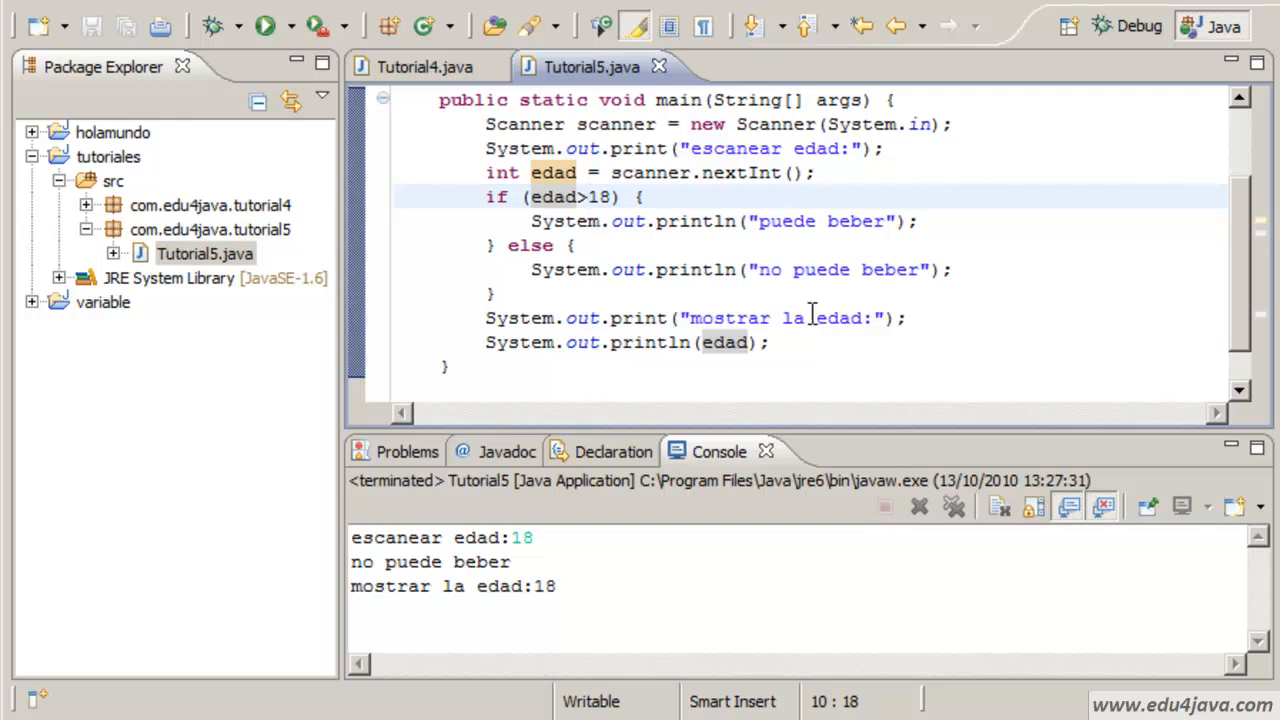
pyautogui.click(588, 198)
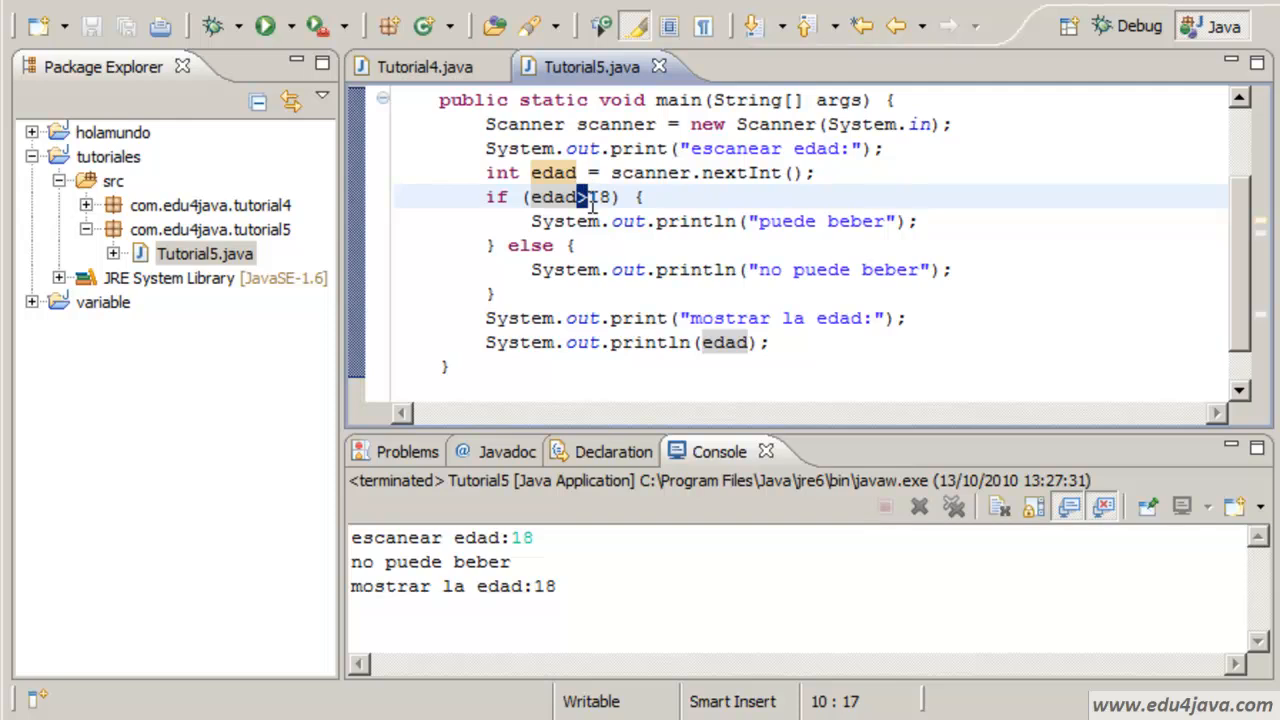
pyautogui.write('=')
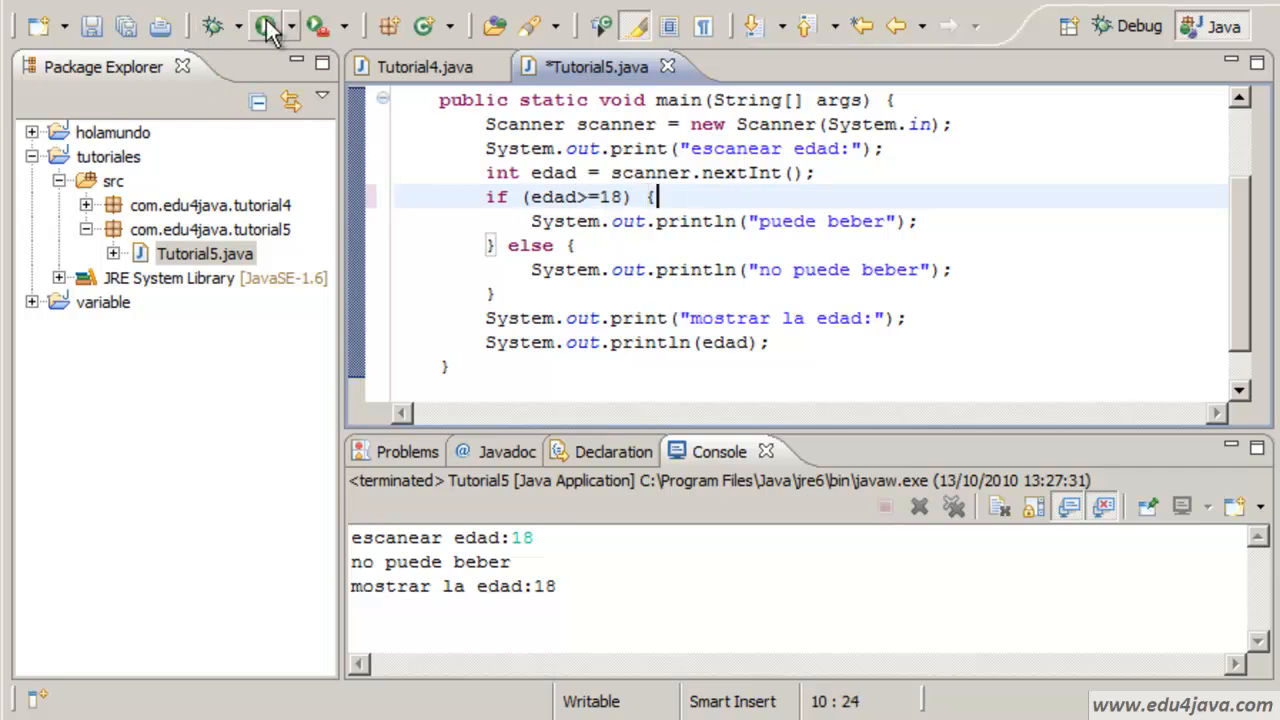
# Run the program with the updated condition, entering 18 then 17, the latter printing "no puede beber".
pyautogui.click(264, 24)
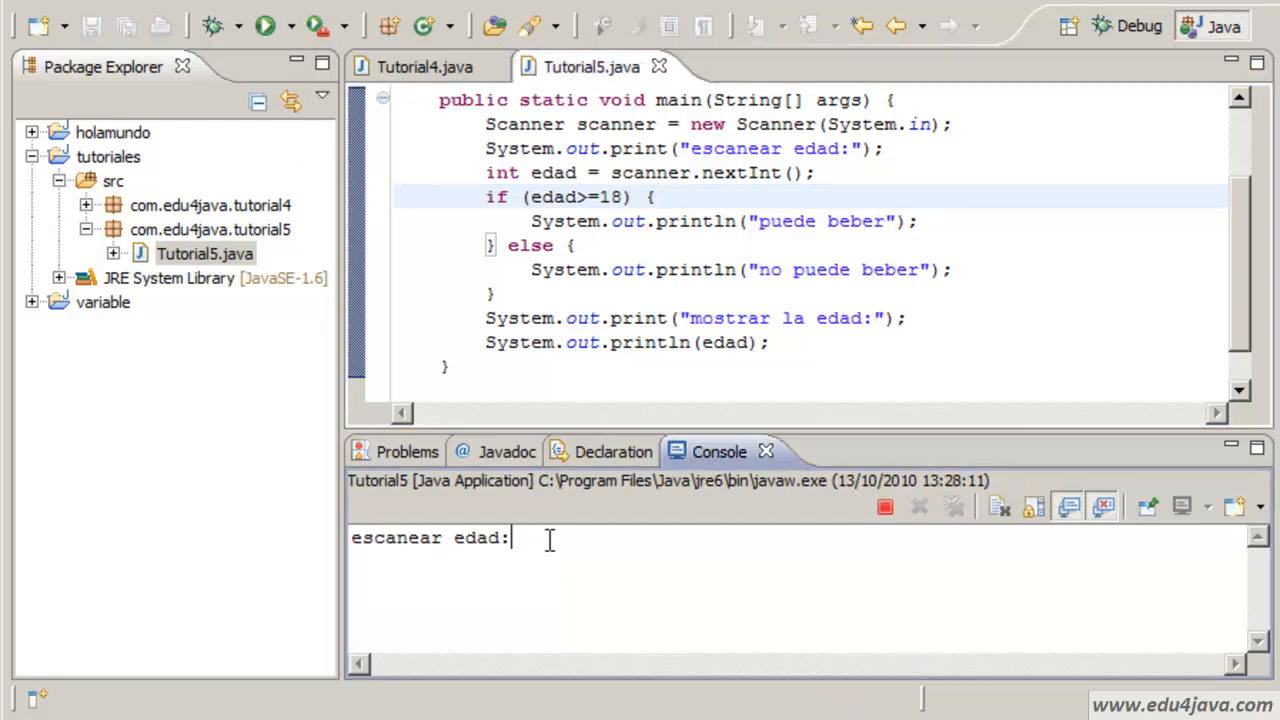
pyautogui.write('18')
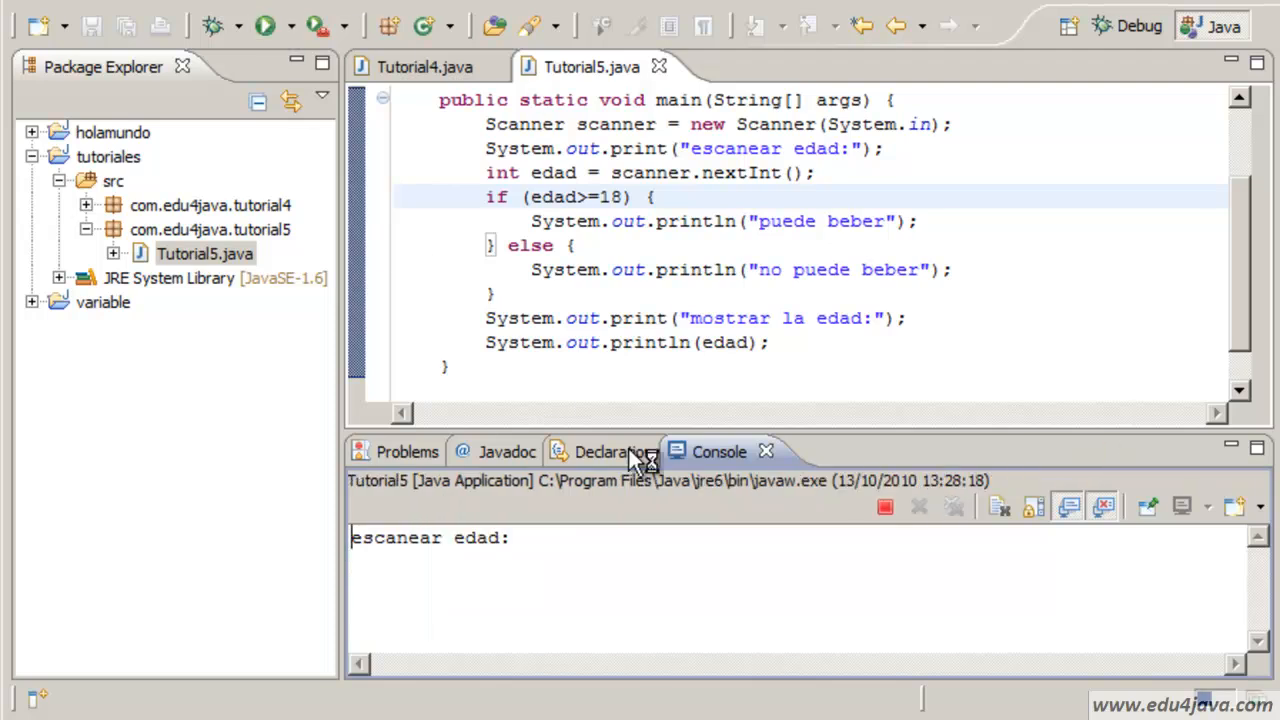
pyautogui.write('17')
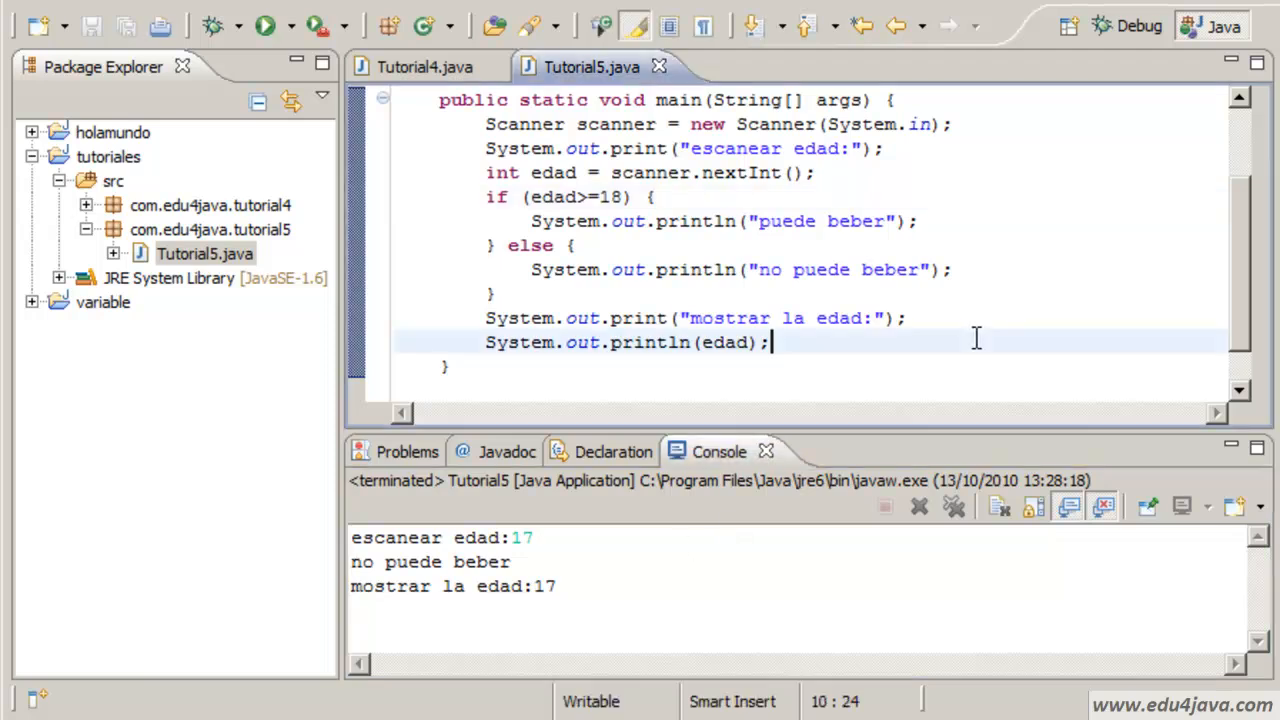
pyautogui.scroll(3)
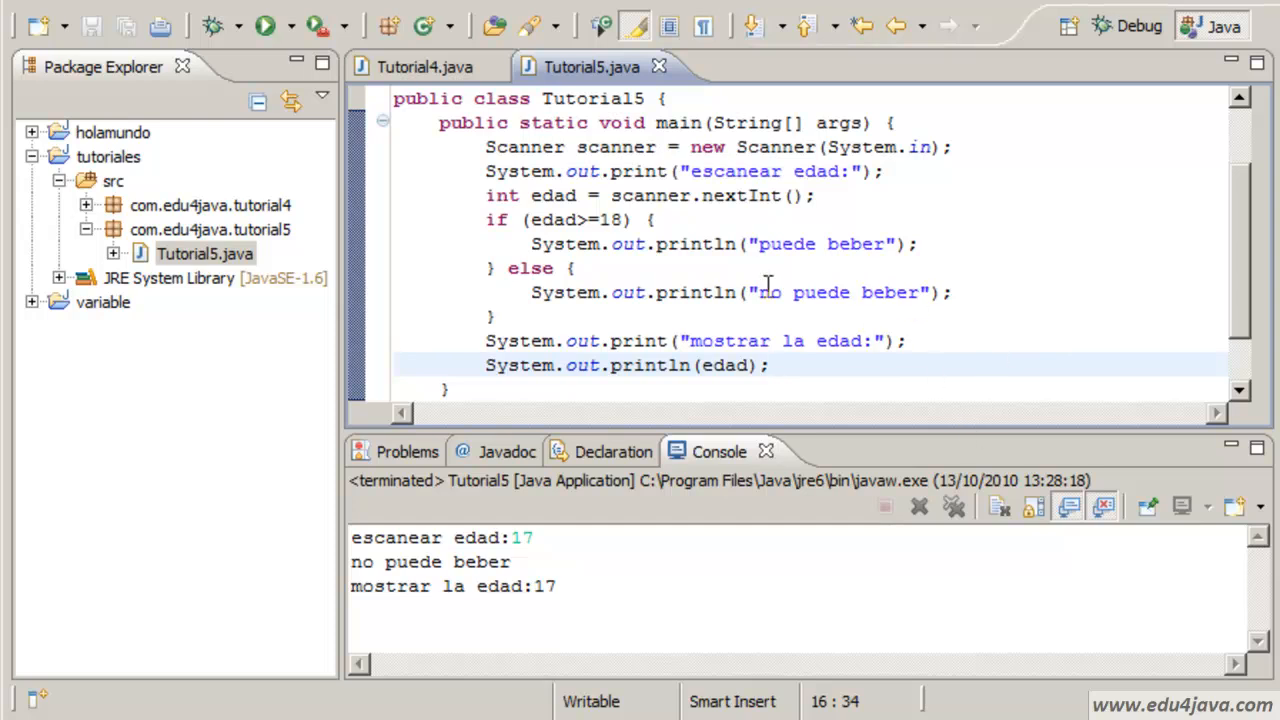
pyautogui.moveTo(488, 218); pyautogui.dragTo(492, 316)
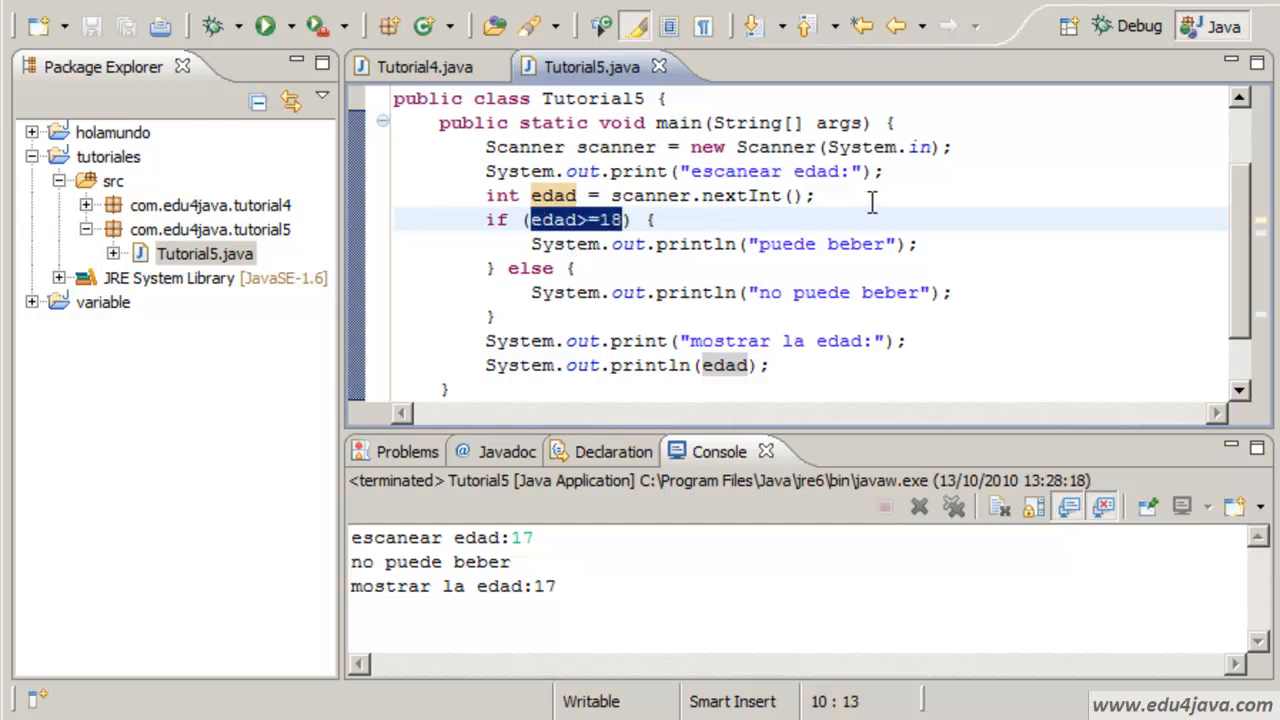
pyautogui.click(576, 220)
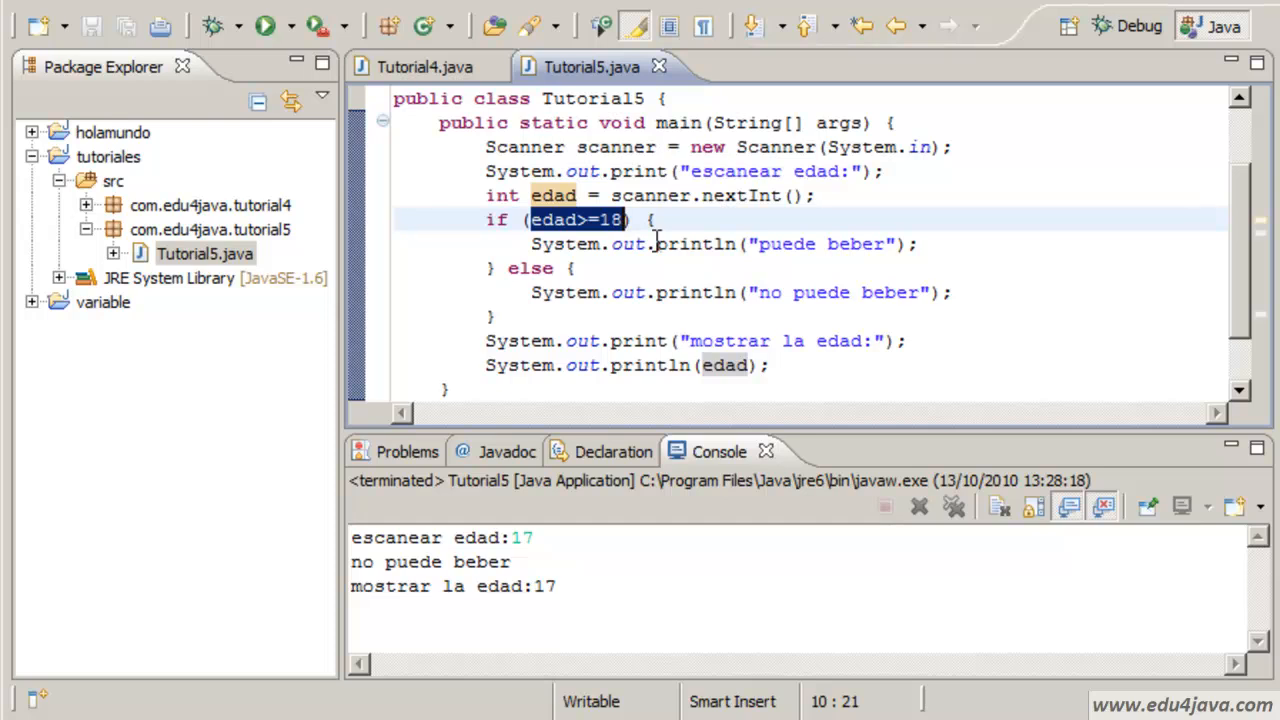
pyautogui.moveTo(780, 282)
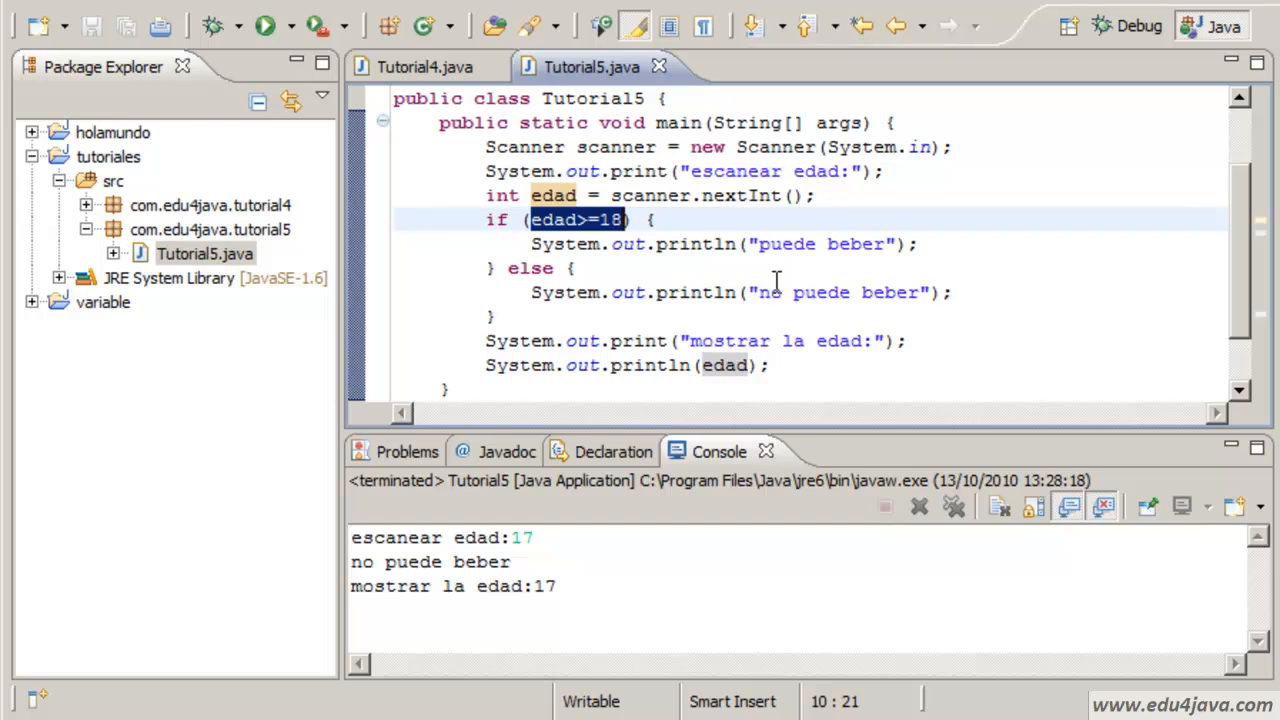
pyautogui.moveTo(588, 218)
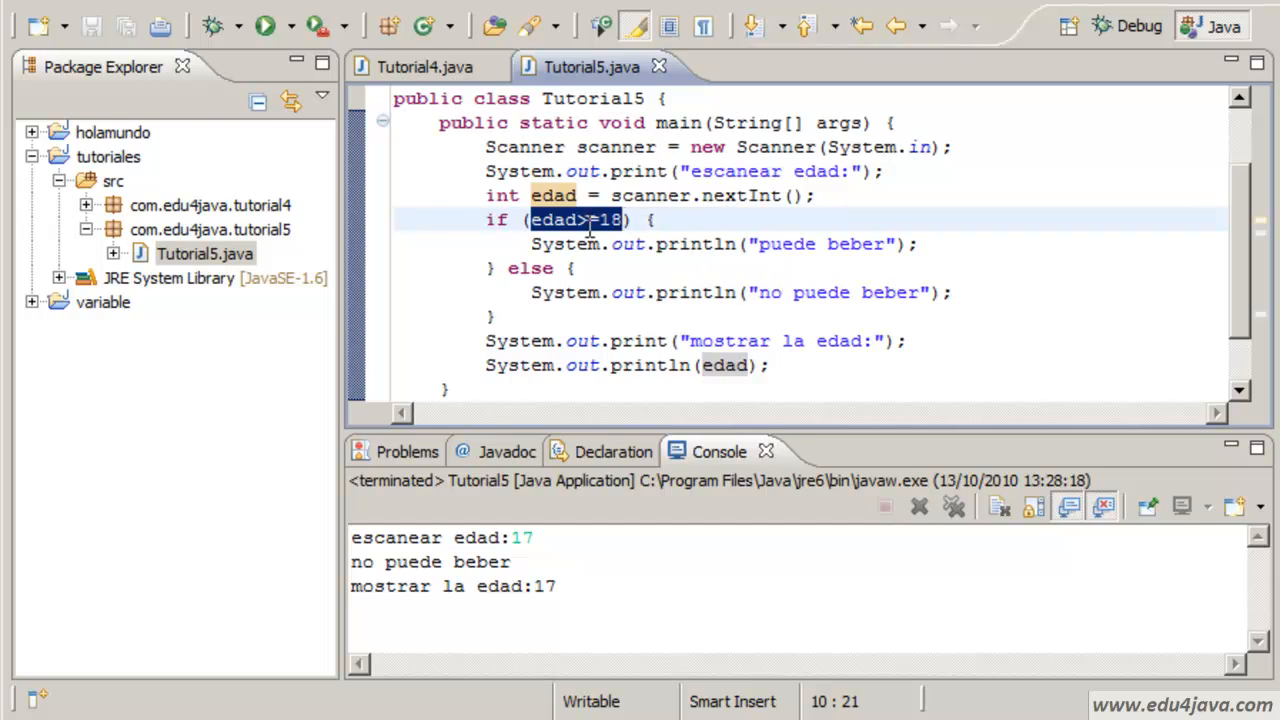
pyautogui.moveTo(864, 198)
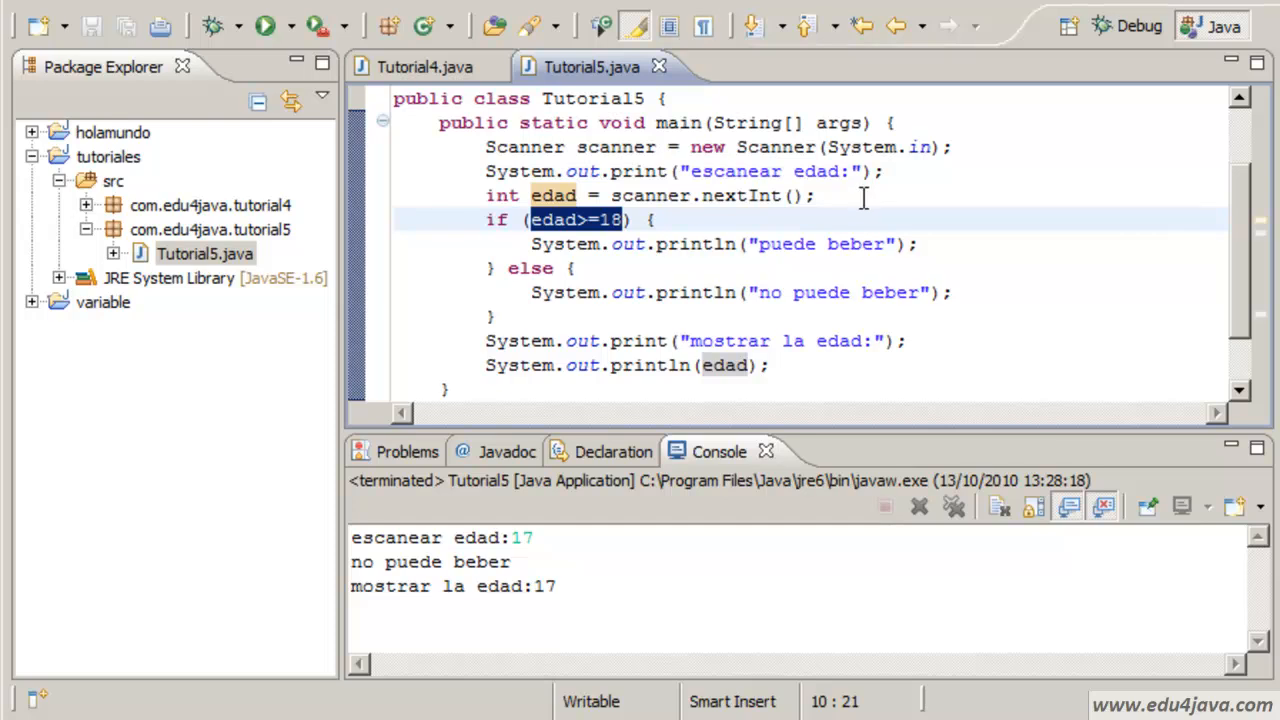
pyautogui.click(816, 196)
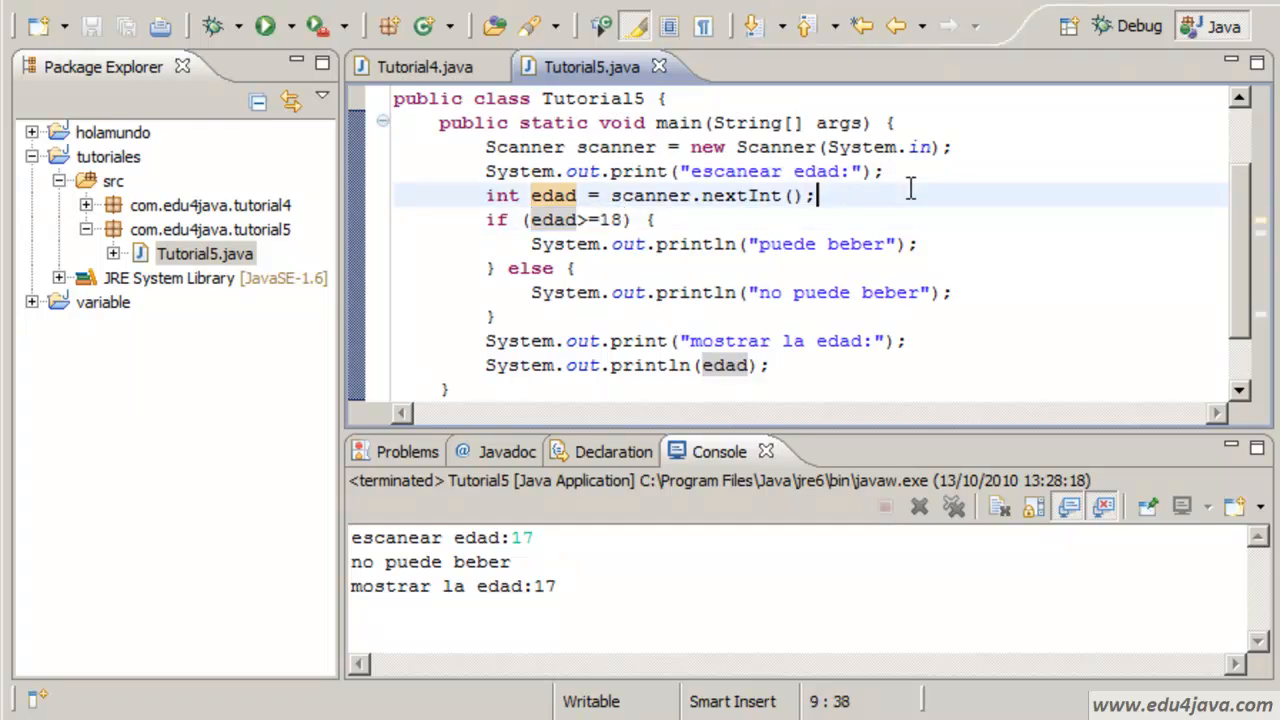